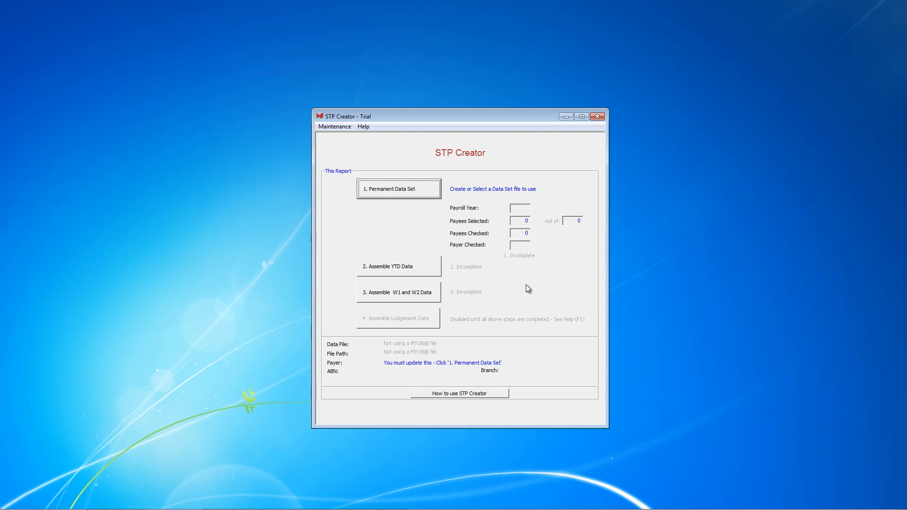
- Choose the existing Other DataSetFile.dsf as the permanent data set file
click(398, 189)
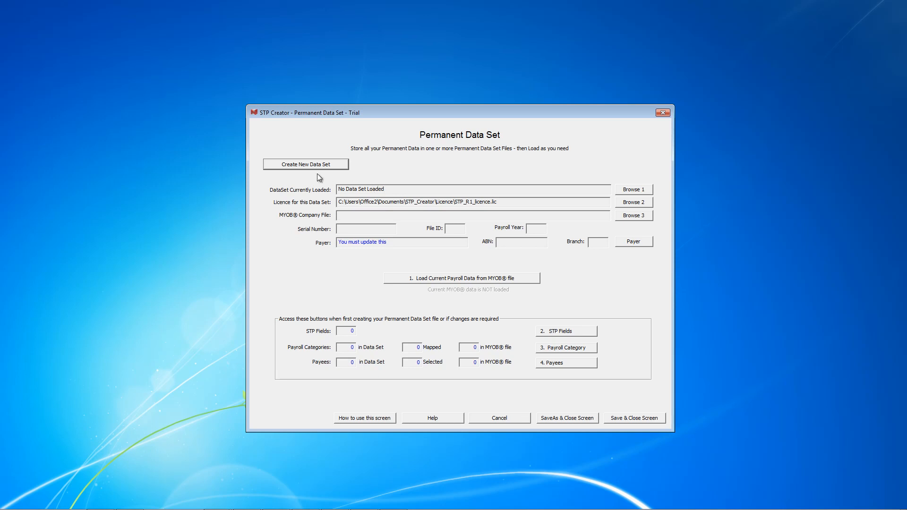
mouse_move(537, 185)
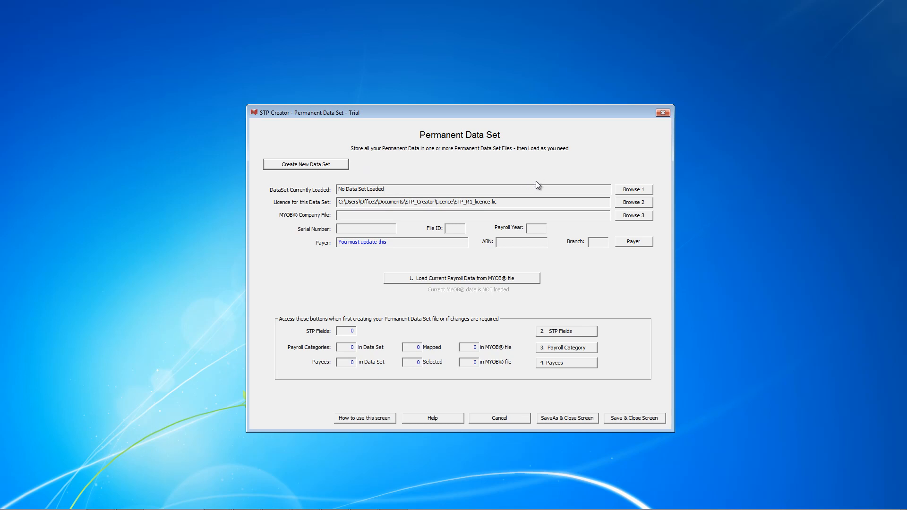
mouse_move(633, 189)
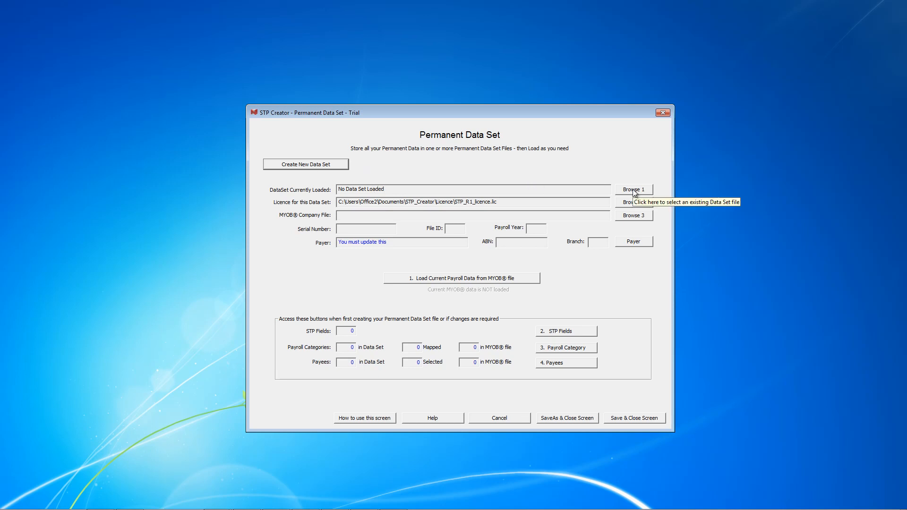
click(633, 189)
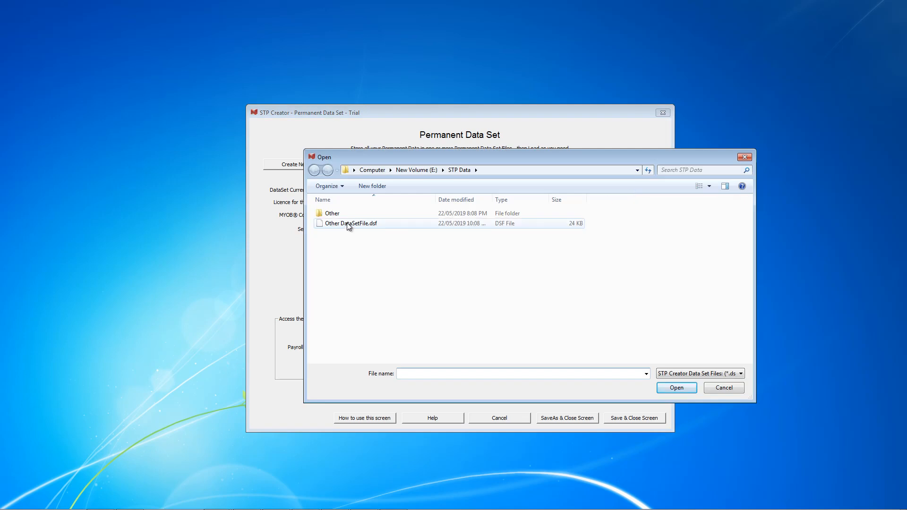
click(349, 223)
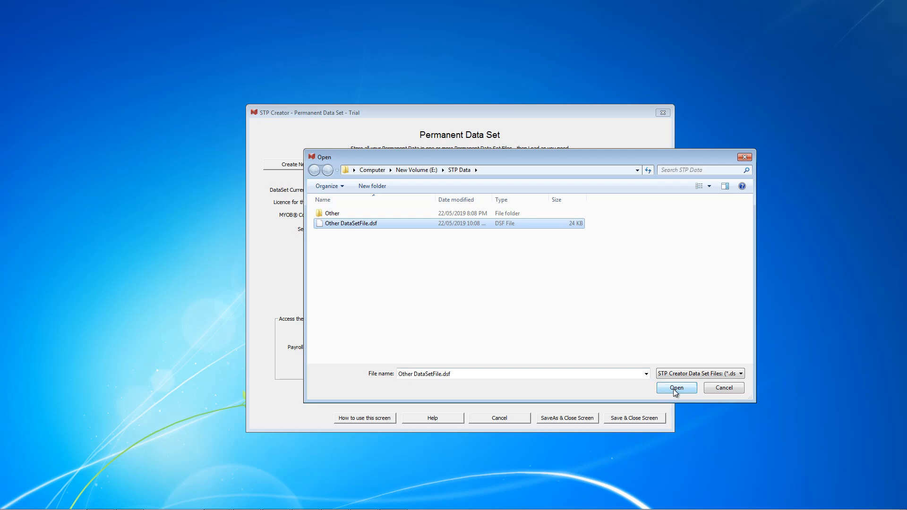
click(675, 388)
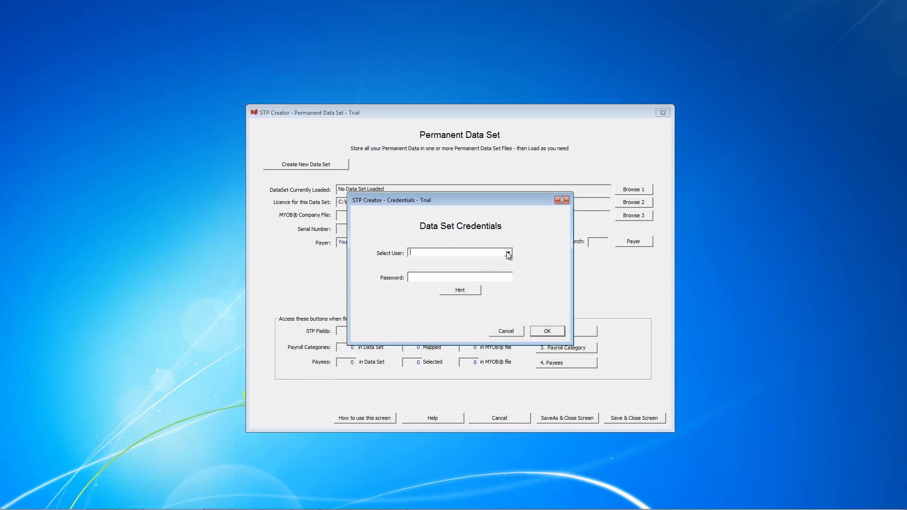
- Sign in as the selected user with the password to load the payer and five payees
click(507, 253)
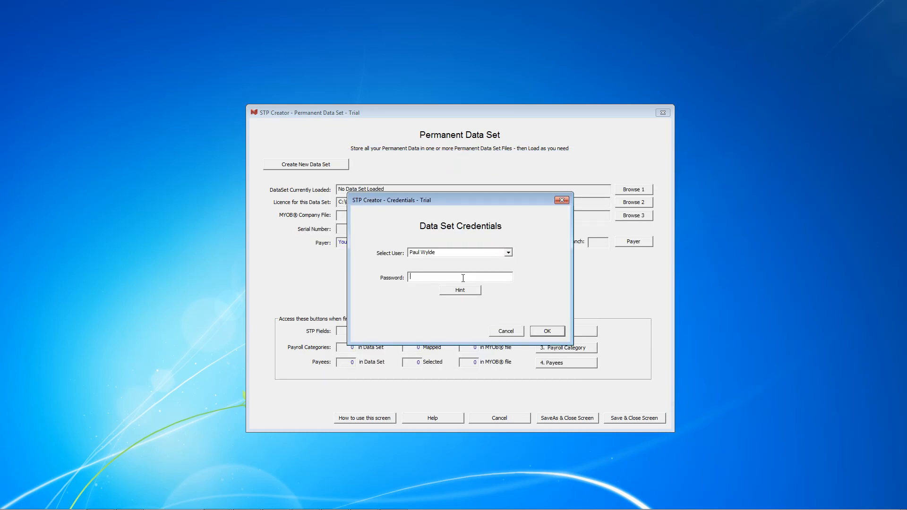
text(*****)
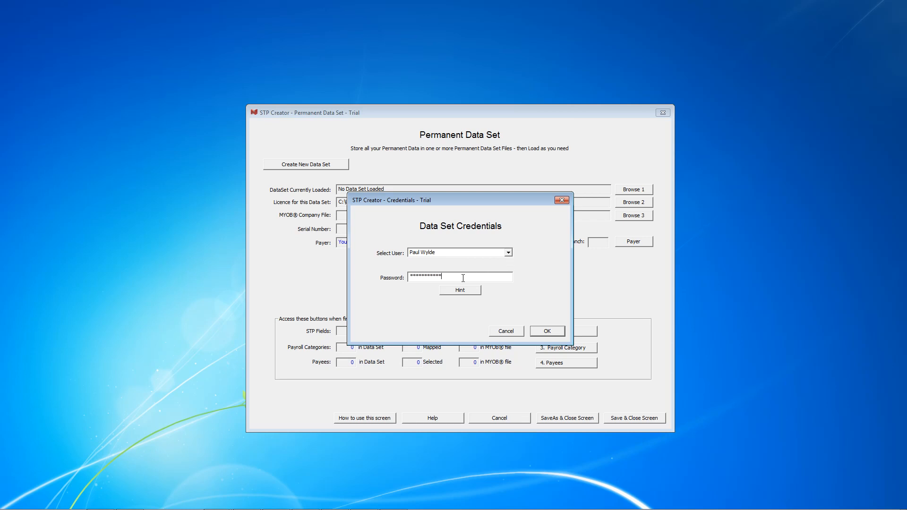
click(546, 331)
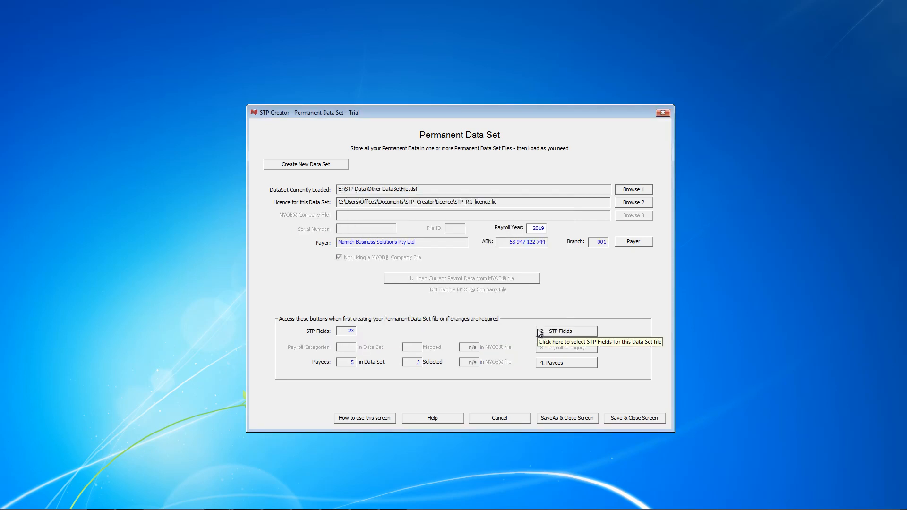
mouse_move(509, 246)
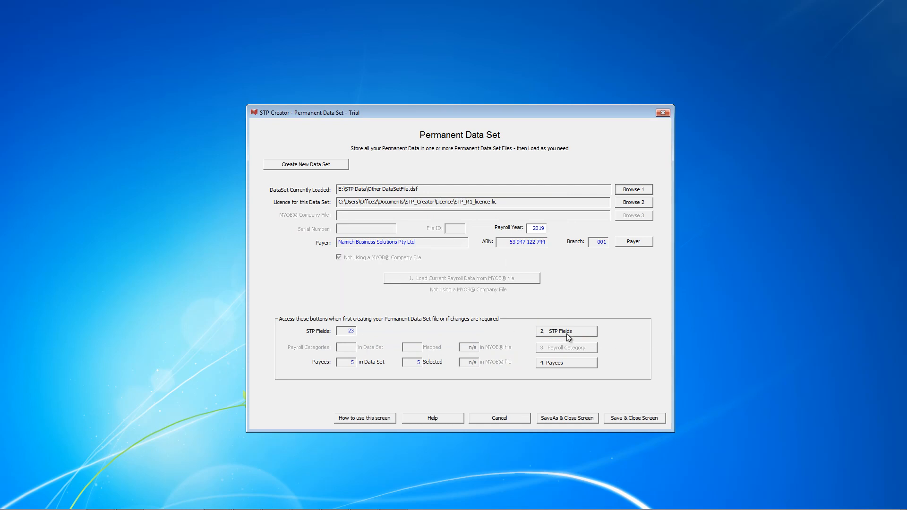
mouse_move(547, 366)
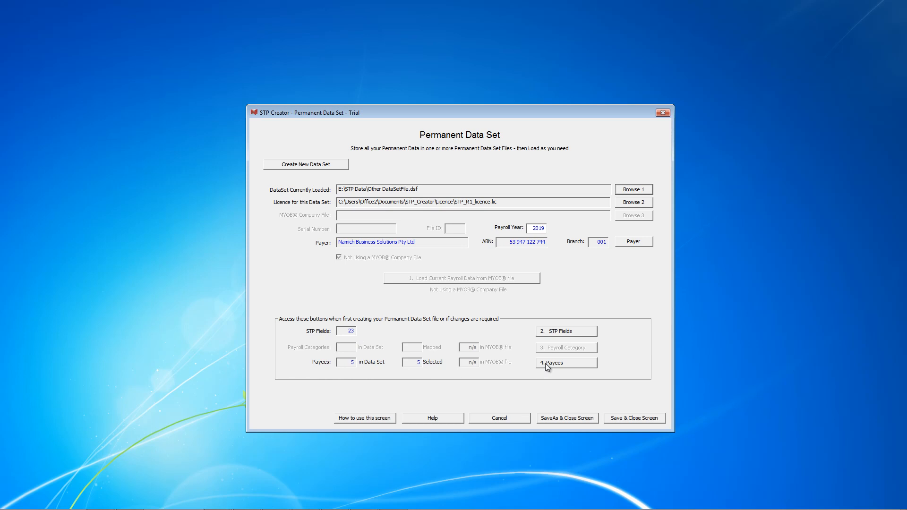
mouse_move(565, 363)
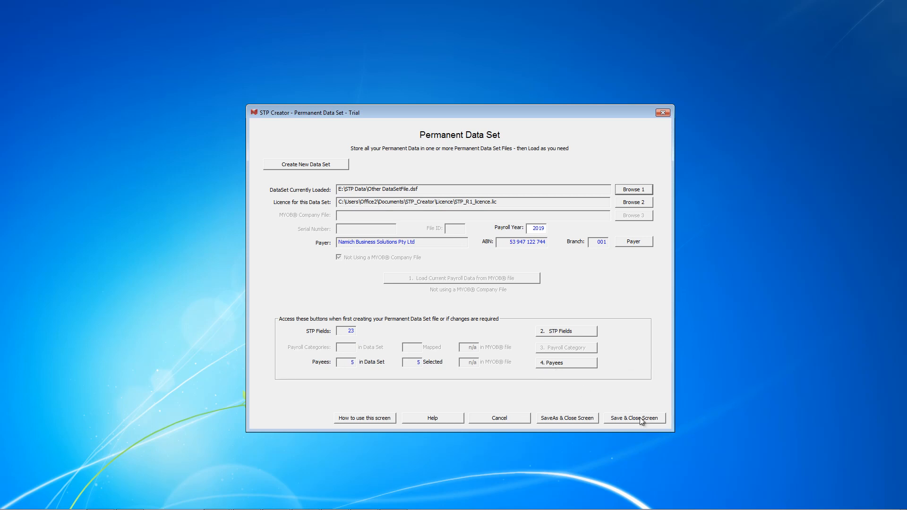
- Save the permanent data set and return to the main screen with step 1 completed
click(634, 417)
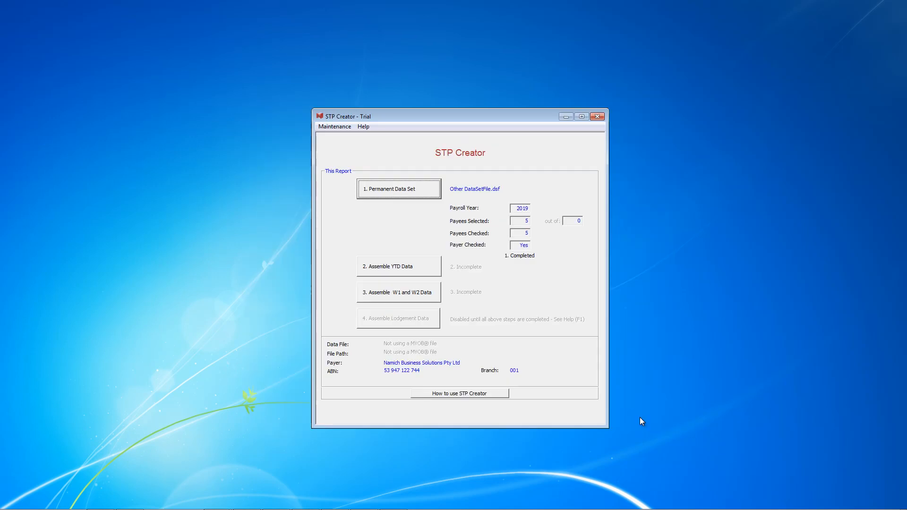
mouse_move(515, 267)
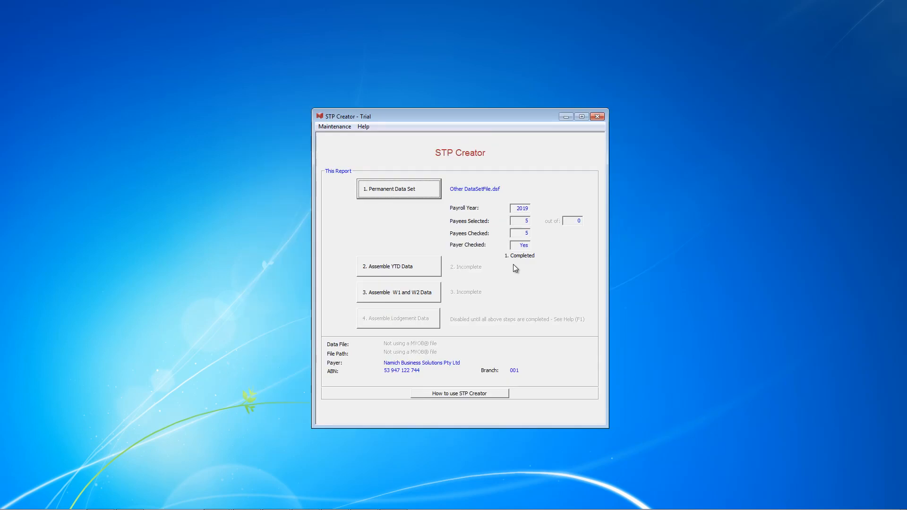
mouse_move(527, 264)
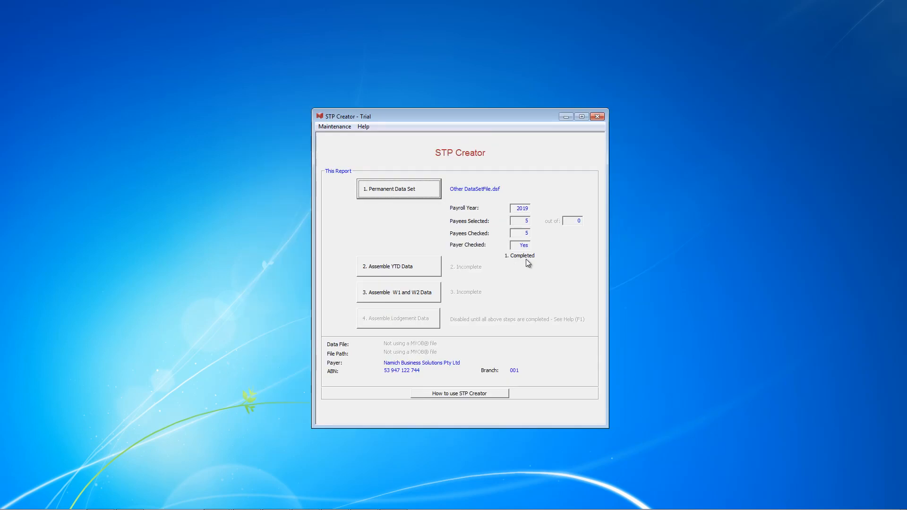
mouse_move(502, 268)
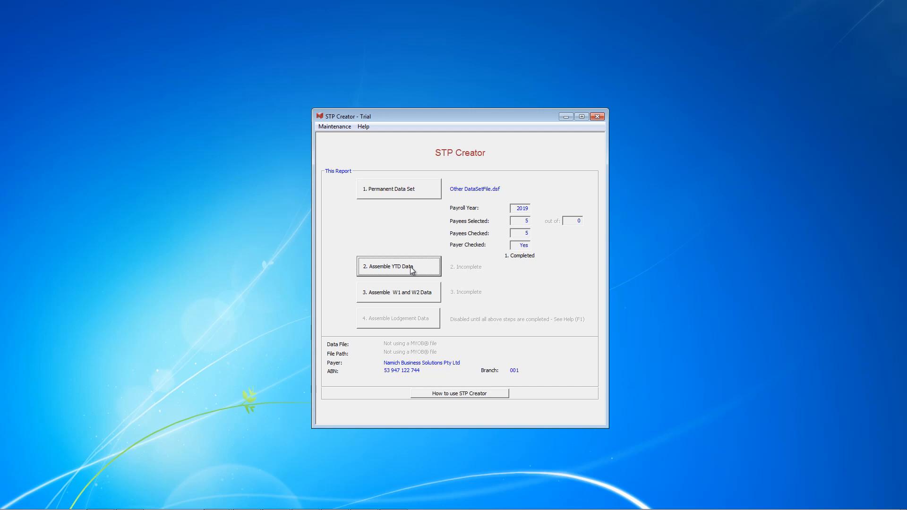
- Bring up the YTD Table via 2. Assemble YTD Data, currently holding zero records
click(398, 267)
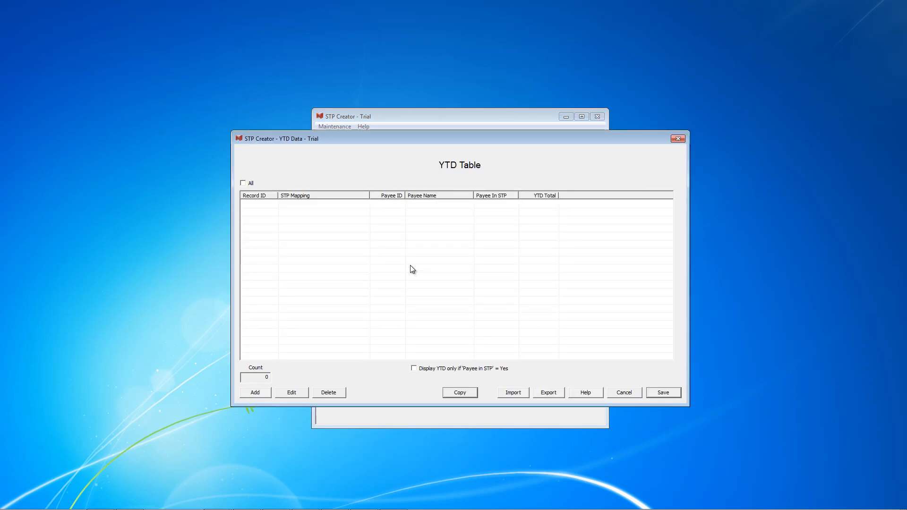
mouse_move(407, 211)
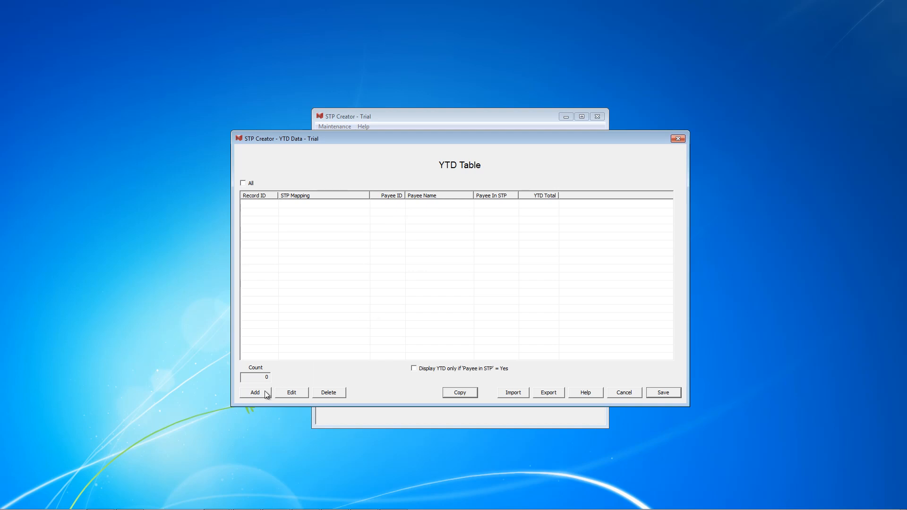
mouse_move(546, 398)
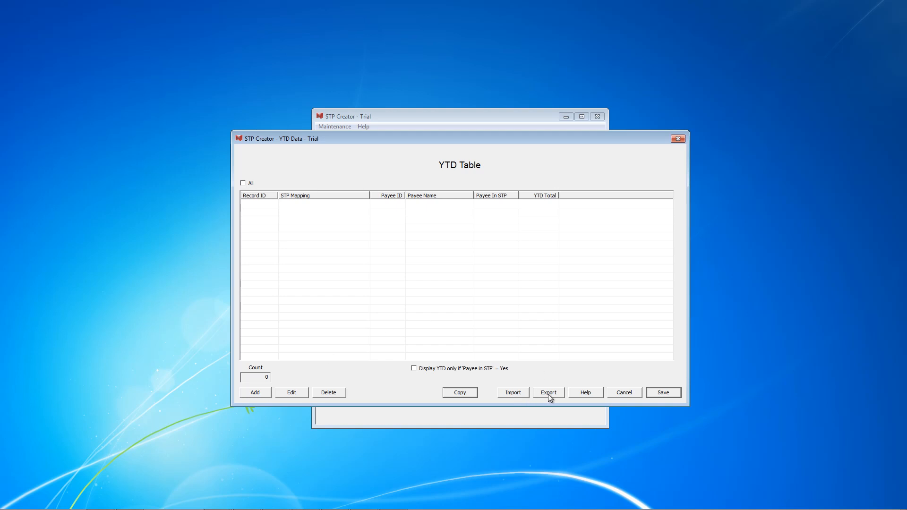
mouse_move(547, 395)
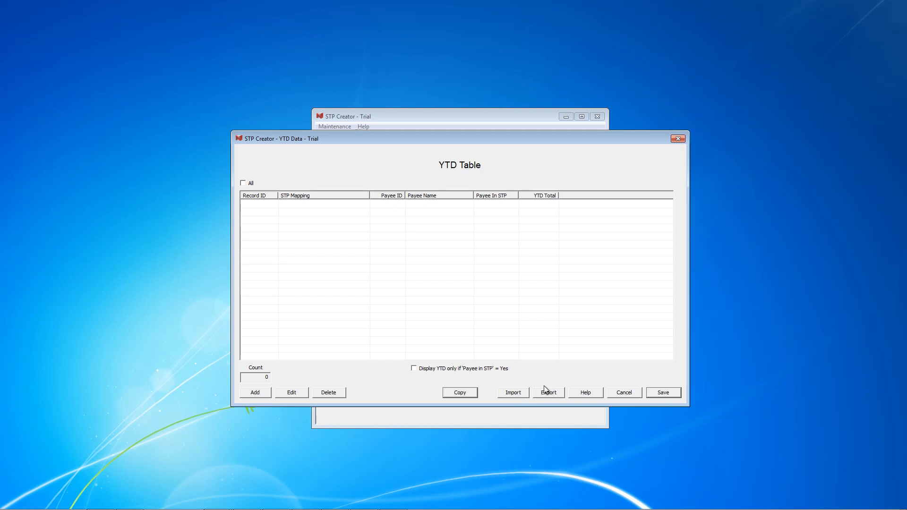
mouse_move(545, 389)
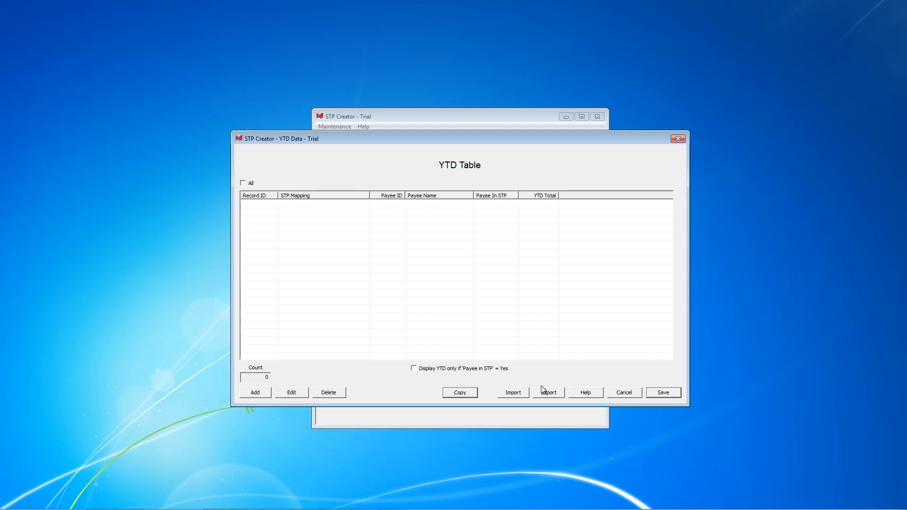
mouse_move(265, 402)
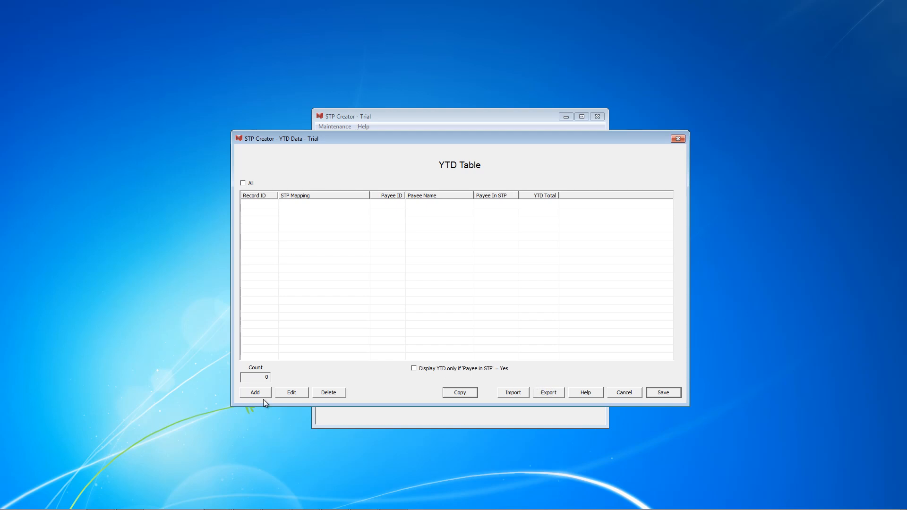
click(254, 392)
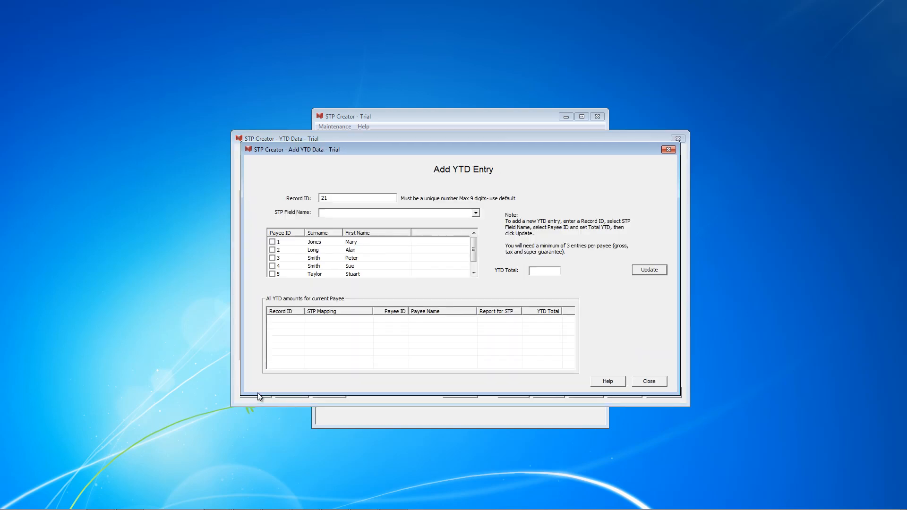
mouse_move(533, 392)
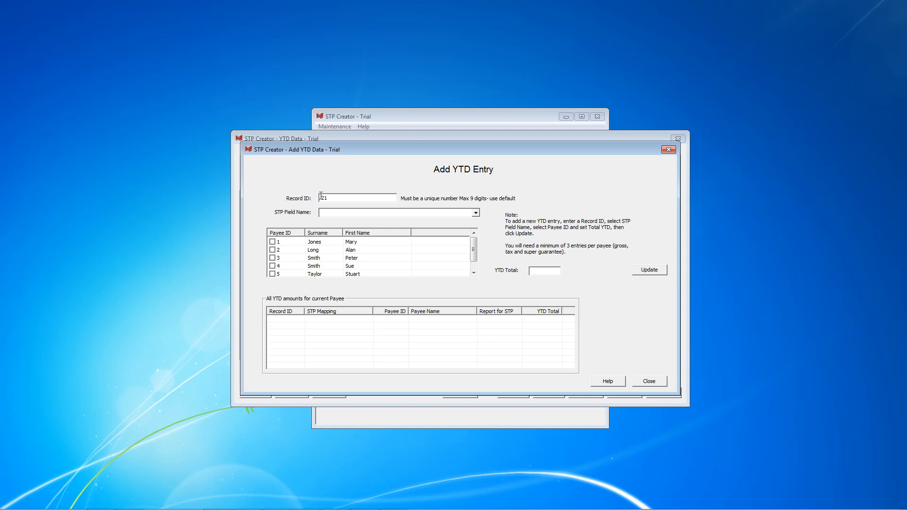
mouse_move(454, 206)
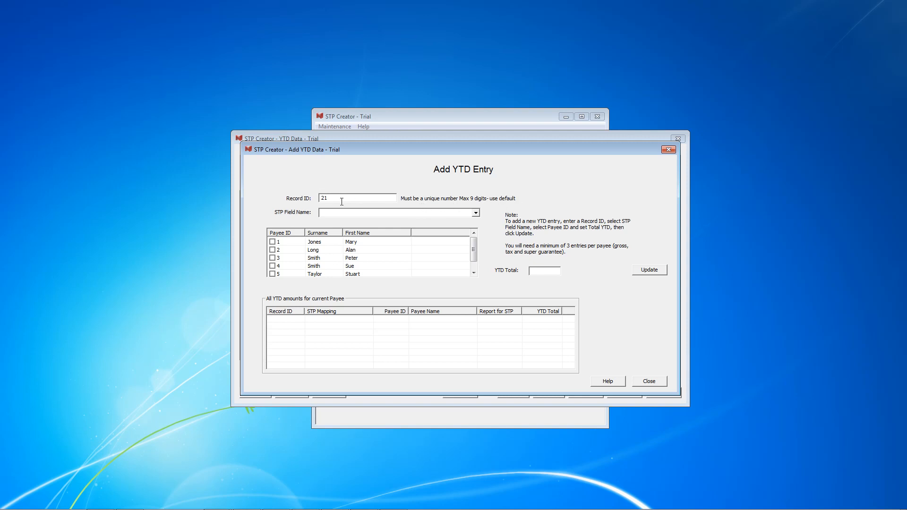
mouse_move(547, 228)
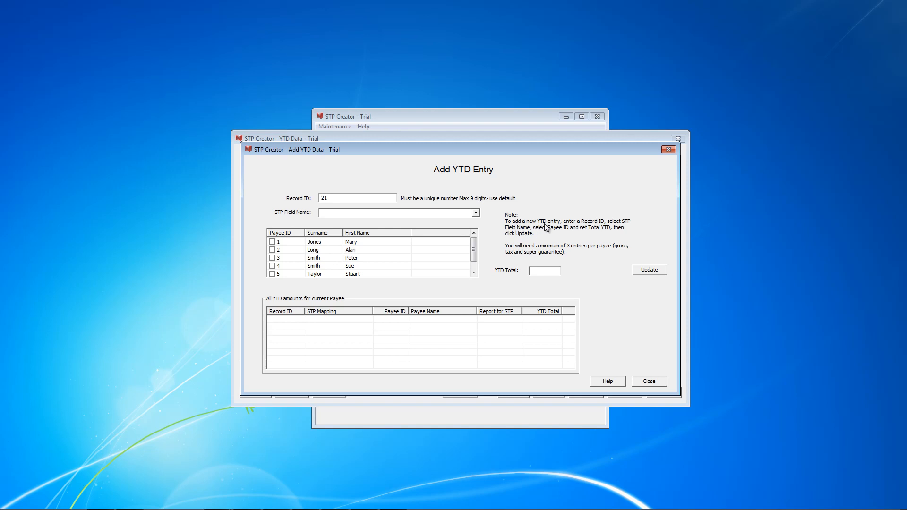
mouse_move(605, 226)
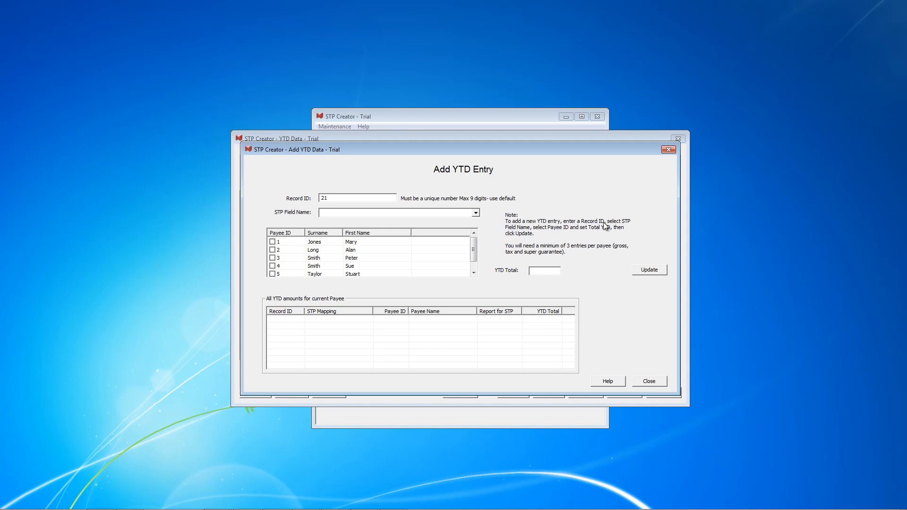
mouse_move(518, 233)
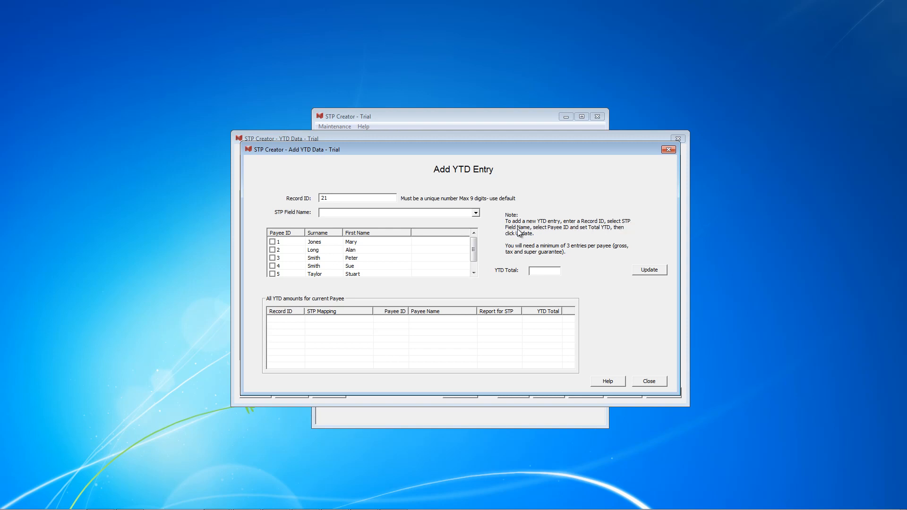
mouse_move(567, 232)
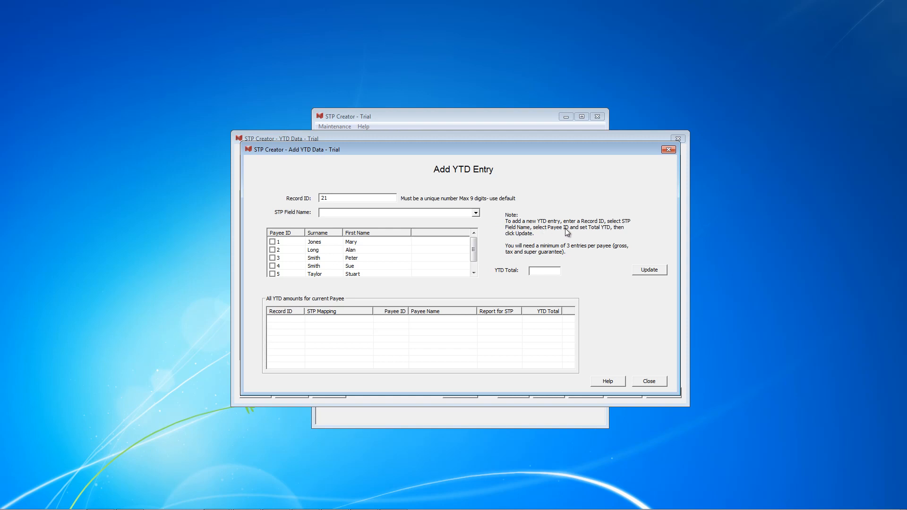
mouse_move(537, 238)
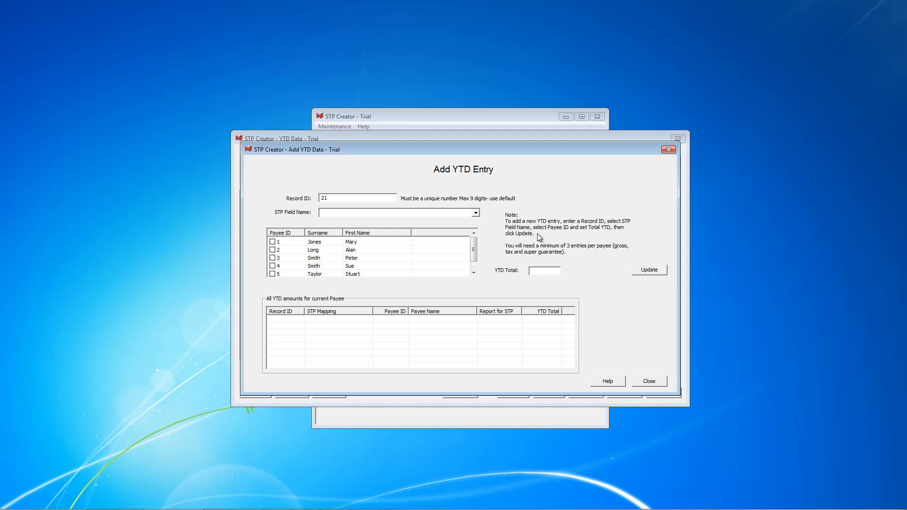
mouse_move(406, 211)
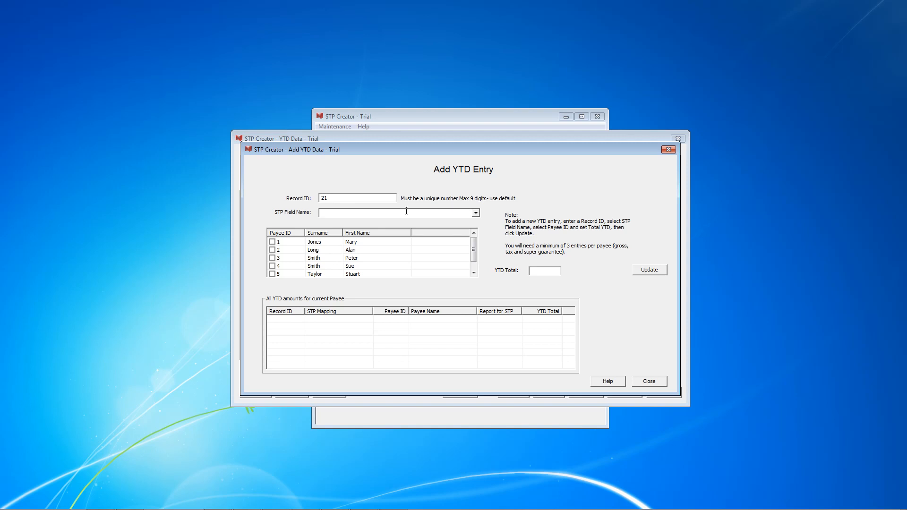
click(474, 213)
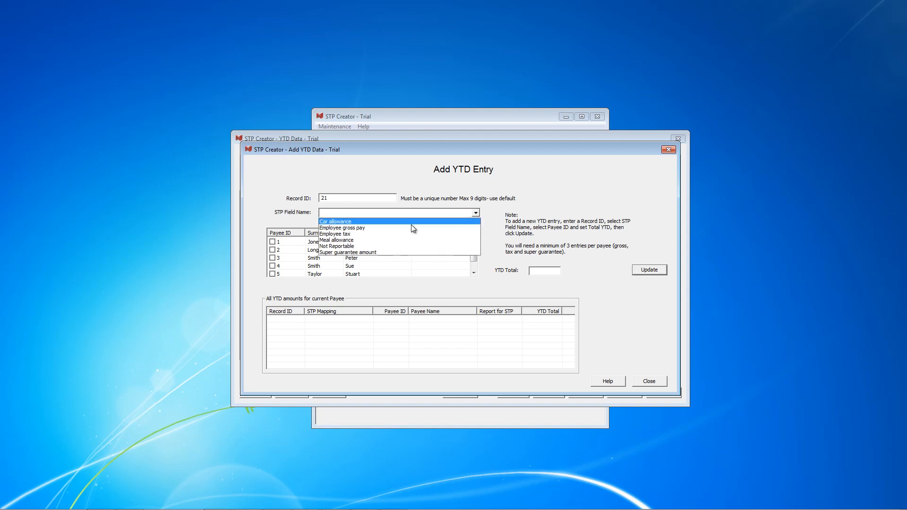
click(342, 228)
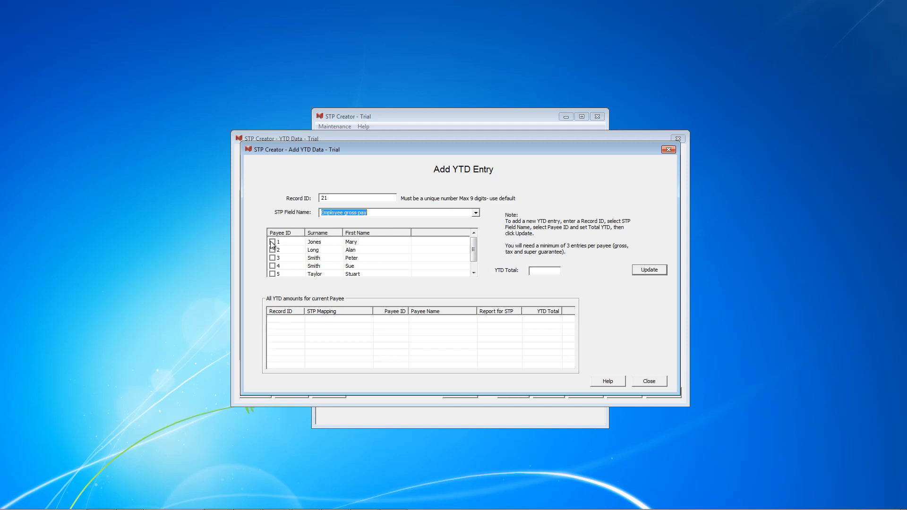
click(272, 242)
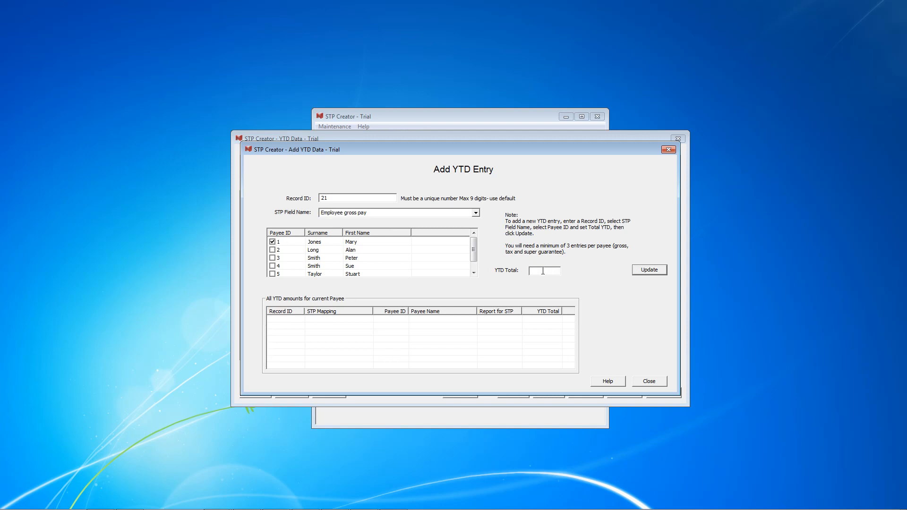
text(4822)
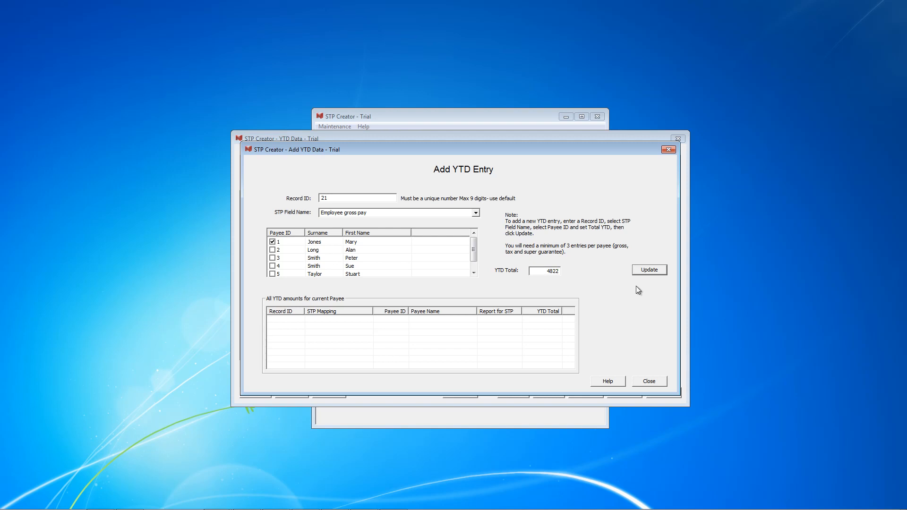
click(648, 269)
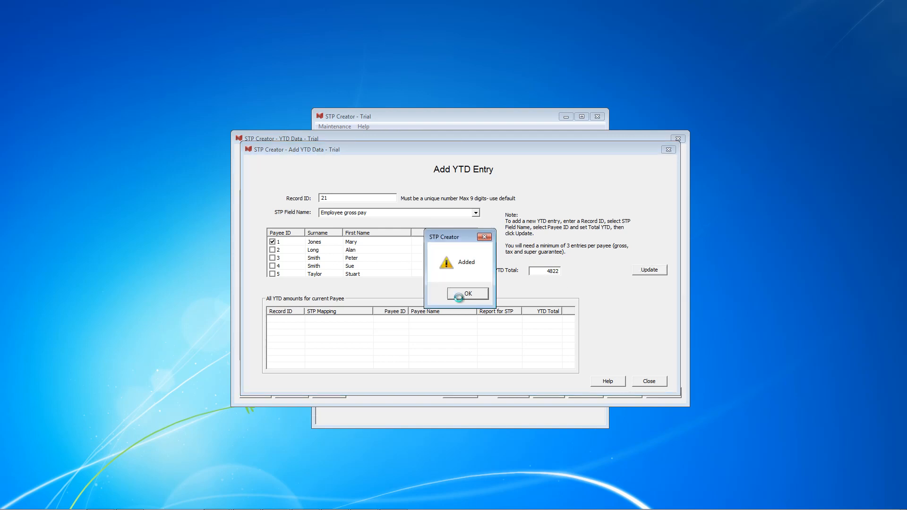
click(467, 294)
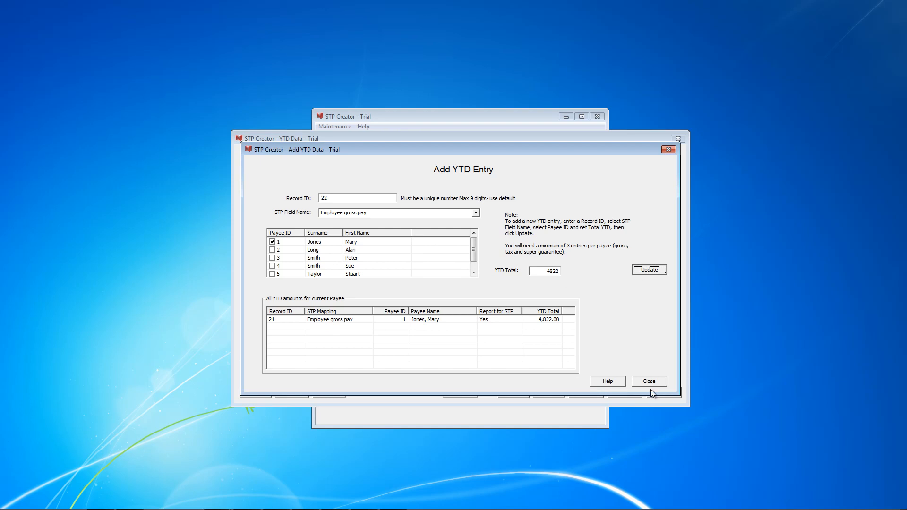
- Close the Add YTD Entry form, returning to the YTD table showing record 21
click(648, 381)
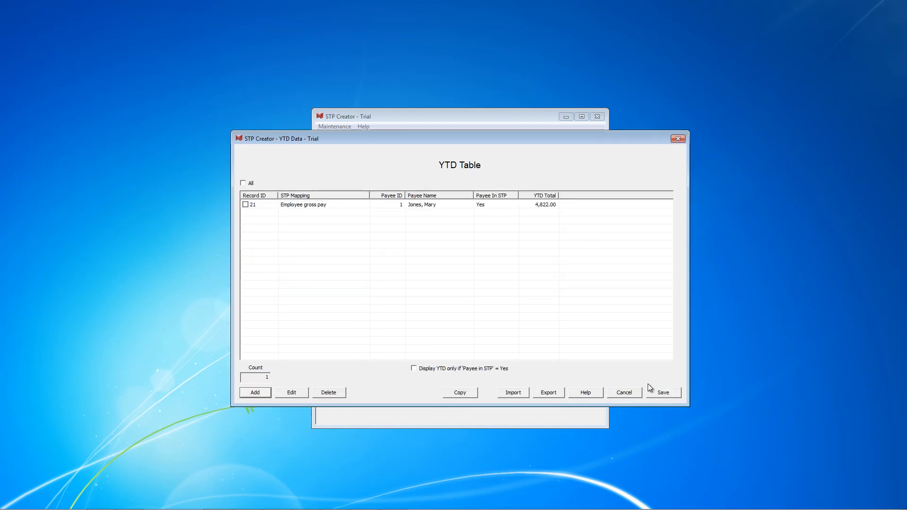
mouse_move(439, 182)
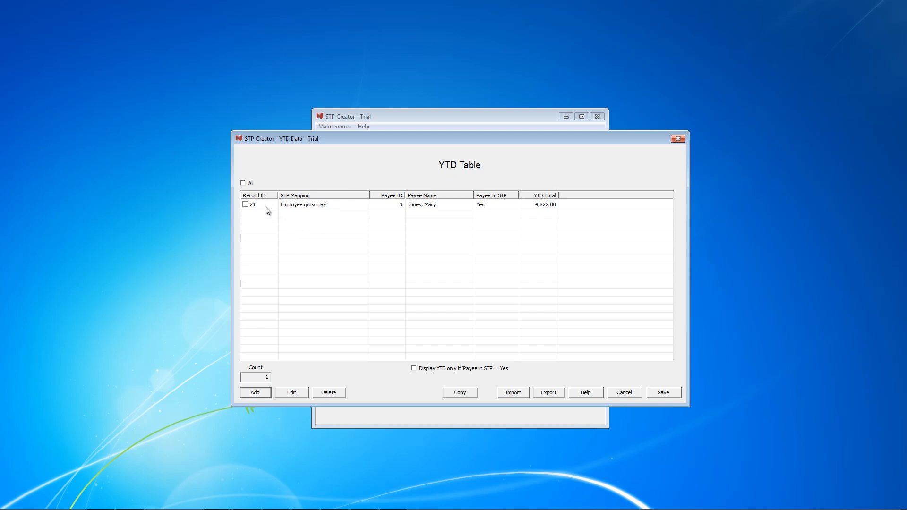
mouse_move(502, 211)
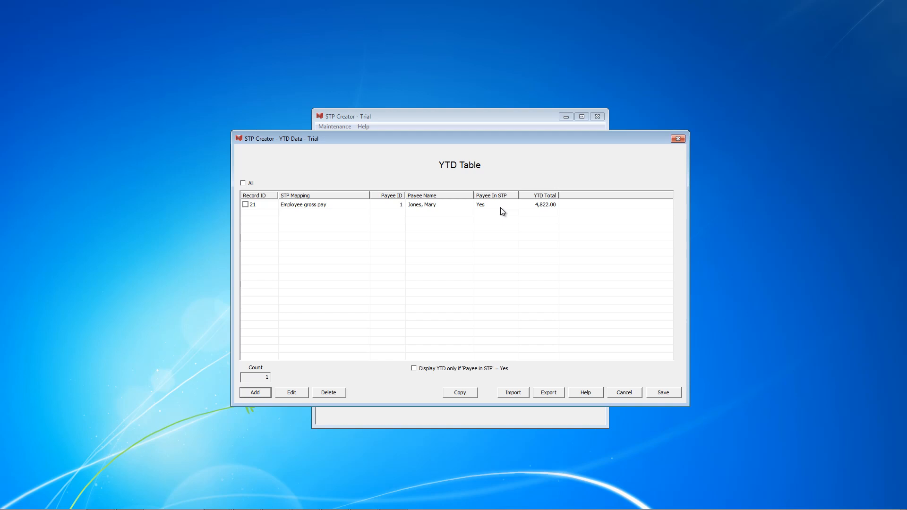
mouse_move(548, 395)
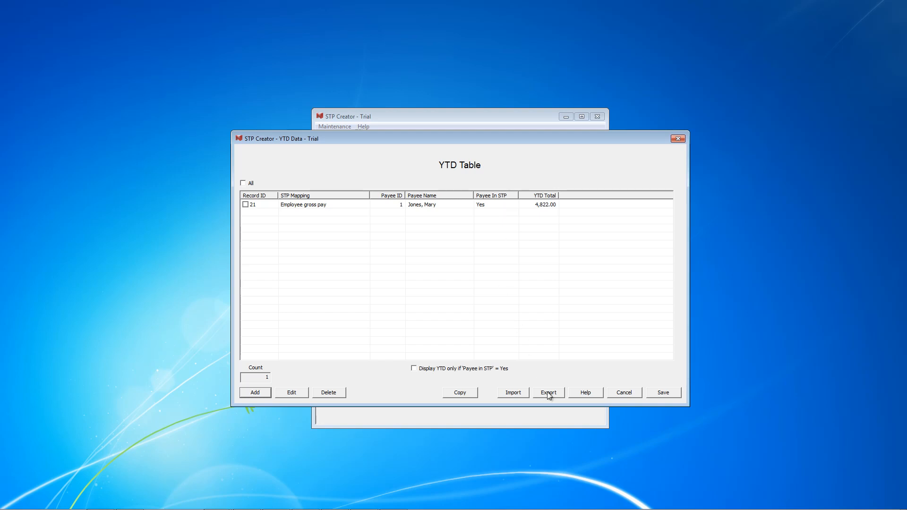
- Export the YTD table as YTDDataExport.txt in the STP Data folder
click(546, 392)
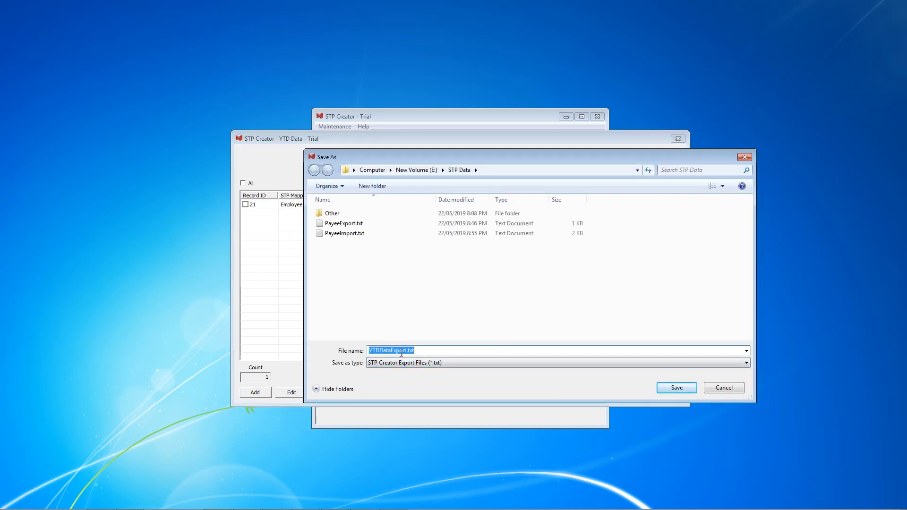
click(675, 388)
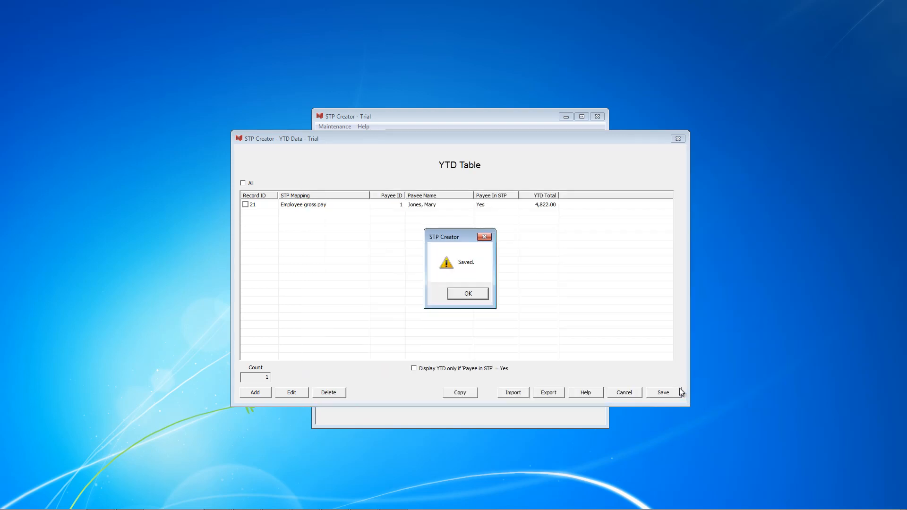
click(467, 293)
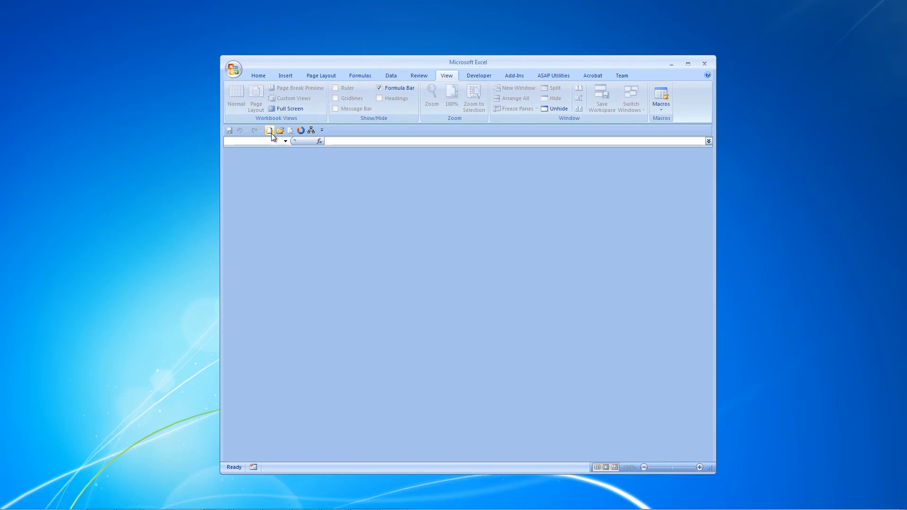
- In Excel, select YTDDataExport.txt with the Text Files filter to start the Text Import Wizard
click(279, 130)
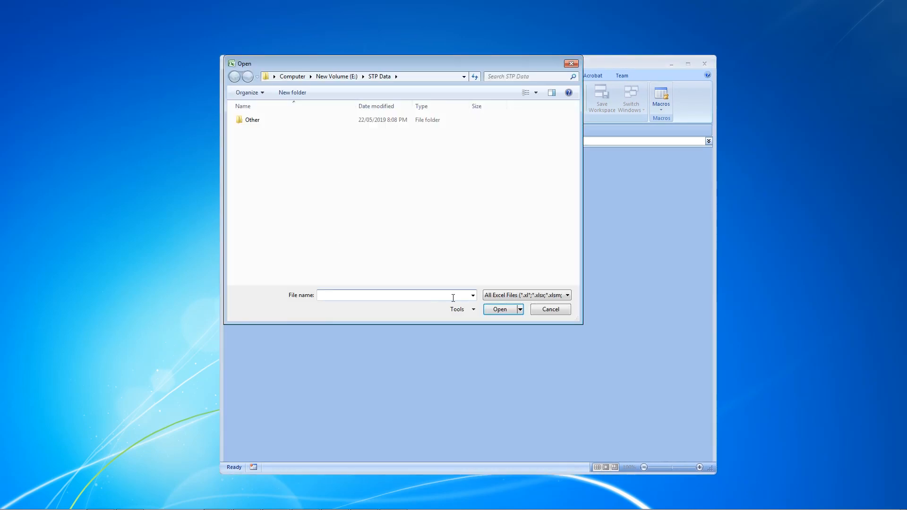
click(565, 295)
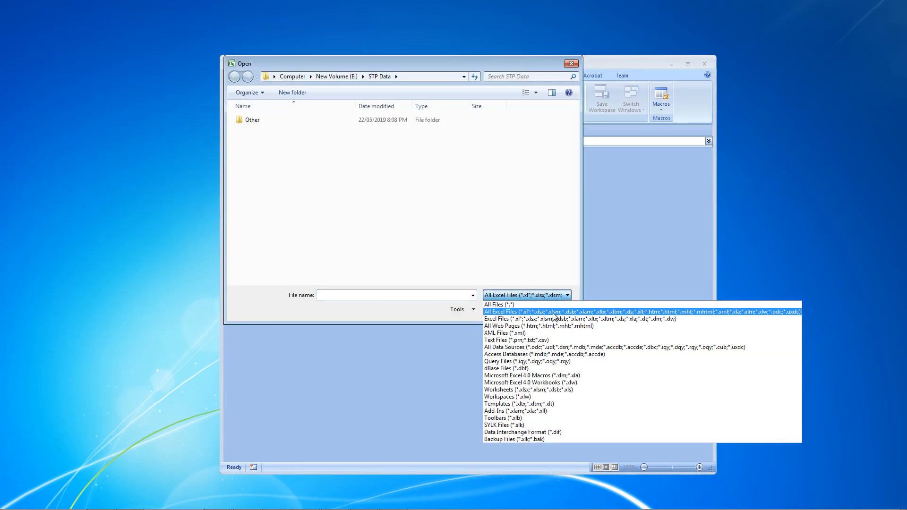
click(515, 340)
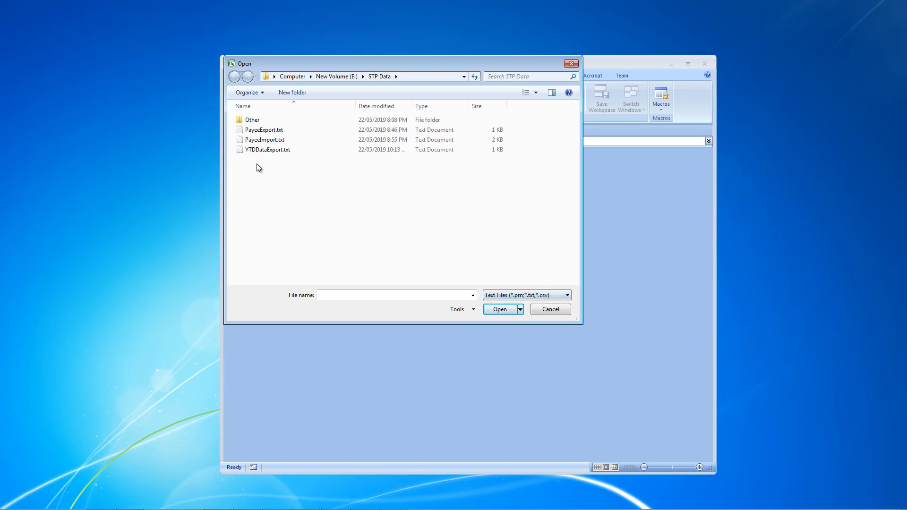
click(267, 149)
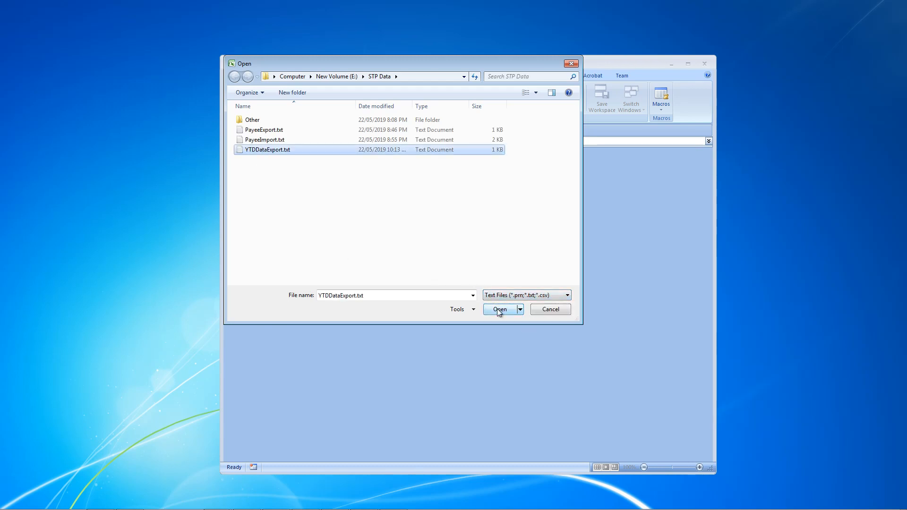
click(498, 309)
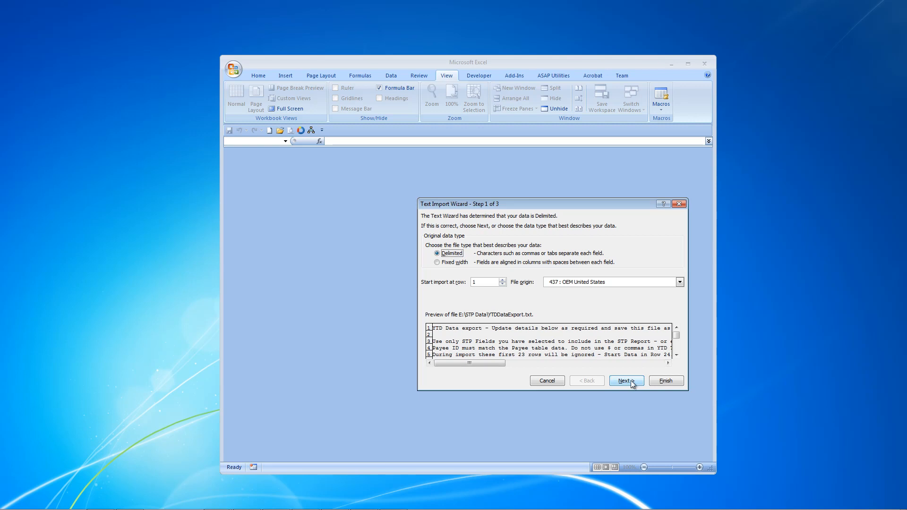
- Finish the Text Import Wizard so record 21's 4822 total lands in row 24
click(626, 381)
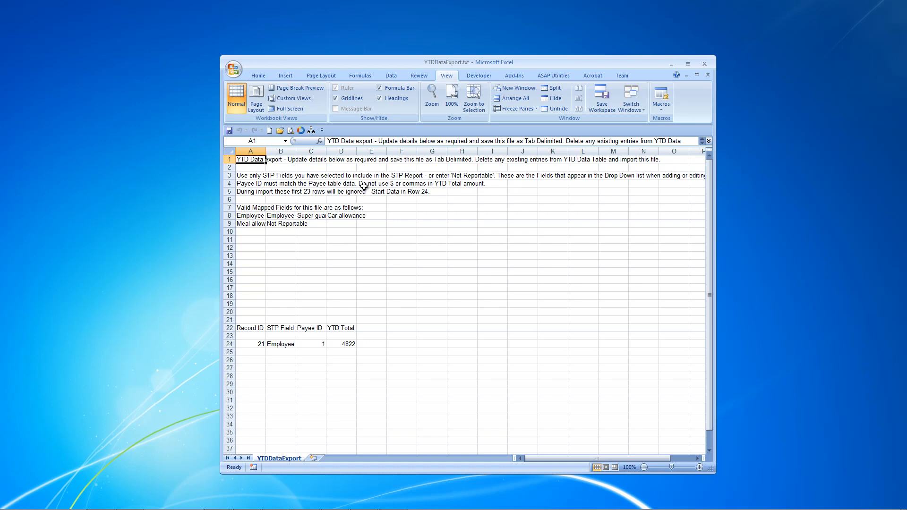
mouse_move(287, 178)
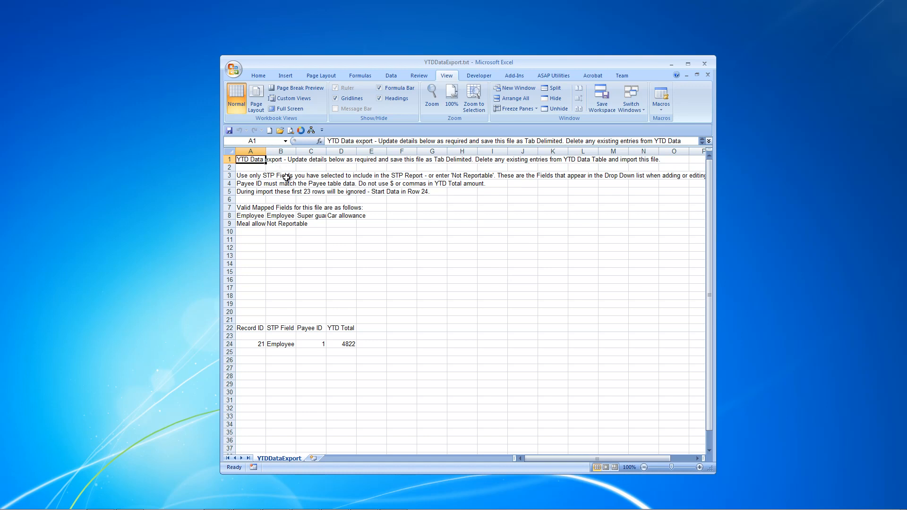
mouse_move(365, 67)
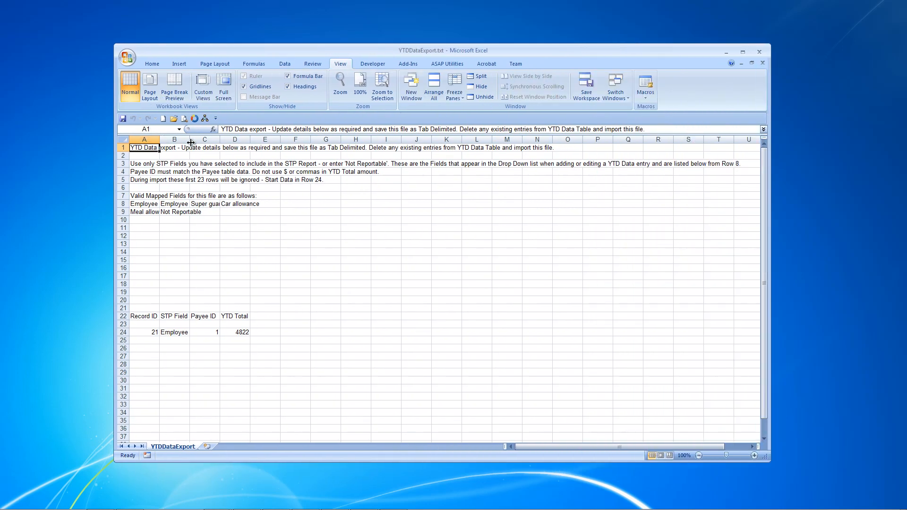
- Select the mapped field names in rows 8–9 and autofit the columns from the Home tab
drag(160, 139, 184, 139)
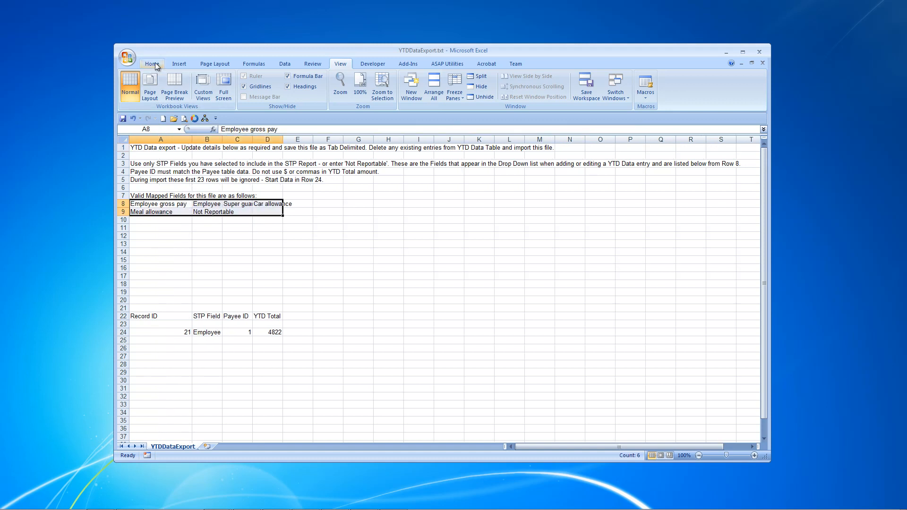
click(151, 63)
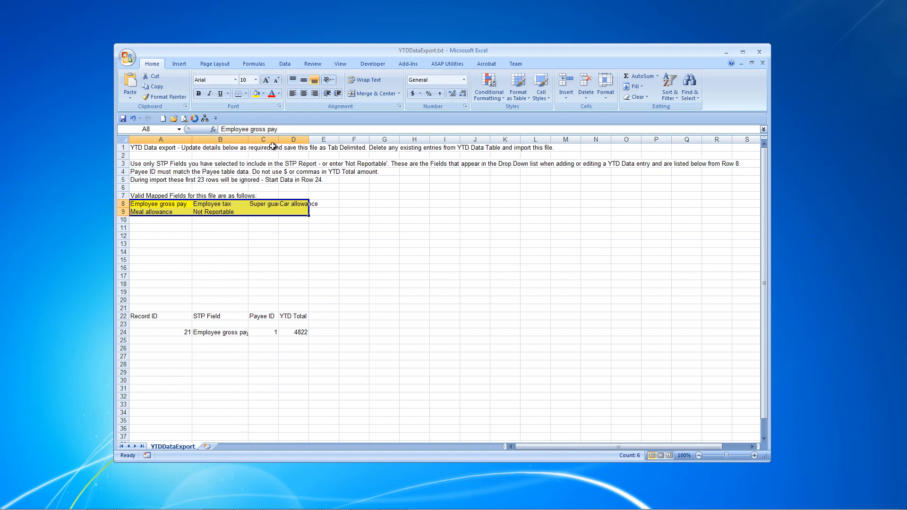
click(220, 228)
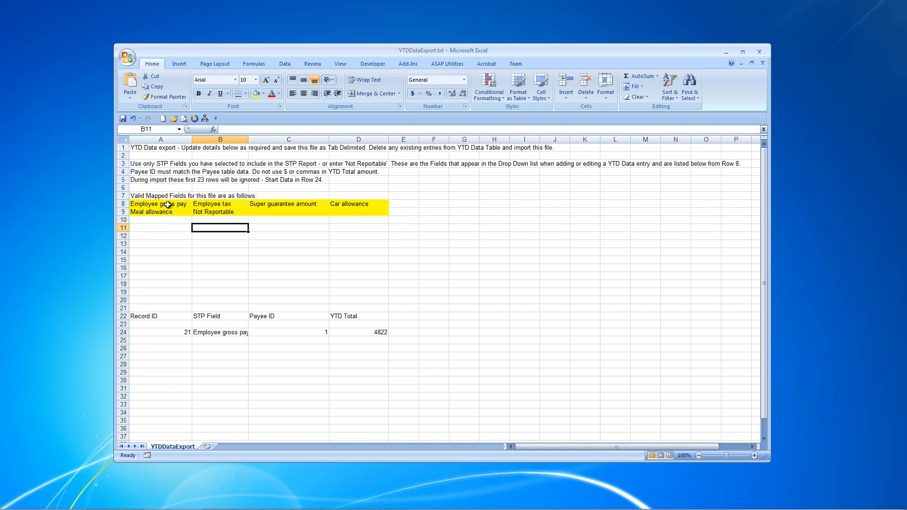
- Review the Employee gross pay, Super guarantee, Meal allowance and Not Reportable names and the row 5 note
click(160, 204)
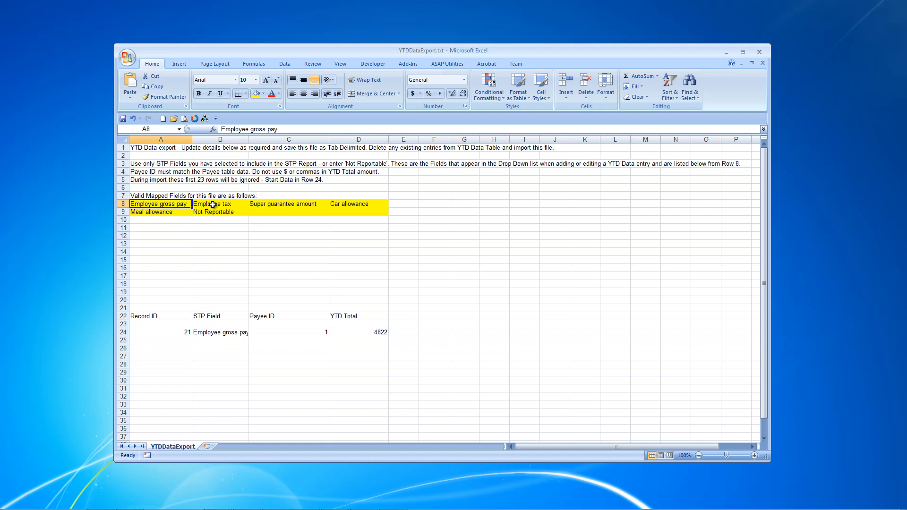
click(287, 205)
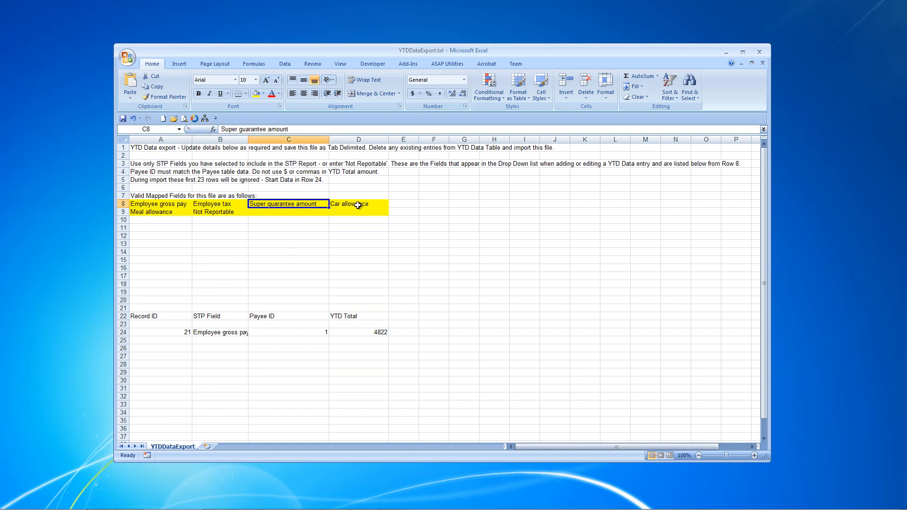
click(151, 212)
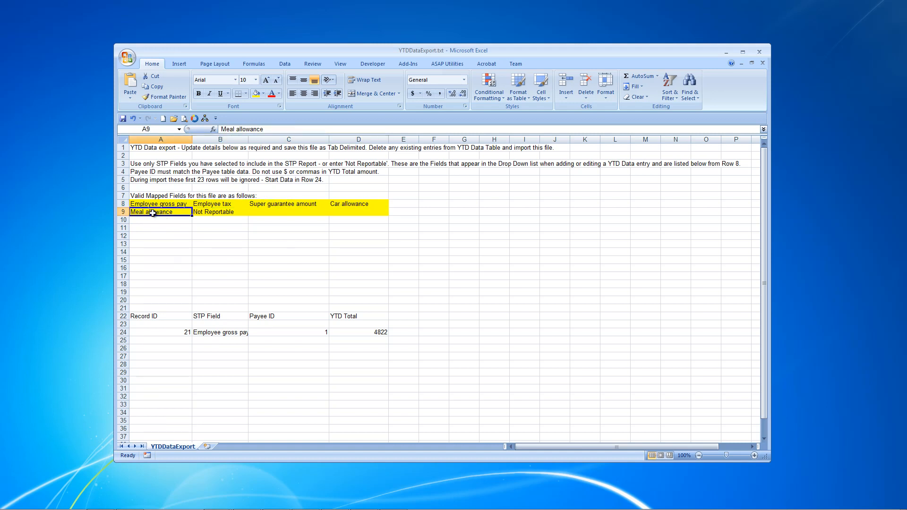
click(221, 211)
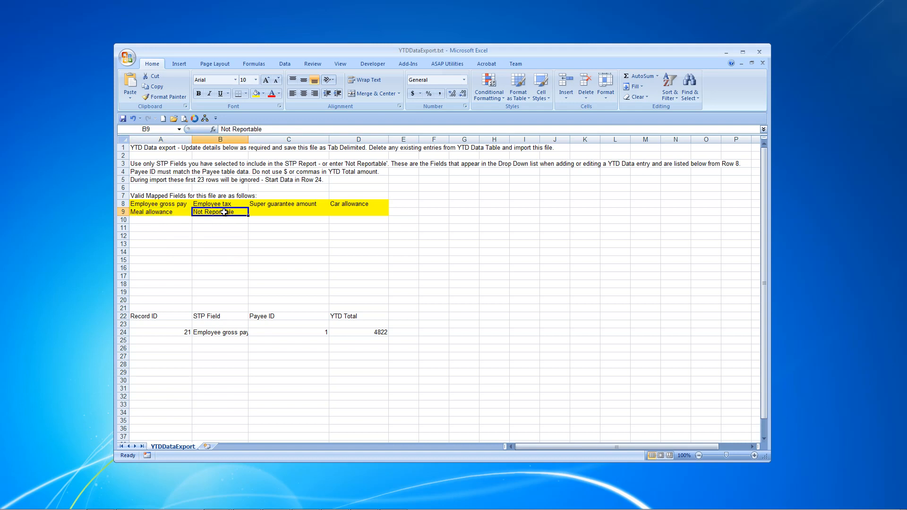
mouse_move(237, 220)
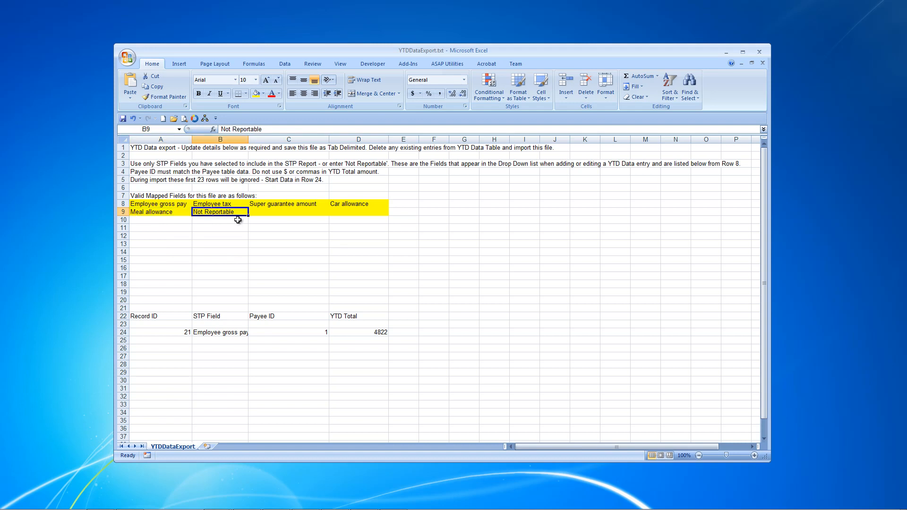
mouse_move(232, 212)
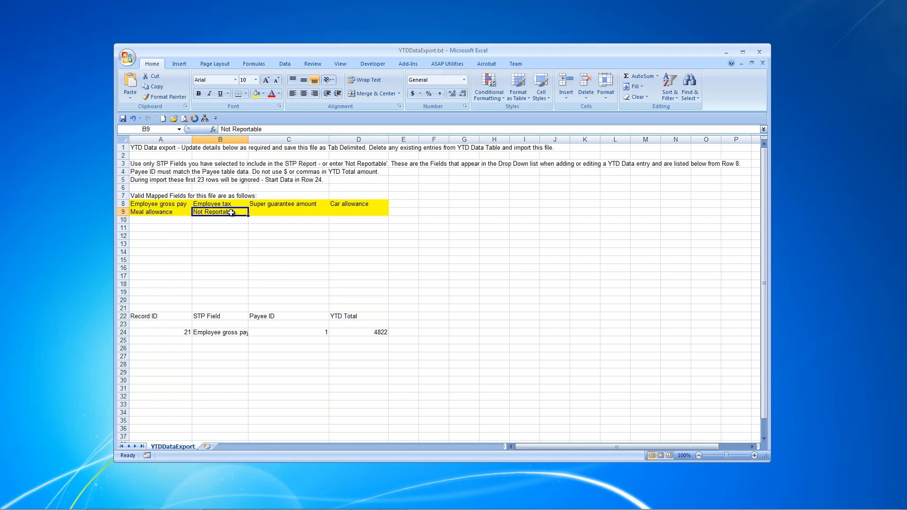
click(161, 180)
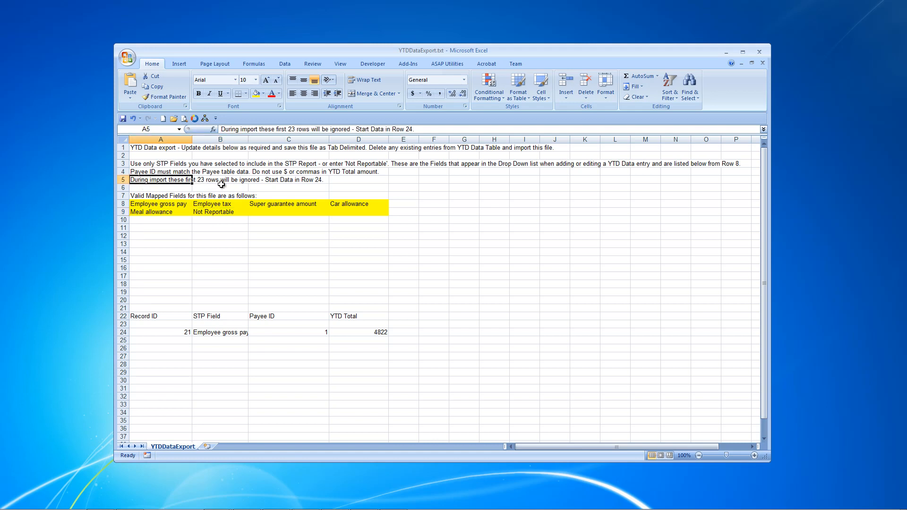
mouse_move(308, 182)
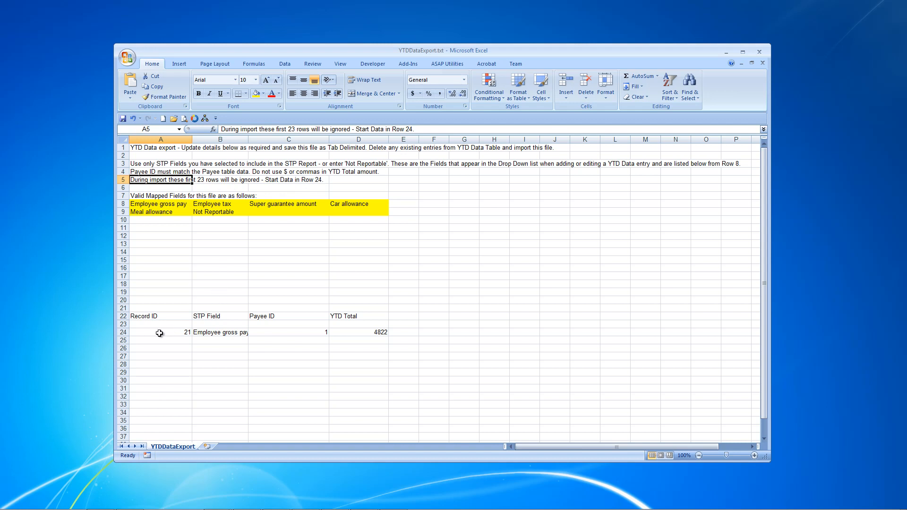
- Widen the STP Field column B until 'Employee gross pay' reads in full
click(160, 332)
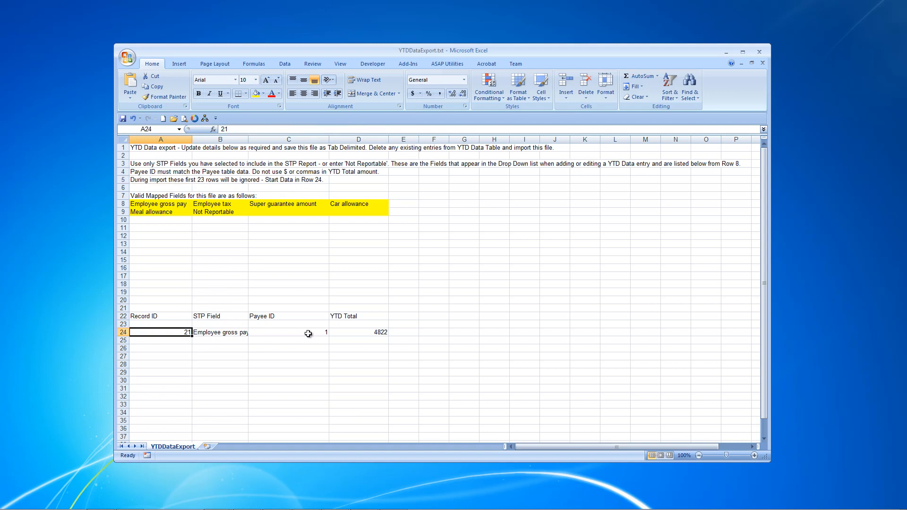
mouse_move(295, 339)
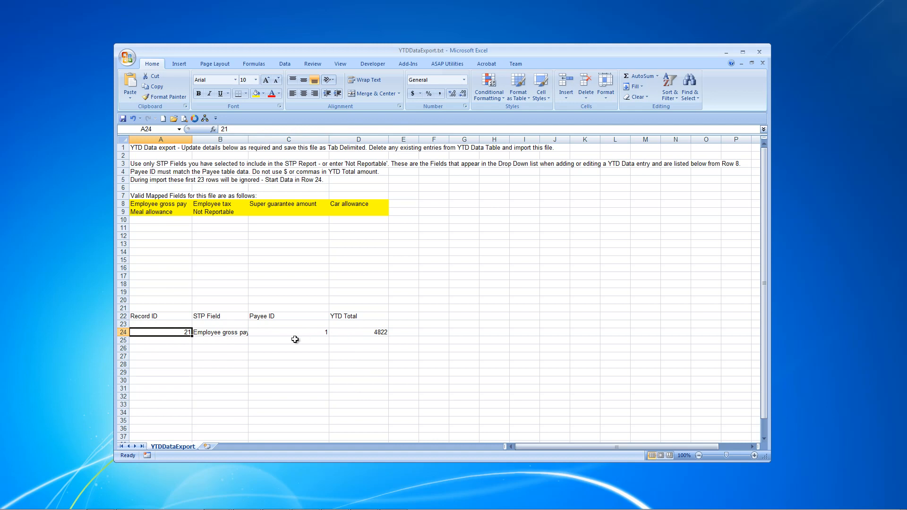
drag(248, 139, 267, 139)
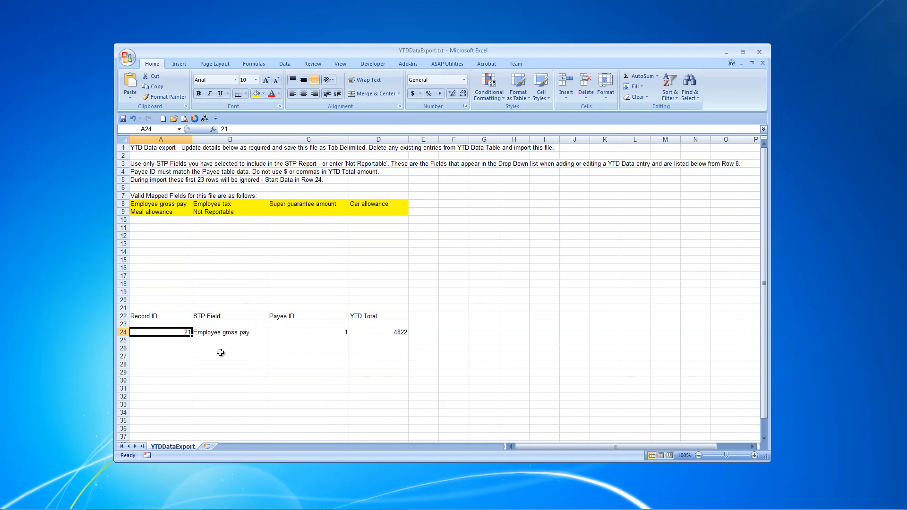
mouse_move(375, 333)
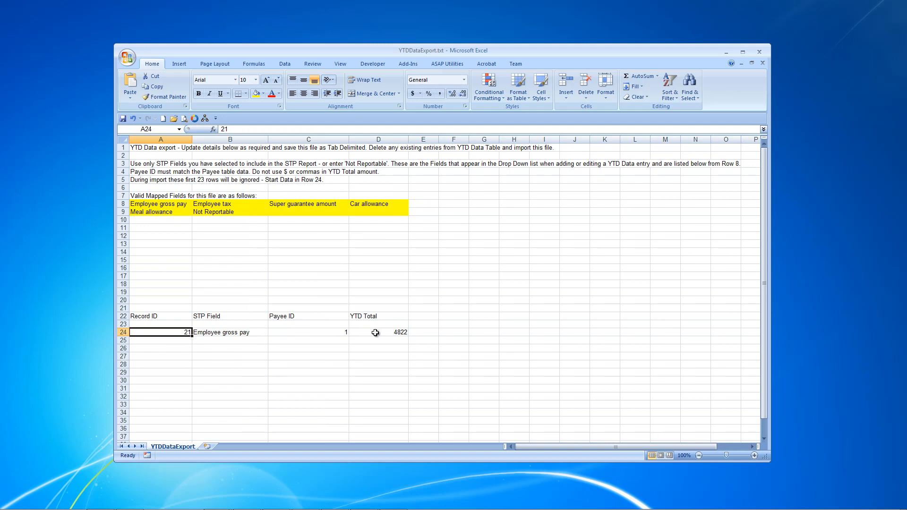
mouse_move(221, 371)
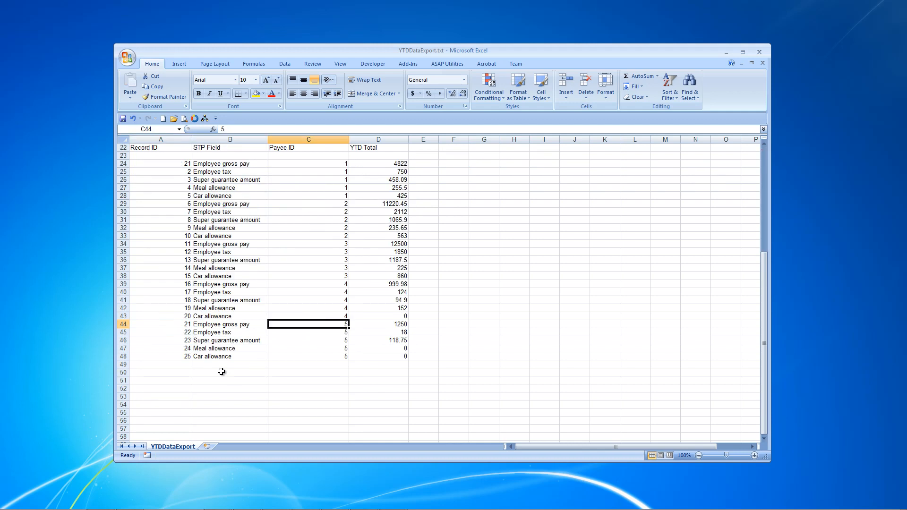
mouse_move(240, 251)
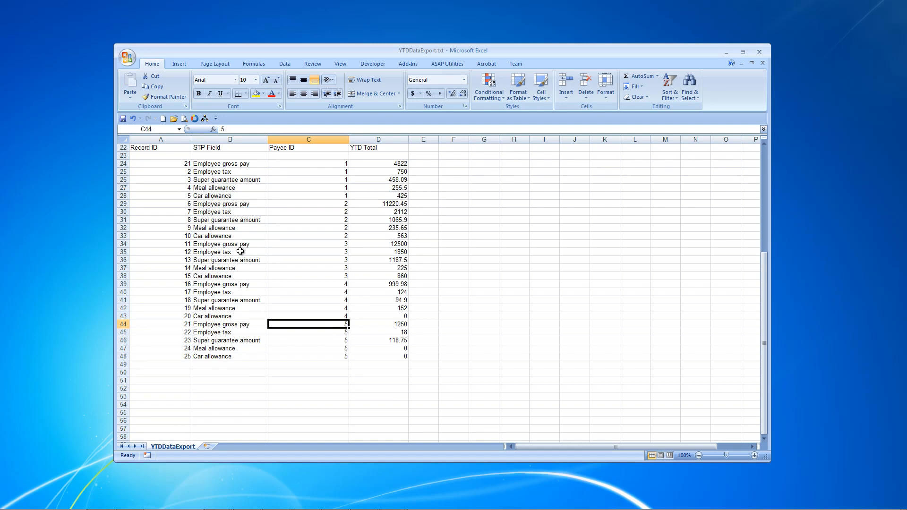
mouse_move(228, 190)
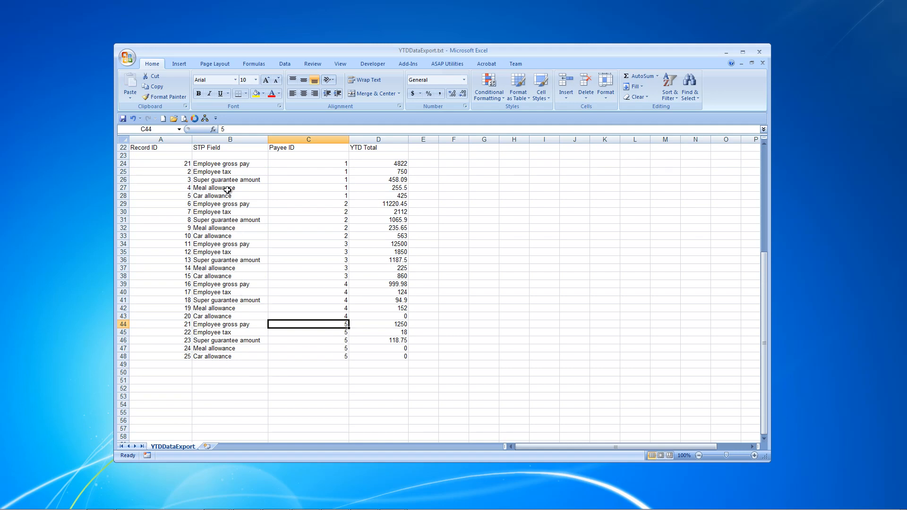
mouse_move(300, 153)
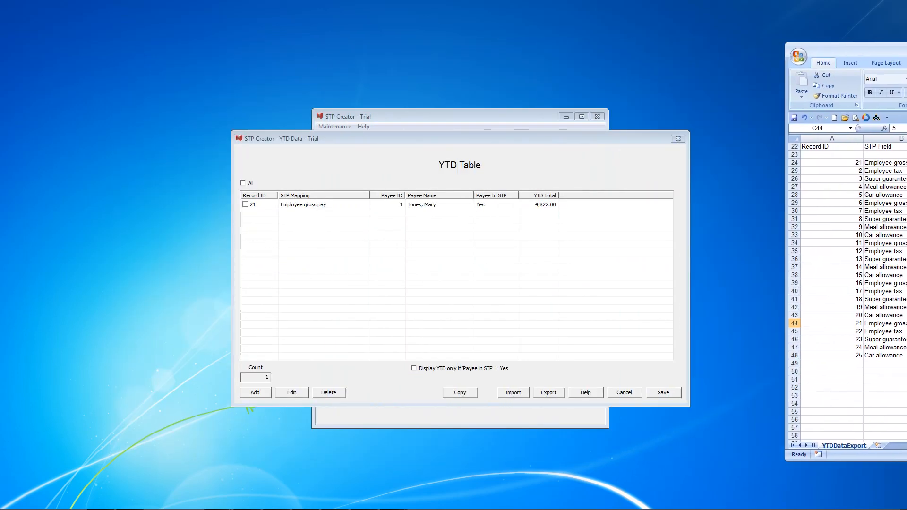
mouse_move(478, 164)
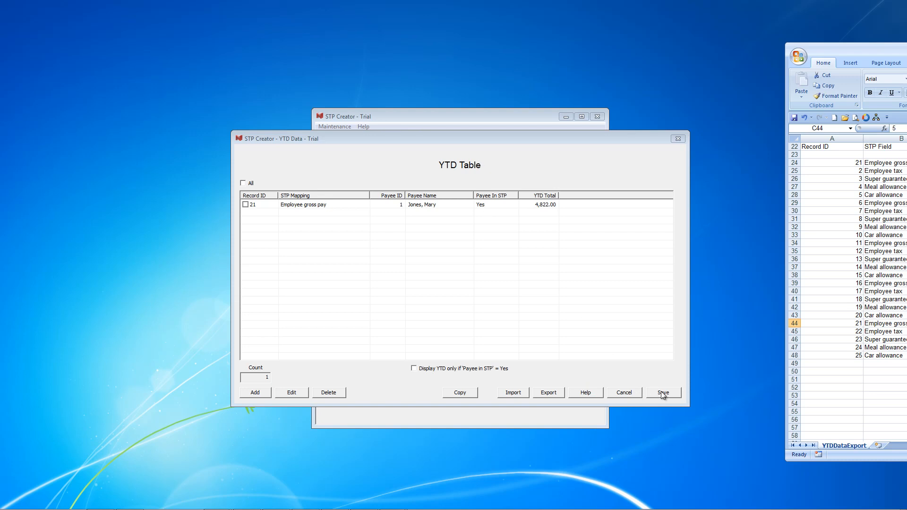
- Save the YTD table and return to the STP Creator main screen
click(663, 393)
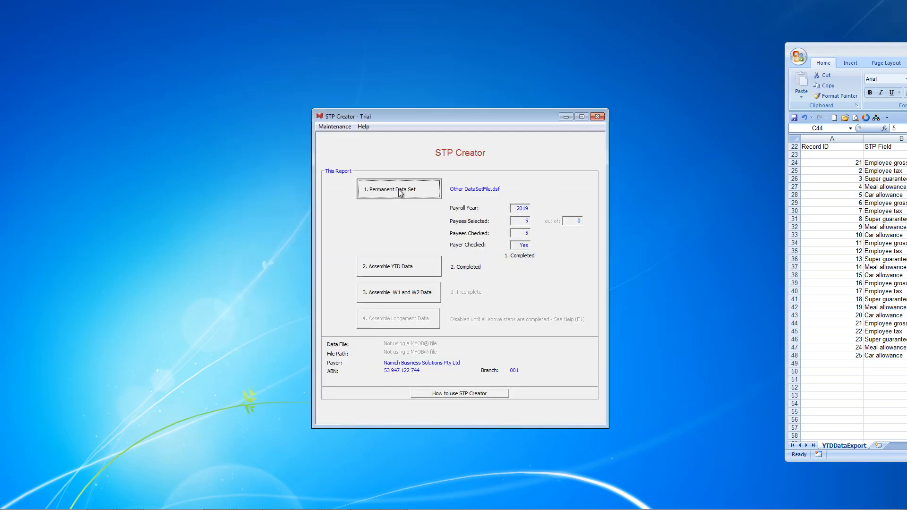
click(399, 188)
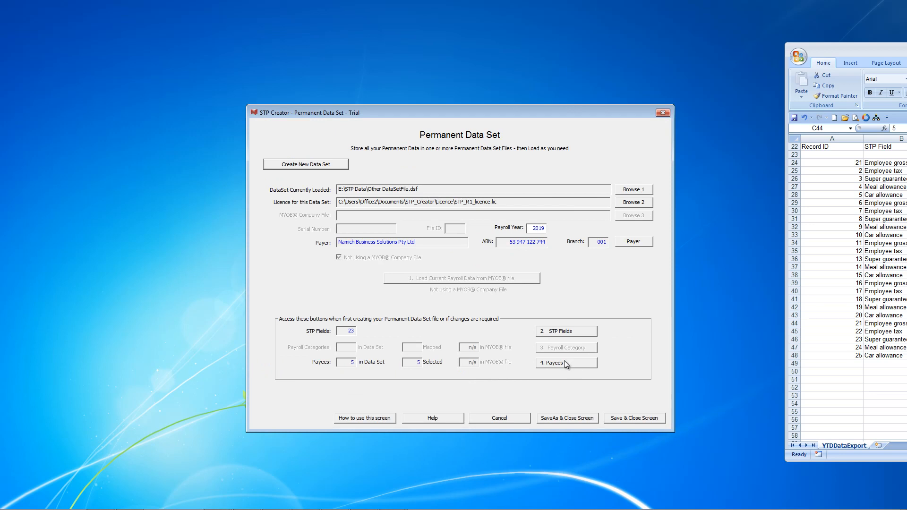
mouse_move(554, 362)
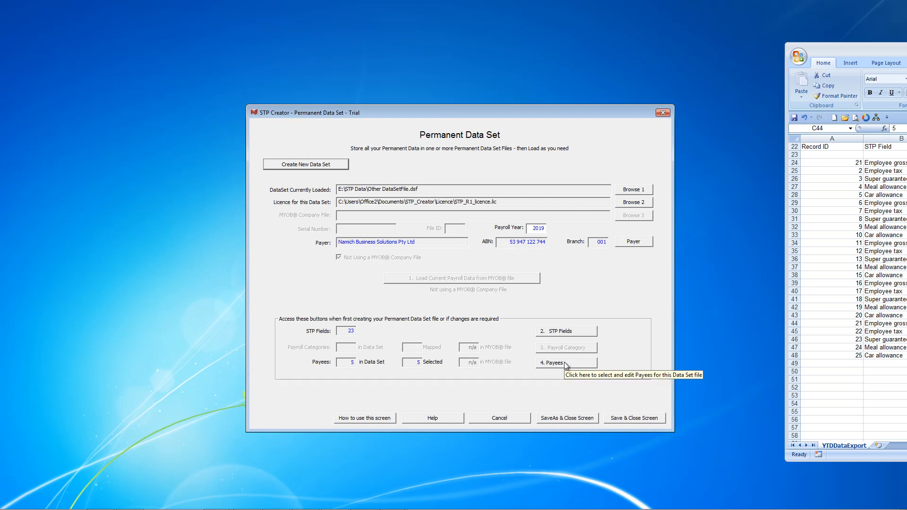
click(564, 363)
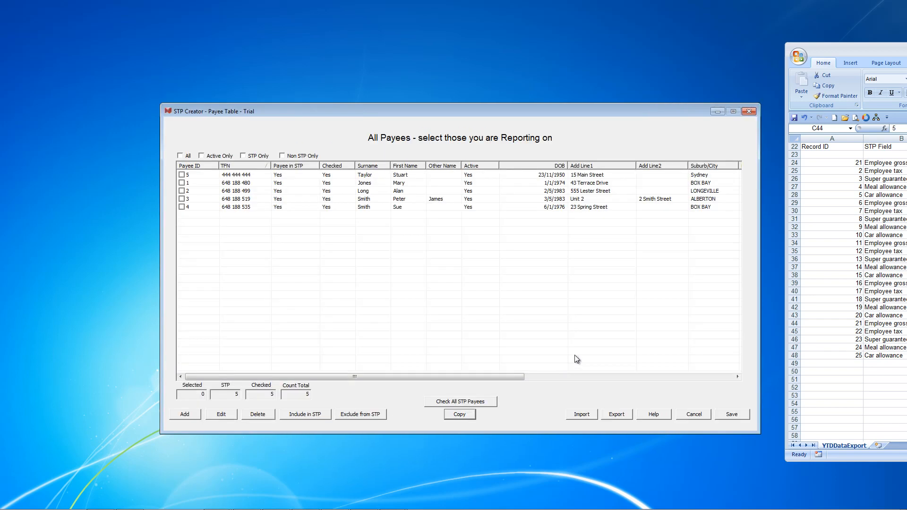
mouse_move(221, 182)
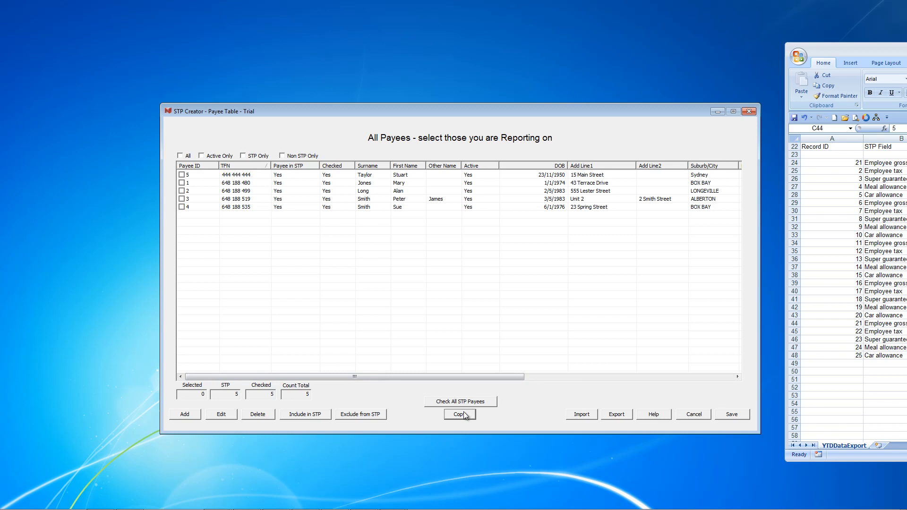
mouse_move(210, 187)
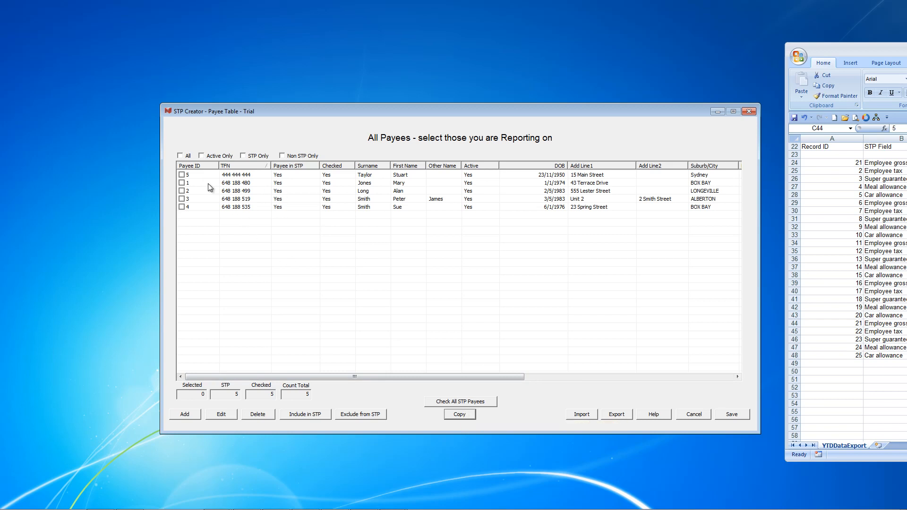
mouse_move(184, 179)
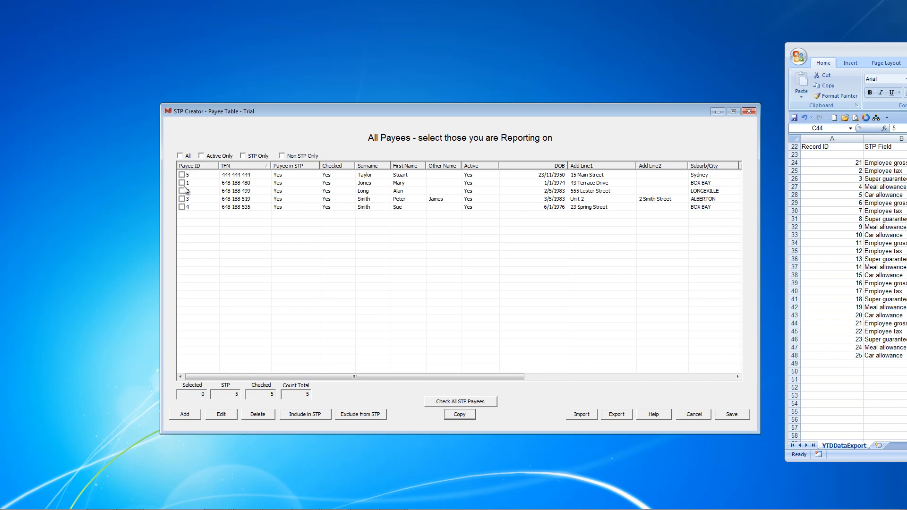
mouse_move(187, 200)
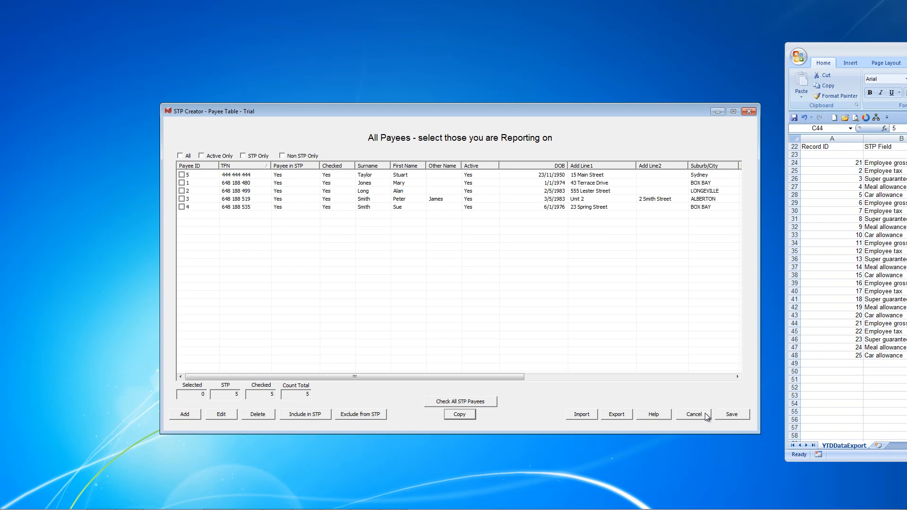
click(692, 414)
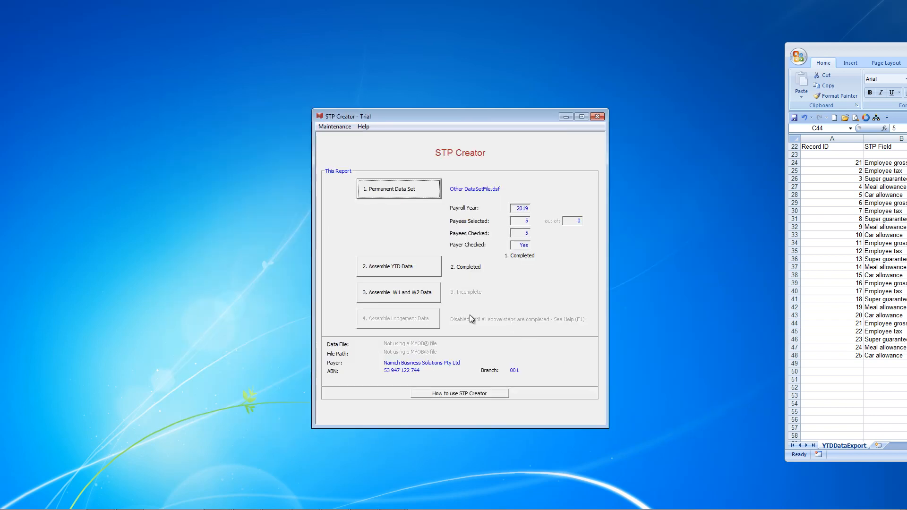
click(399, 266)
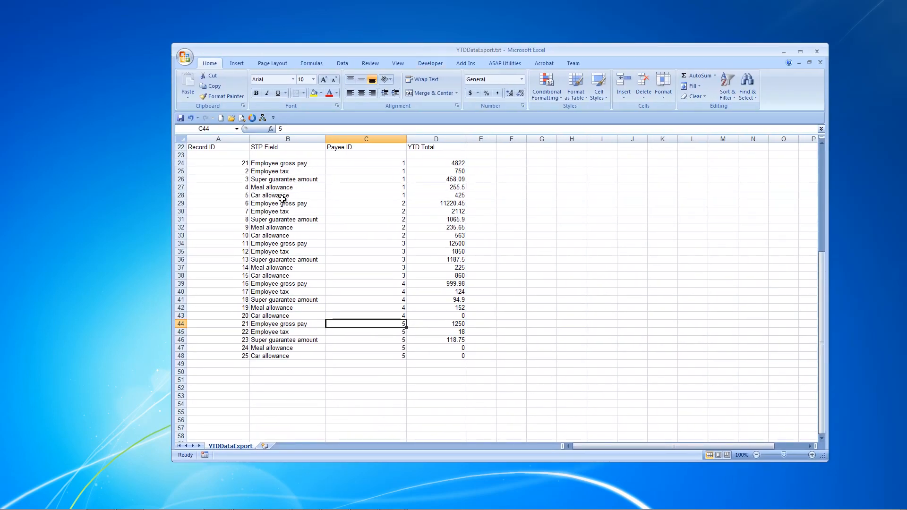
mouse_move(271, 163)
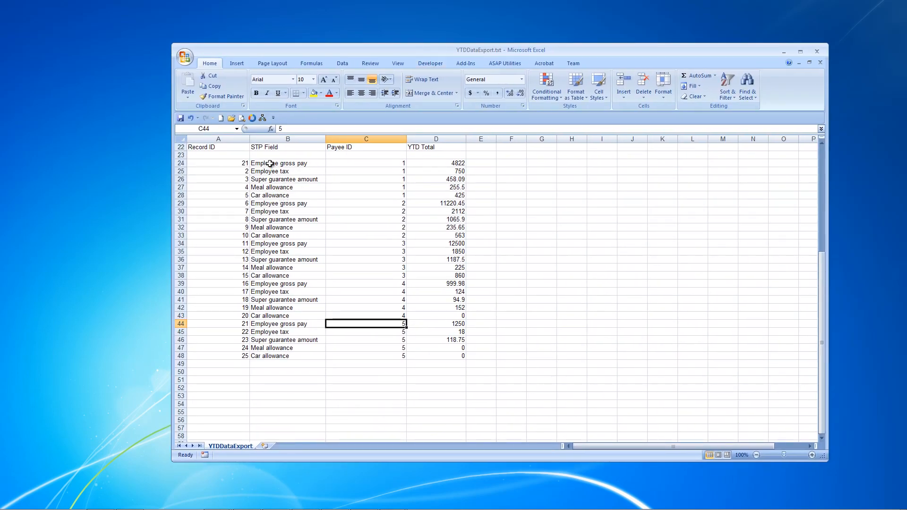
scroll(up, 3)
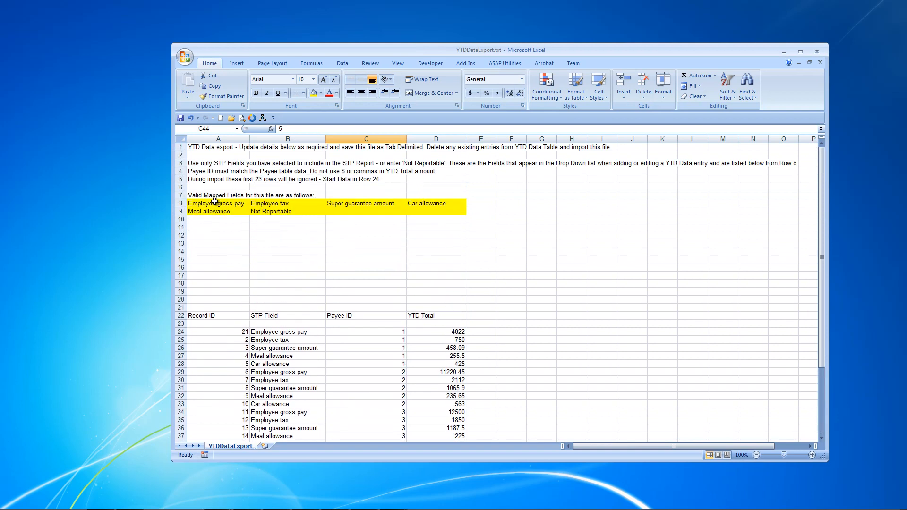
click(218, 204)
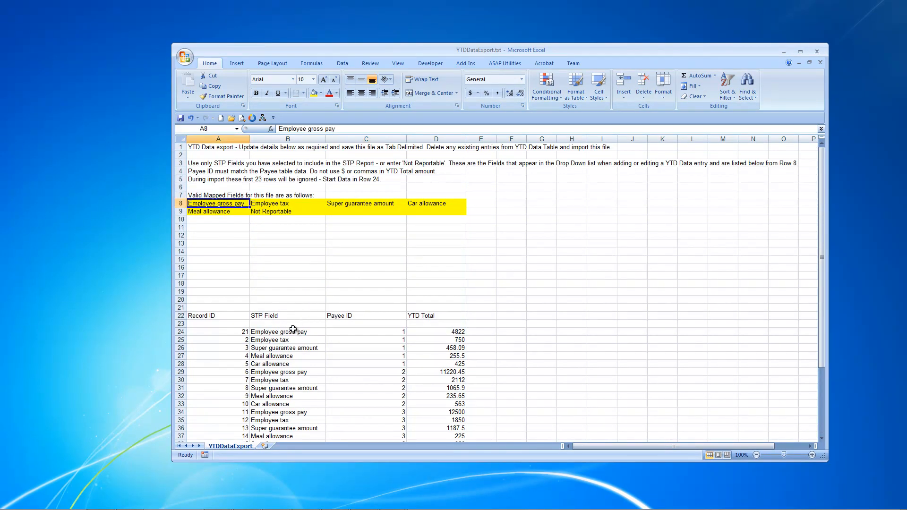
mouse_move(276, 336)
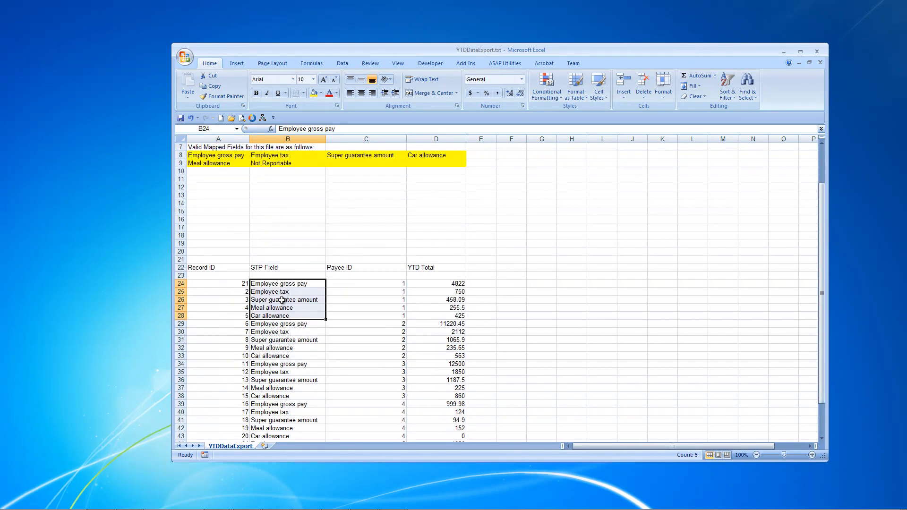
mouse_move(275, 369)
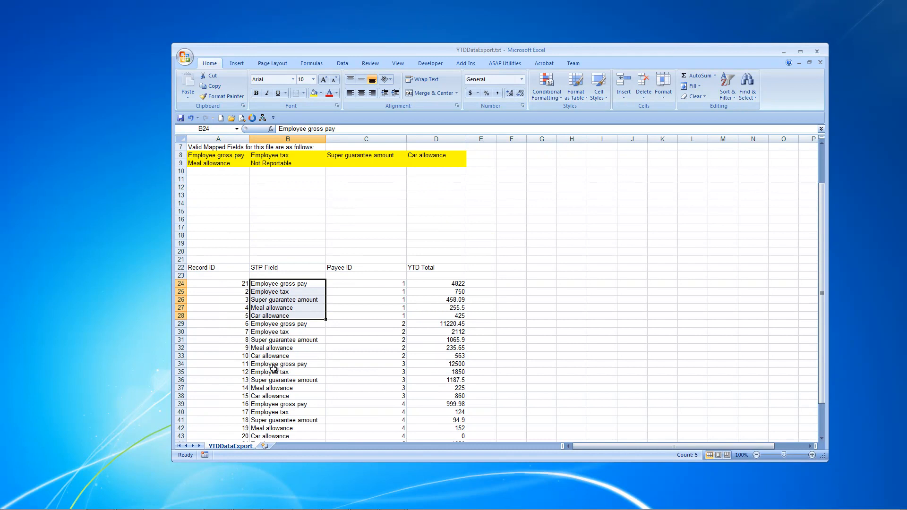
mouse_move(272, 366)
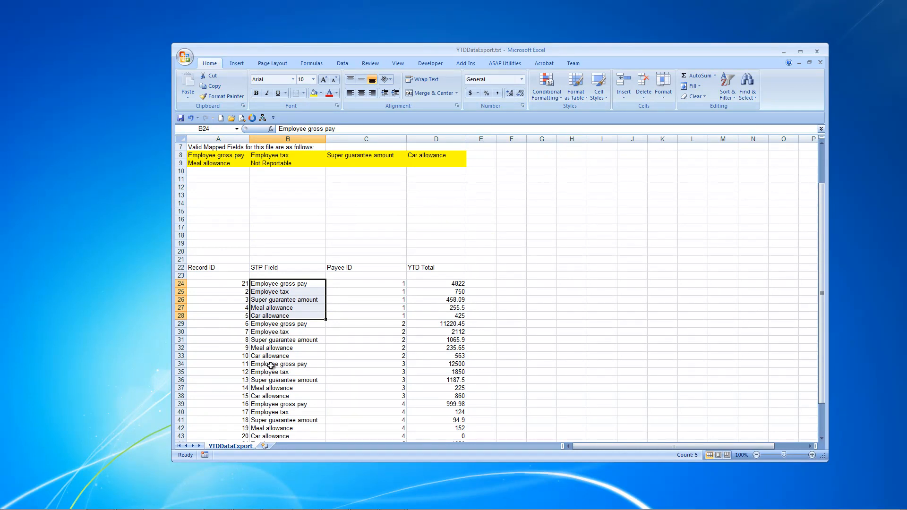
click(269, 356)
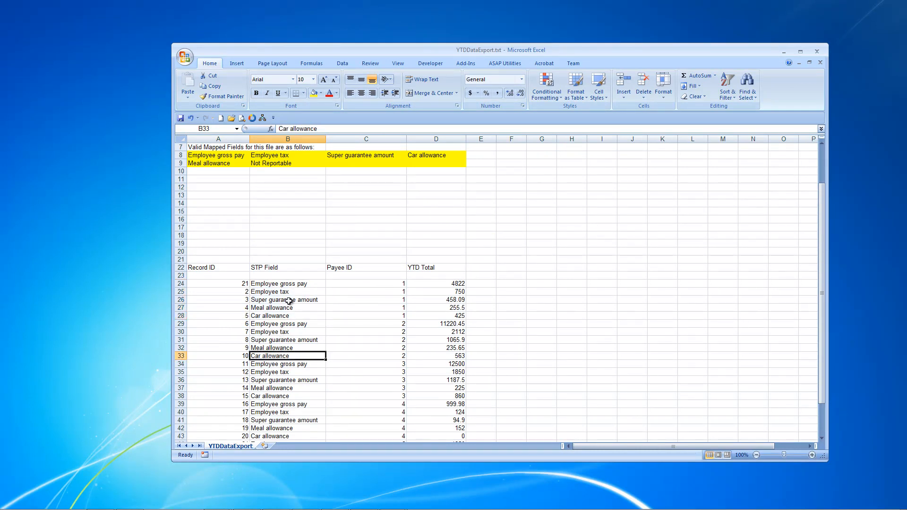
mouse_move(389, 285)
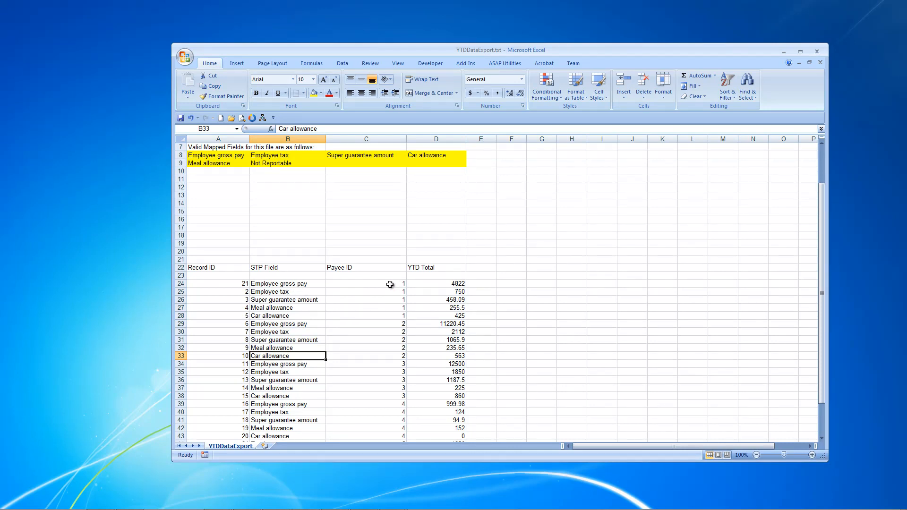
click(364, 283)
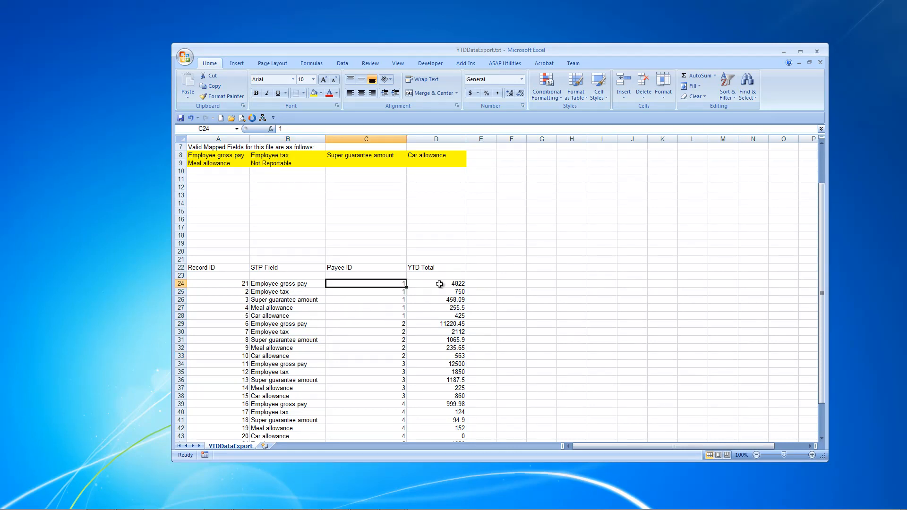
click(435, 316)
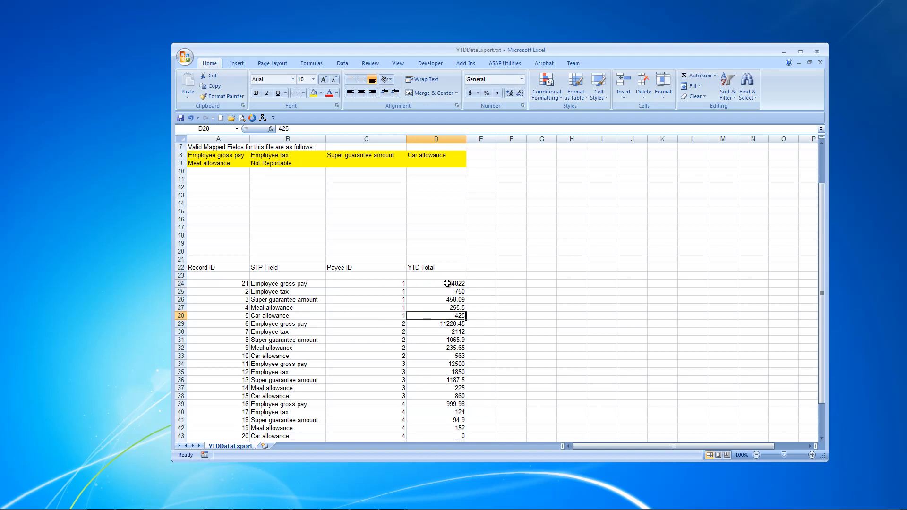
scroll(down, 3)
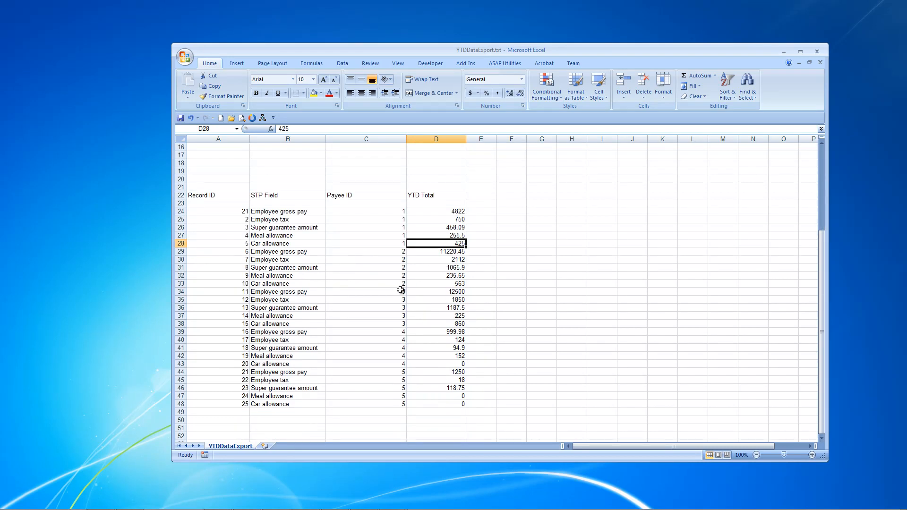
mouse_move(400, 254)
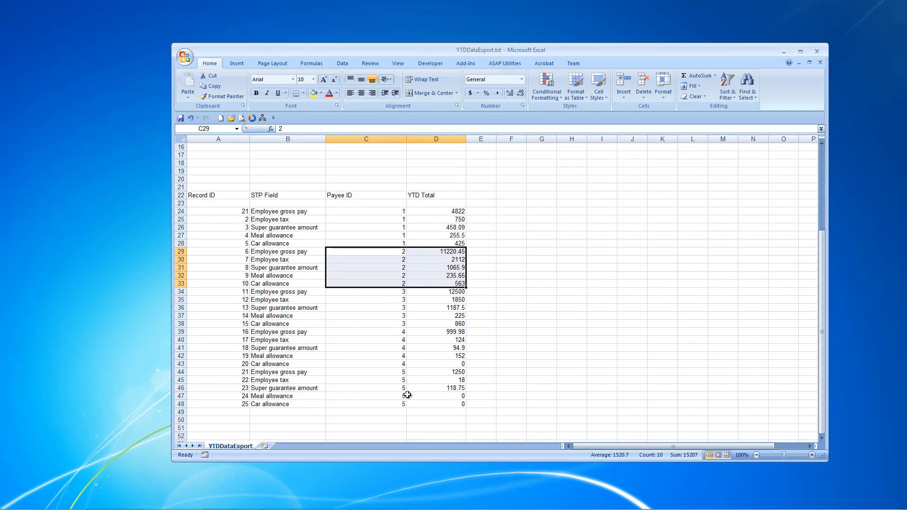
mouse_move(424, 371)
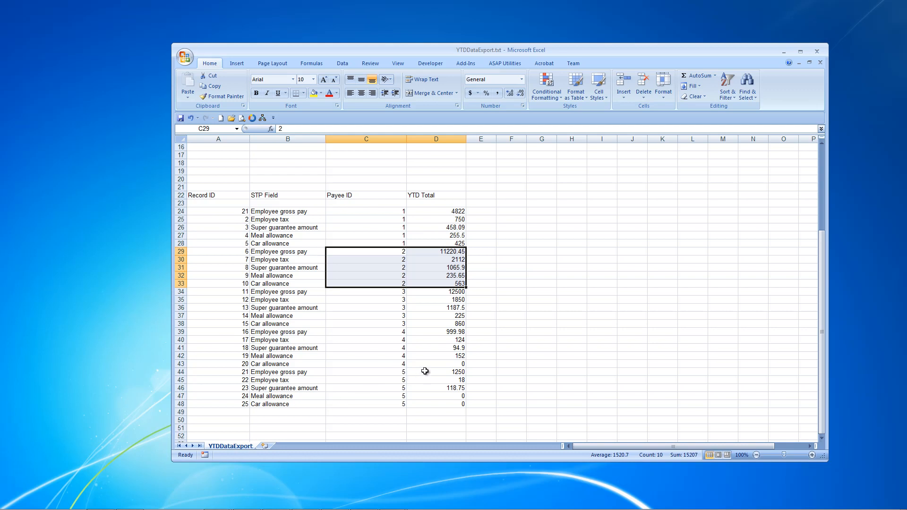
mouse_move(271, 366)
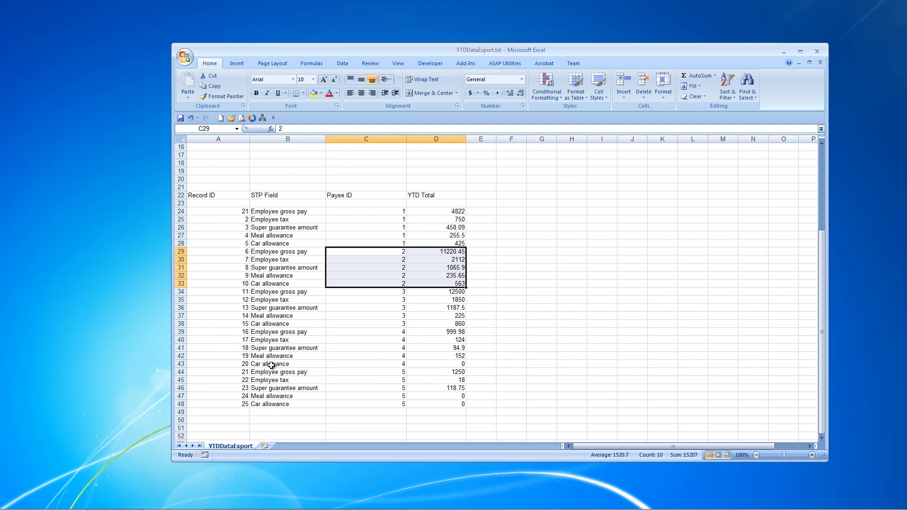
click(287, 363)
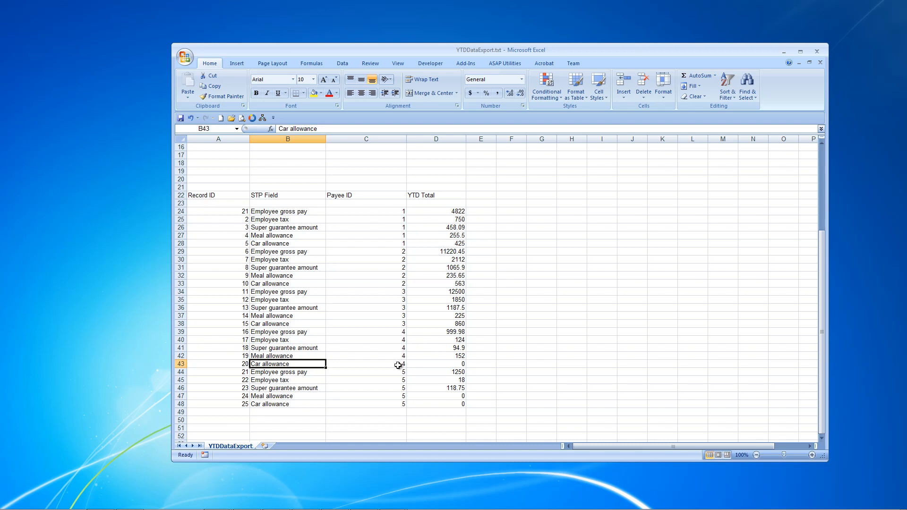
click(436, 362)
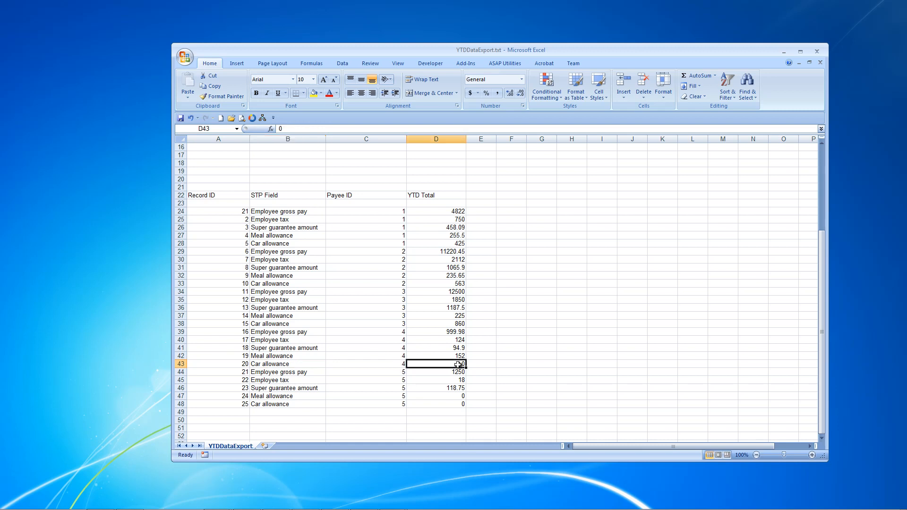
mouse_move(295, 377)
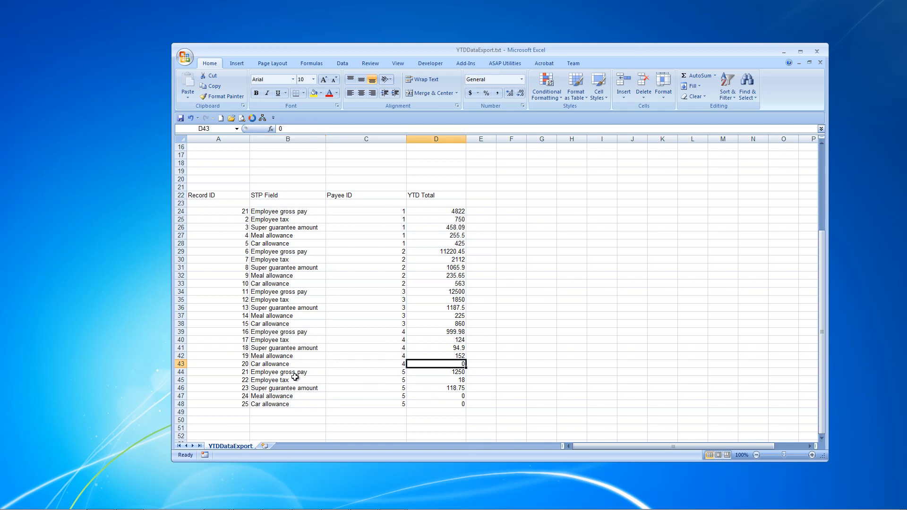
click(288, 371)
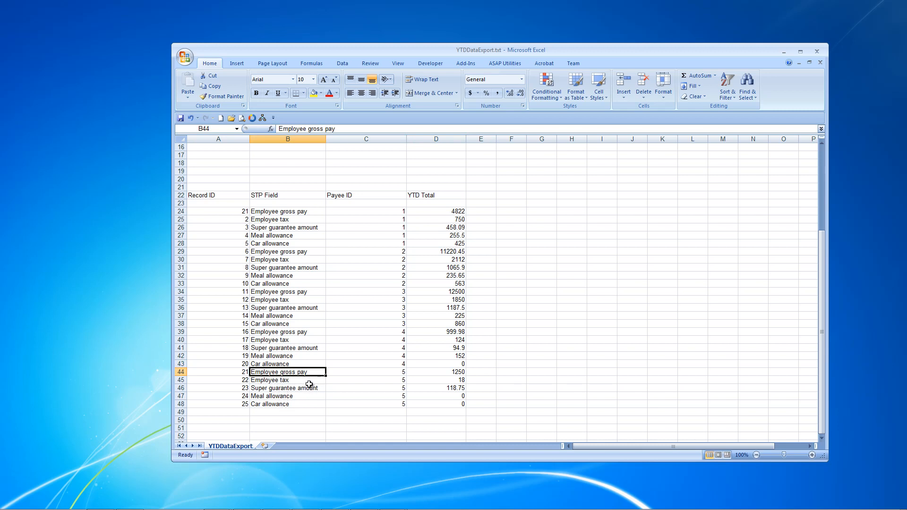
mouse_move(453, 396)
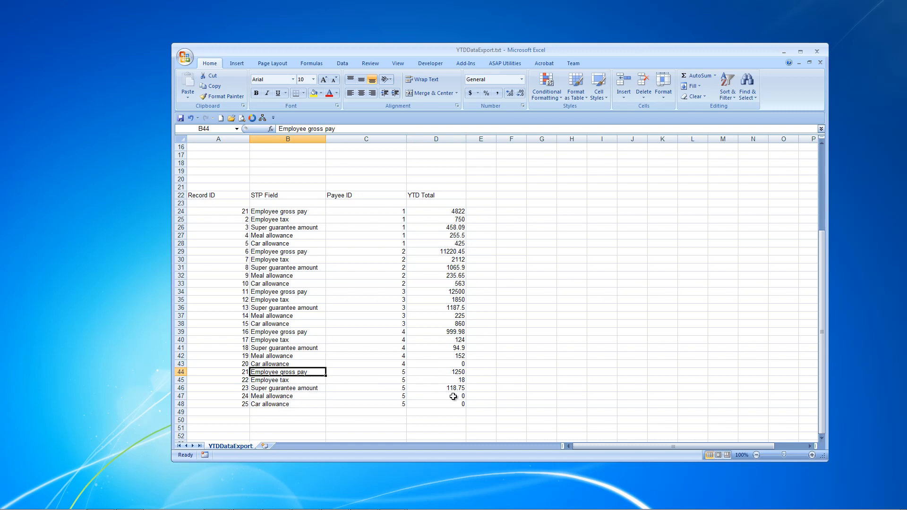
mouse_move(456, 406)
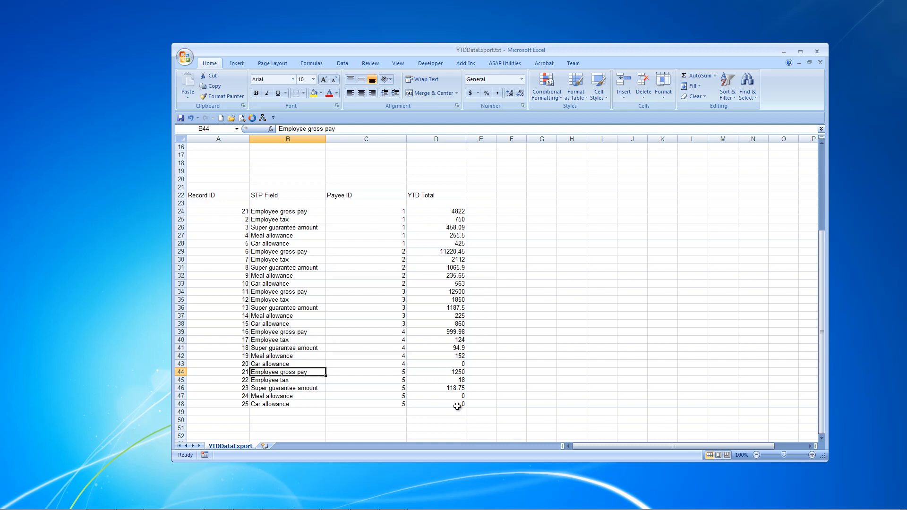
mouse_move(423, 326)
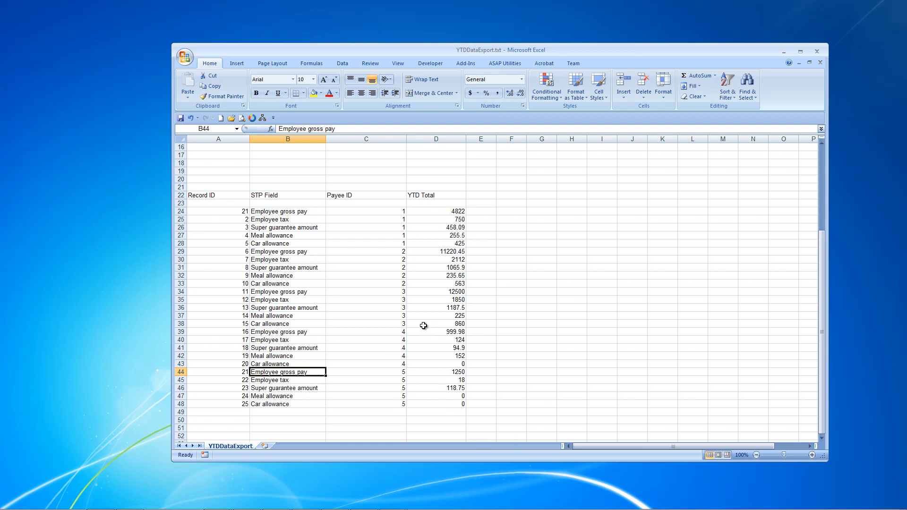
mouse_move(278, 239)
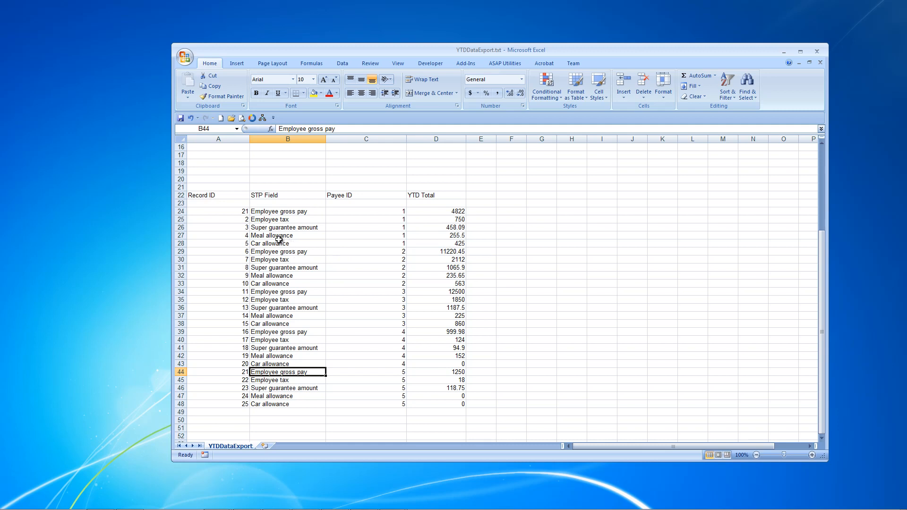
mouse_move(238, 213)
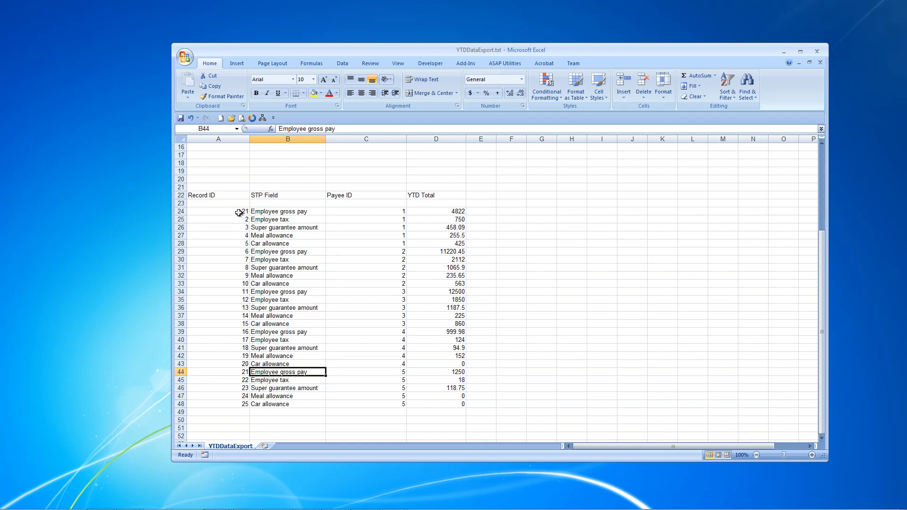
click(218, 211)
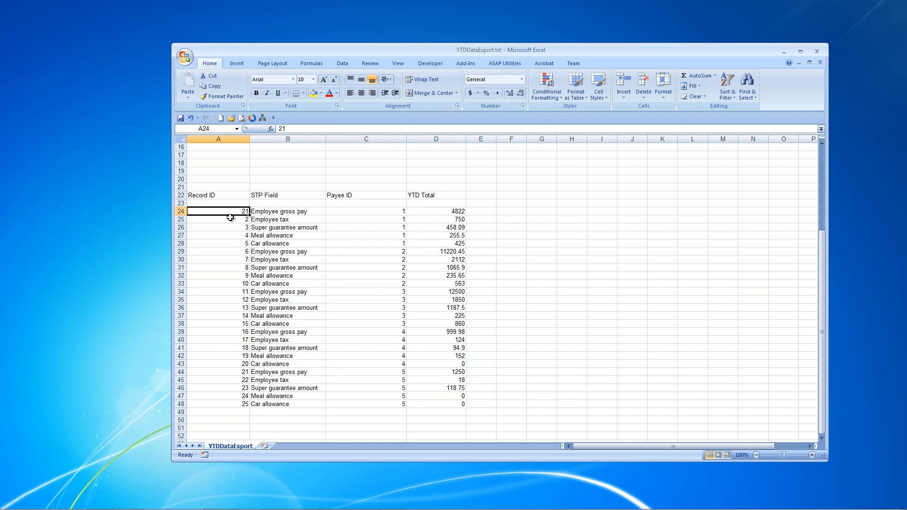
mouse_move(258, 243)
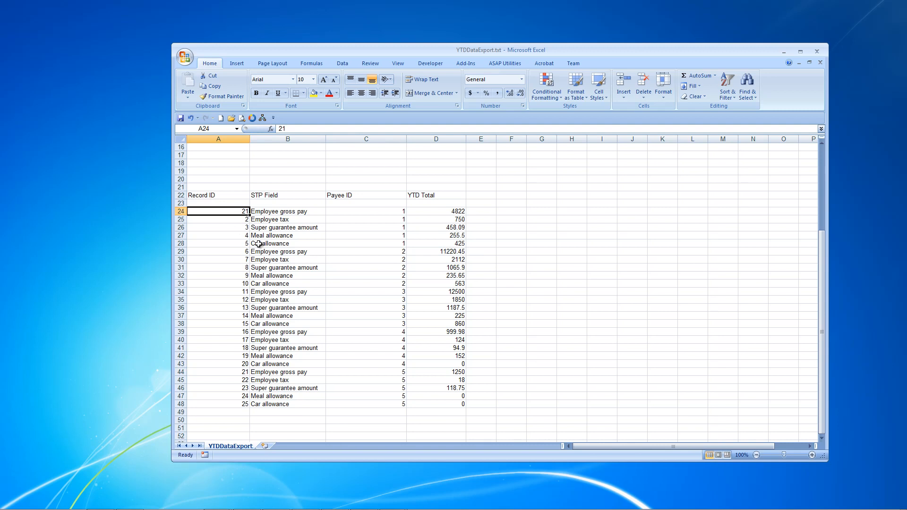
mouse_move(241, 224)
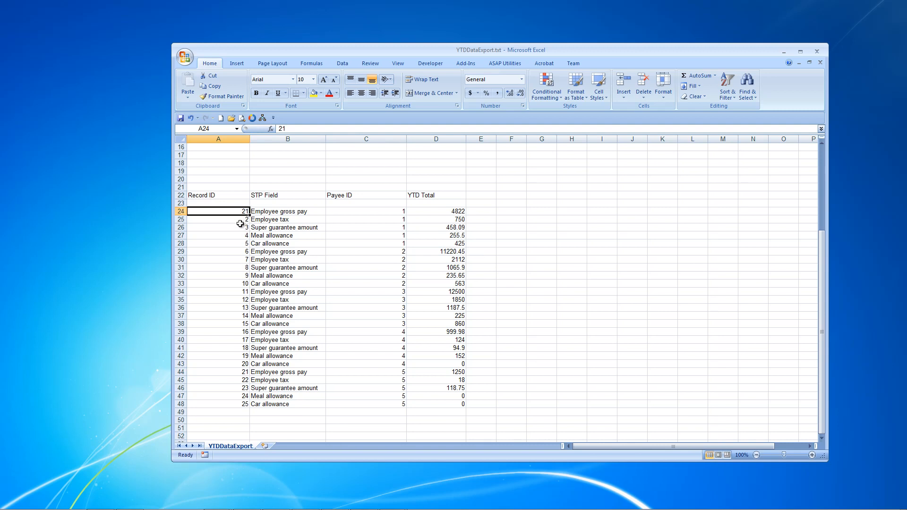
mouse_move(244, 351)
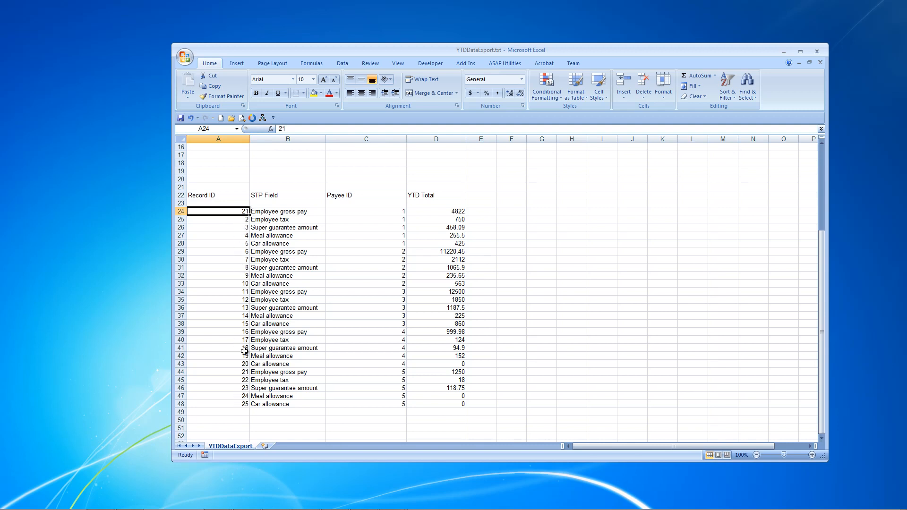
click(218, 372)
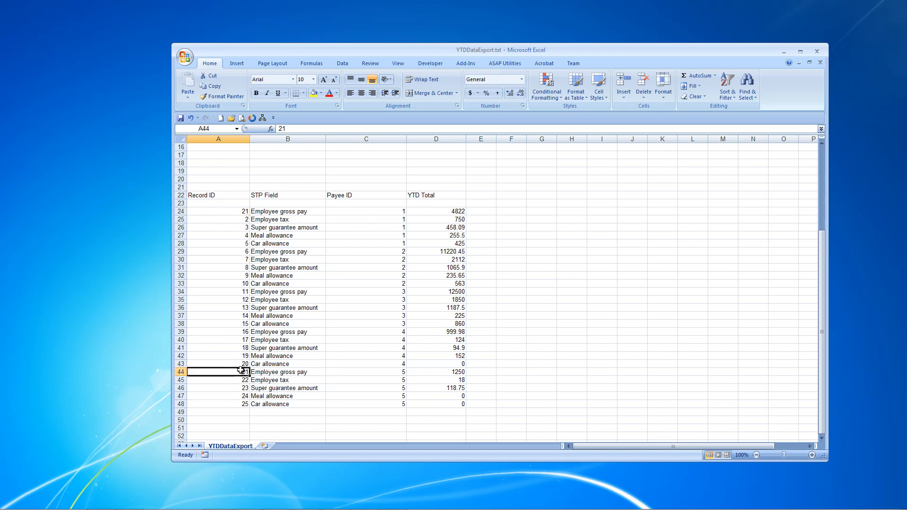
click(218, 210)
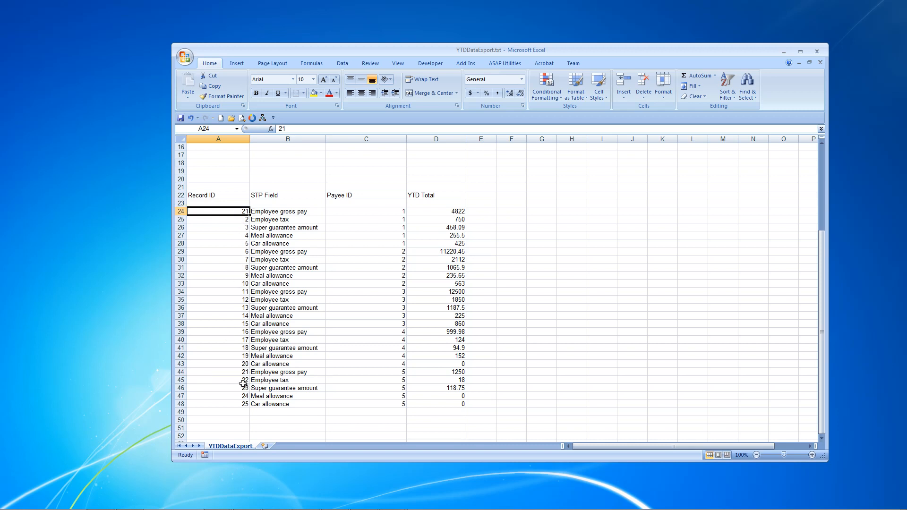
mouse_move(241, 380)
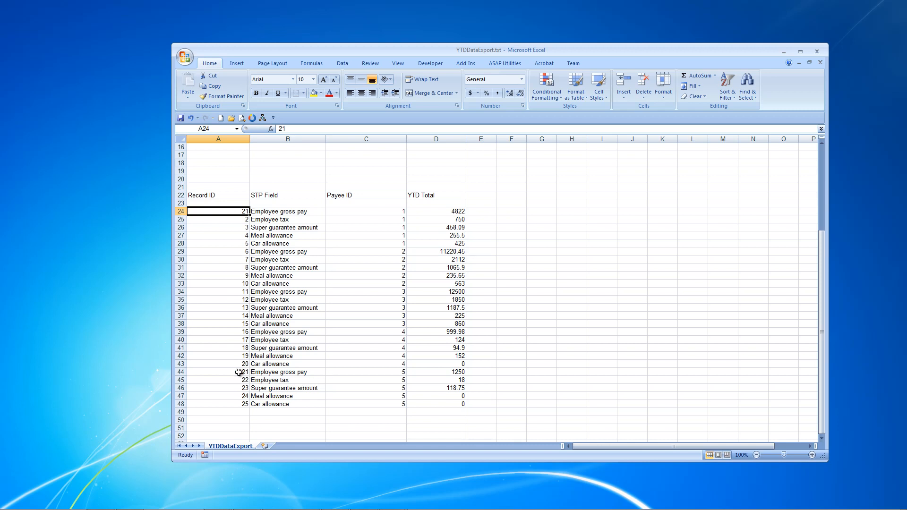
click(287, 372)
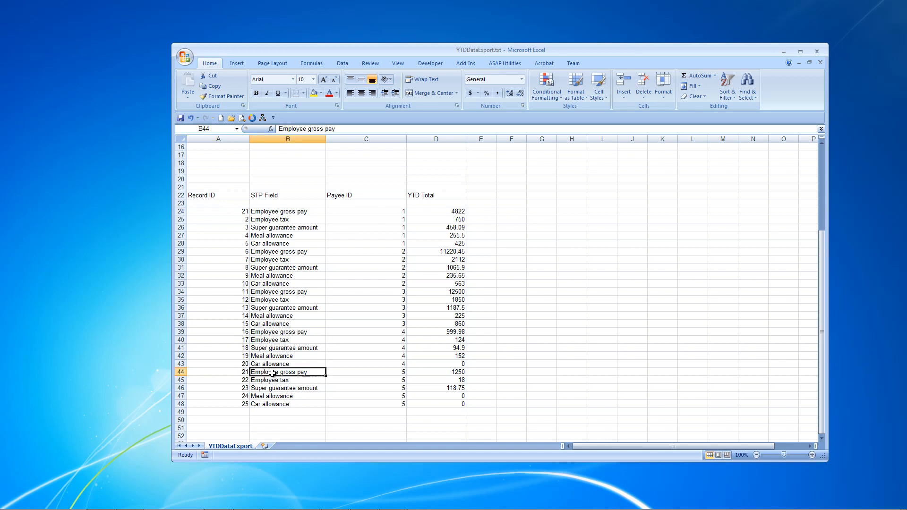
mouse_move(436, 374)
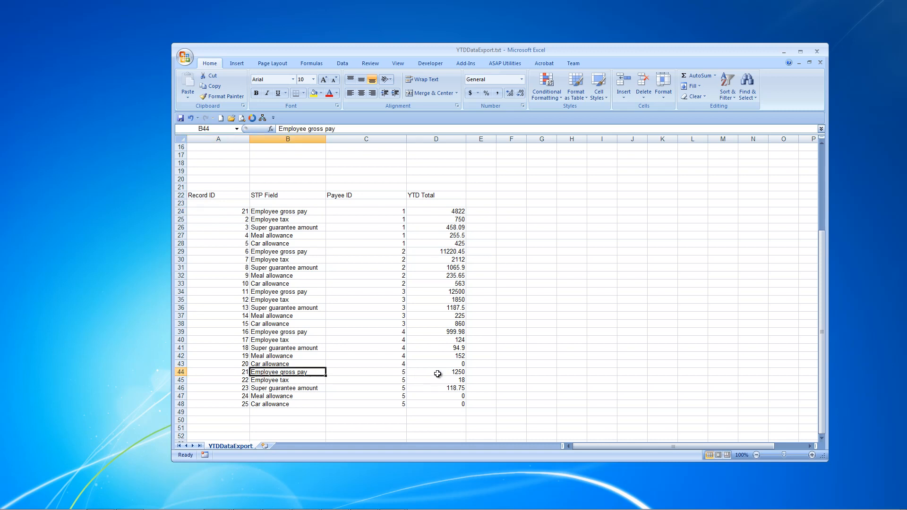
click(218, 372)
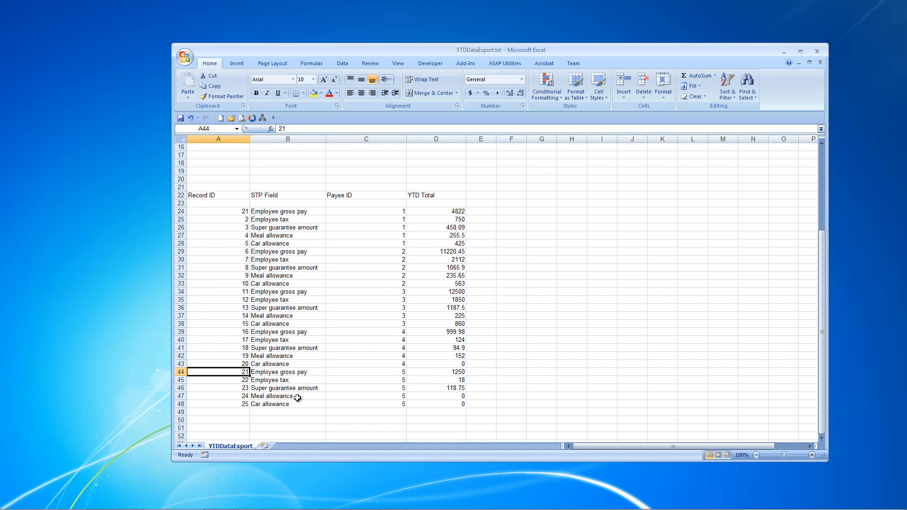
mouse_move(246, 384)
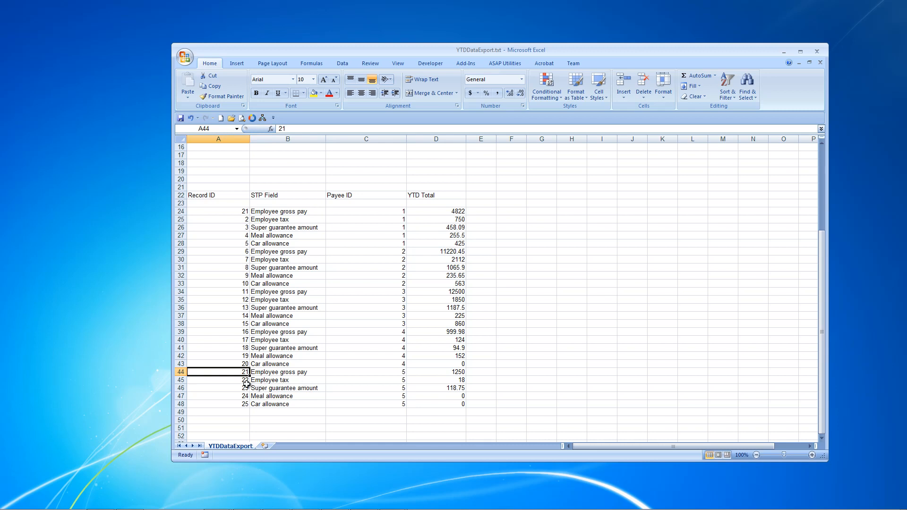
mouse_move(289, 299)
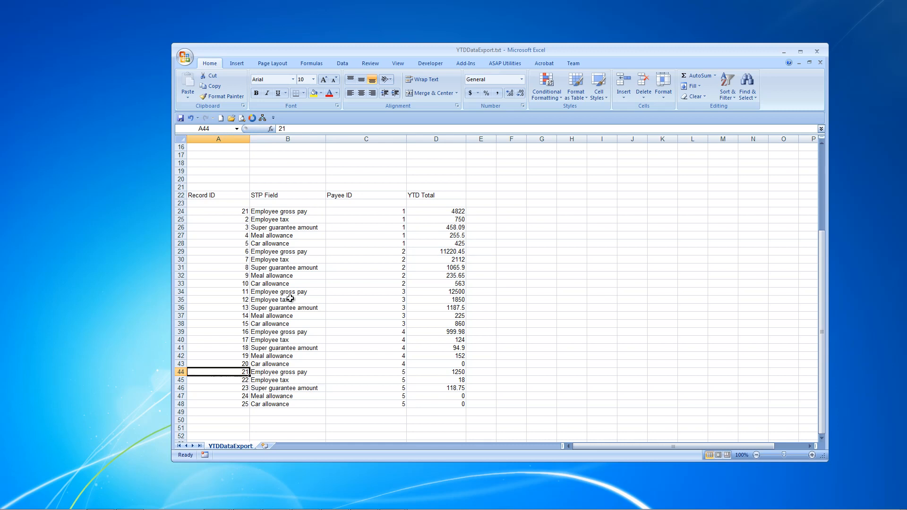
mouse_move(272, 231)
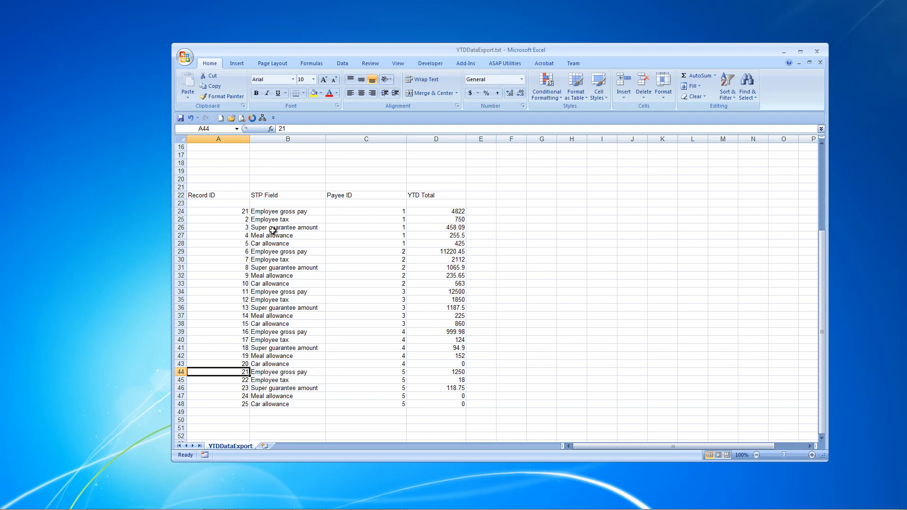
mouse_move(213, 107)
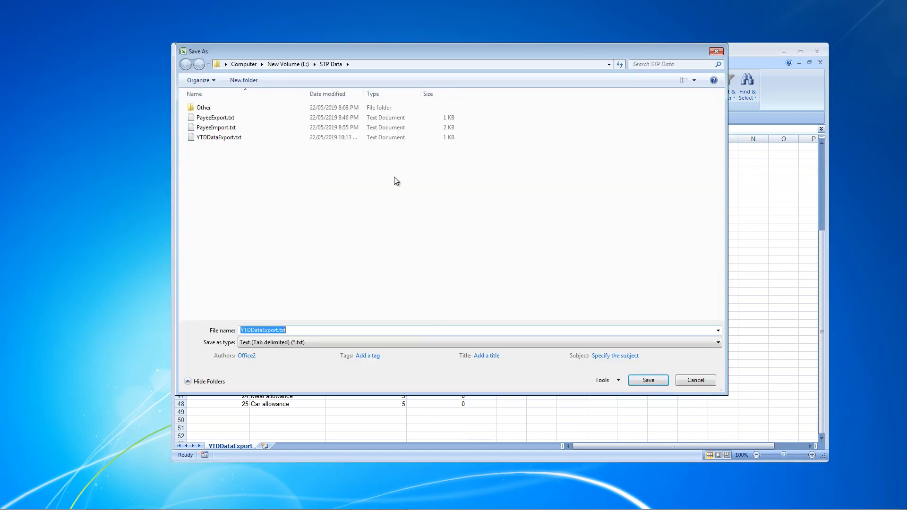
- Save the sheet as Excel 97-2003 workbook 'YTD Data Import Template.xls' in the STP Data folder
click(717, 342)
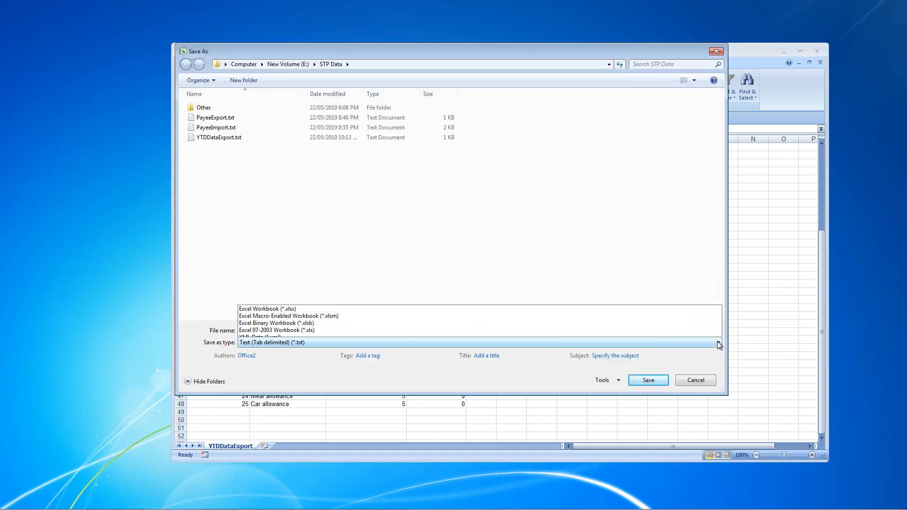
click(277, 330)
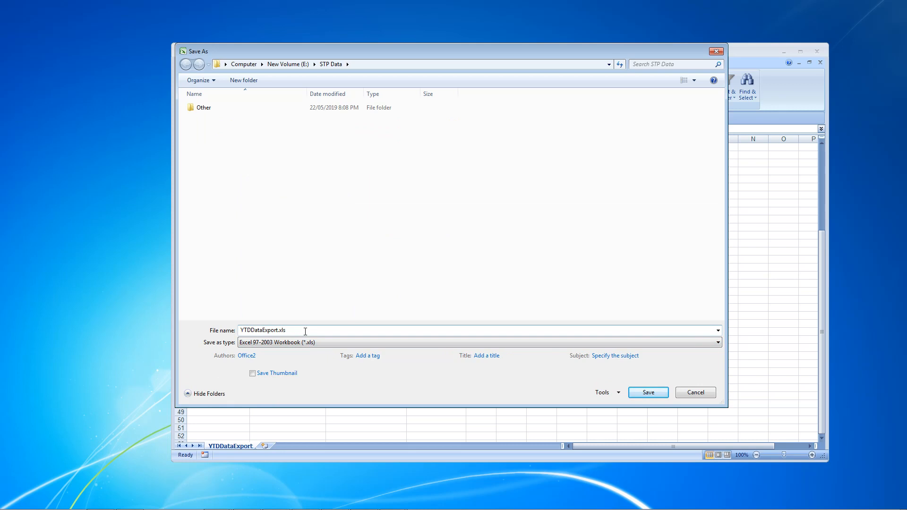
mouse_move(310, 342)
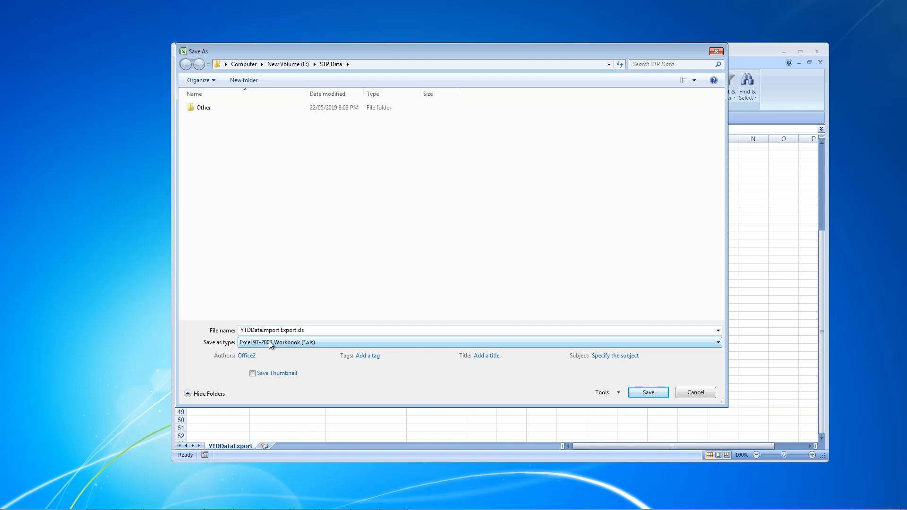
text(Template)
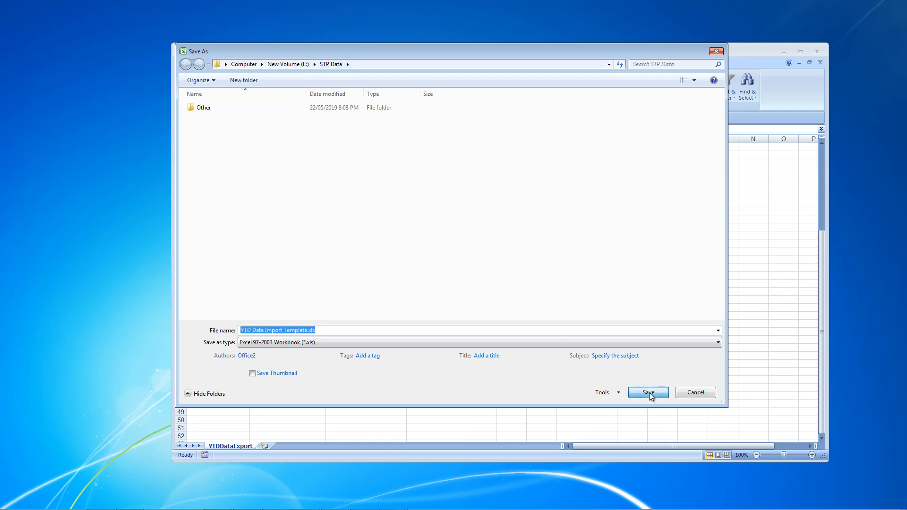
click(647, 392)
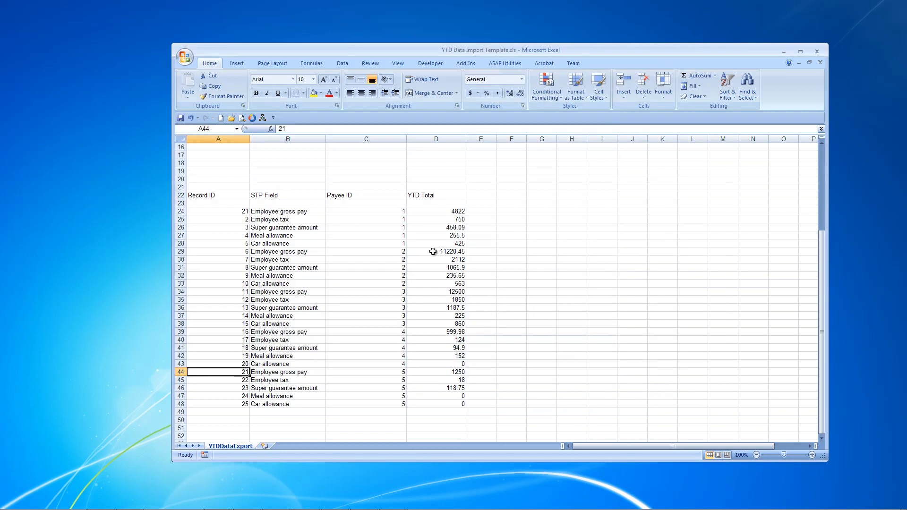
mouse_move(213, 115)
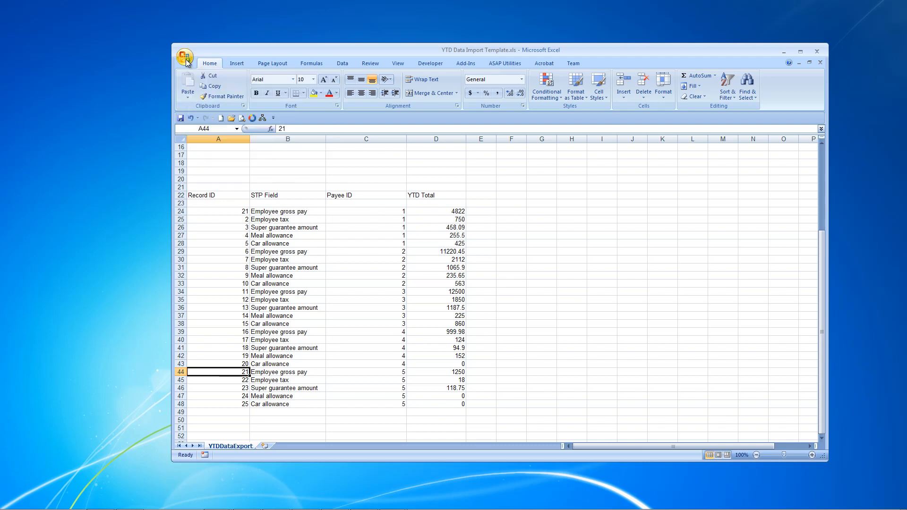
- Save the sheet as Text (Tab delimited) 'YTD Data Import.txt', keeping the text format
click(185, 55)
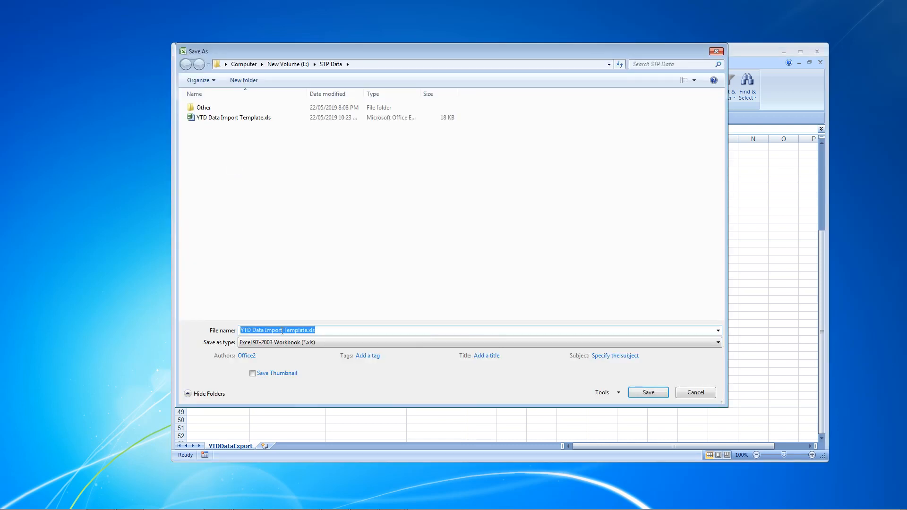
click(717, 342)
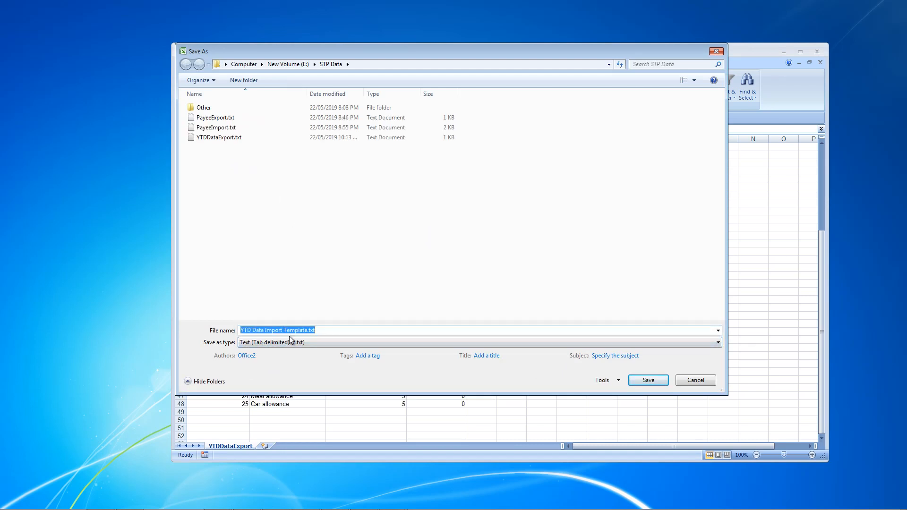
click(284, 330)
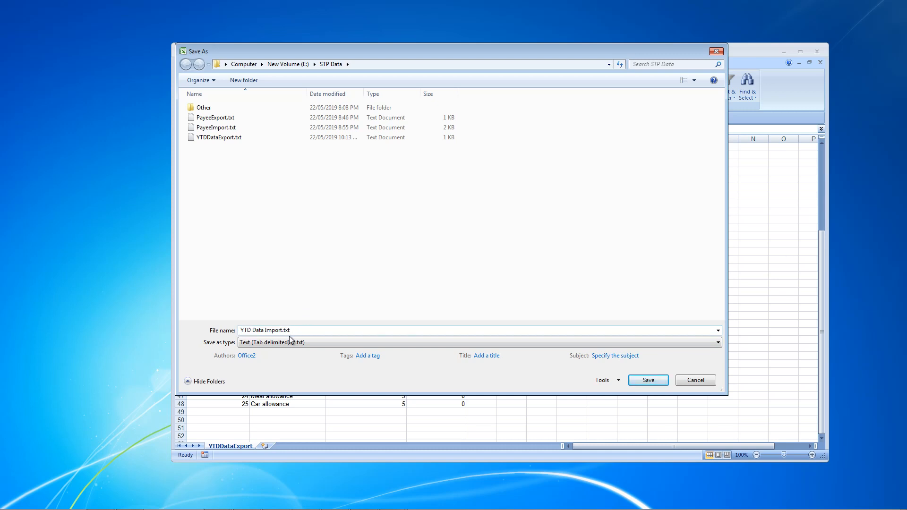
click(647, 380)
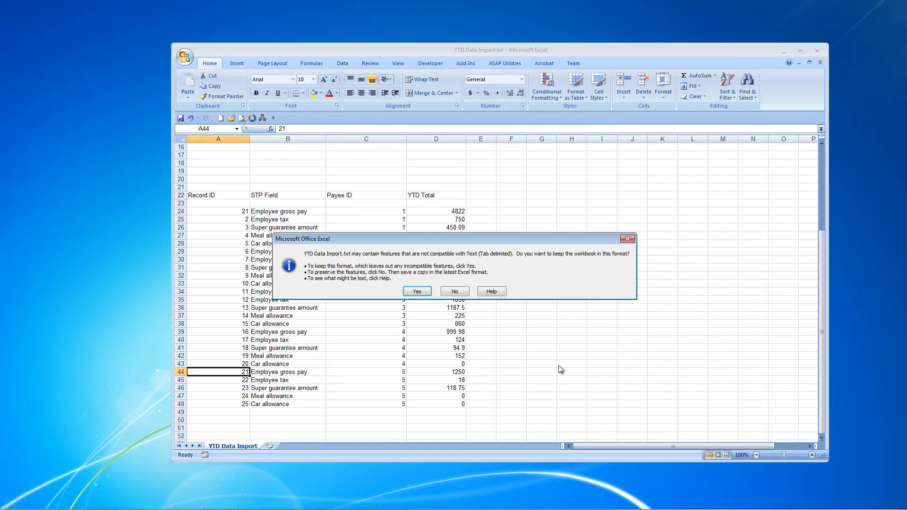
mouse_move(405, 262)
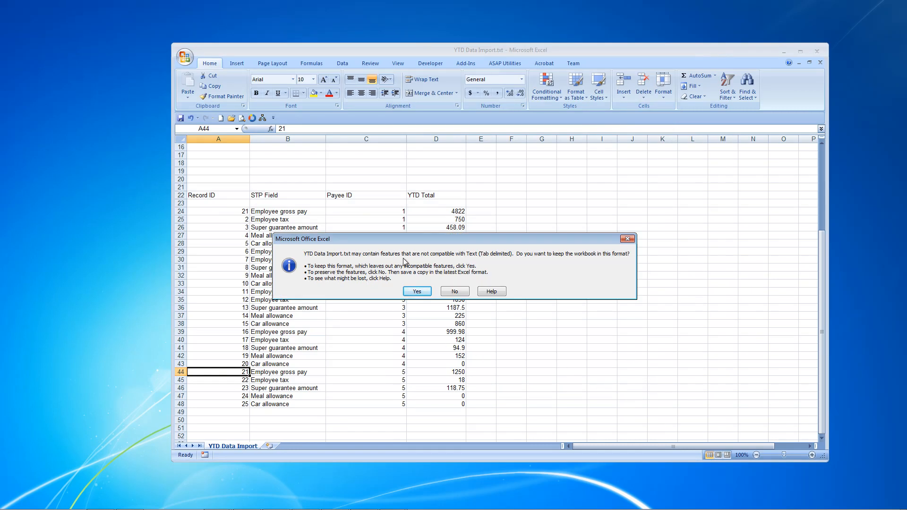
mouse_move(441, 258)
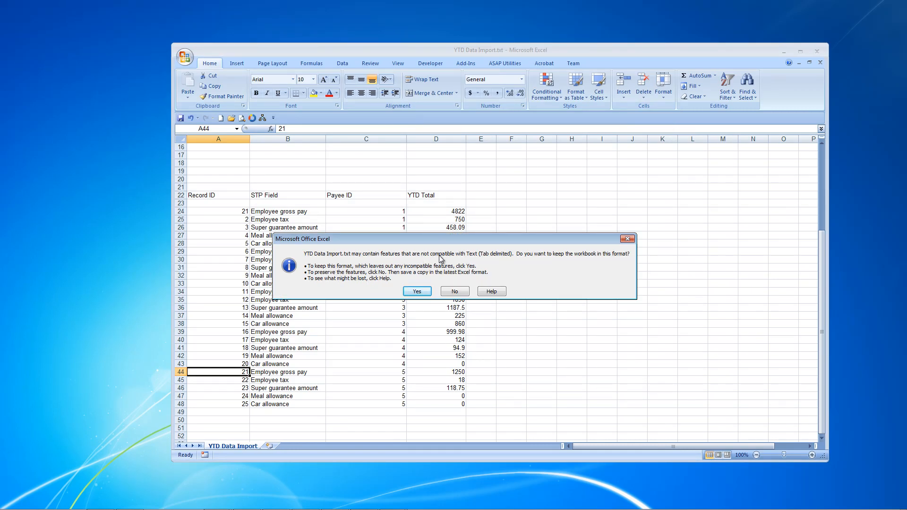
mouse_move(619, 261)
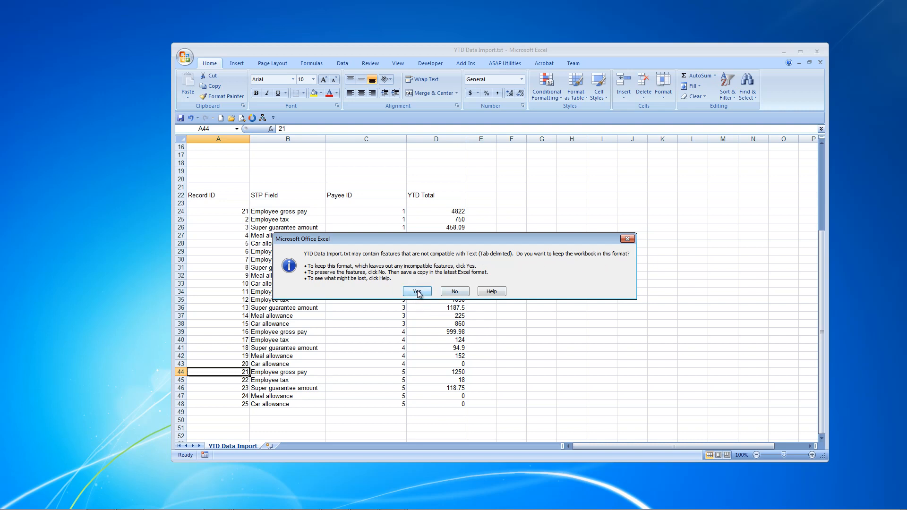
click(416, 291)
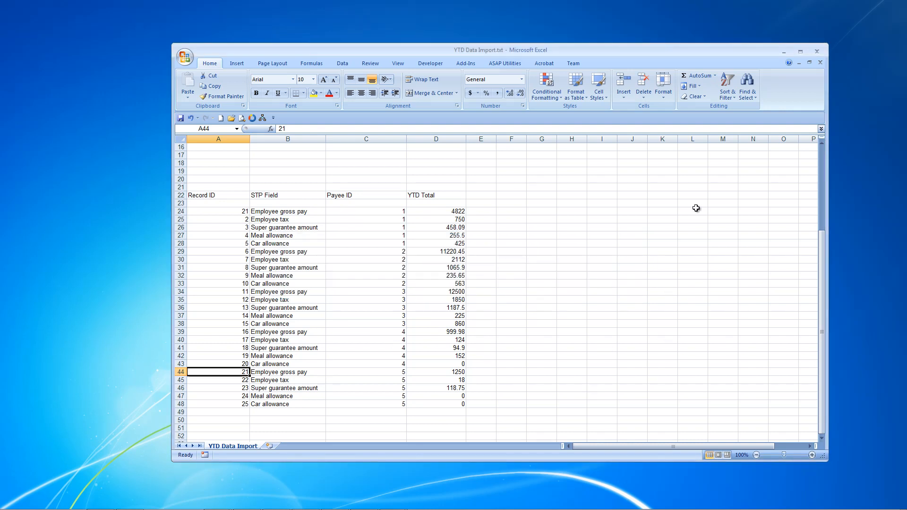
mouse_move(820, 63)
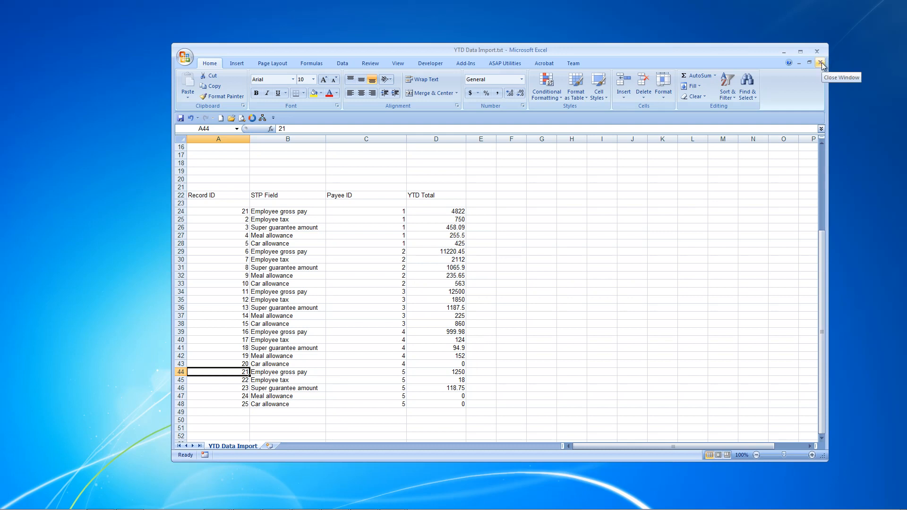
- Close the YTD Data Import workbook in Excel without saving changes
click(820, 63)
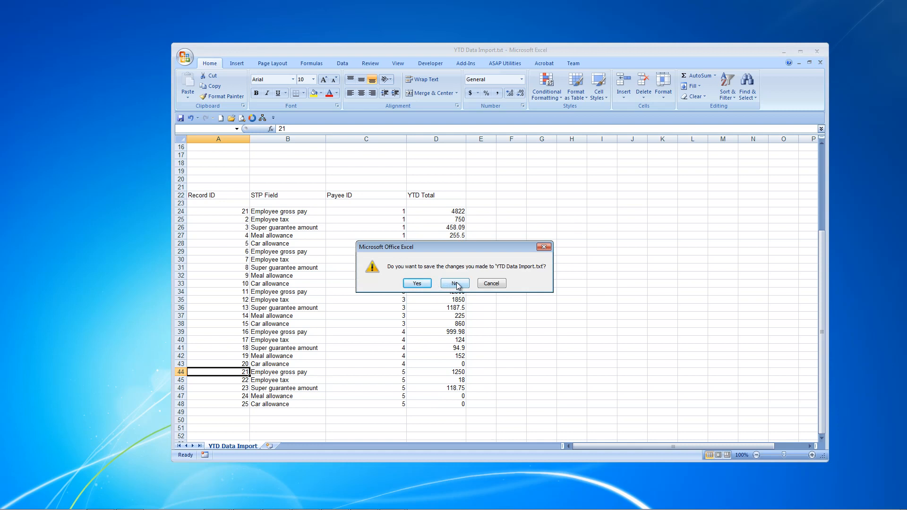
click(454, 282)
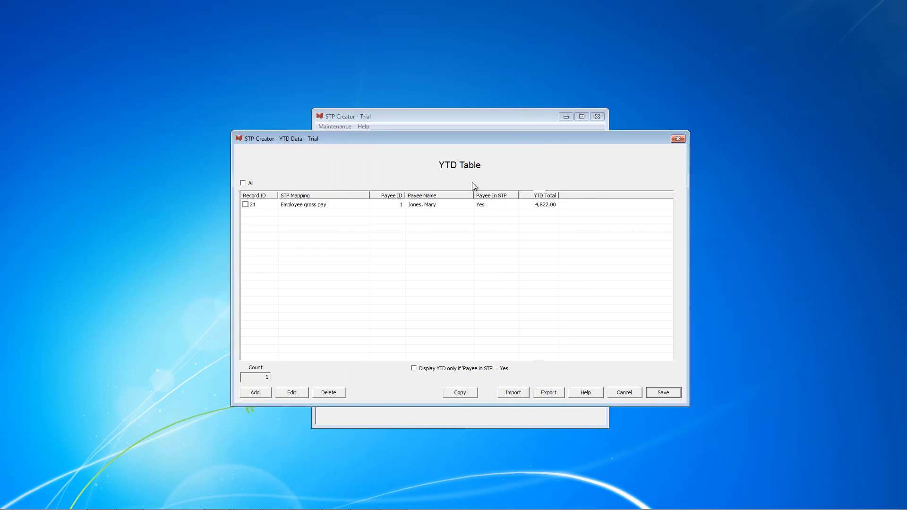
mouse_move(517, 402)
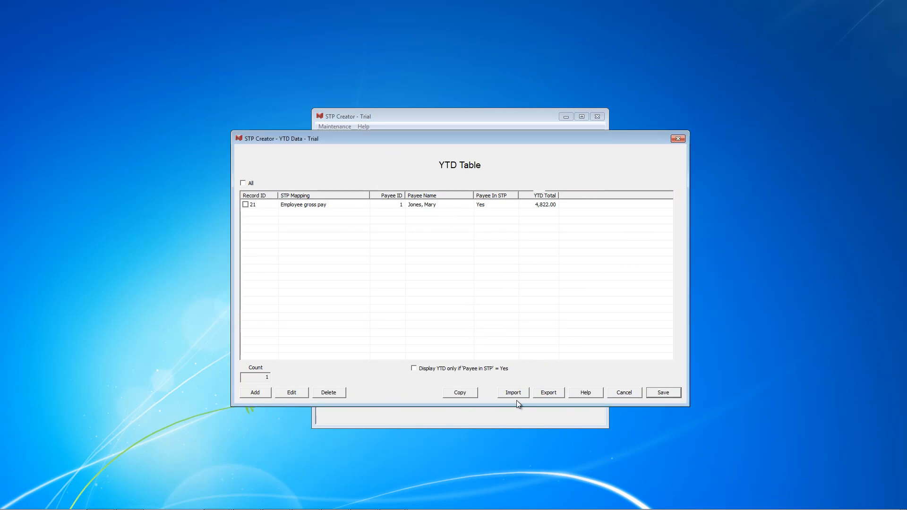
- Import YTD Data Import.txt into the YTD Table, replacing its existing records
click(511, 392)
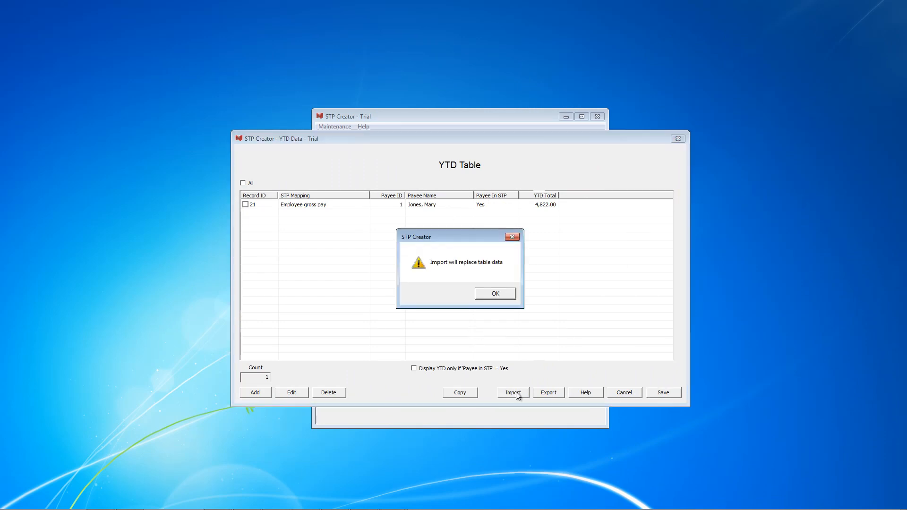
mouse_move(447, 270)
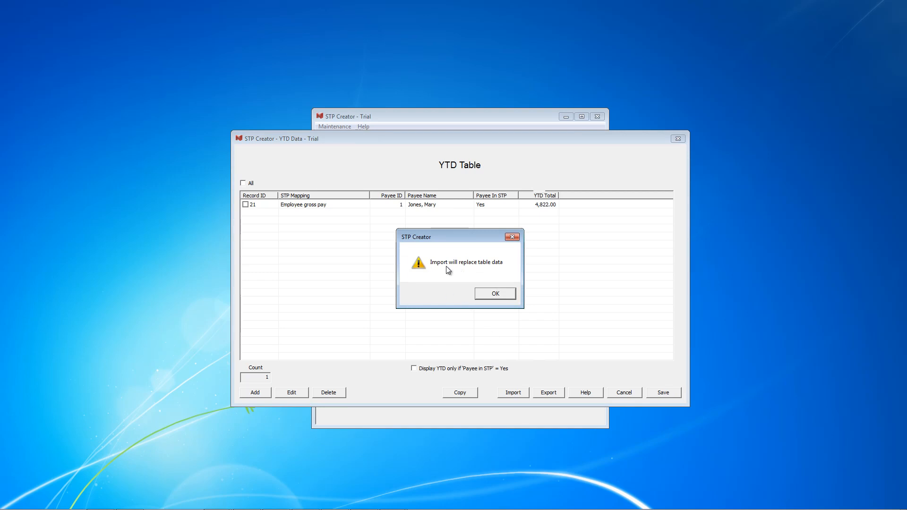
mouse_move(303, 222)
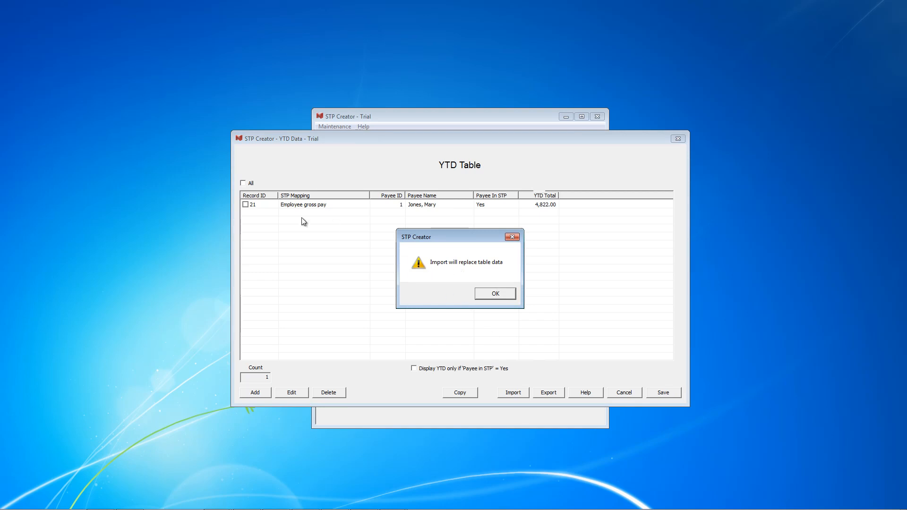
mouse_move(382, 224)
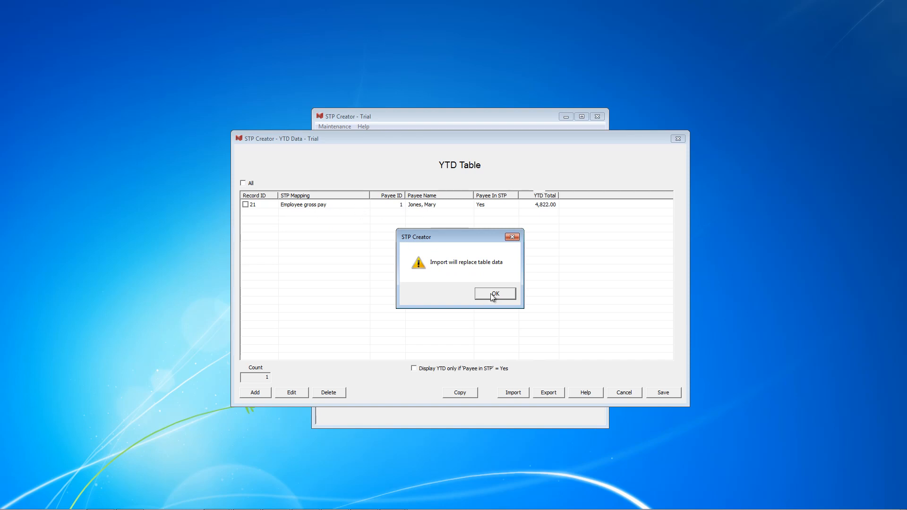
click(494, 292)
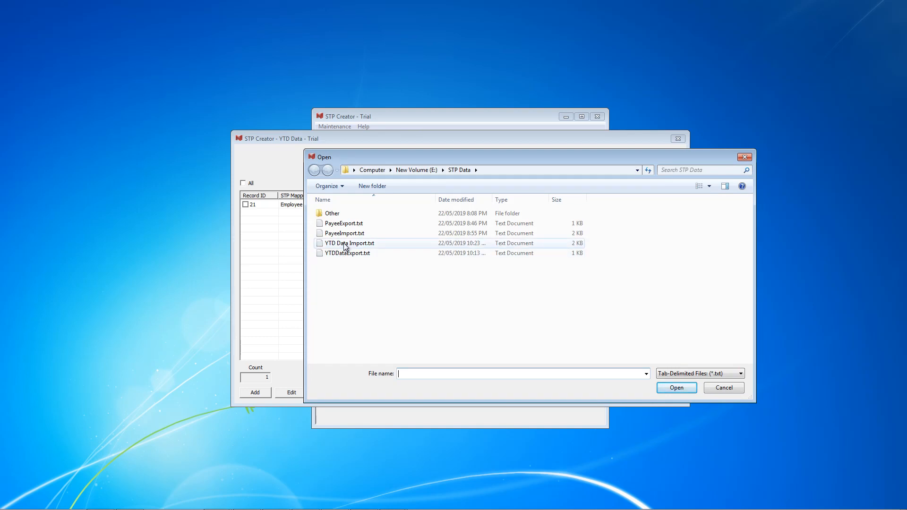
click(349, 242)
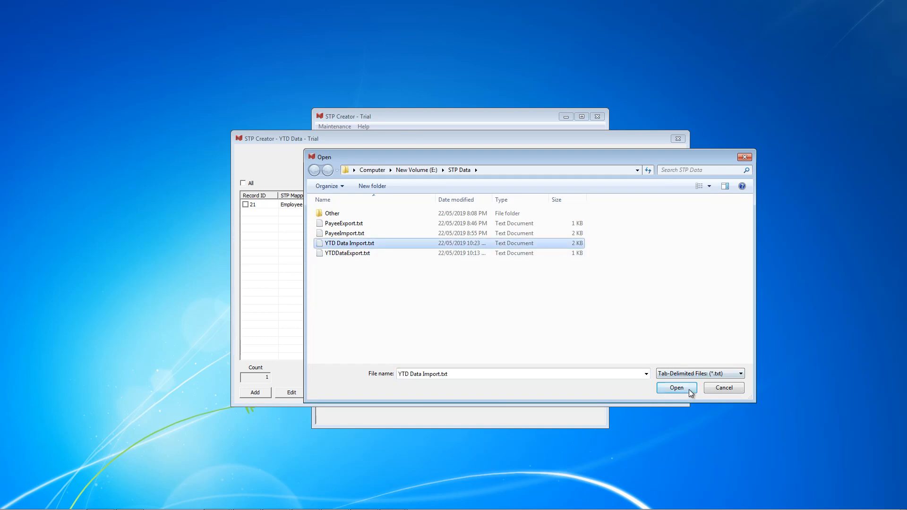
click(675, 388)
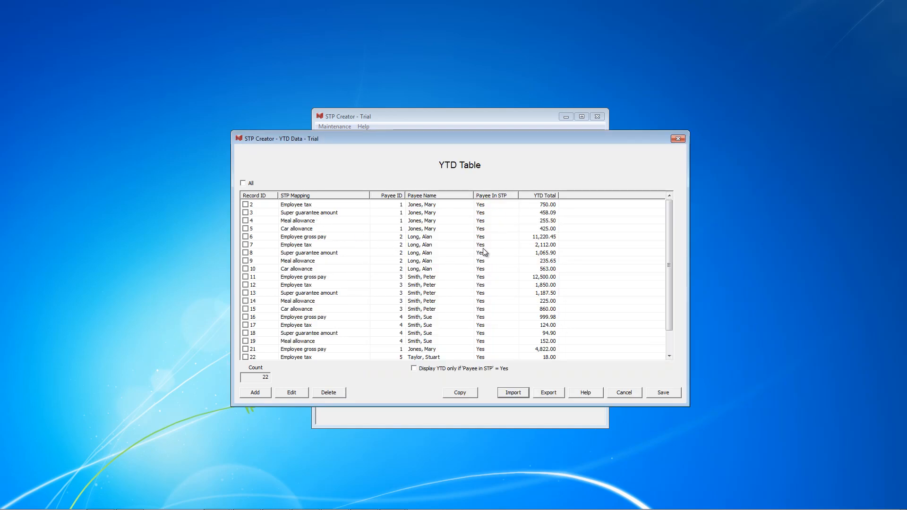
mouse_move(502, 262)
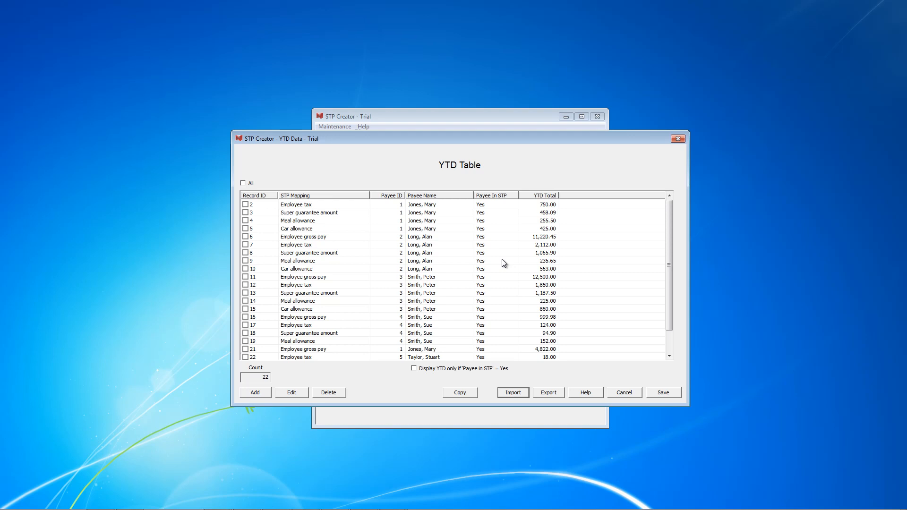
mouse_move(340, 232)
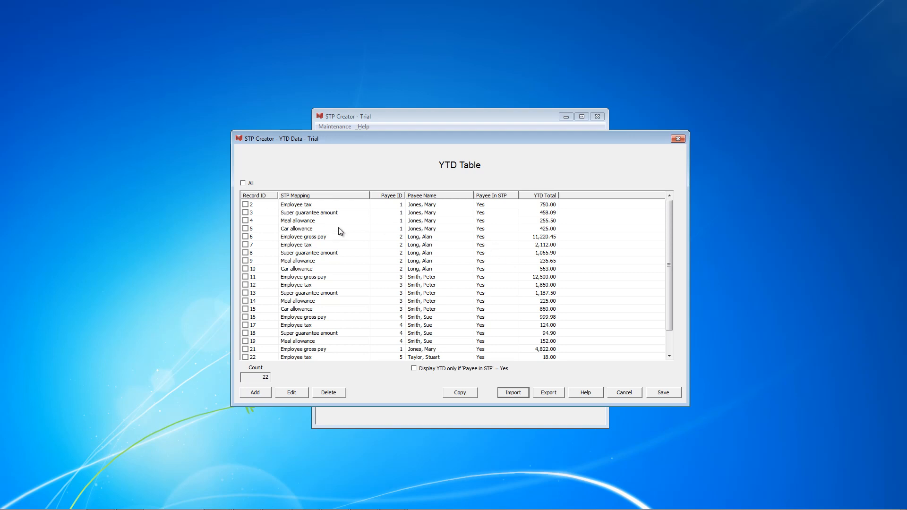
scroll(down, 3)
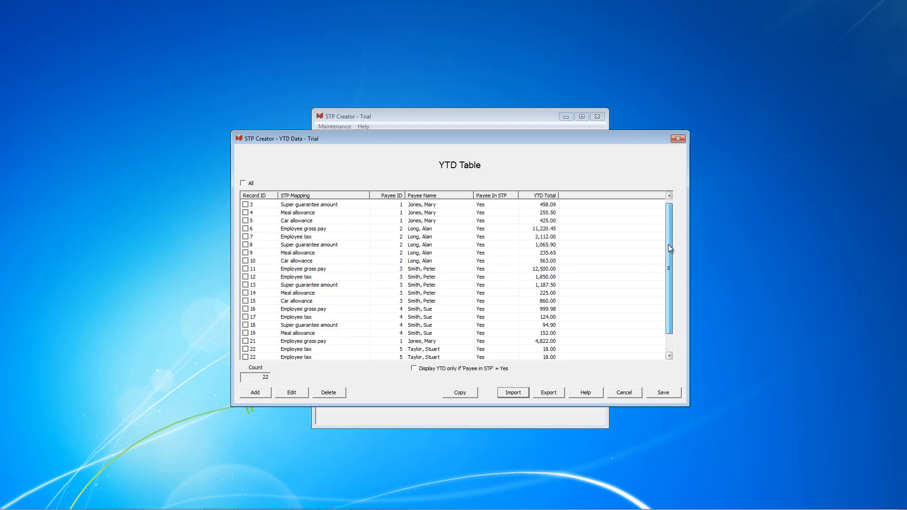
scroll(down, 3)
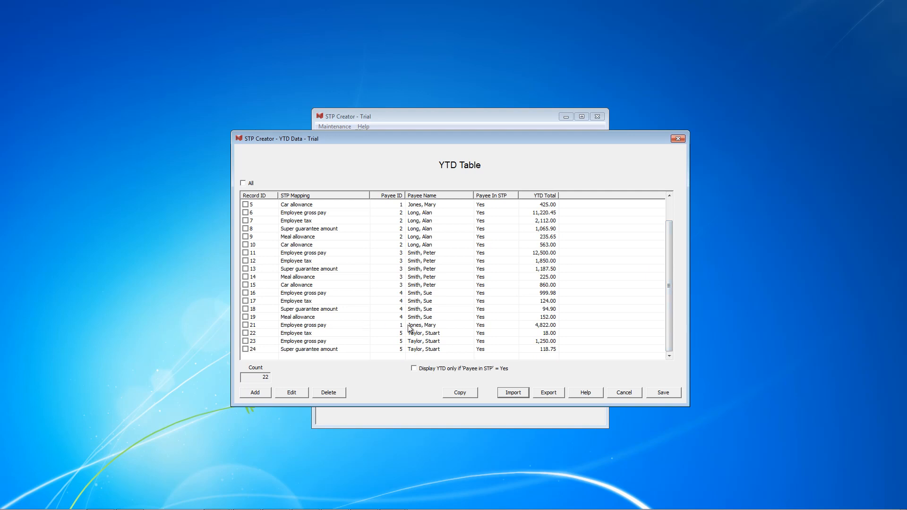
mouse_move(314, 334)
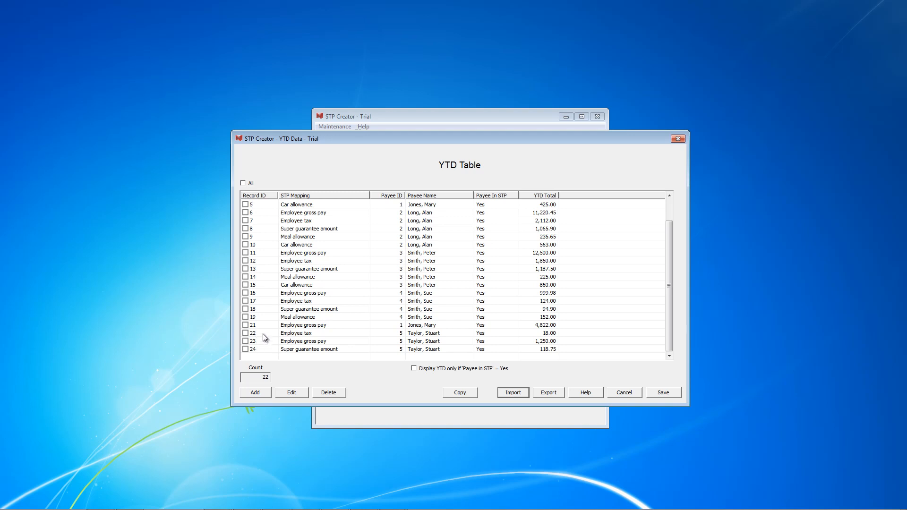
mouse_move(298, 337)
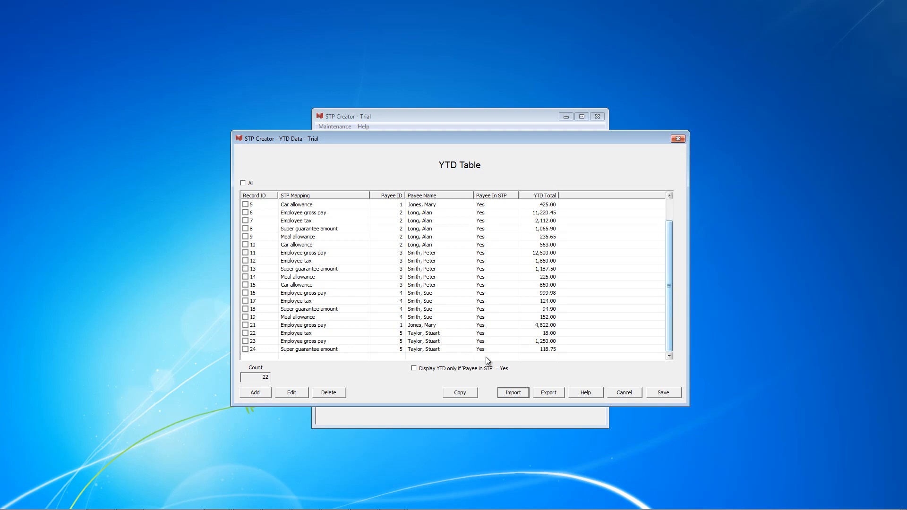
click(302, 341)
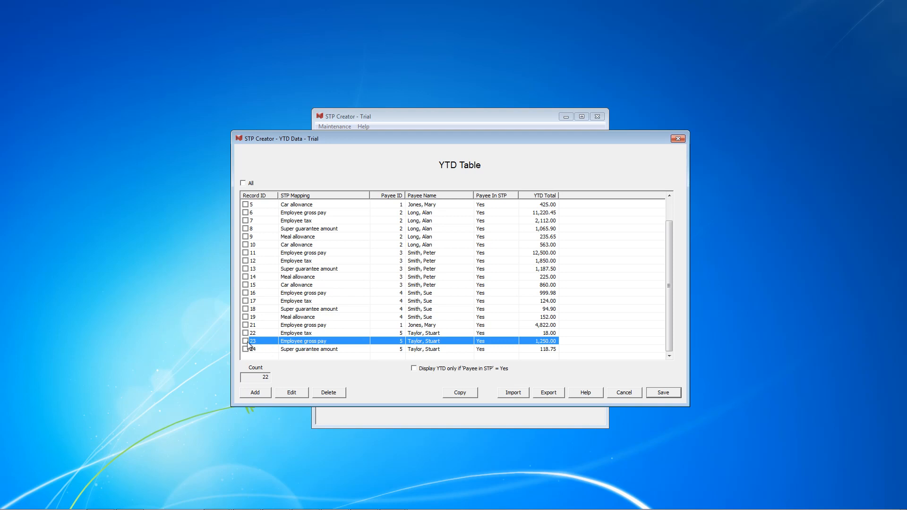
mouse_move(264, 338)
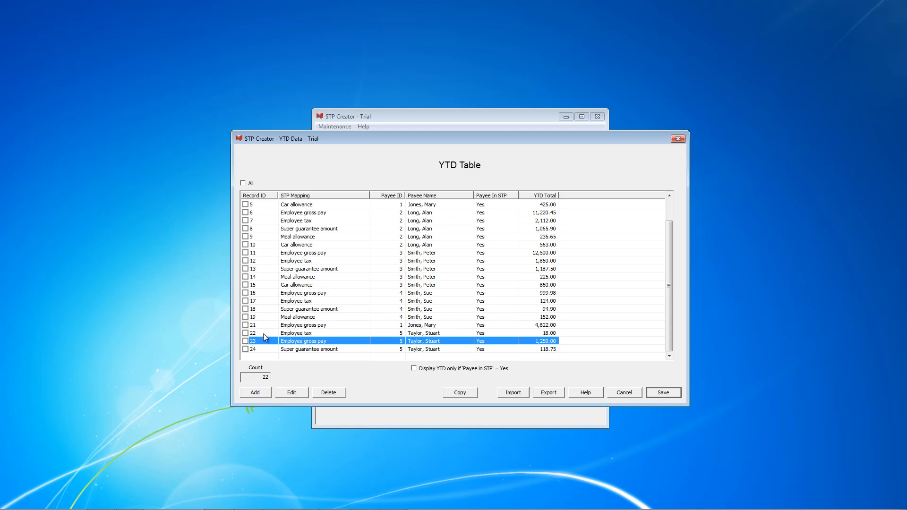
mouse_move(261, 352)
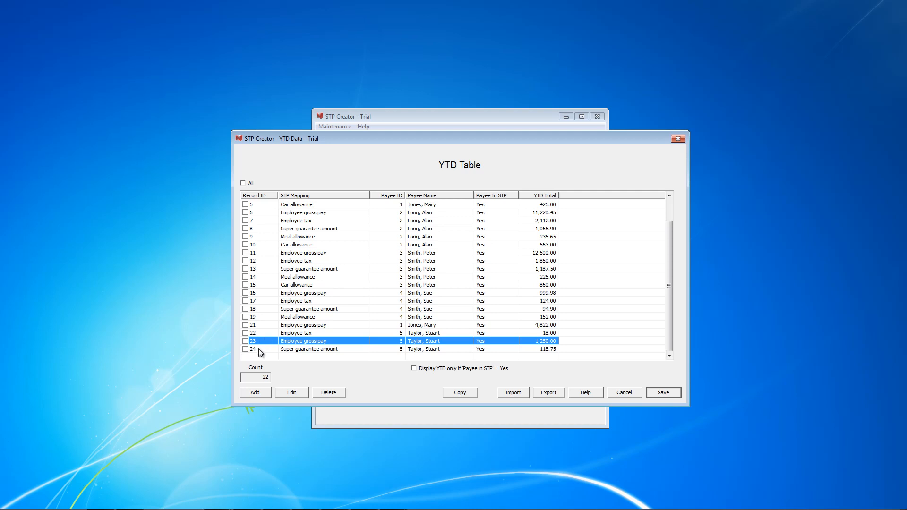
mouse_move(261, 313)
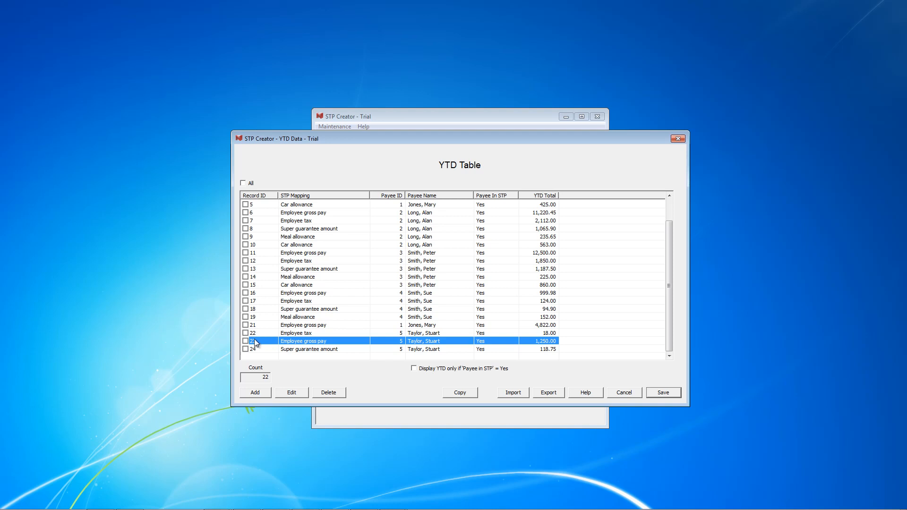
click(318, 324)
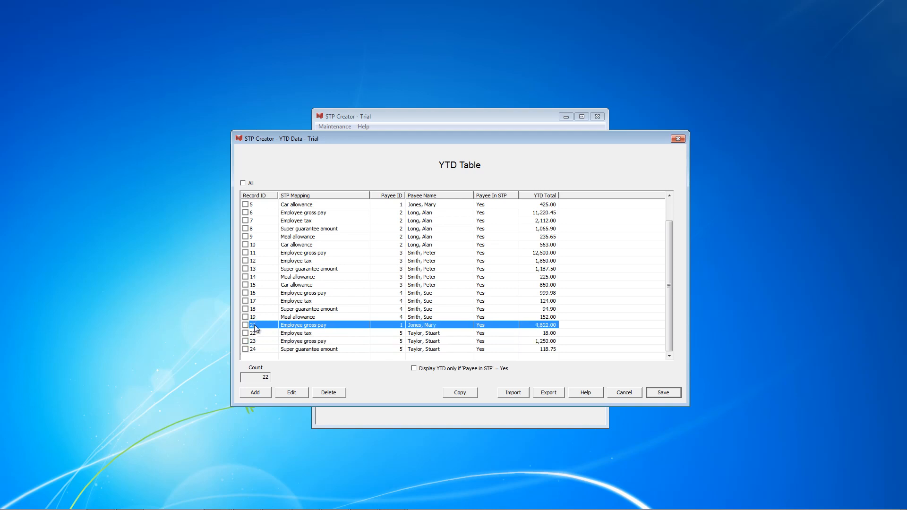
mouse_move(265, 346)
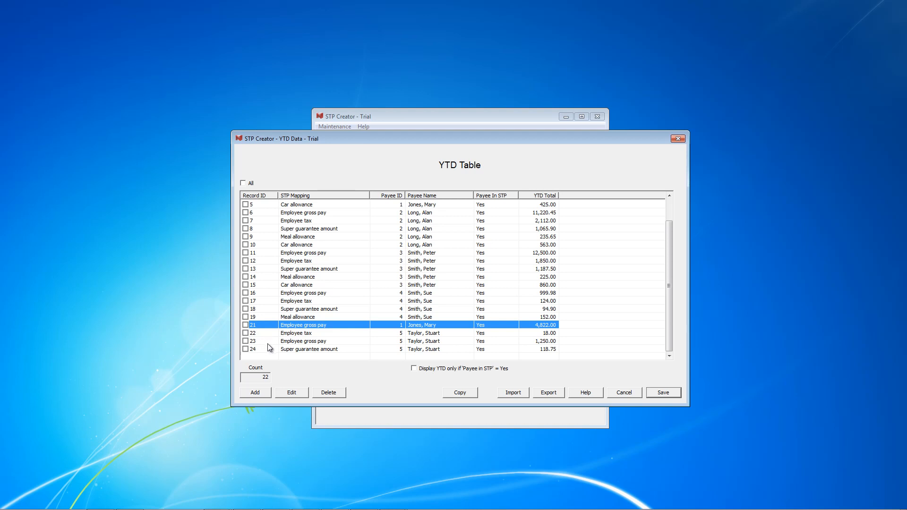
mouse_move(542, 324)
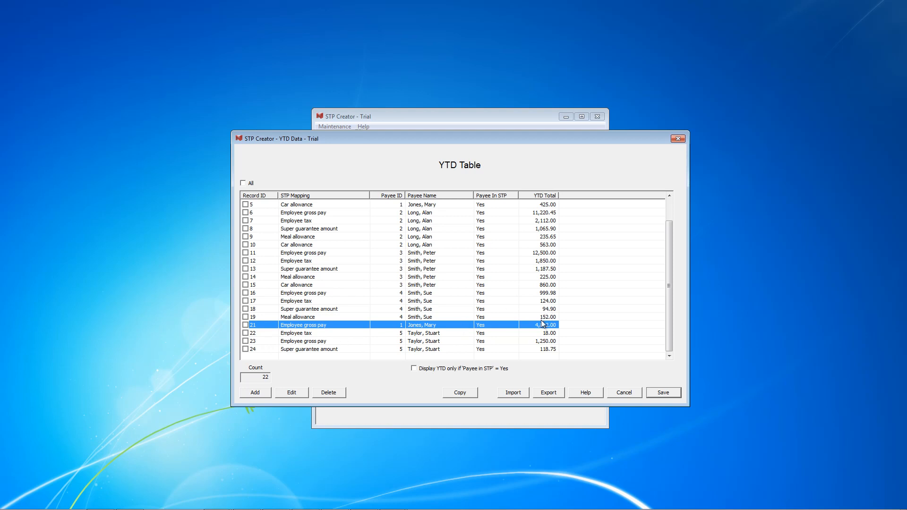
mouse_move(289, 324)
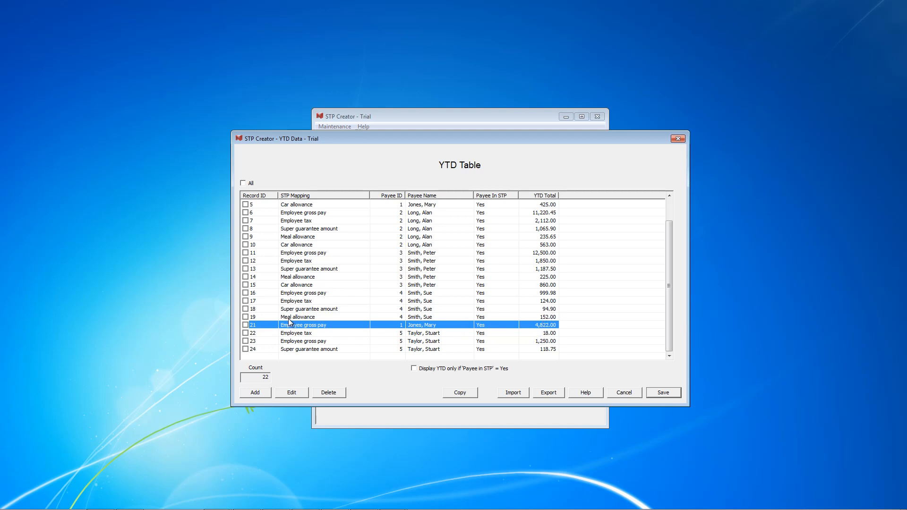
mouse_move(327, 350)
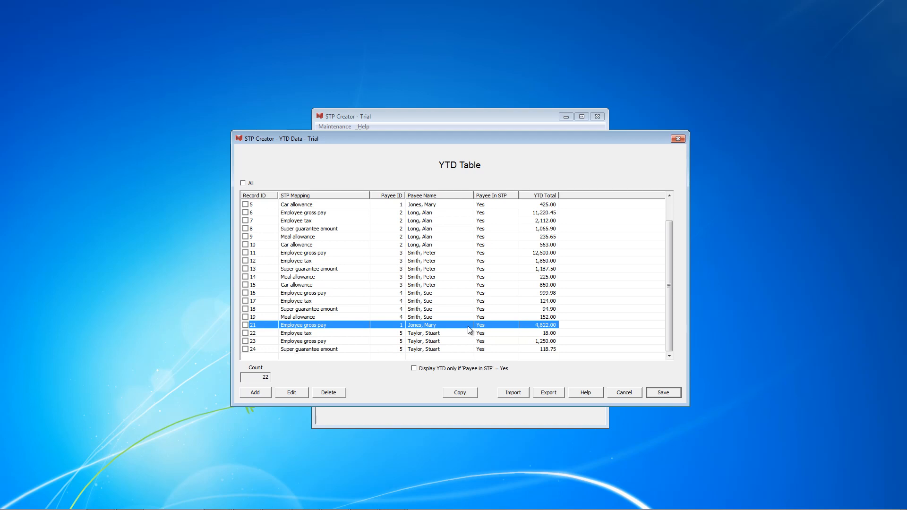
mouse_move(531, 340)
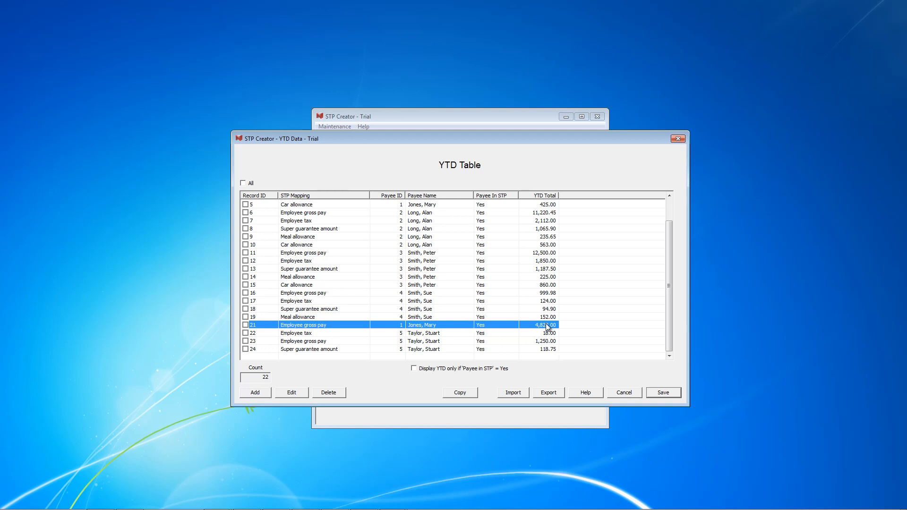
mouse_move(434, 307)
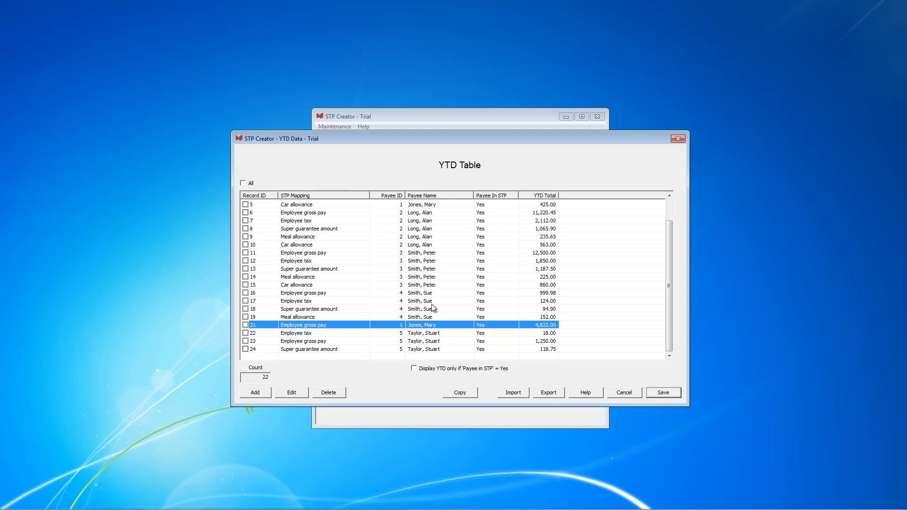
mouse_move(403, 221)
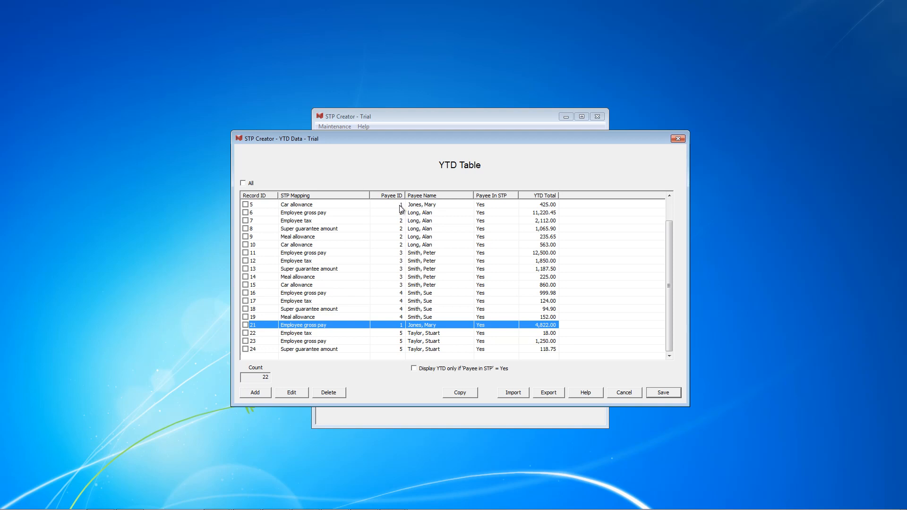
mouse_move(434, 264)
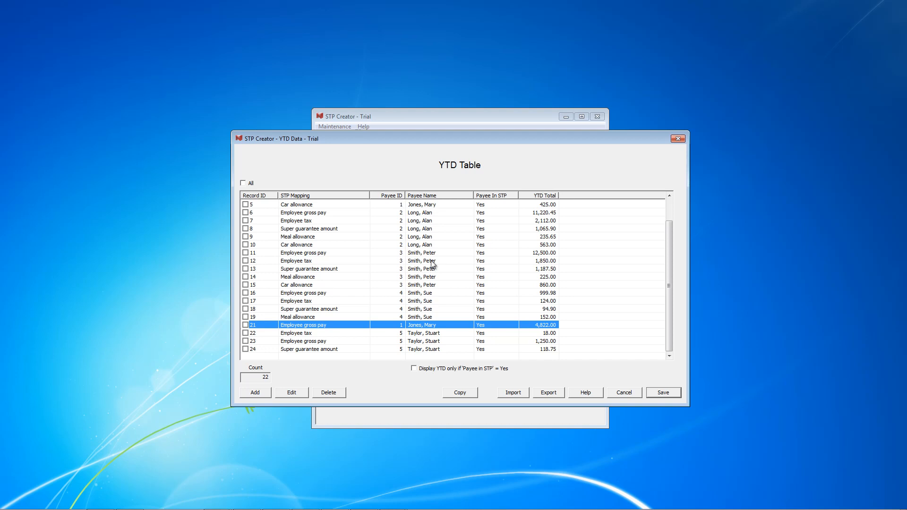
mouse_move(434, 345)
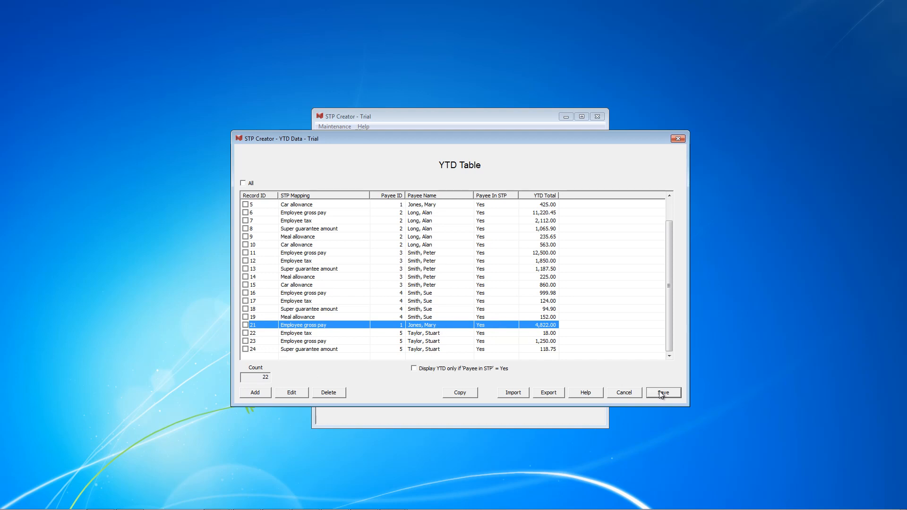
click(663, 392)
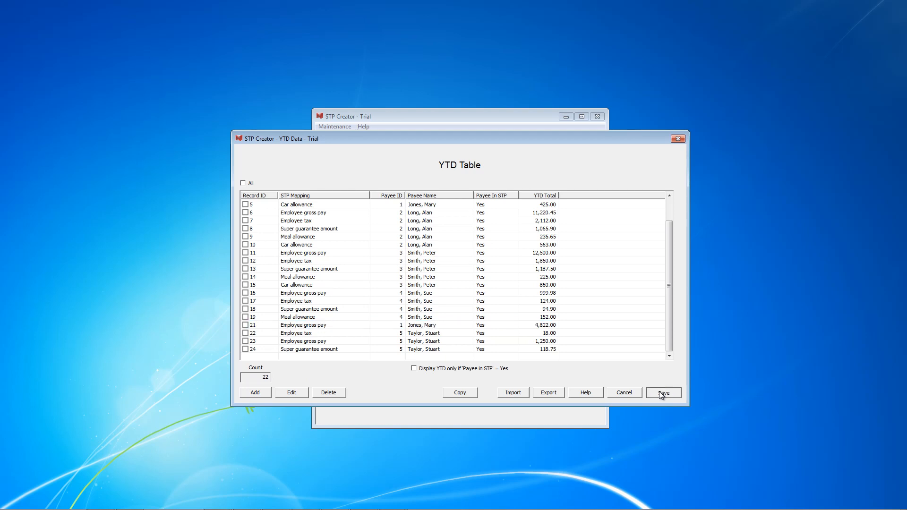
- Save the 22-record YTD table so Assemble YTD Data shows Completed
click(663, 393)
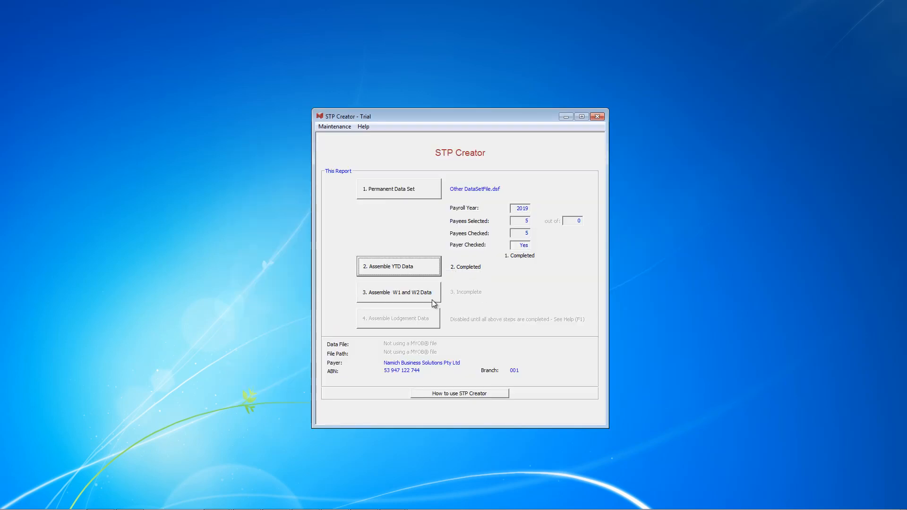
mouse_move(394, 295)
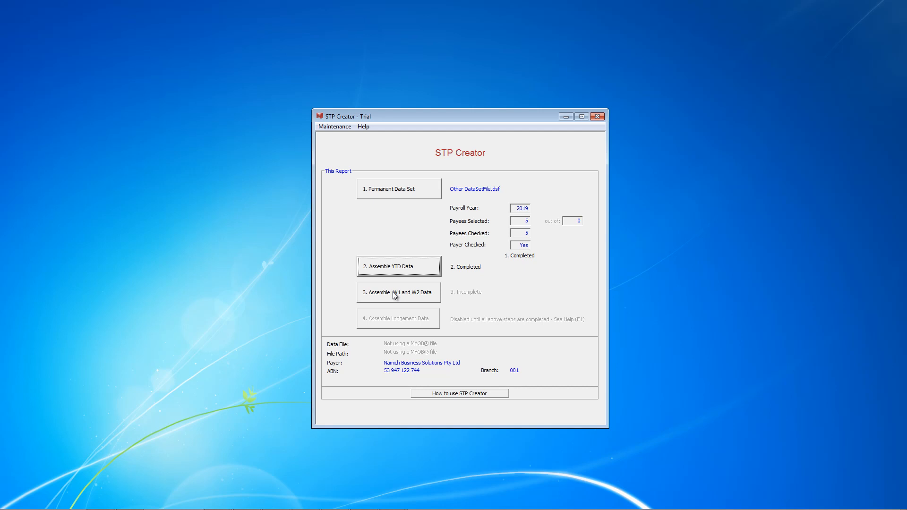
- Start Assemble W1 and W2 Data and set the pay period to 14/05/2019 through 20/05/2019
click(397, 292)
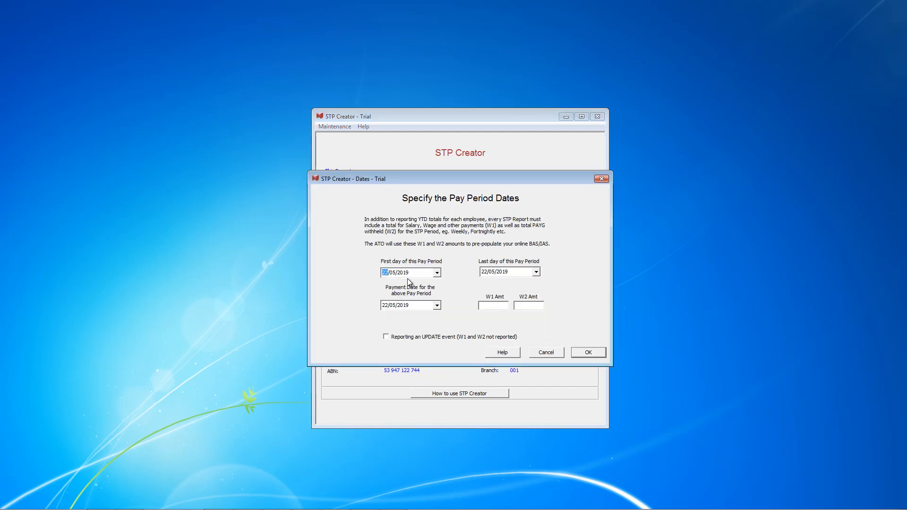
mouse_move(406, 270)
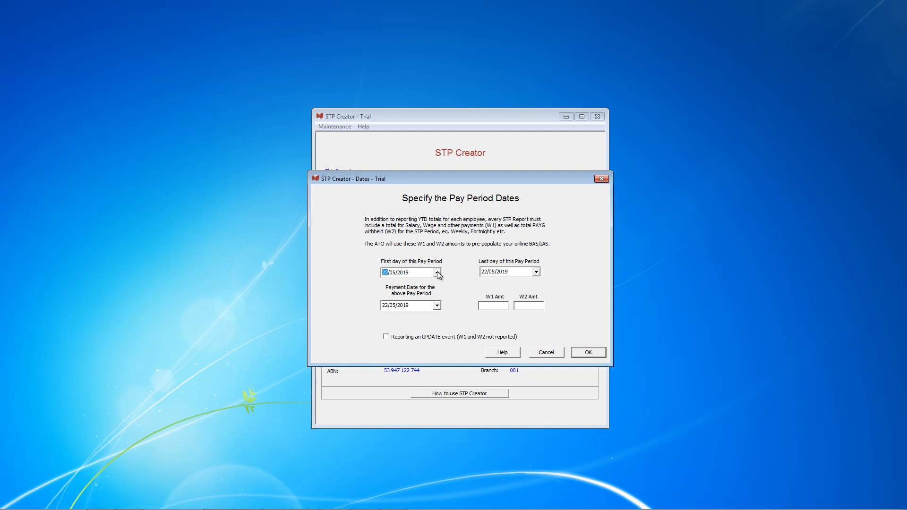
click(438, 272)
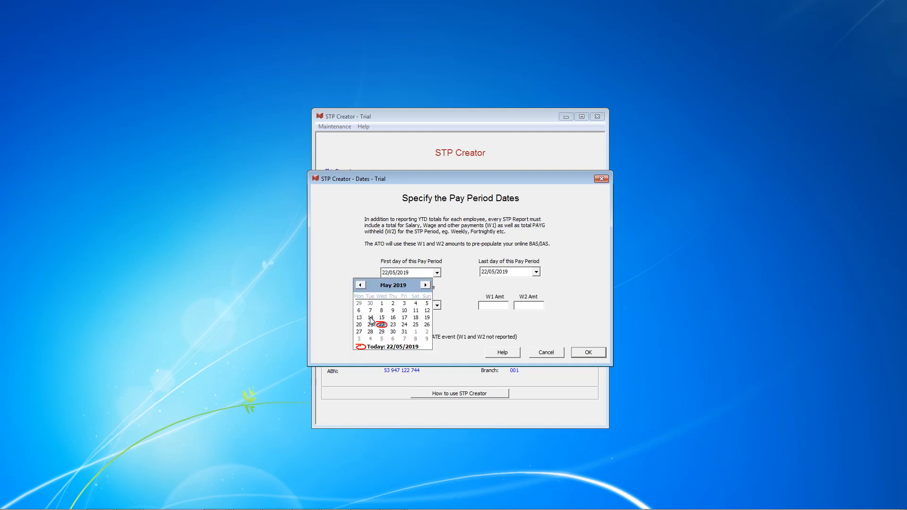
click(370, 318)
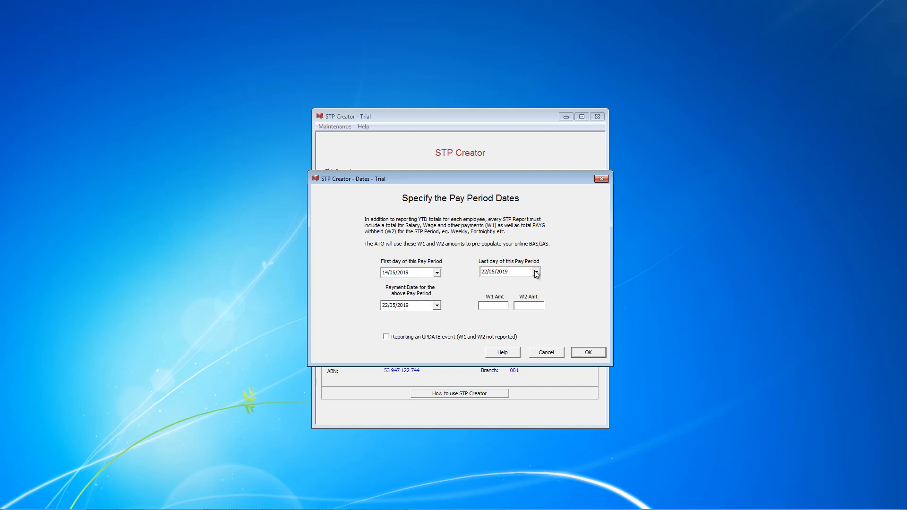
click(536, 272)
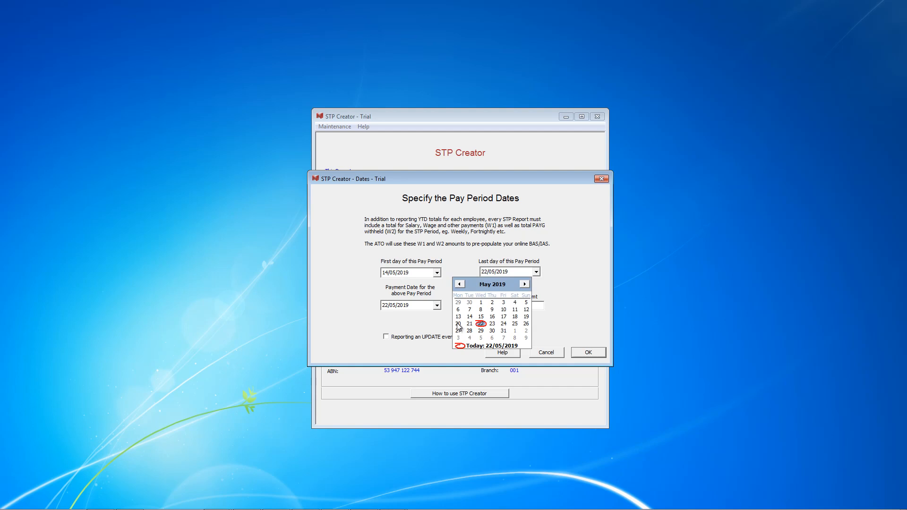
click(457, 323)
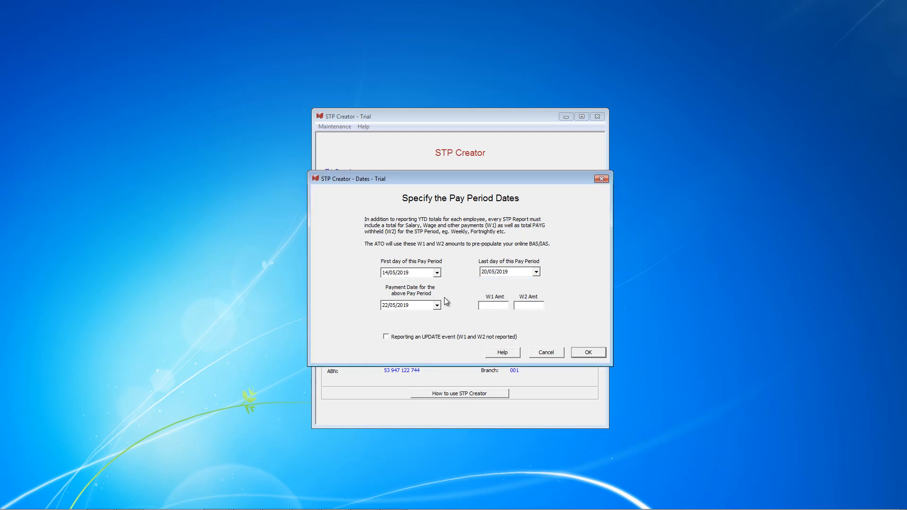
mouse_move(438, 311)
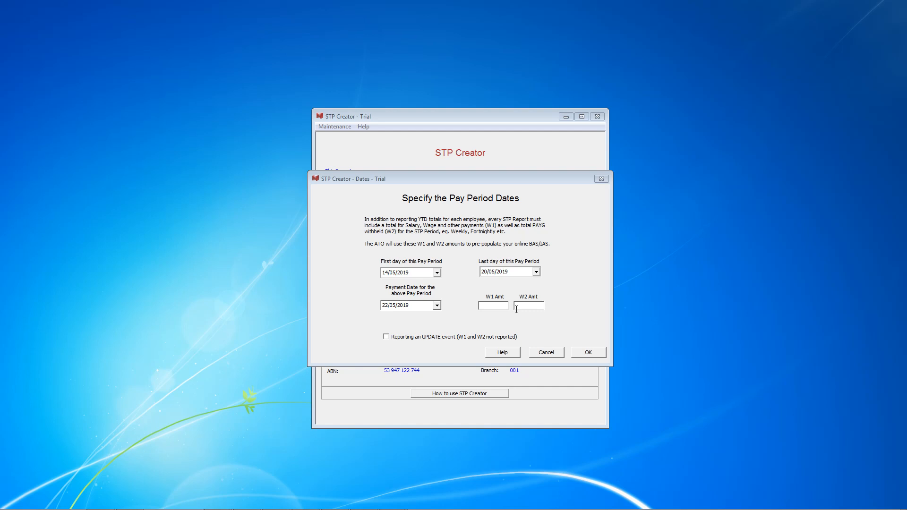
- Enter a W1 amount of 2154 and a W2 amount of 321 for the pay period
click(491, 305)
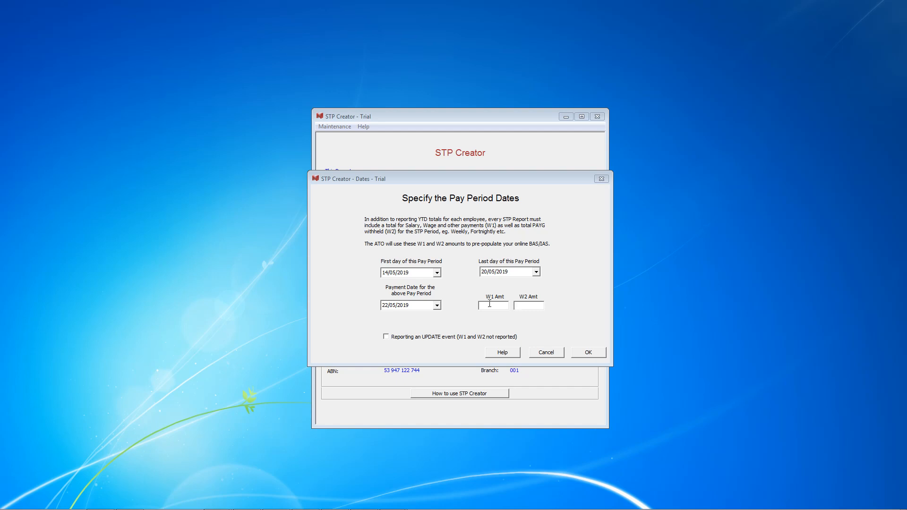
mouse_move(492, 305)
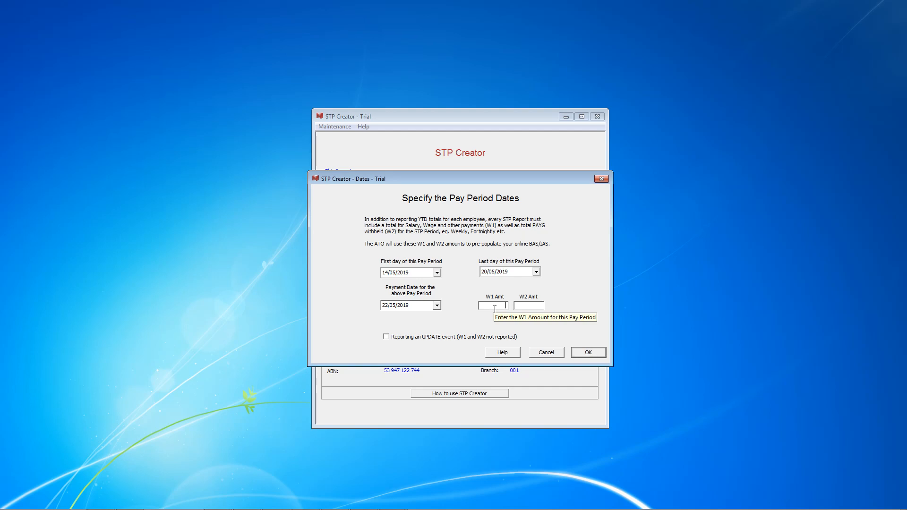
text(2154)
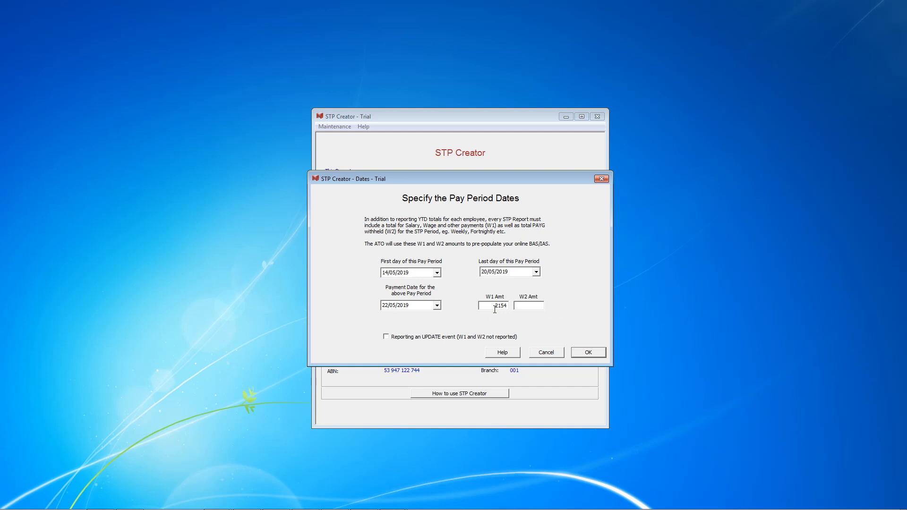
click(528, 305)
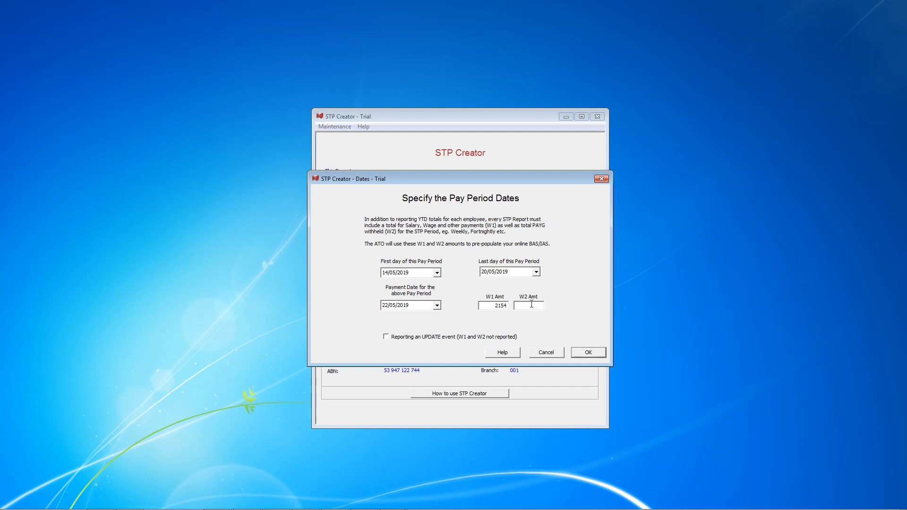
text(321)
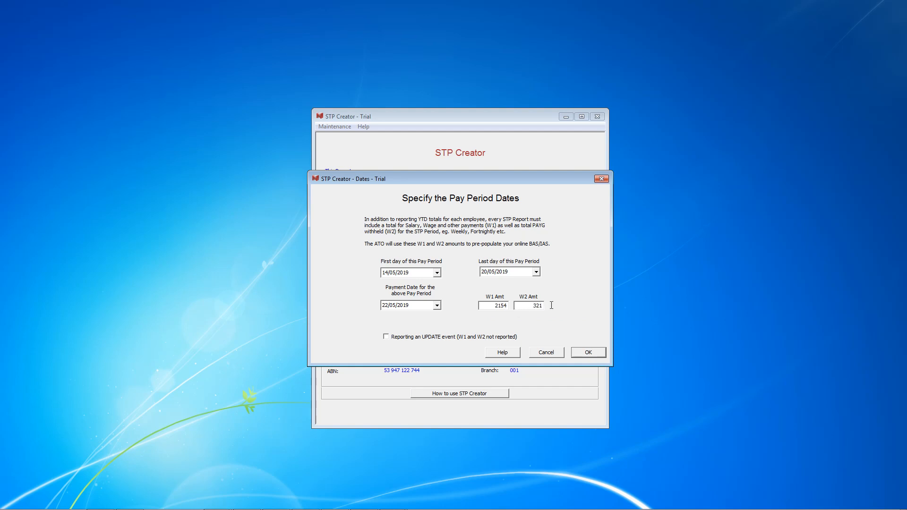
mouse_move(569, 318)
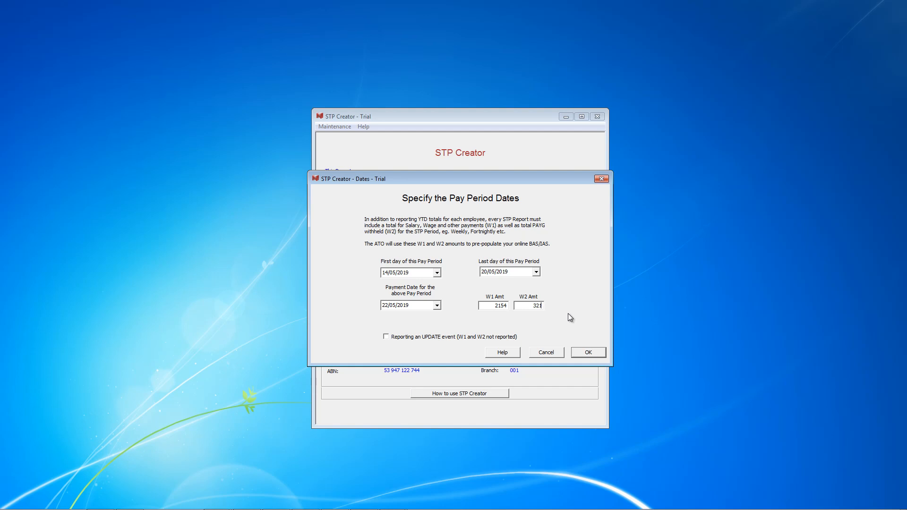
mouse_move(586, 361)
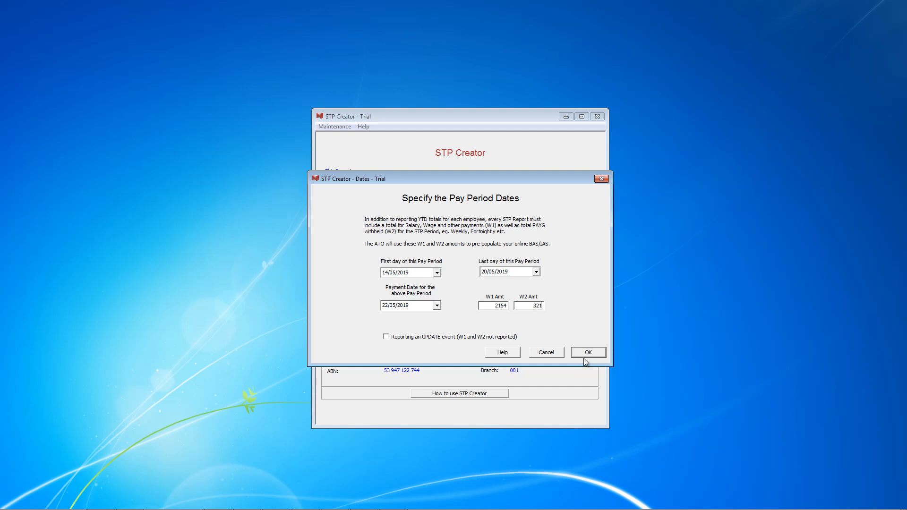
mouse_move(496, 284)
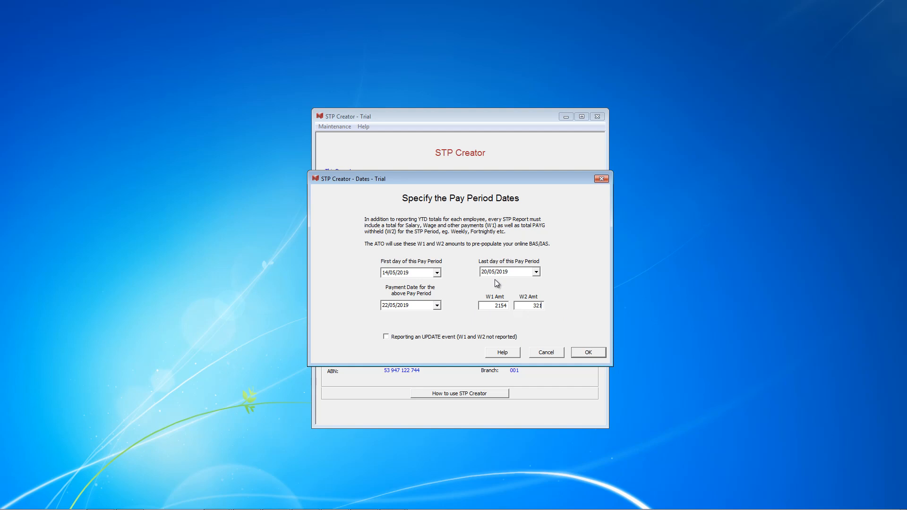
- Confirm the pay period dates and amounts so Assemble W1 and W2 Data shows Completed
click(588, 353)
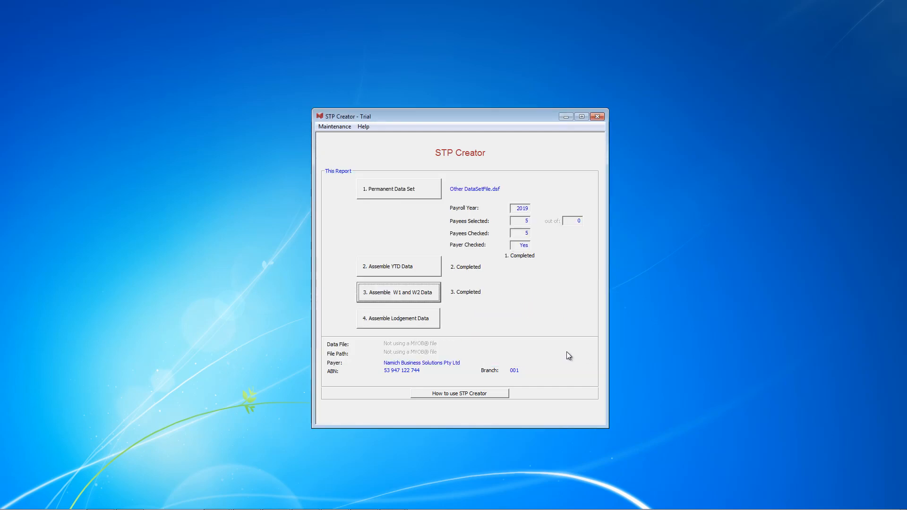
mouse_move(468, 297)
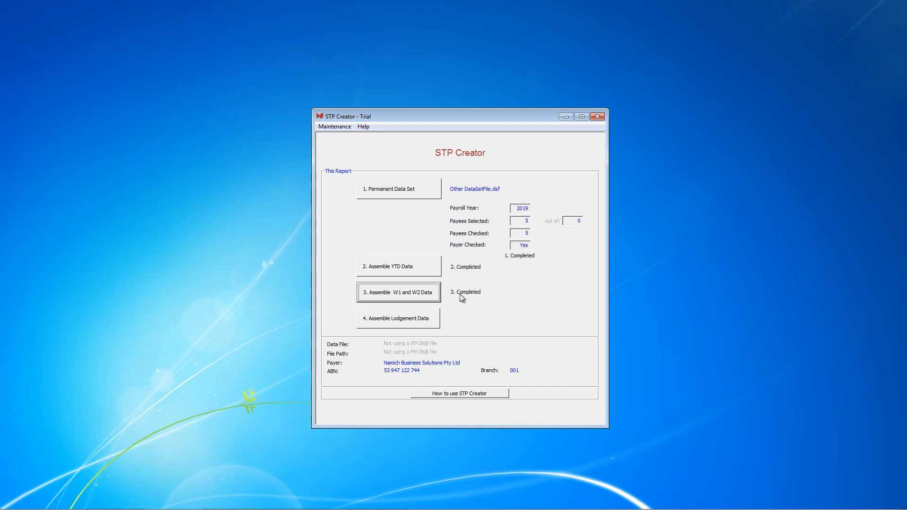
mouse_move(387, 326)
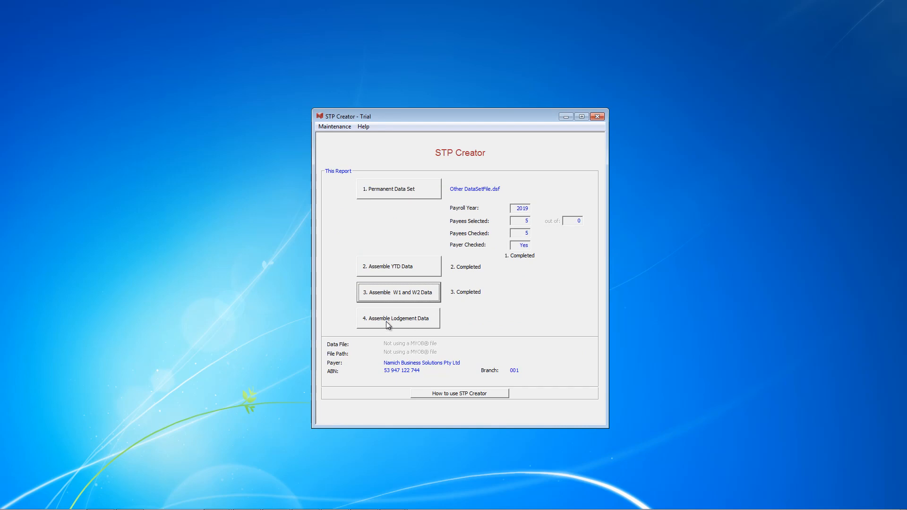
mouse_move(409, 321)
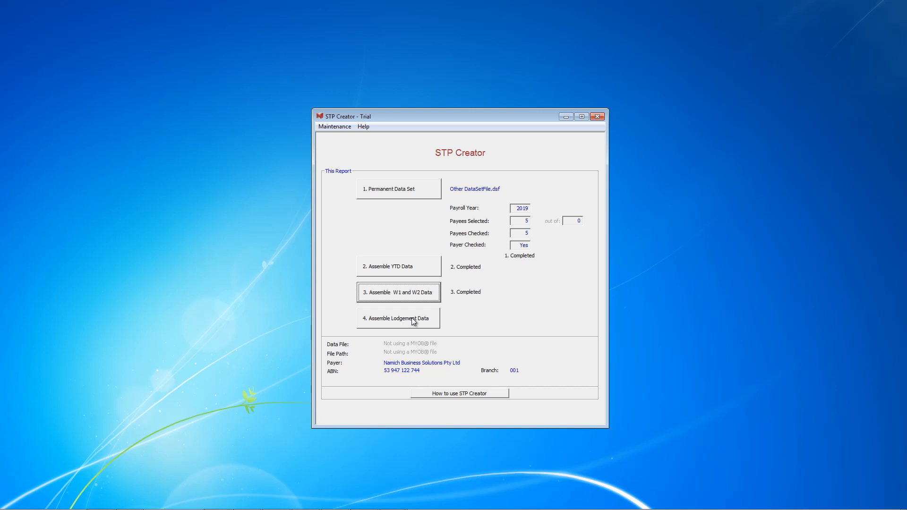
click(398, 318)
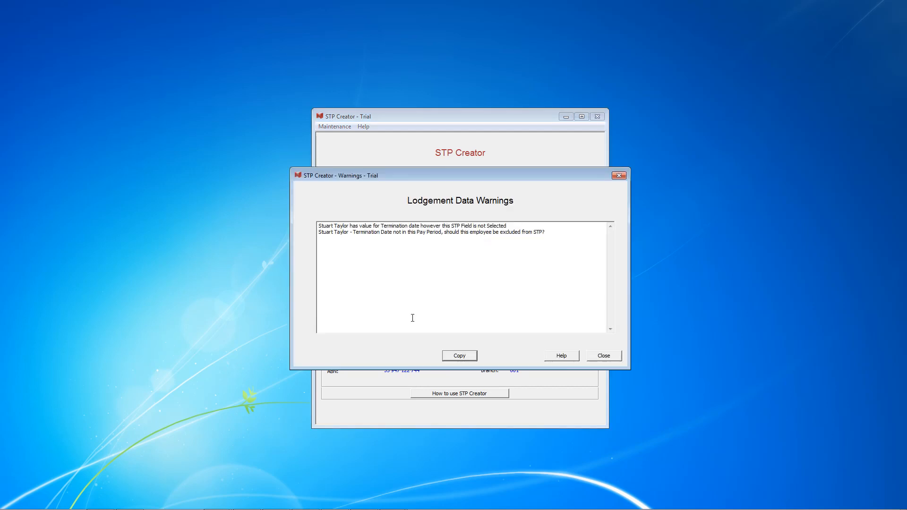
mouse_move(422, 243)
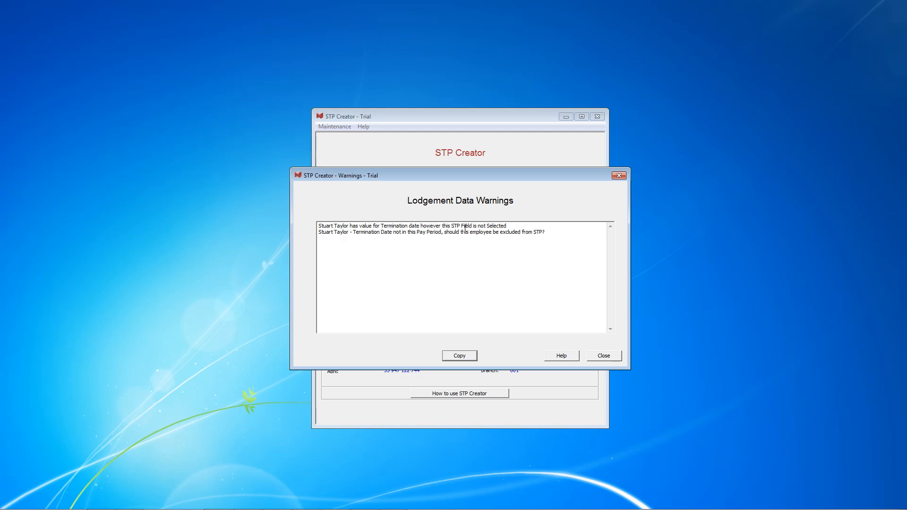
mouse_move(505, 238)
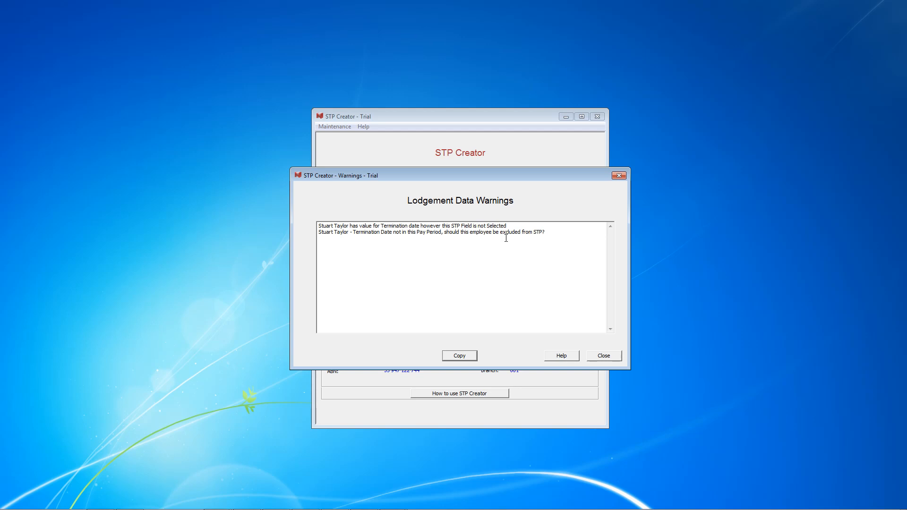
mouse_move(434, 236)
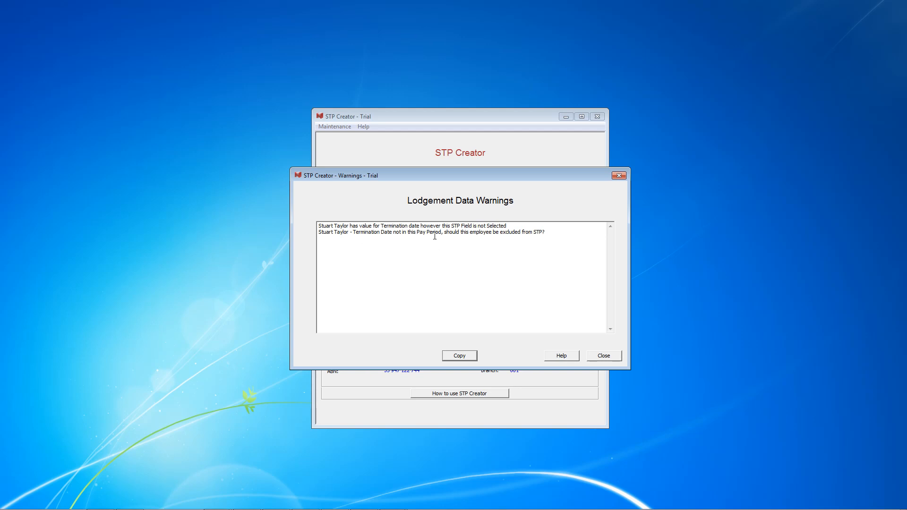
mouse_move(504, 234)
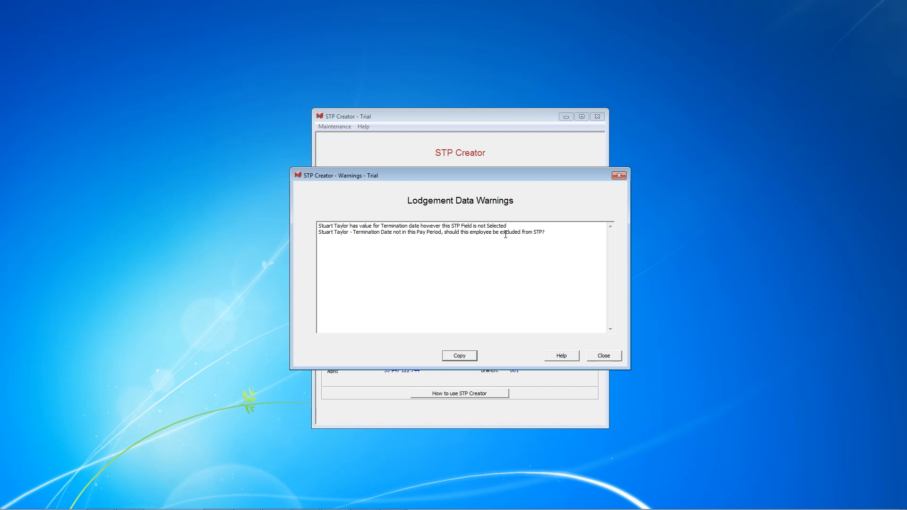
mouse_move(518, 246)
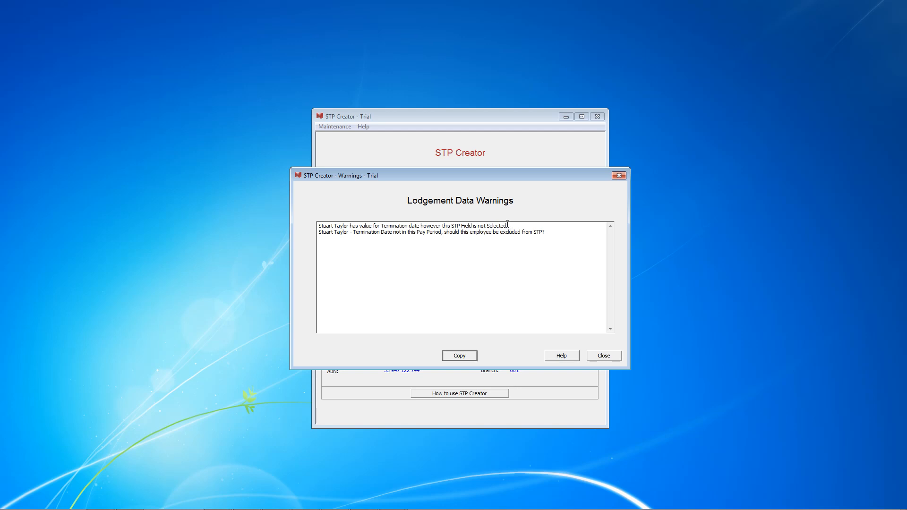
mouse_move(399, 226)
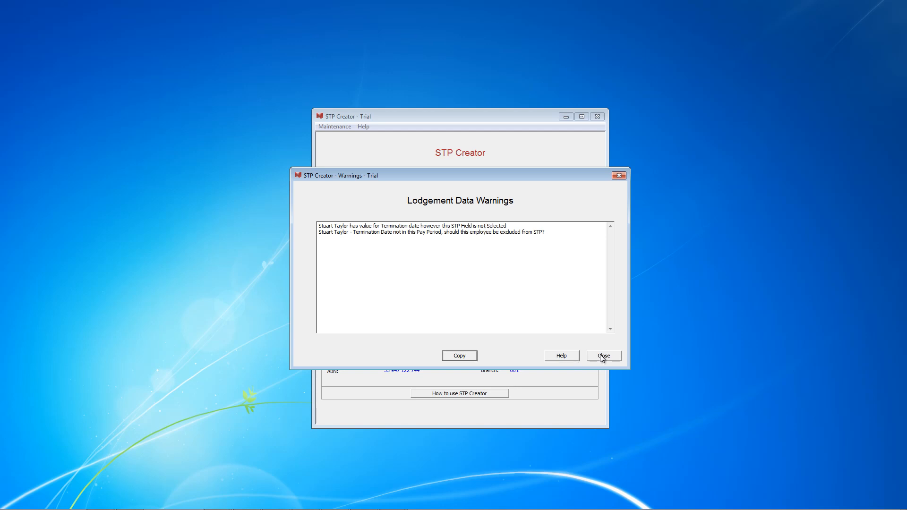
- Dismiss the lodgement warnings to reveal the five payees totalling 30,792.43 gross and 4,854.00 tax
click(603, 357)
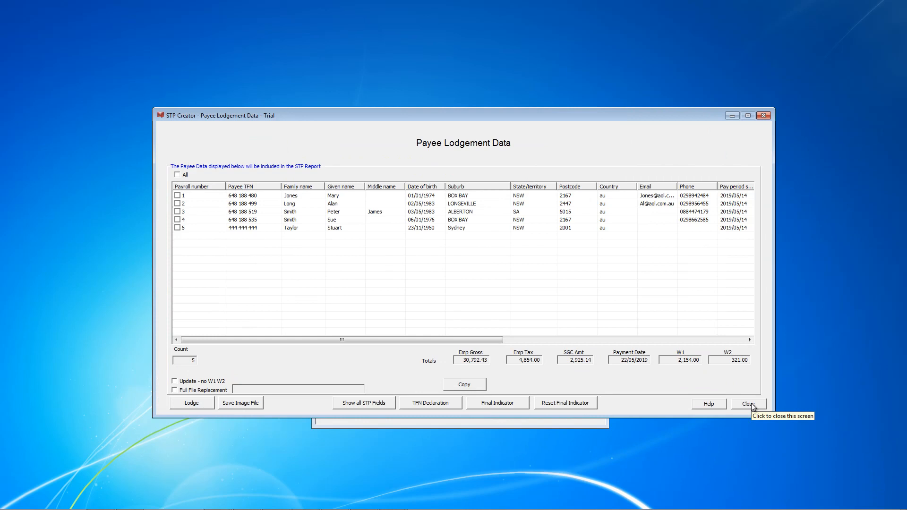
mouse_move(458, 339)
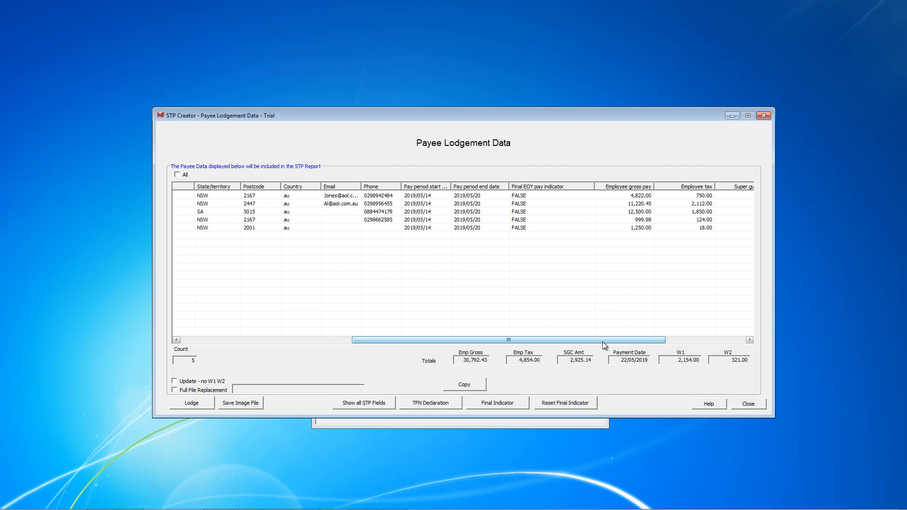
mouse_move(589, 337)
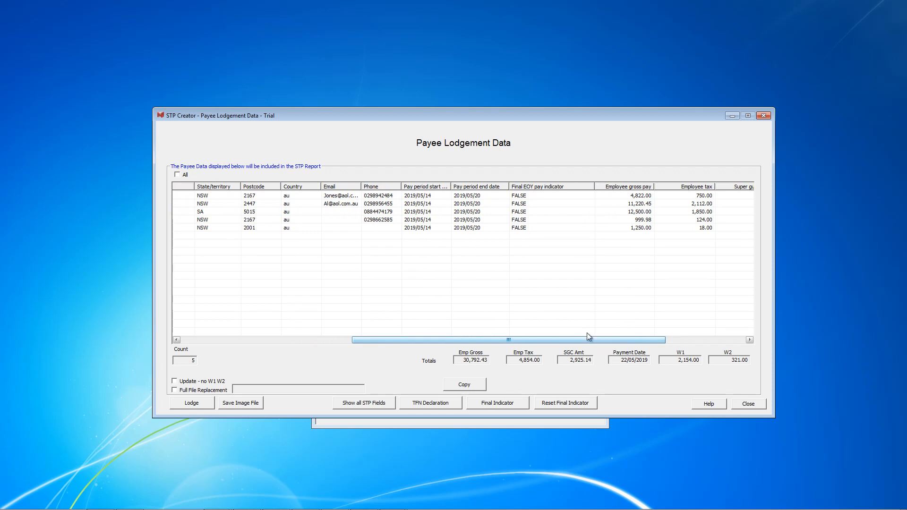
mouse_move(648, 360)
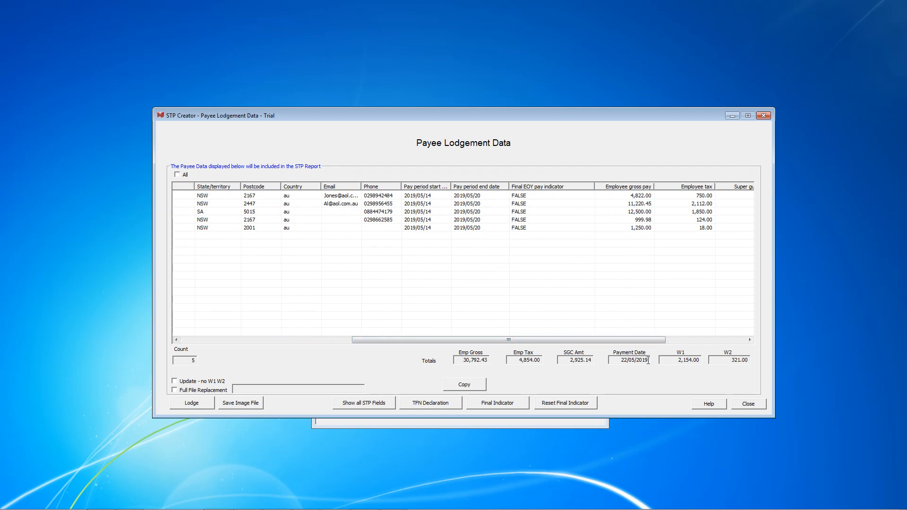
- Include Termination date in the Permanent Data Set's STP fields (now 24) and save the data set
click(747, 402)
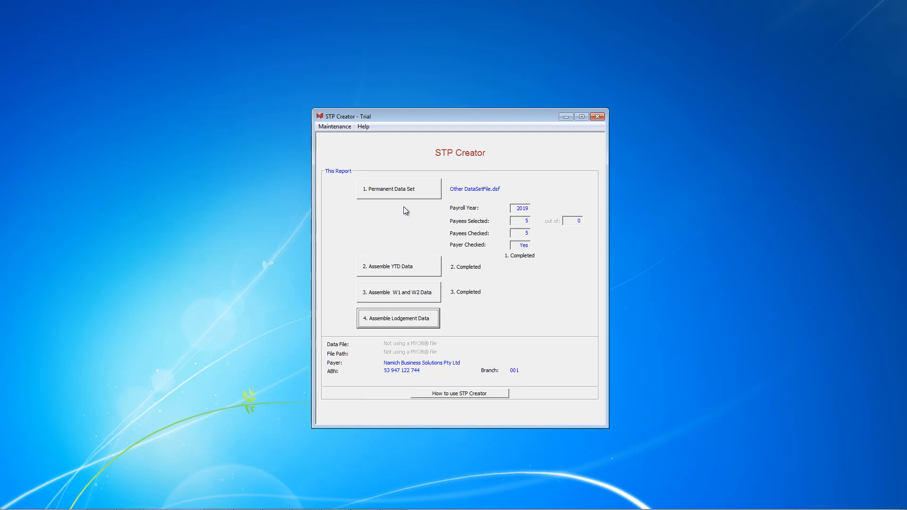
click(397, 189)
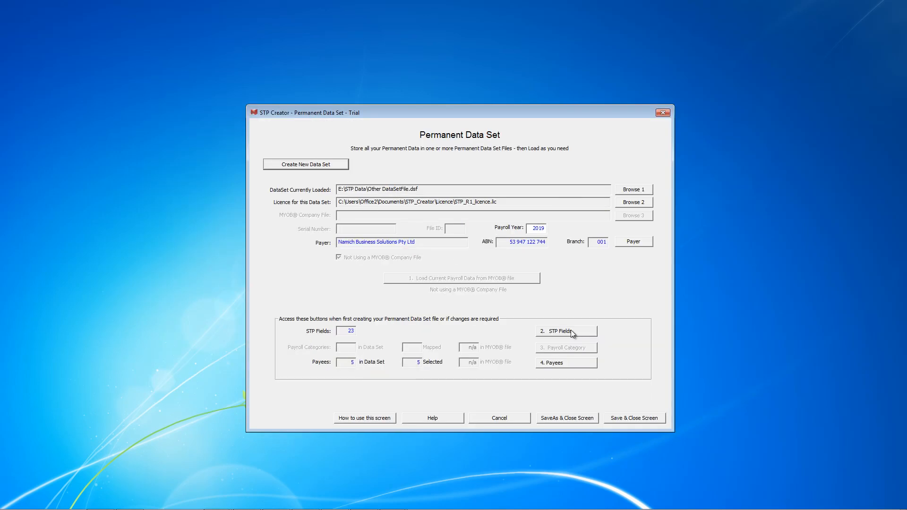
click(566, 330)
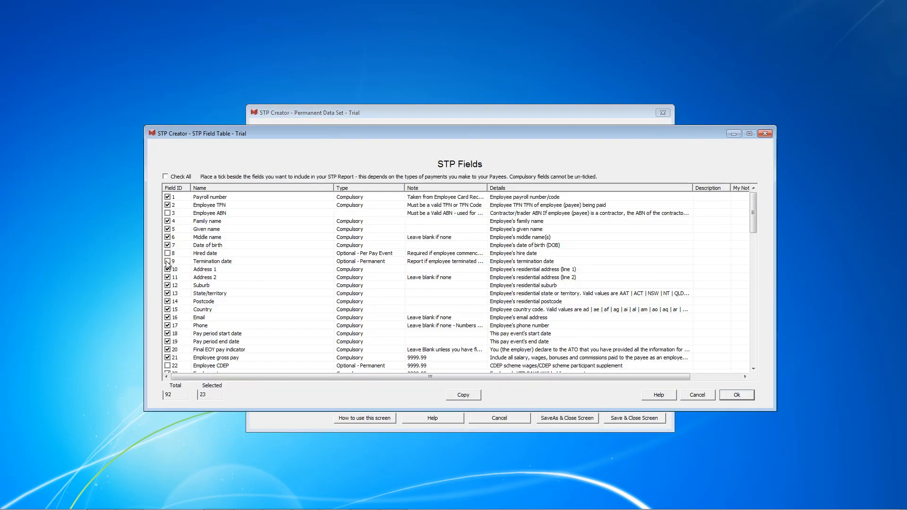
click(167, 261)
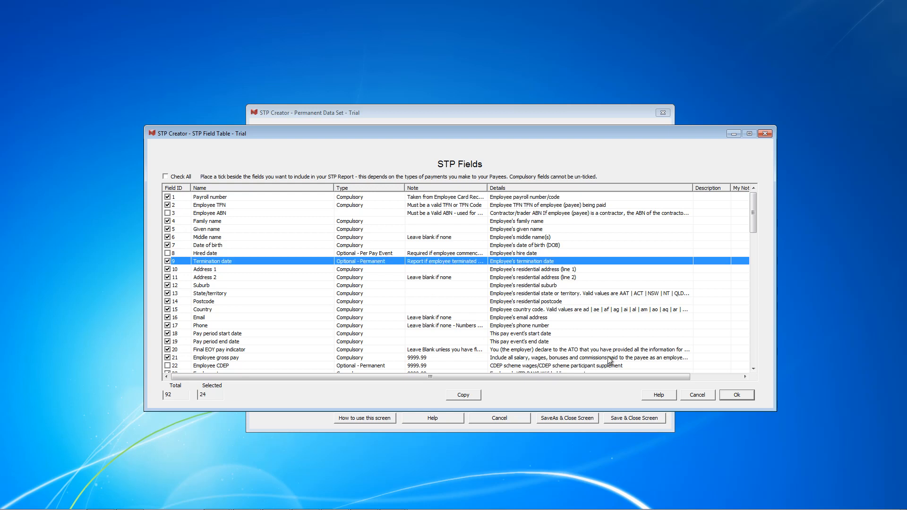
click(736, 395)
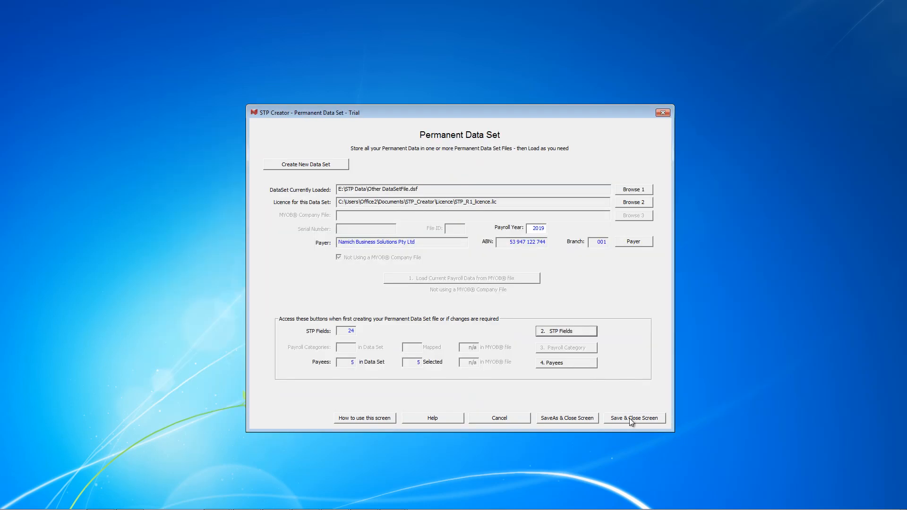
click(634, 418)
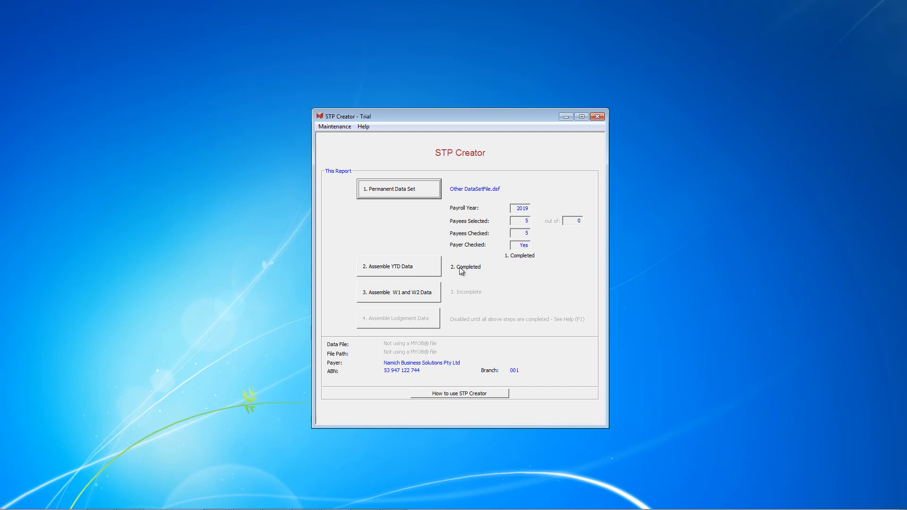
mouse_move(447, 272)
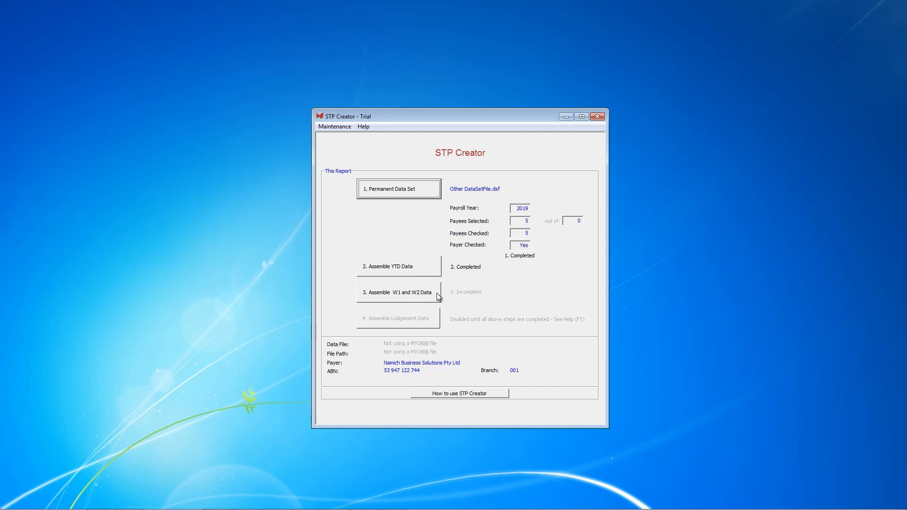
mouse_move(422, 295)
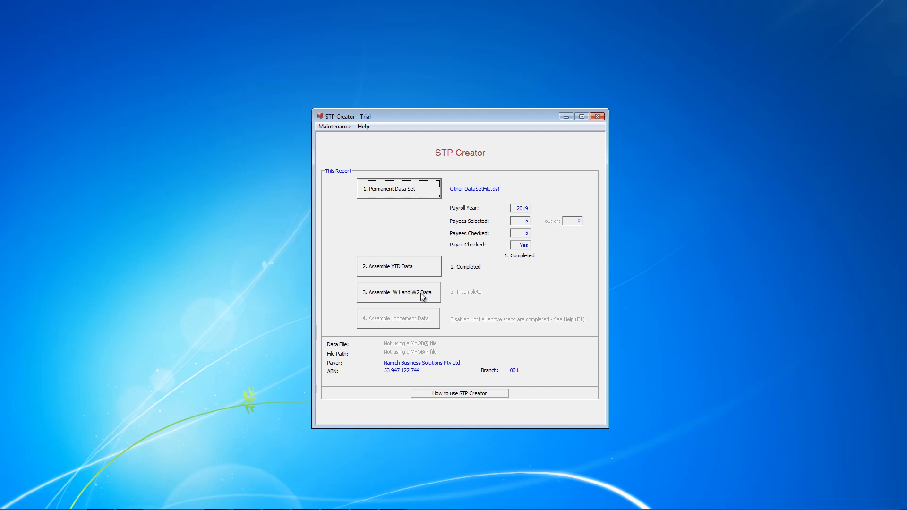
- Assemble the W1 and W2 data with a W1 amount of 2154 and confirm the pay period dates
click(397, 292)
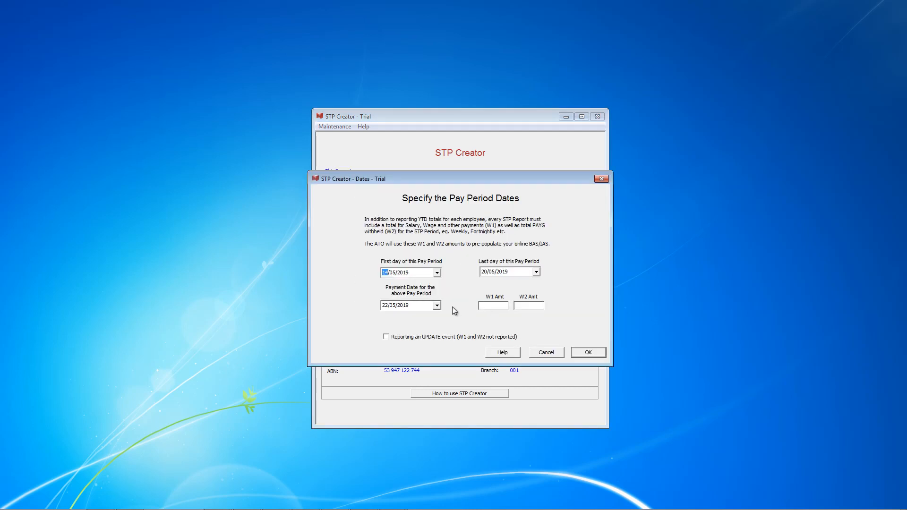
click(492, 305)
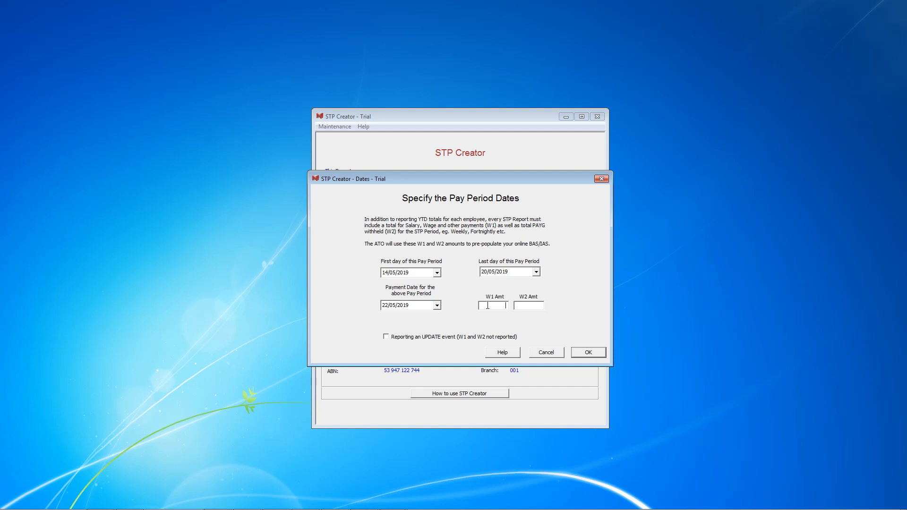
text(2154)
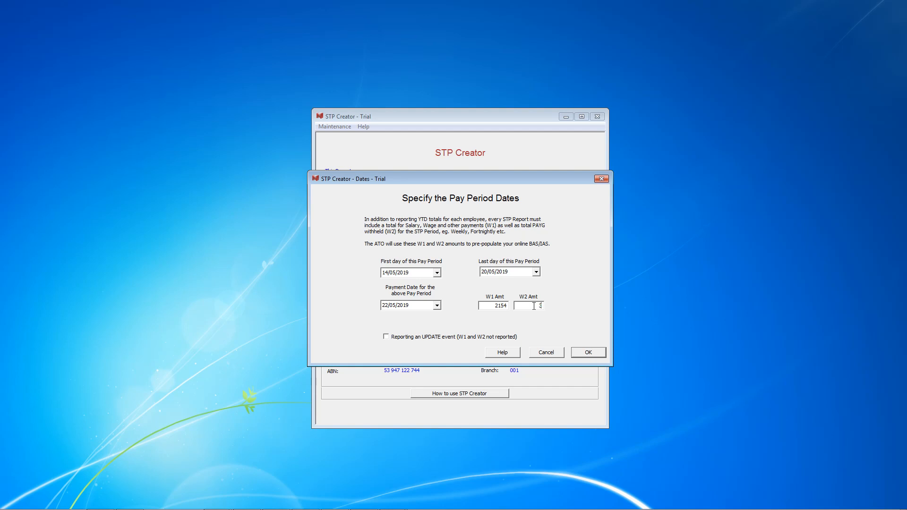
click(587, 352)
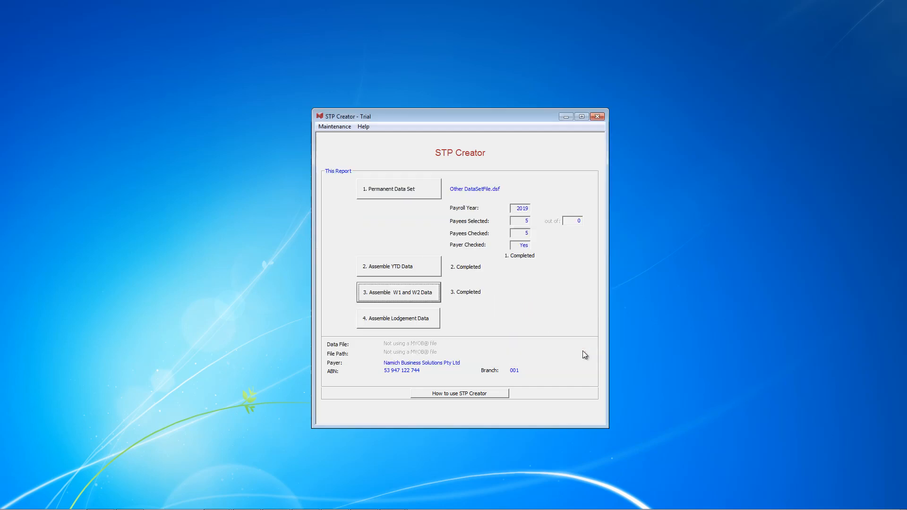
mouse_move(411, 322)
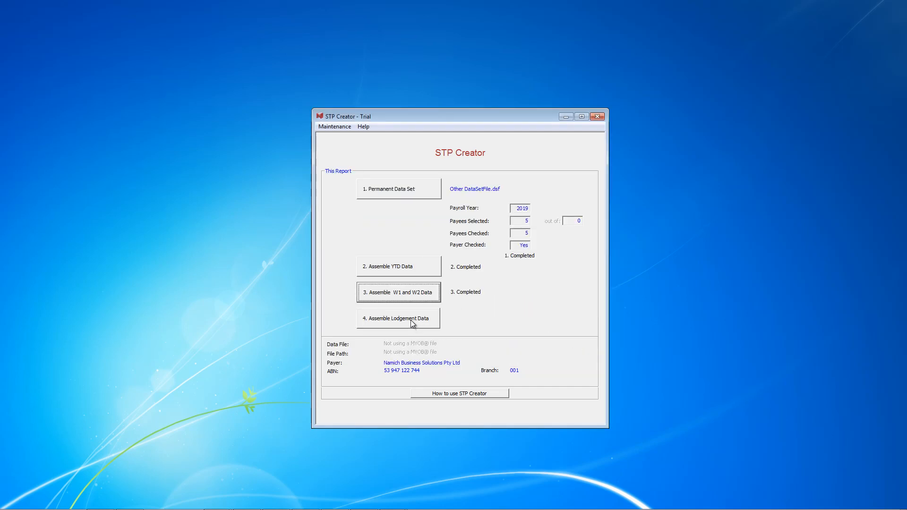
click(398, 318)
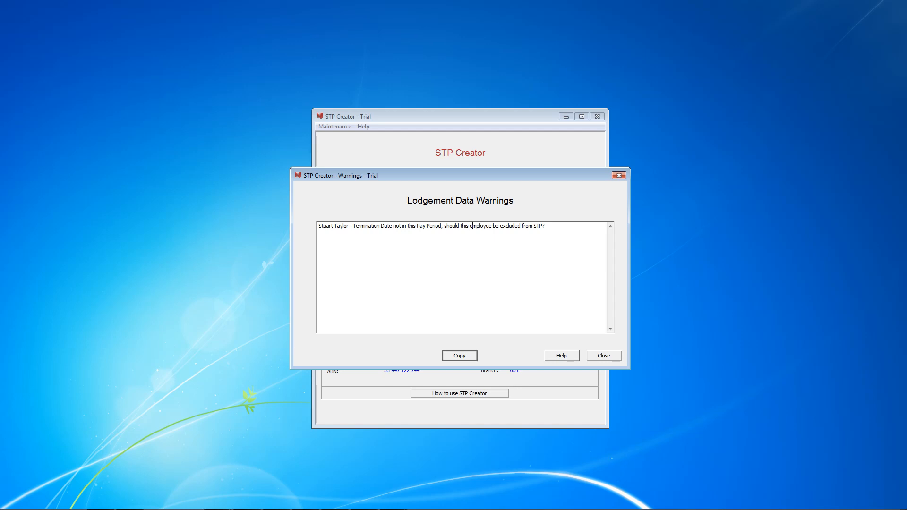
click(603, 355)
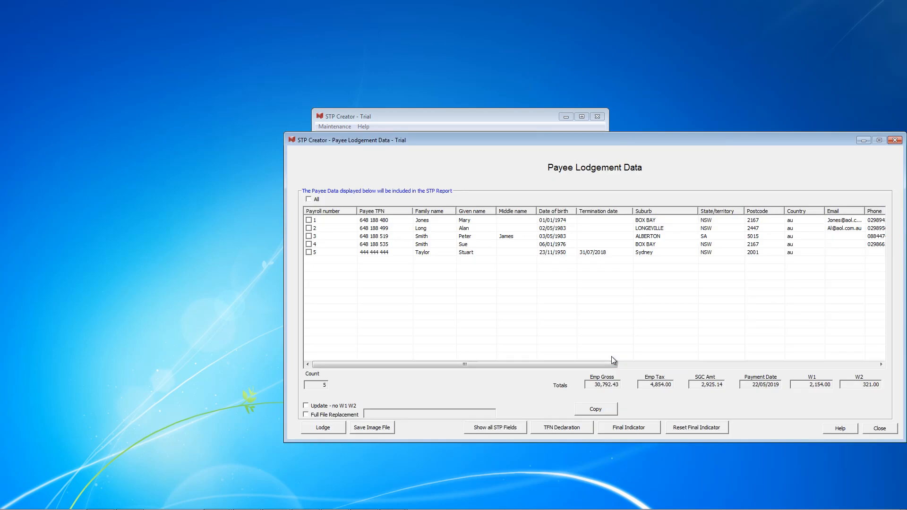
mouse_move(530, 294)
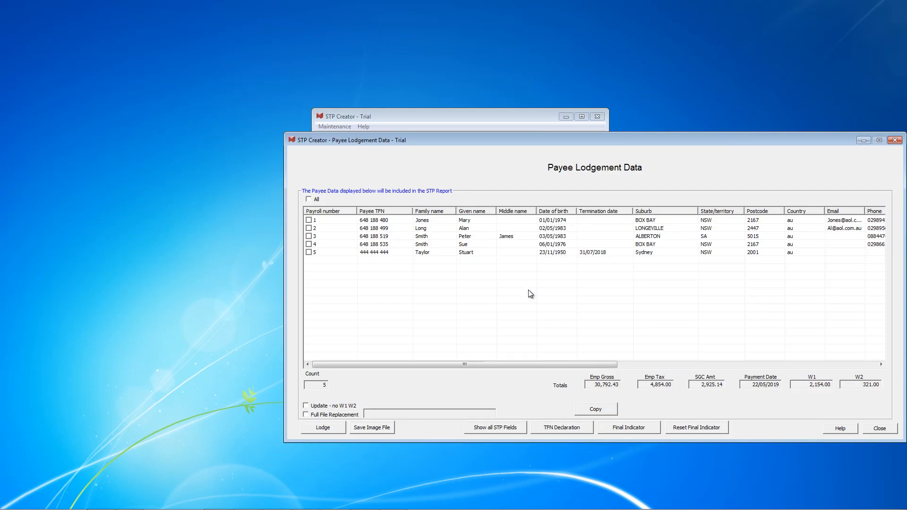
mouse_move(470, 261)
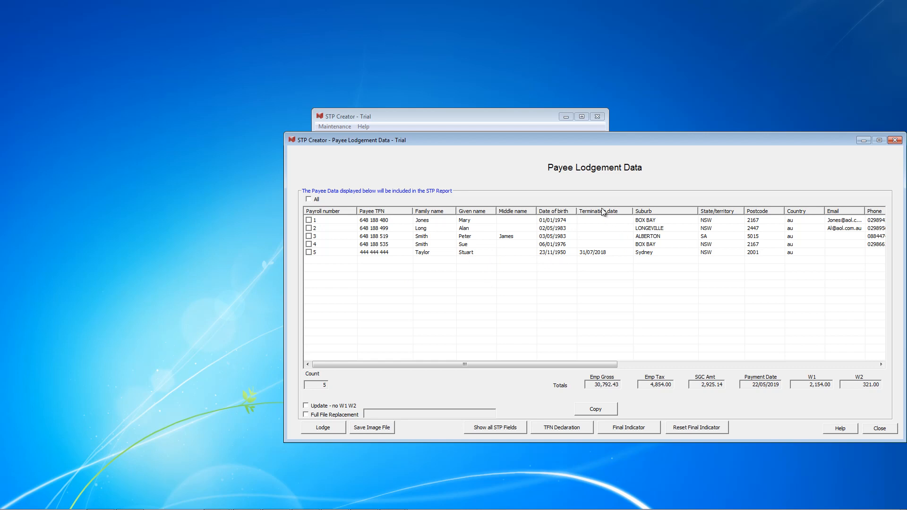
mouse_move(602, 258)
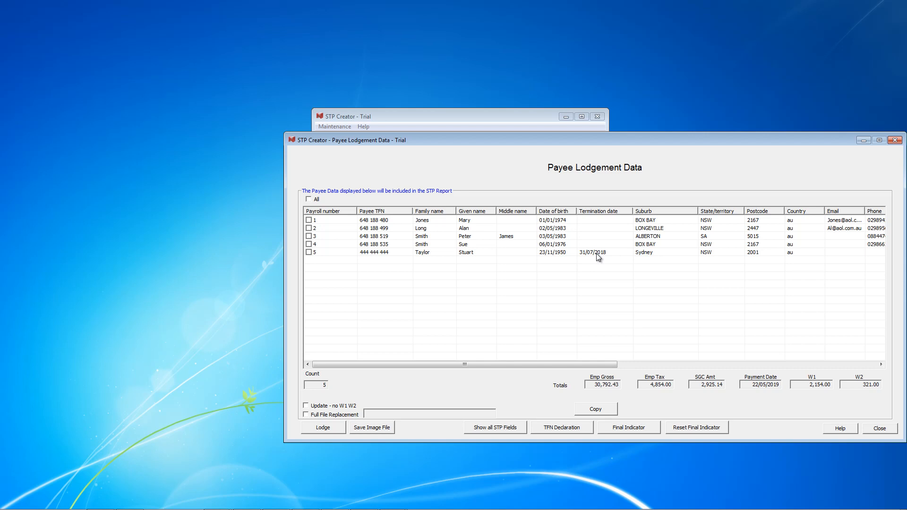
mouse_move(567, 254)
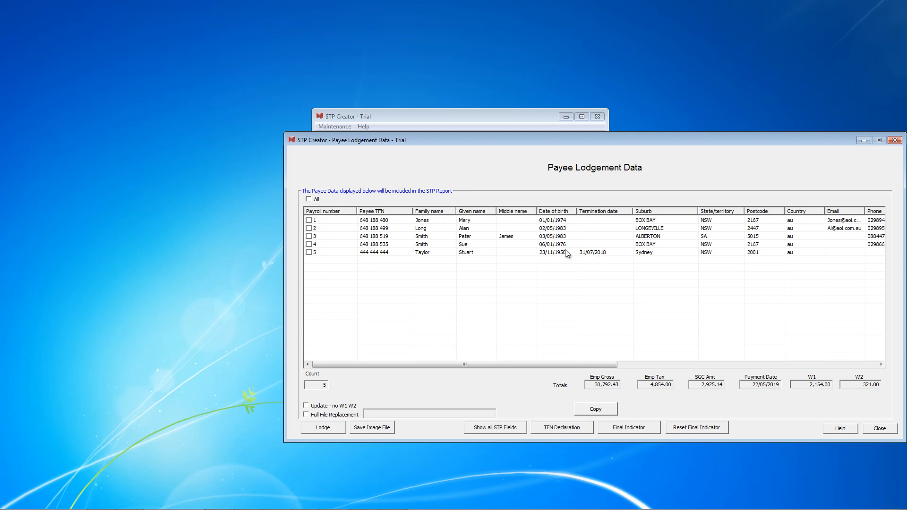
mouse_move(590, 256)
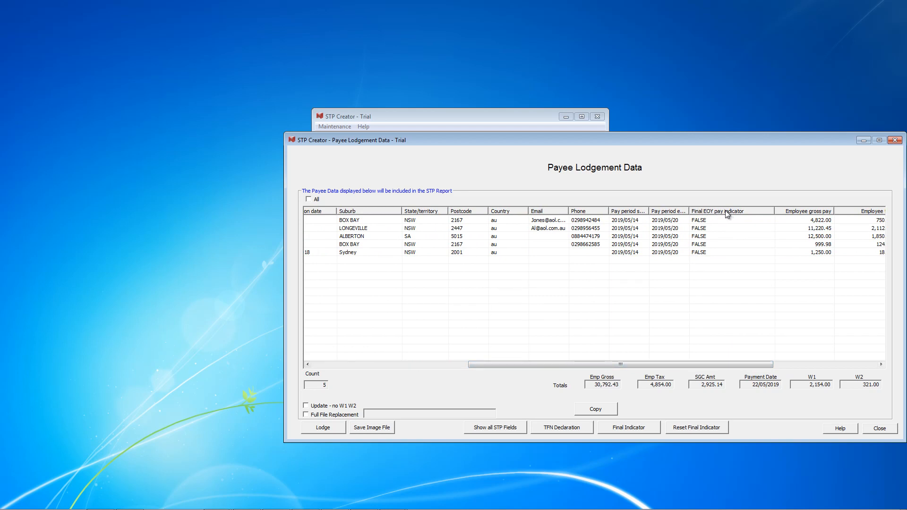
mouse_move(646, 241)
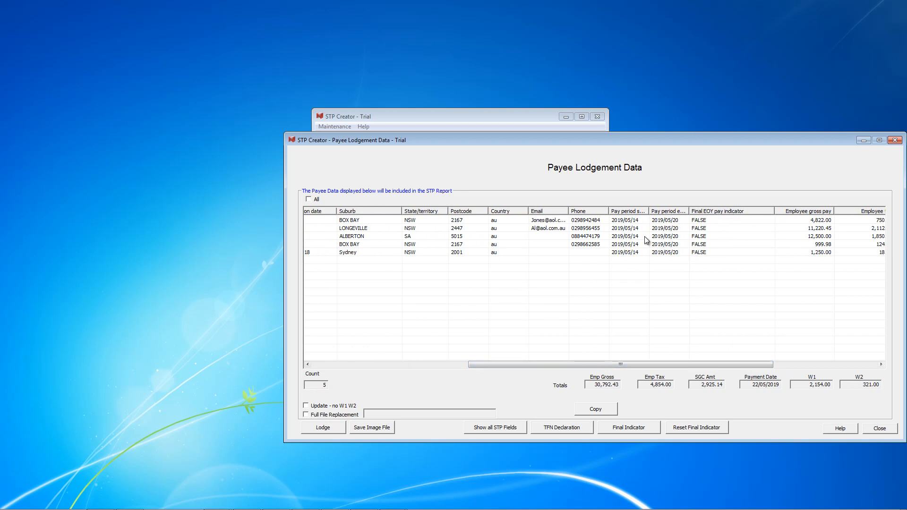
mouse_move(321, 256)
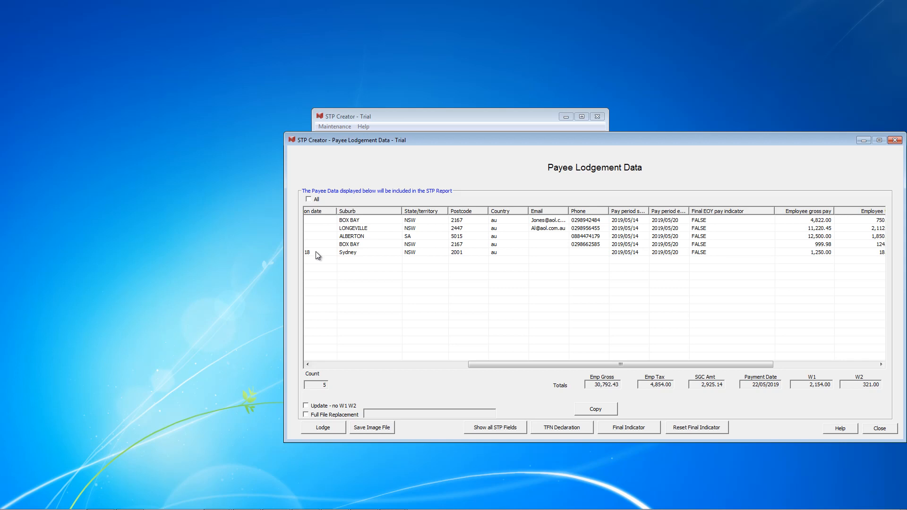
mouse_move(653, 347)
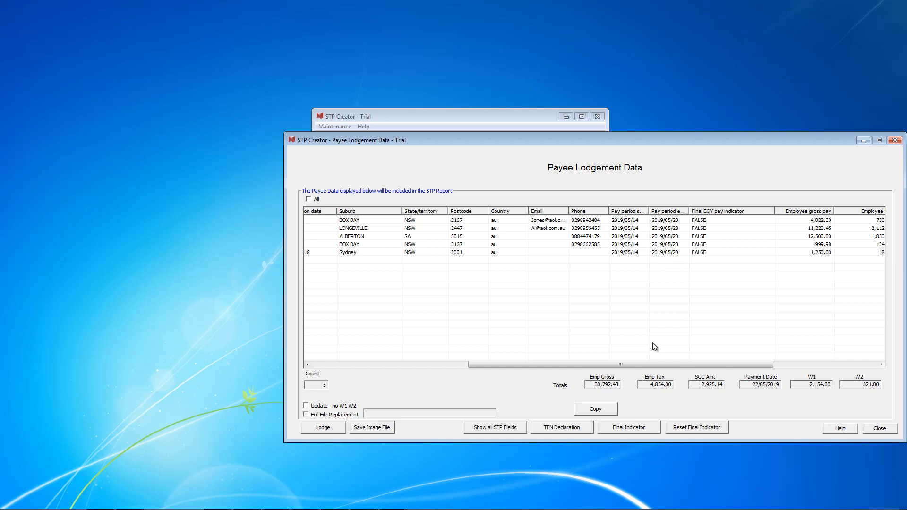
scroll(left, 3)
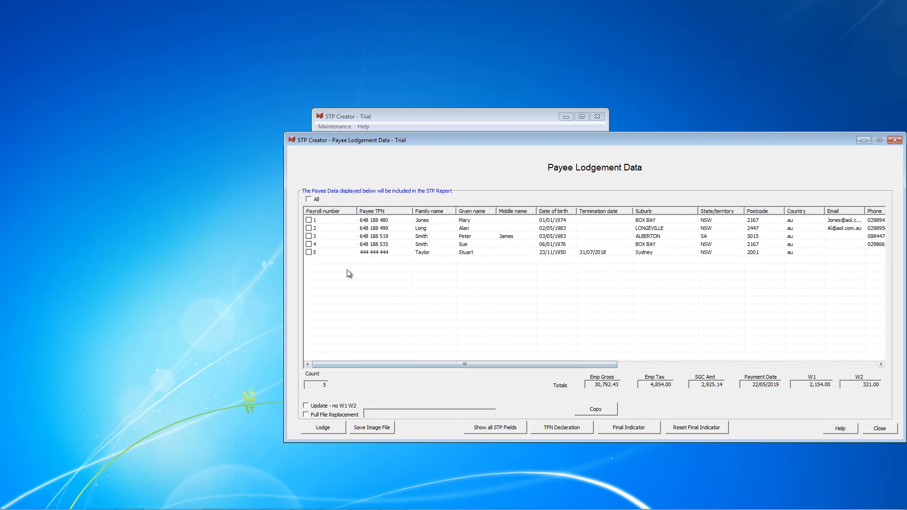
click(308, 252)
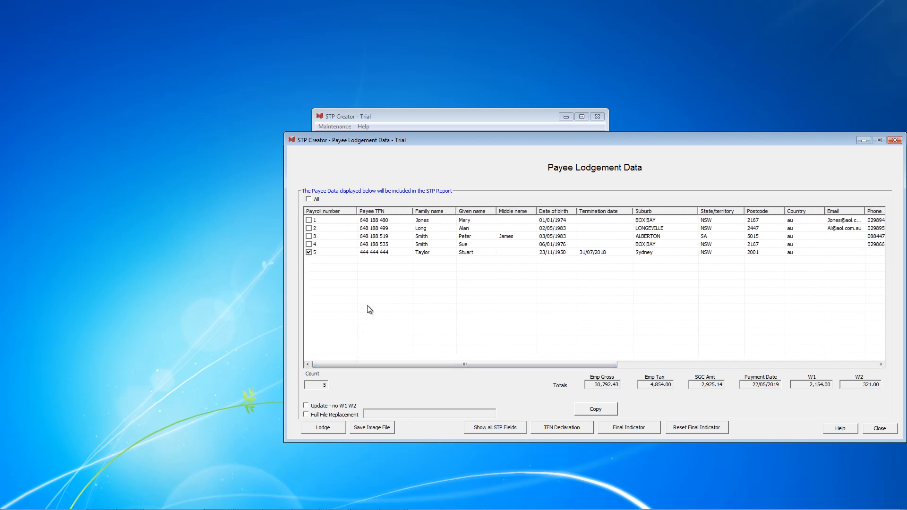
mouse_move(661, 342)
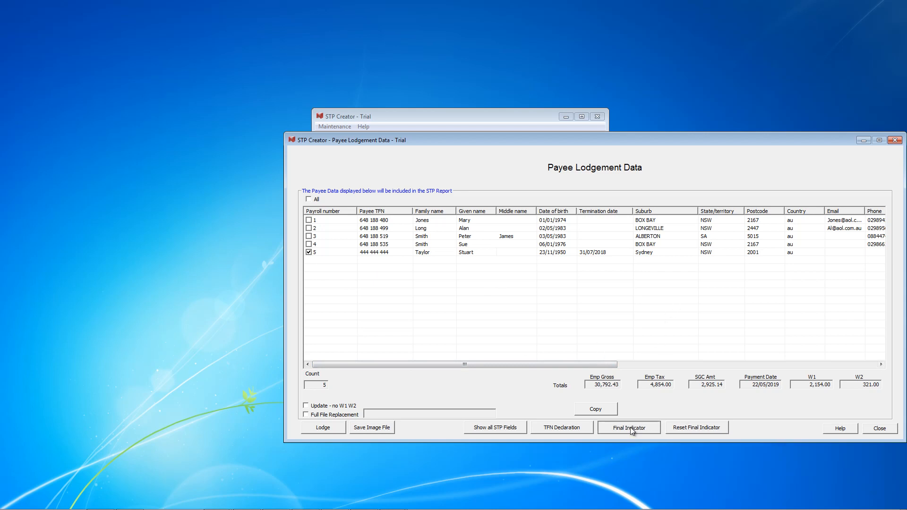
scroll(right, 3)
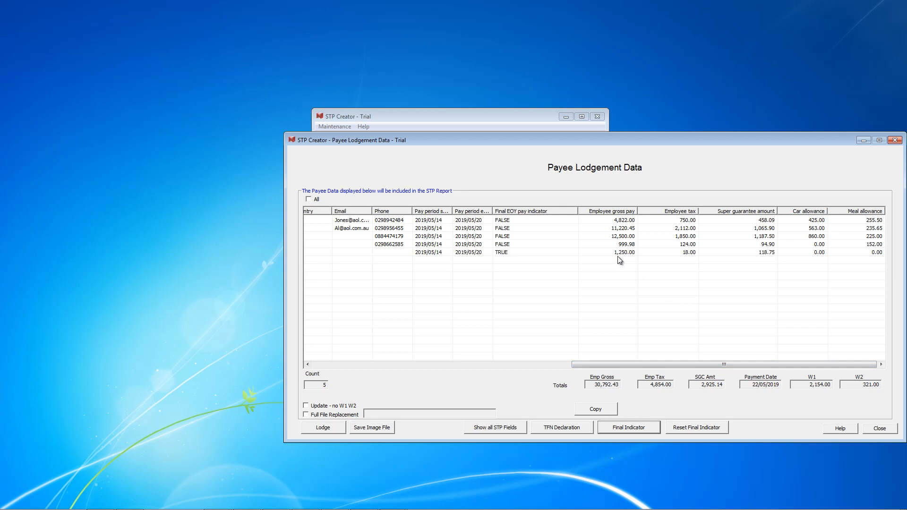
mouse_move(621, 258)
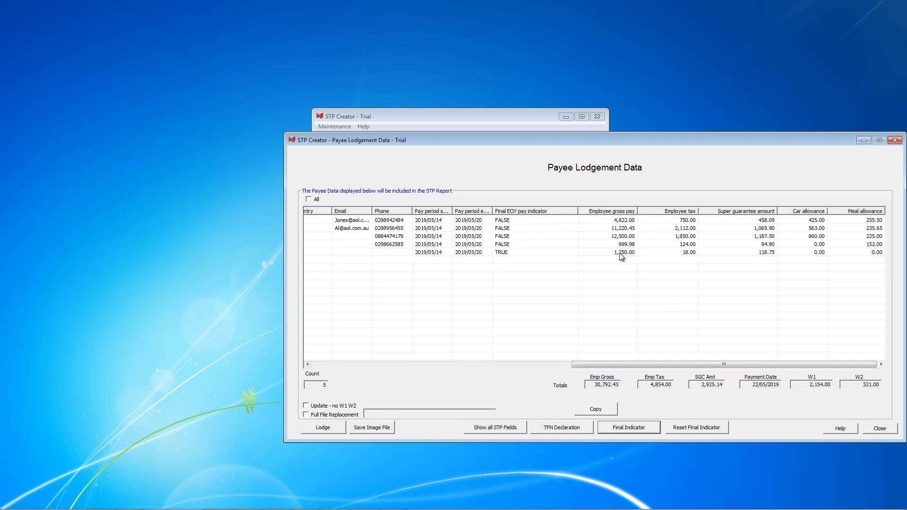
mouse_move(772, 259)
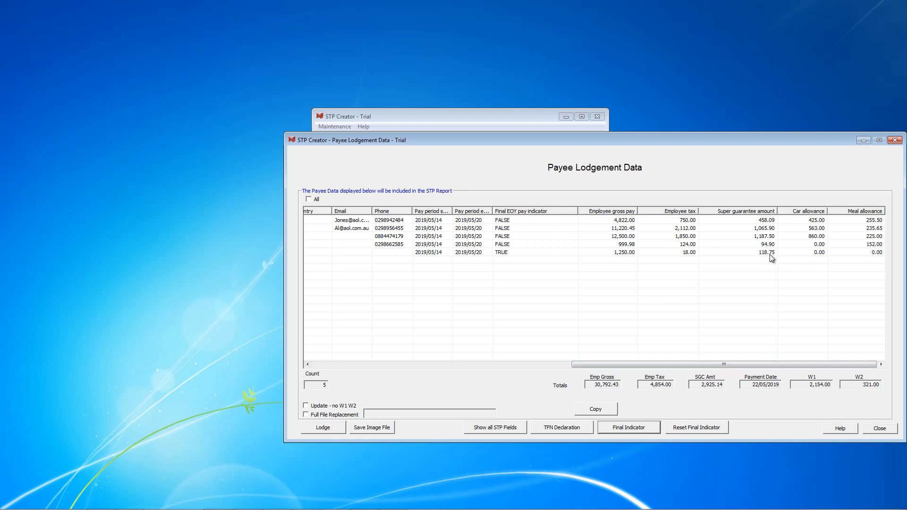
mouse_move(635, 260)
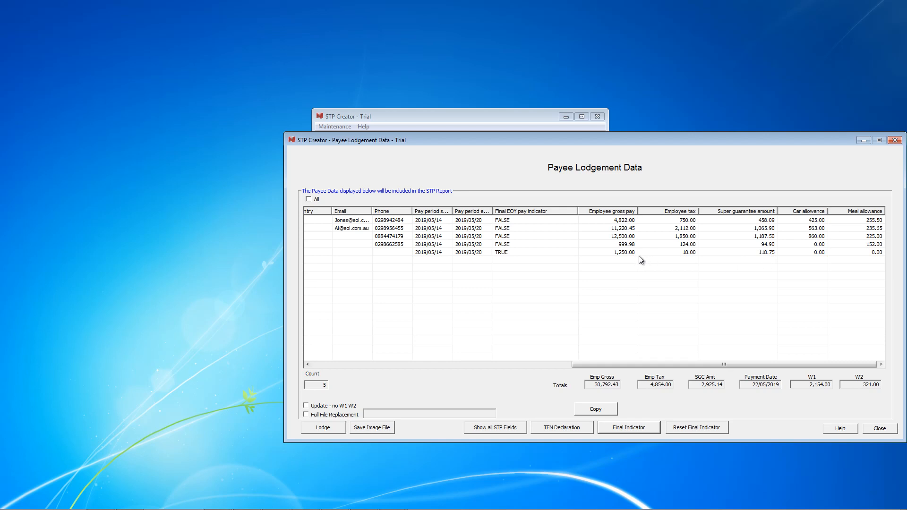
mouse_move(645, 269)
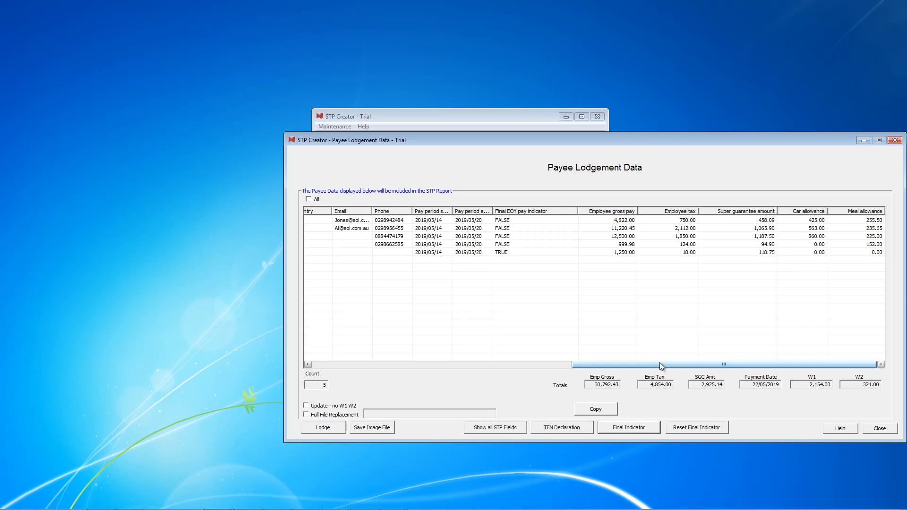
mouse_move(655, 368)
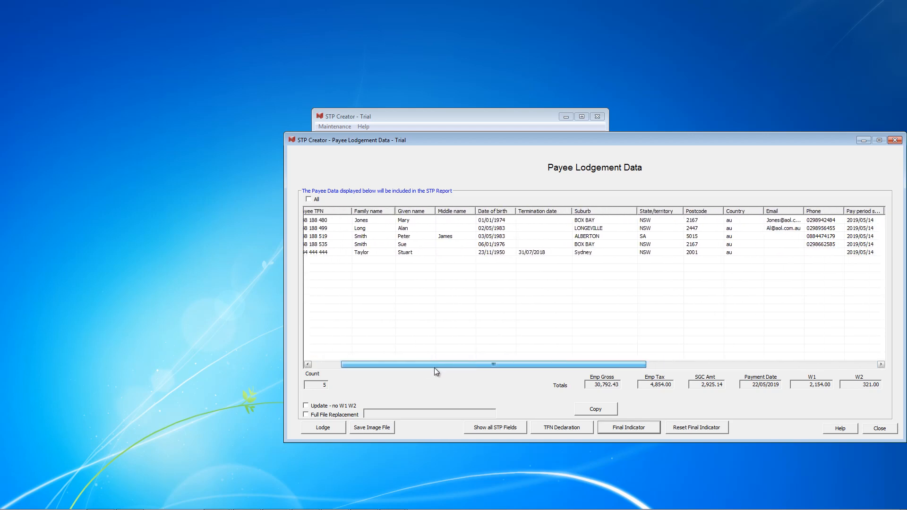
scroll(right, 3)
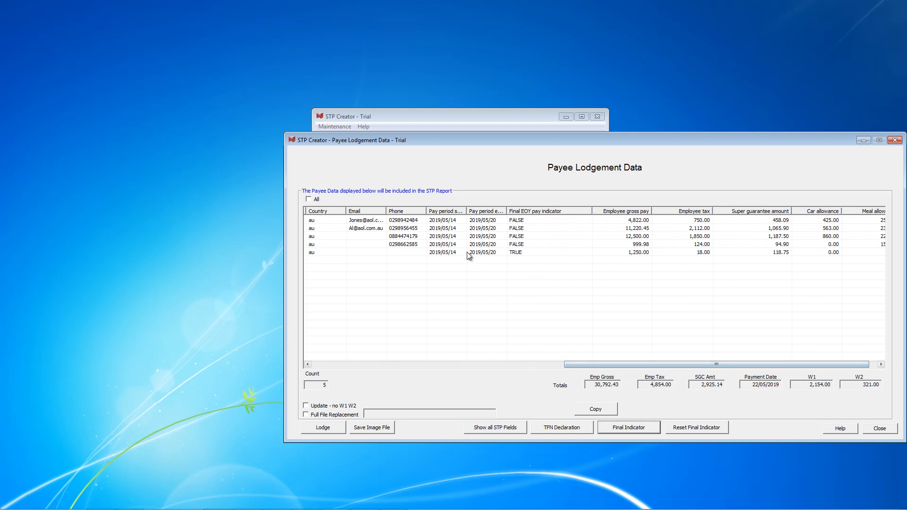
mouse_move(561, 325)
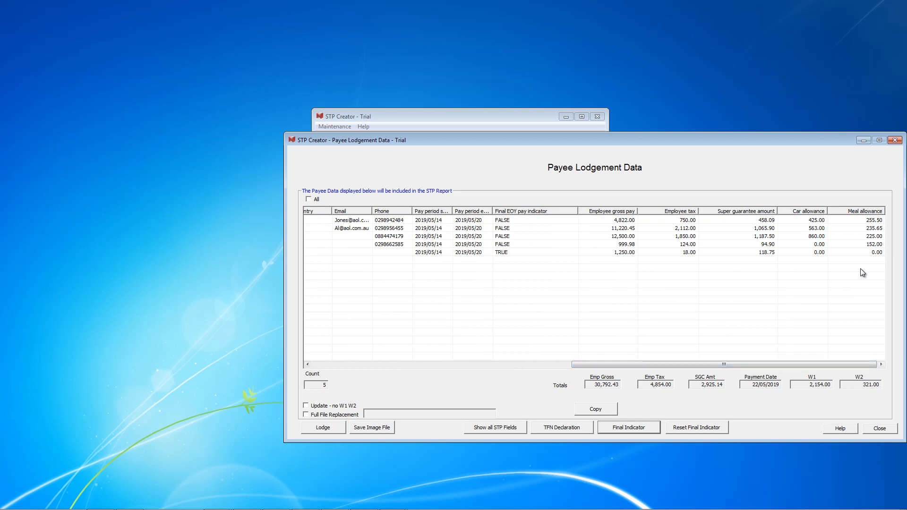
mouse_move(812, 312)
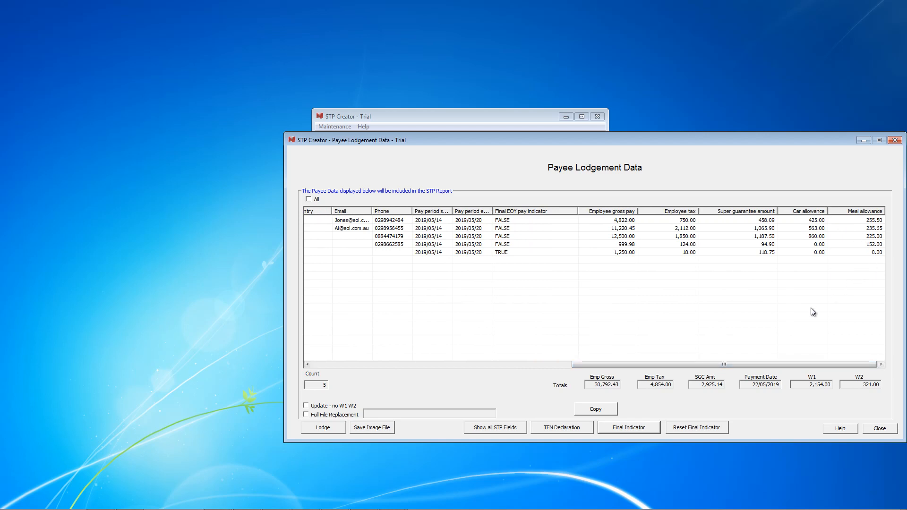
mouse_move(873, 394)
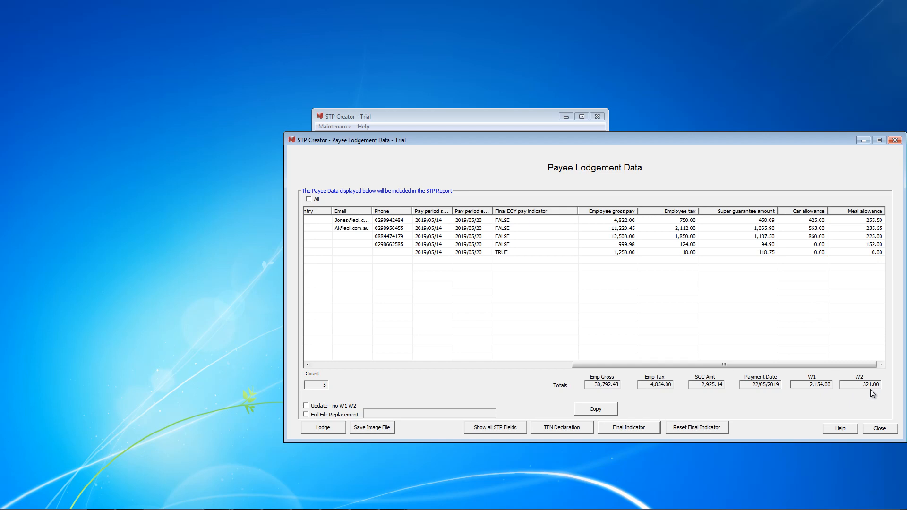
mouse_move(744, 403)
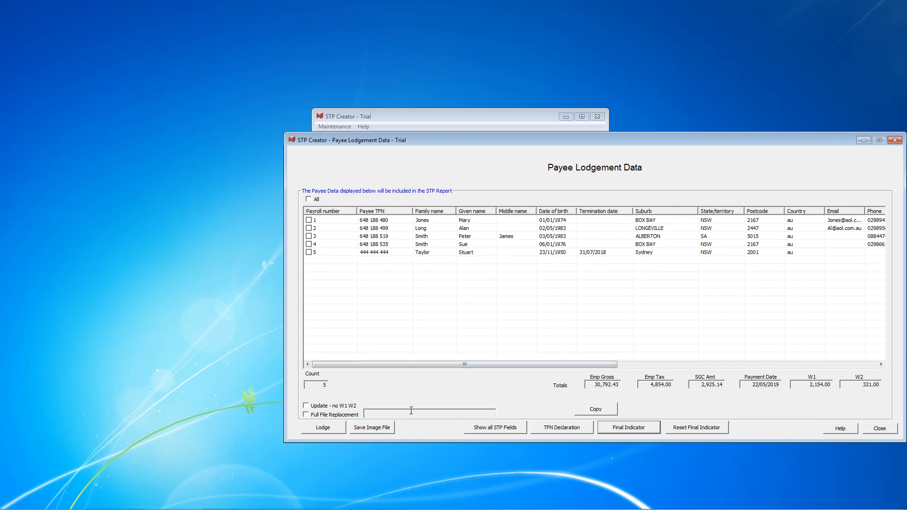
mouse_move(323, 427)
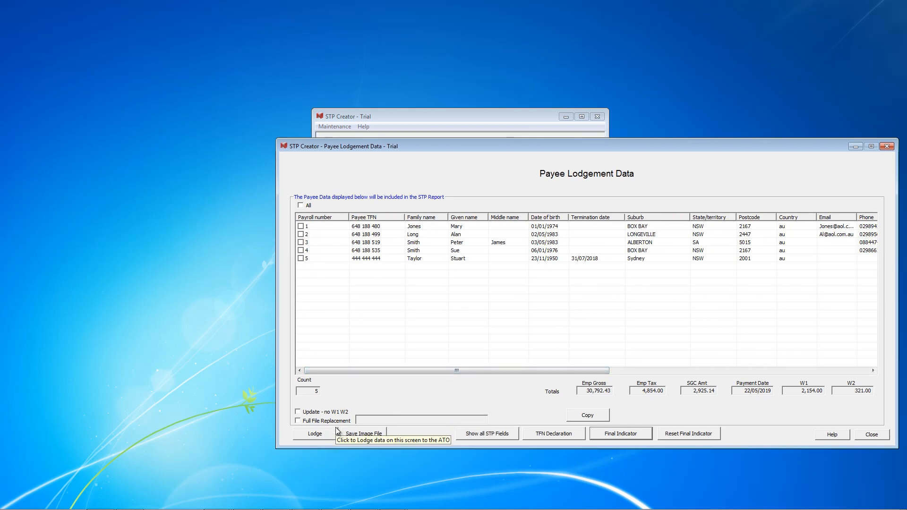
mouse_move(561, 228)
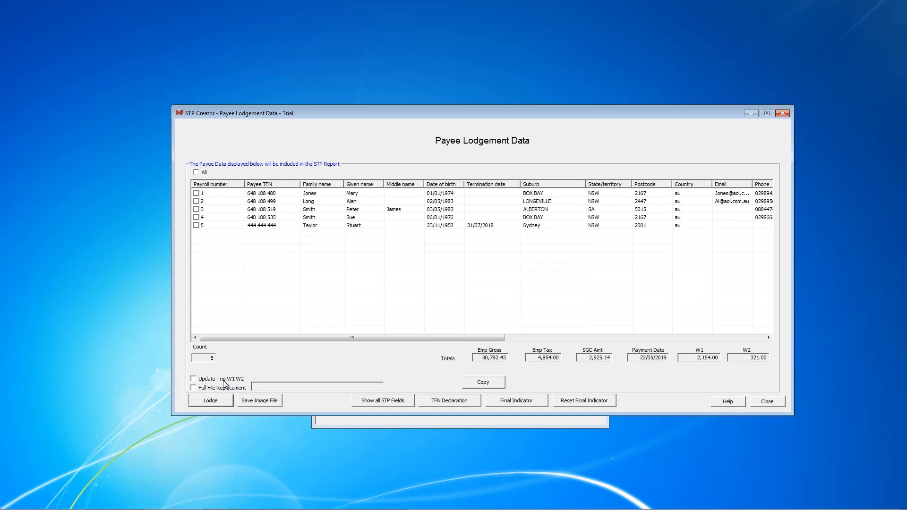
mouse_move(205, 378)
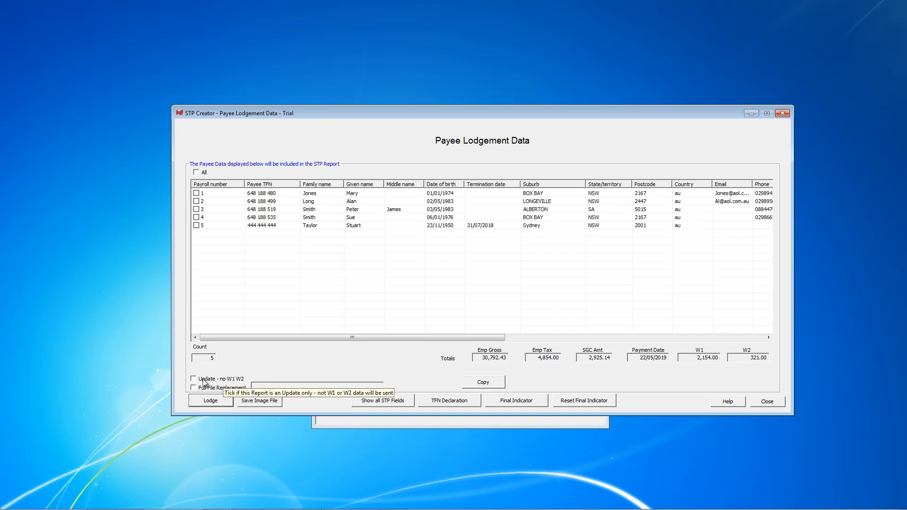
mouse_move(214, 383)
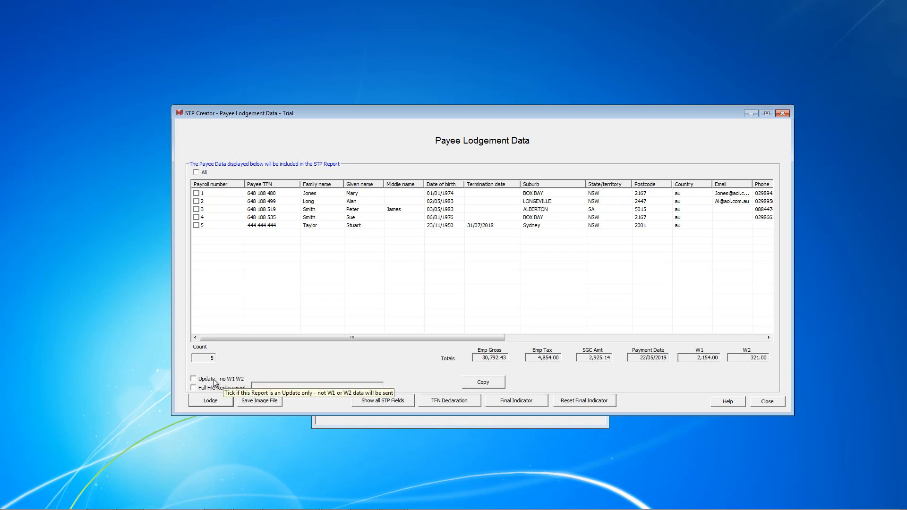
mouse_move(224, 384)
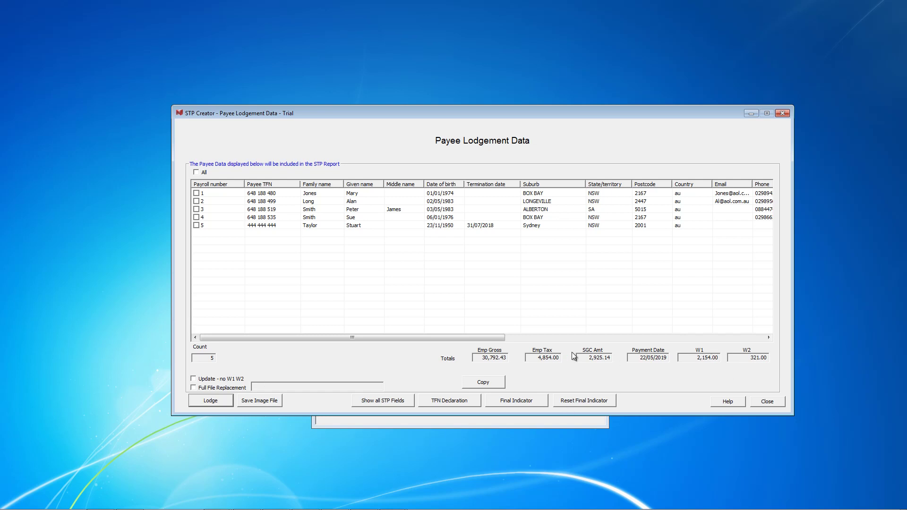
mouse_move(708, 212)
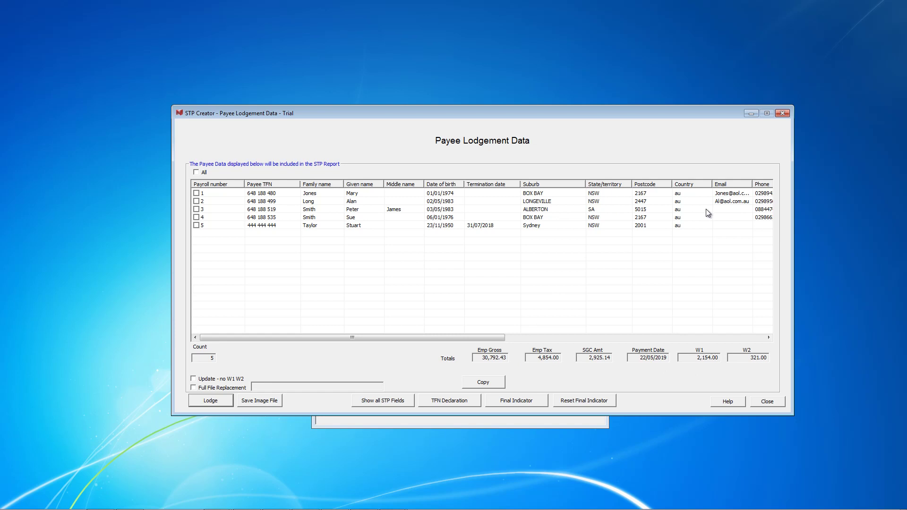
mouse_move(564, 298)
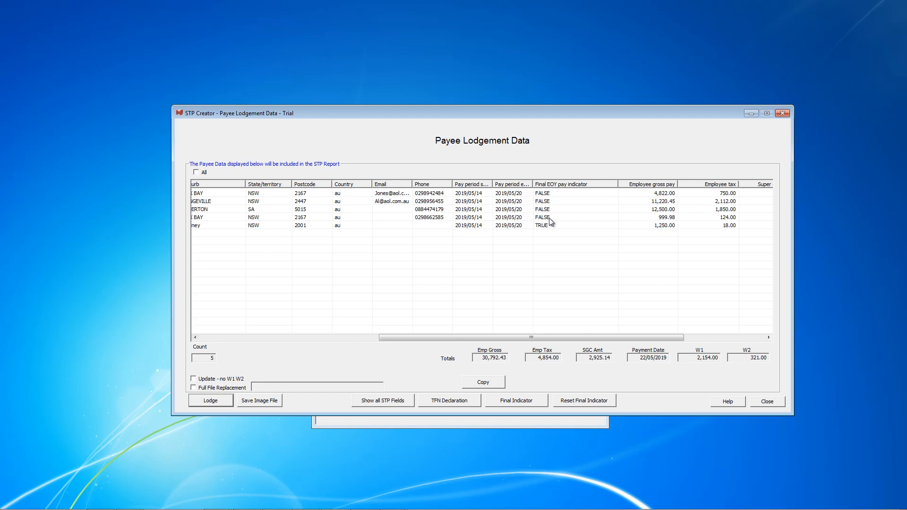
mouse_move(540, 223)
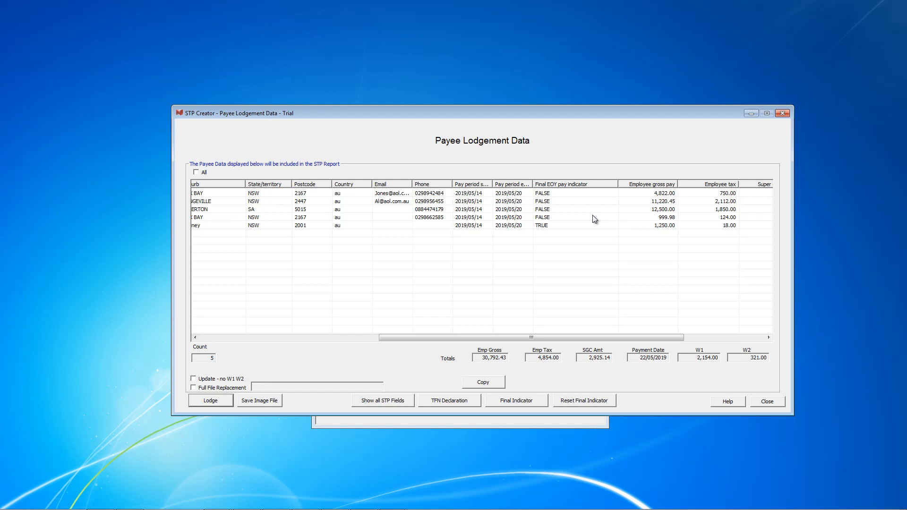
mouse_move(558, 203)
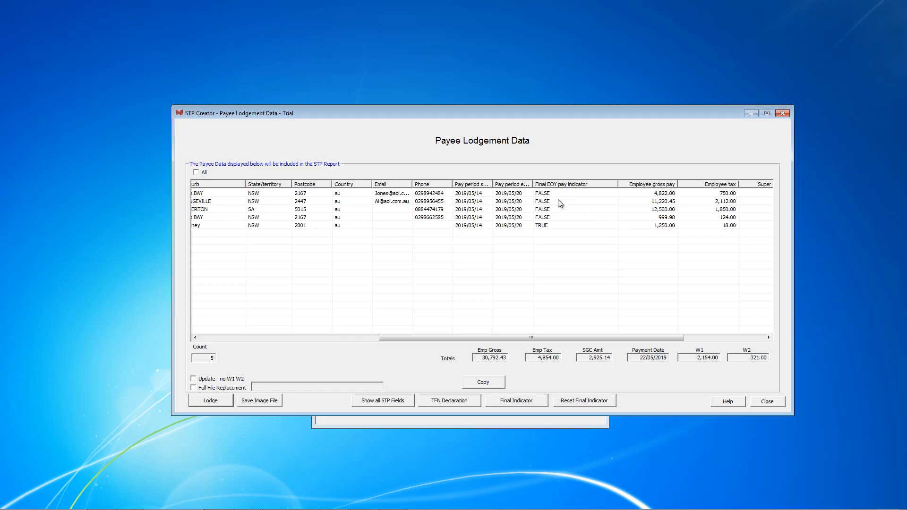
mouse_move(547, 214)
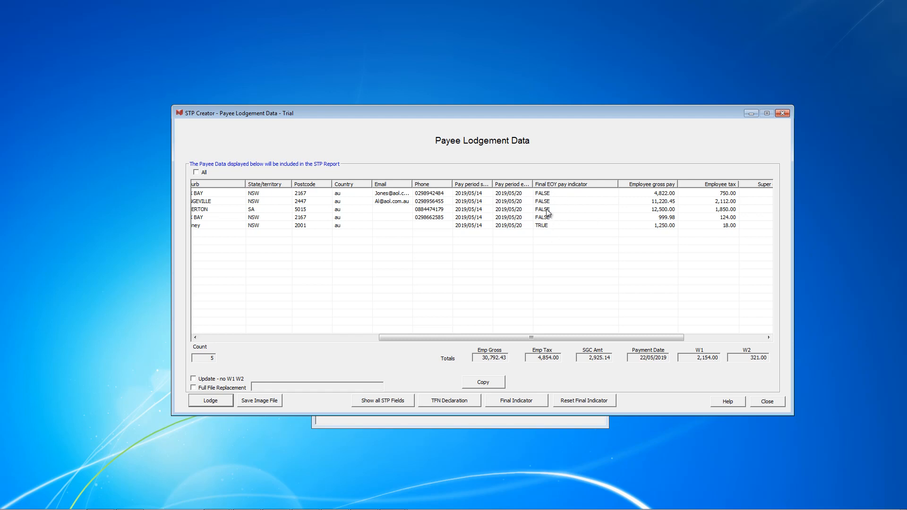
mouse_move(235, 365)
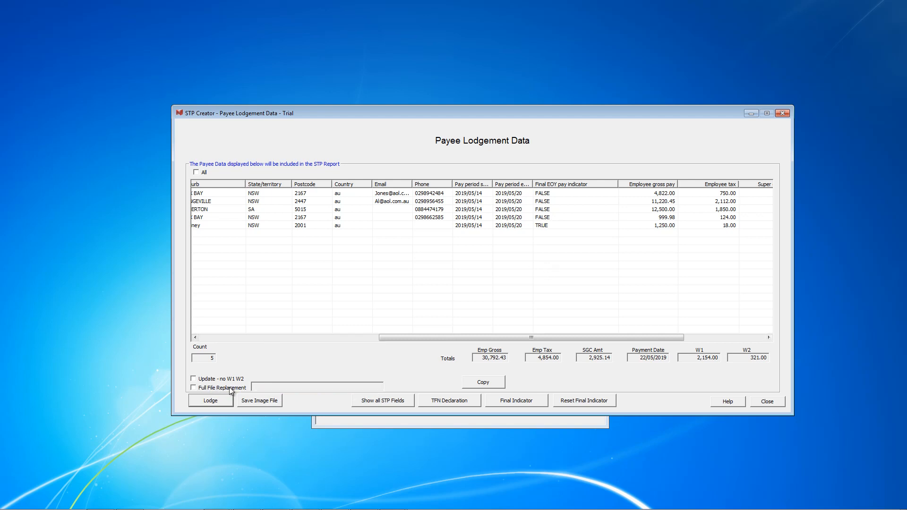
mouse_move(218, 388)
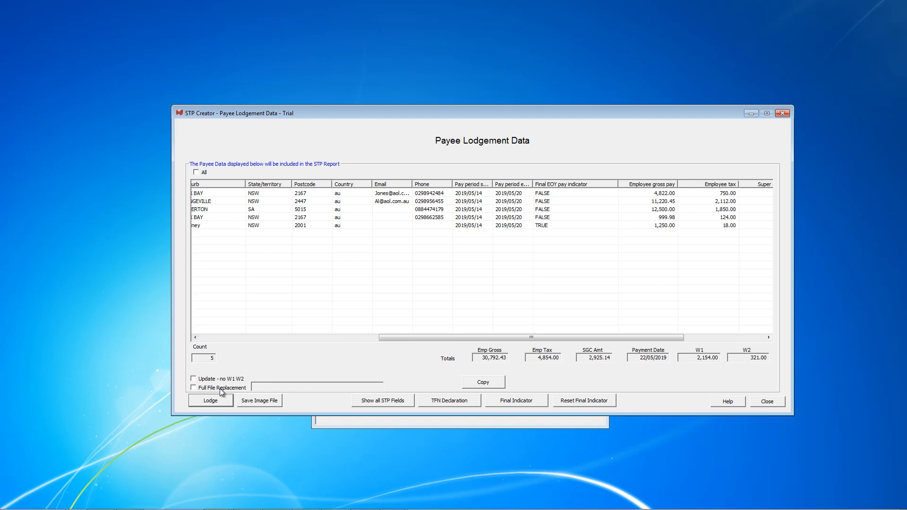
mouse_move(384, 405)
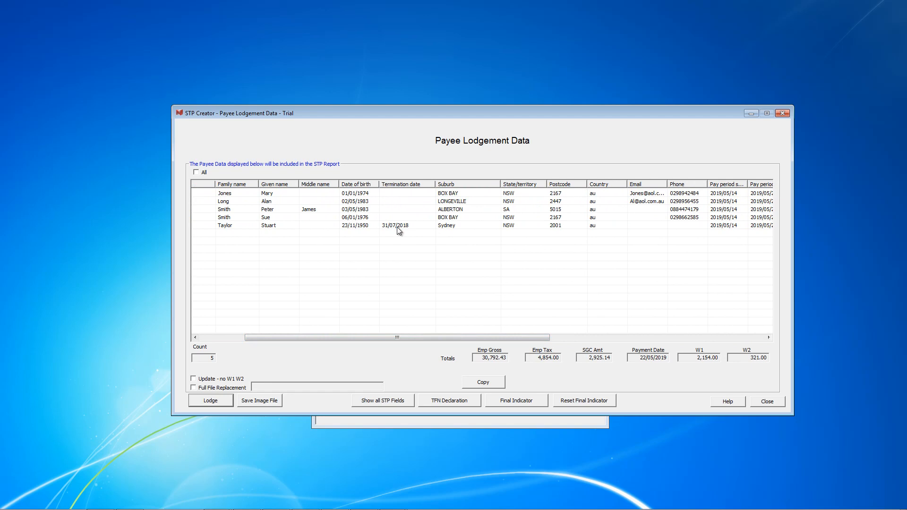
mouse_move(401, 215)
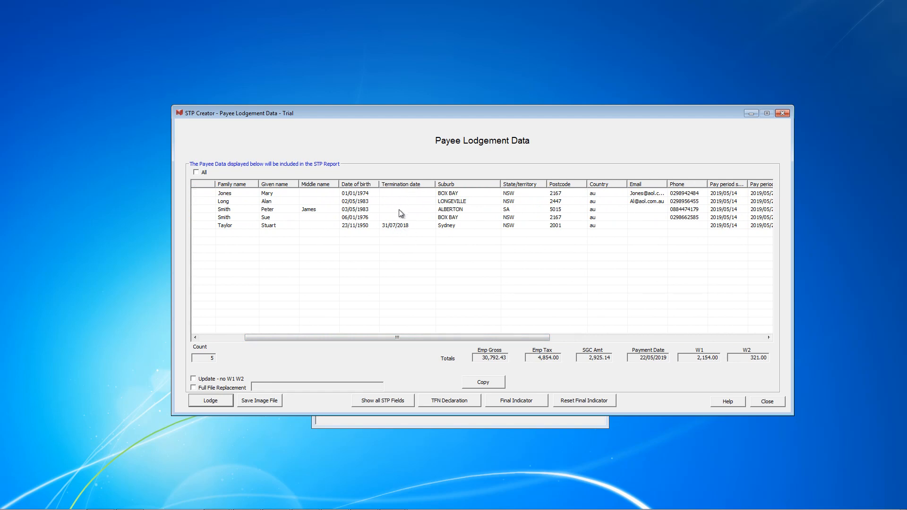
mouse_move(396, 325)
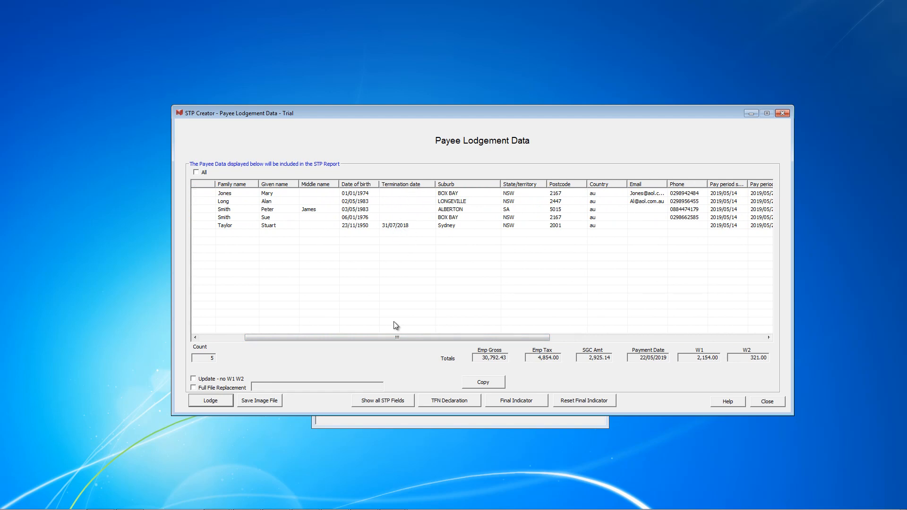
mouse_move(383, 404)
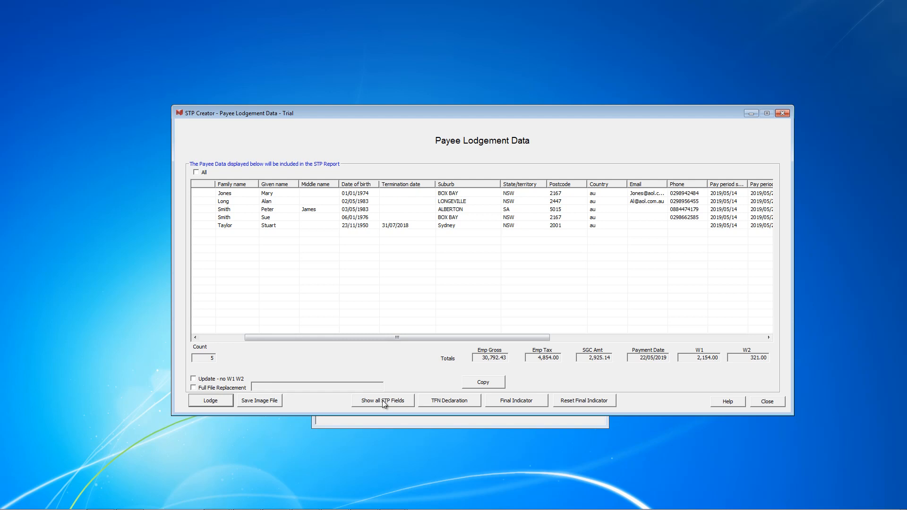
click(383, 401)
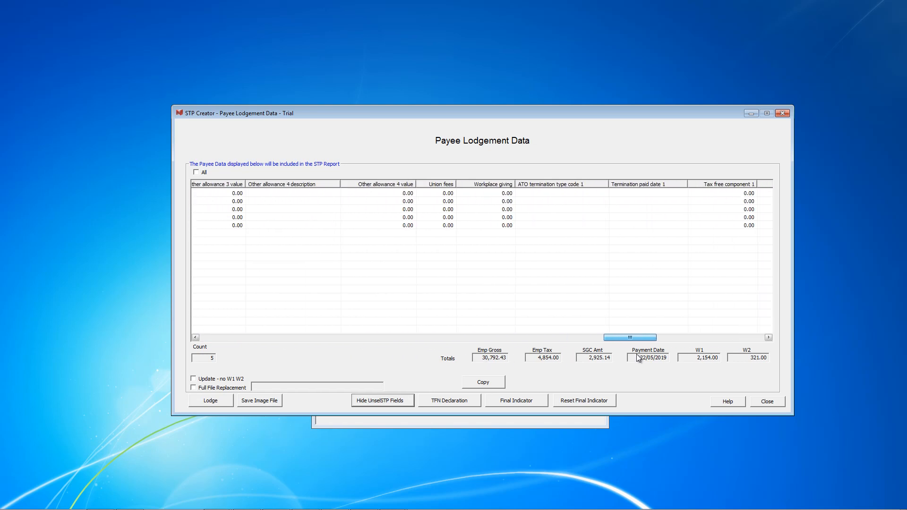
scroll(right, 3)
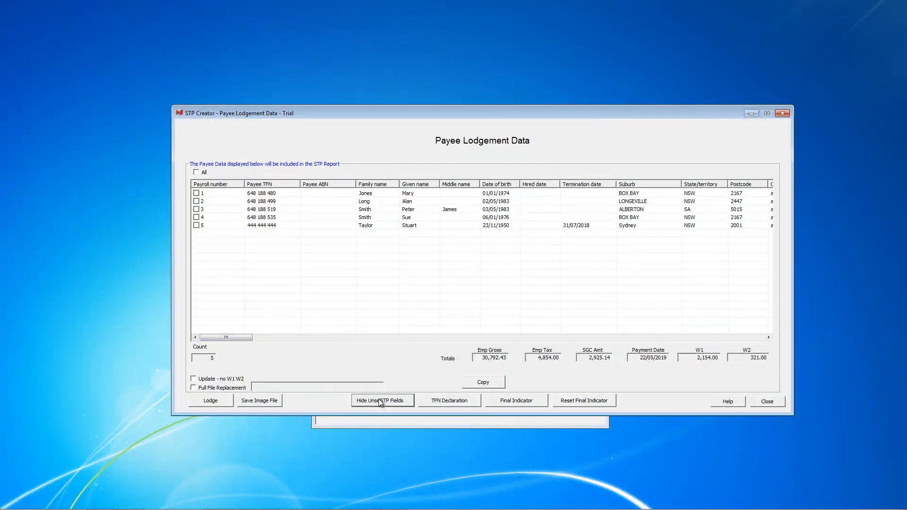
click(382, 401)
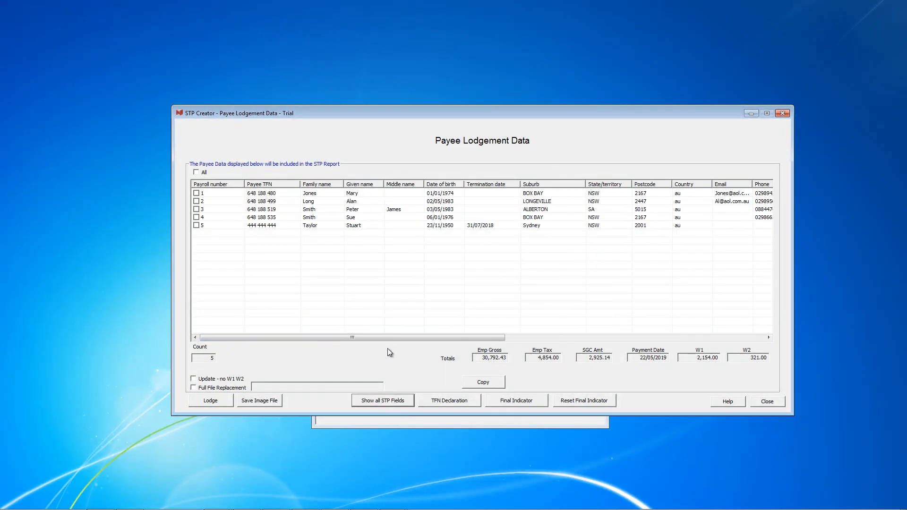
mouse_move(449, 401)
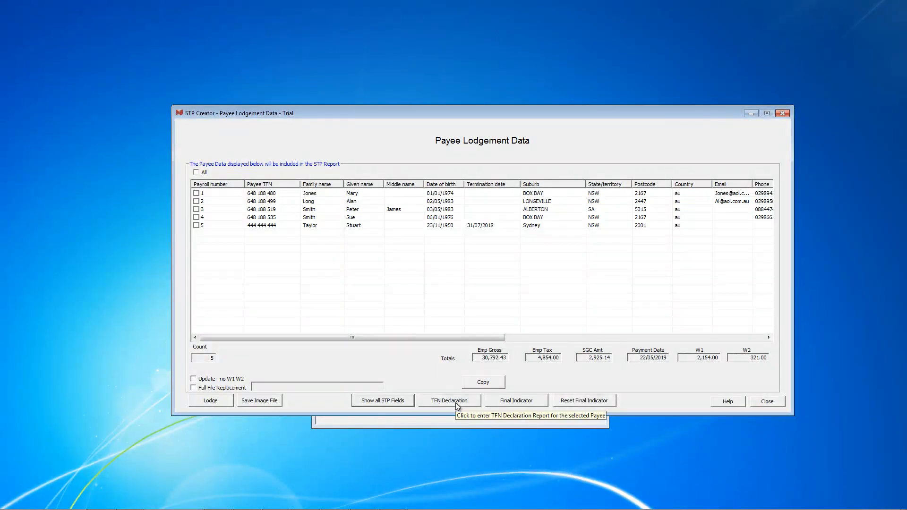
mouse_move(321, 284)
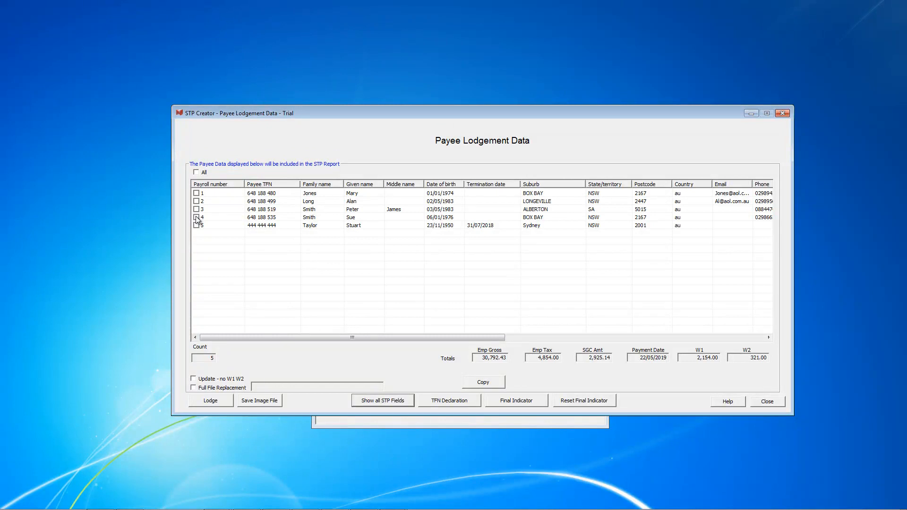
click(449, 401)
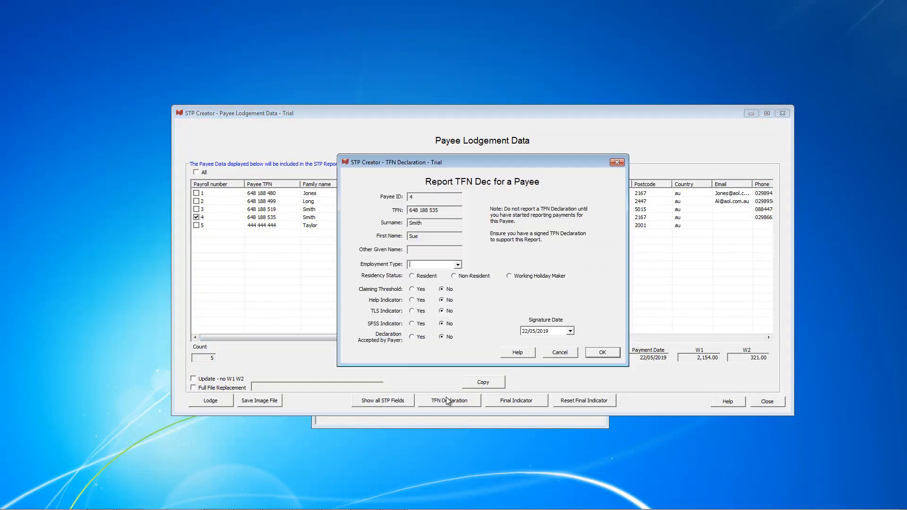
mouse_move(460, 275)
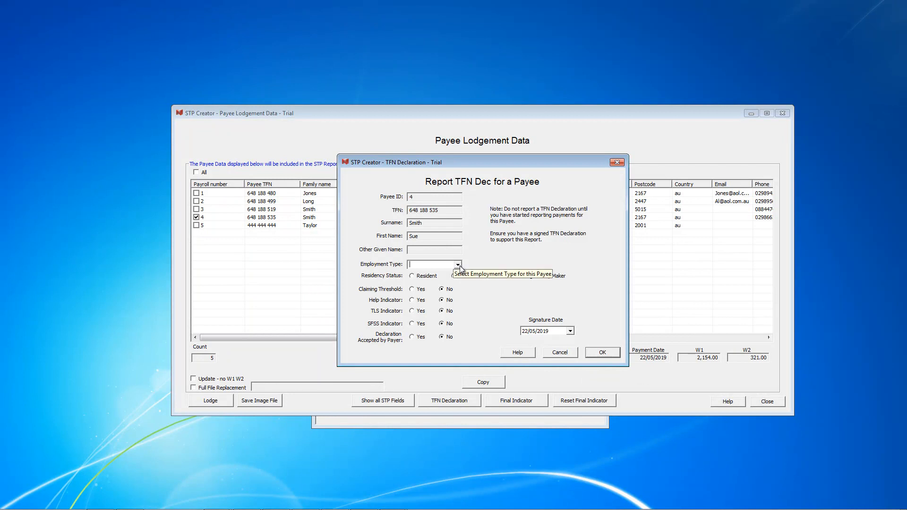
click(457, 265)
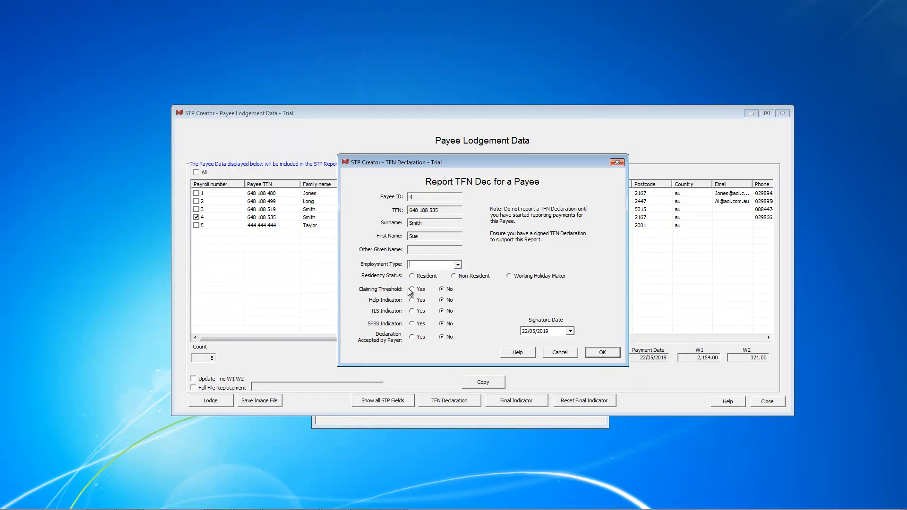
mouse_move(566, 332)
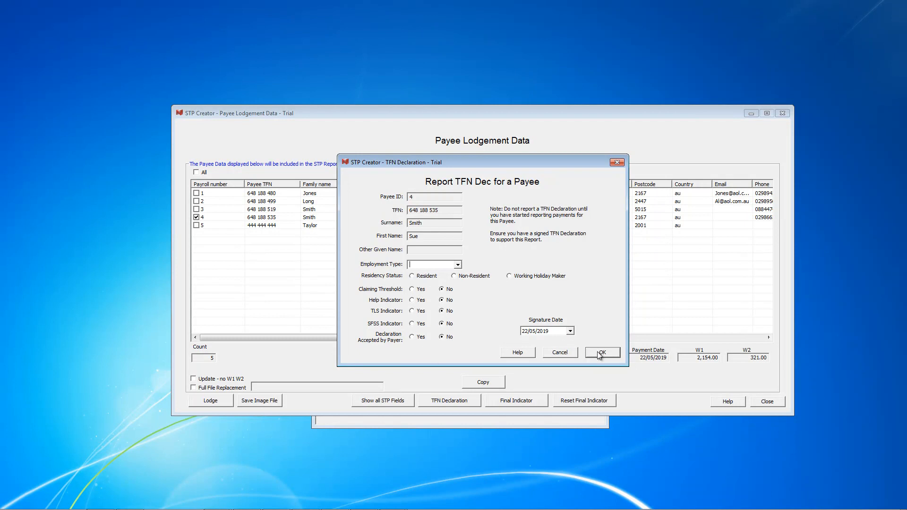
mouse_move(559, 352)
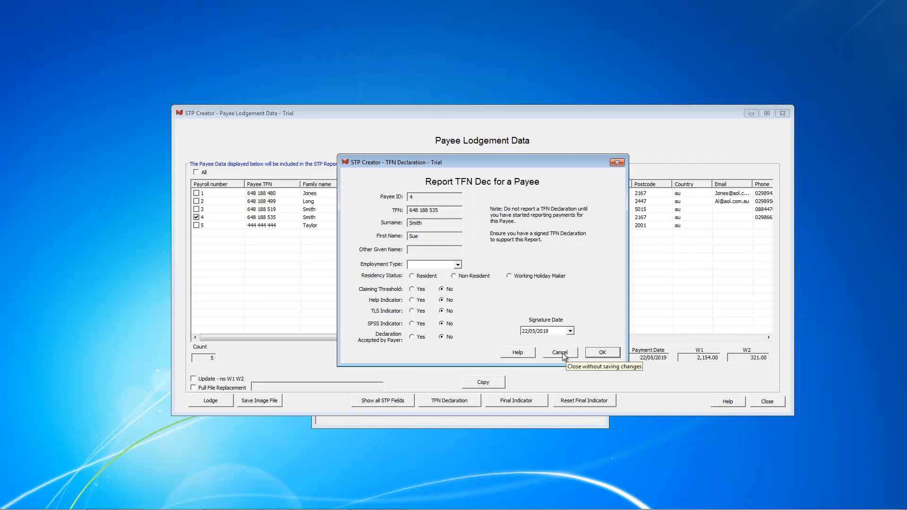
mouse_move(478, 283)
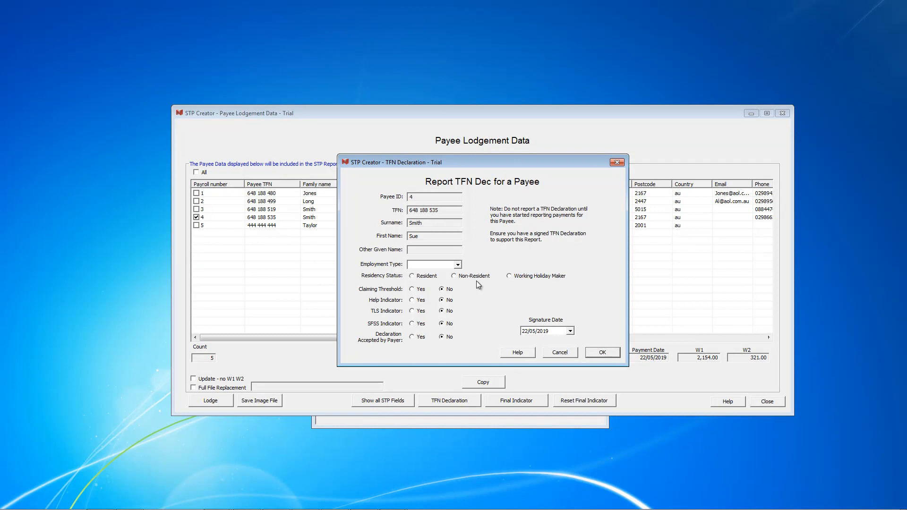
mouse_move(435, 329)
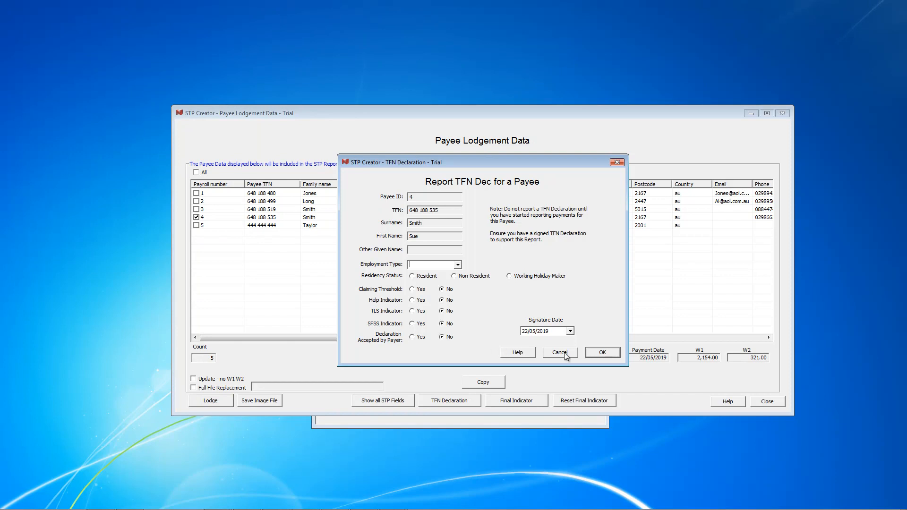
mouse_move(560, 354)
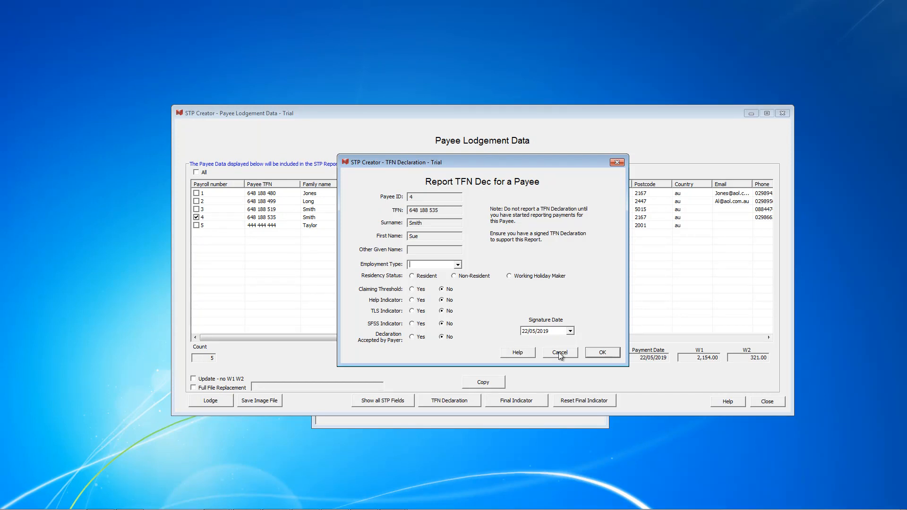
click(558, 352)
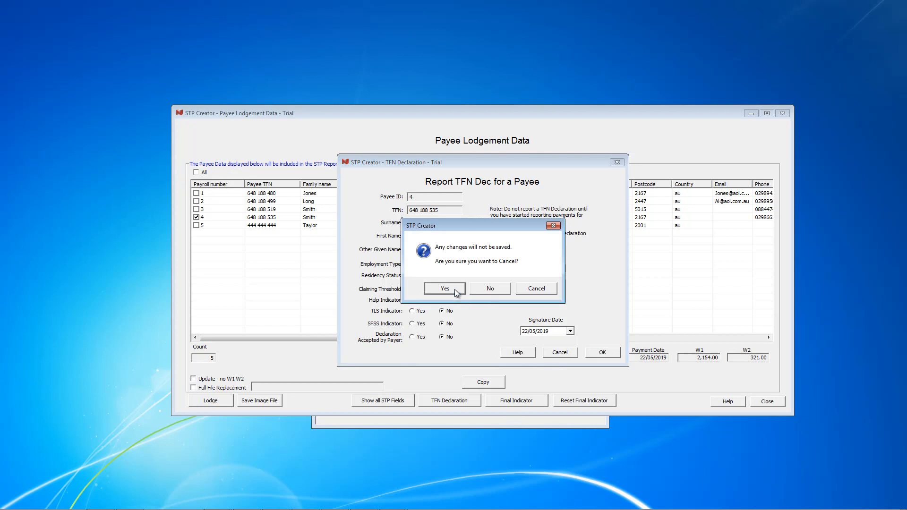
click(444, 288)
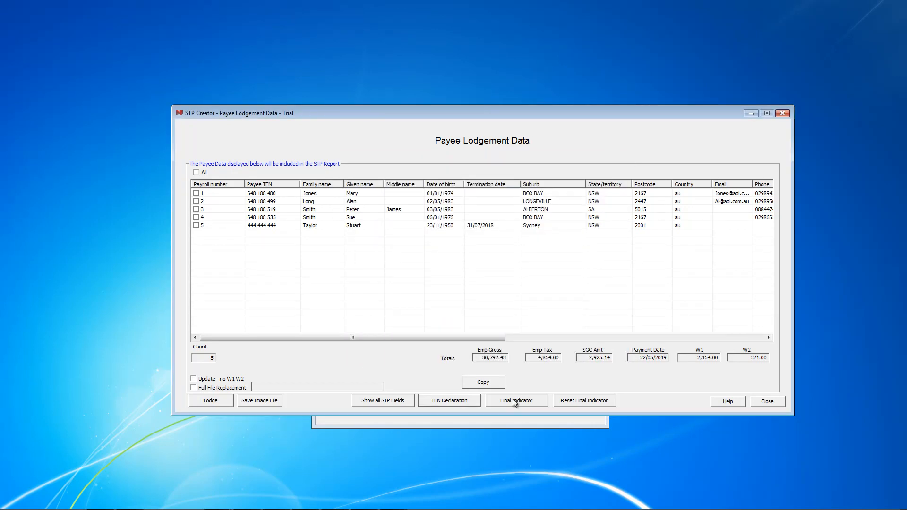
mouse_move(555, 263)
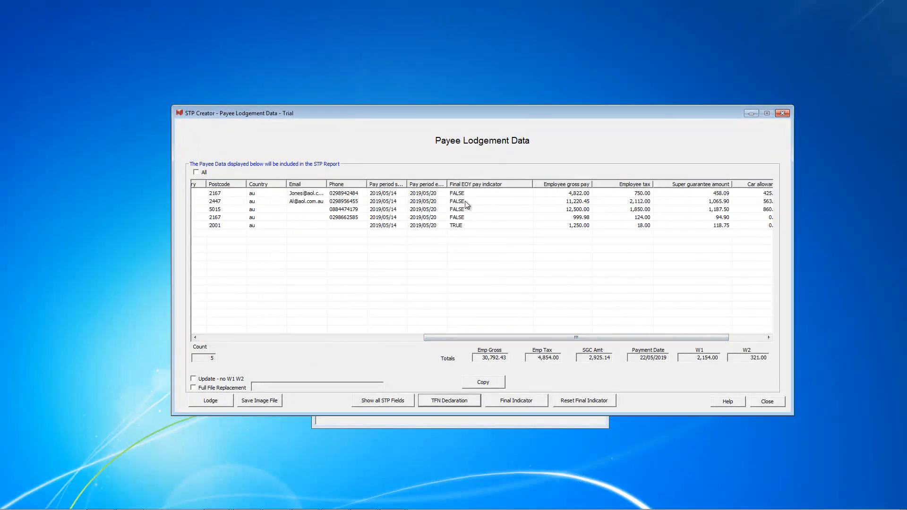
mouse_move(455, 229)
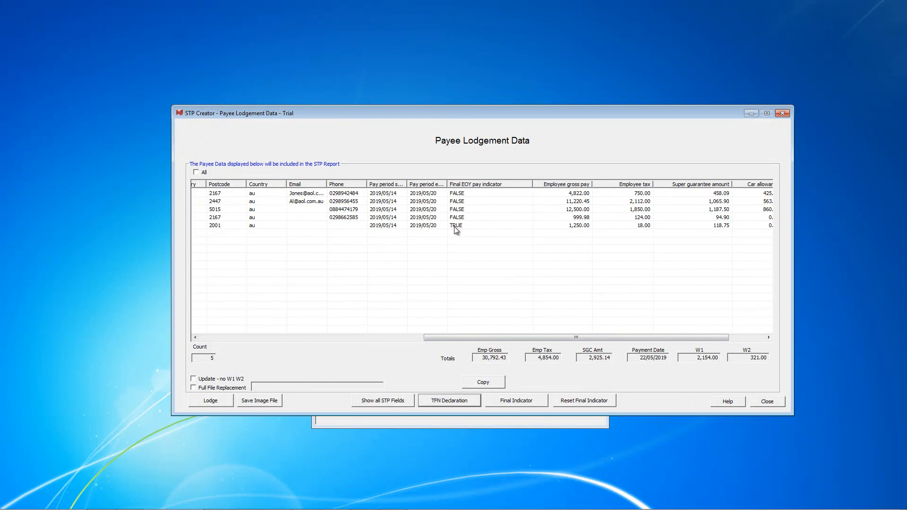
click(455, 226)
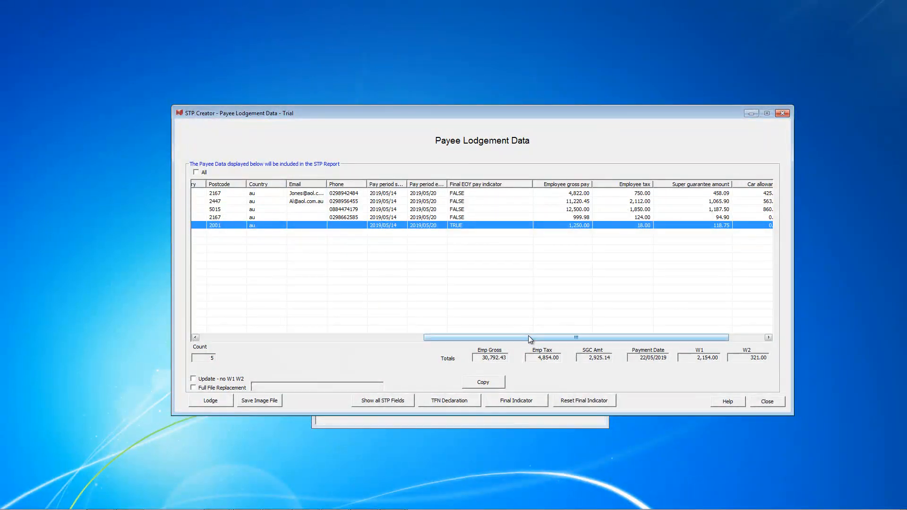
mouse_move(463, 203)
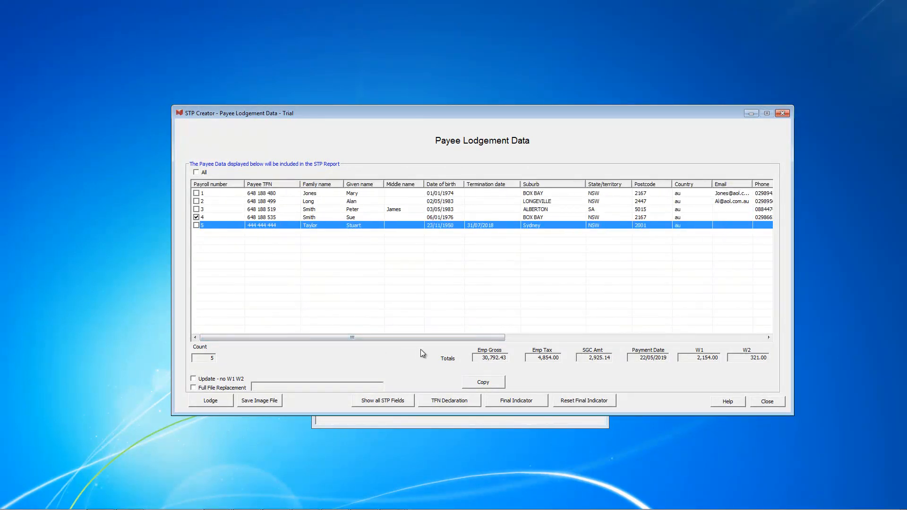
click(515, 401)
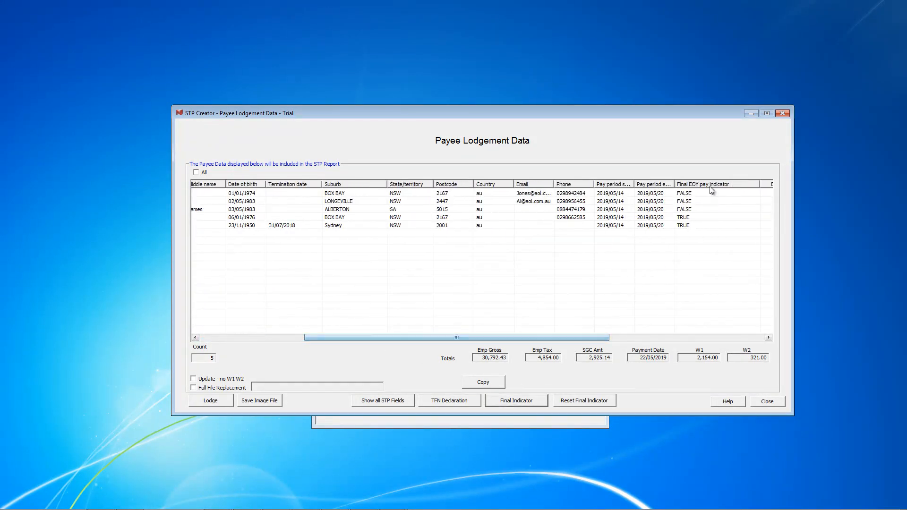
mouse_move(640, 272)
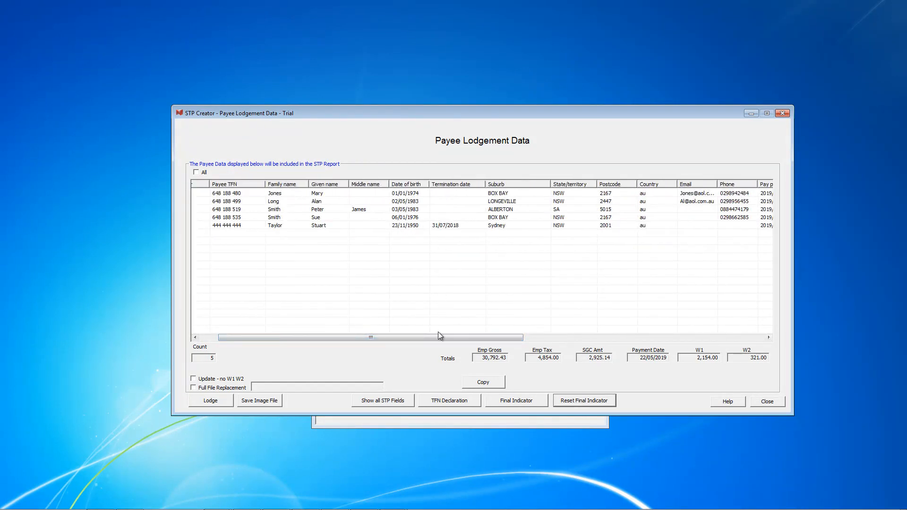
mouse_move(546, 398)
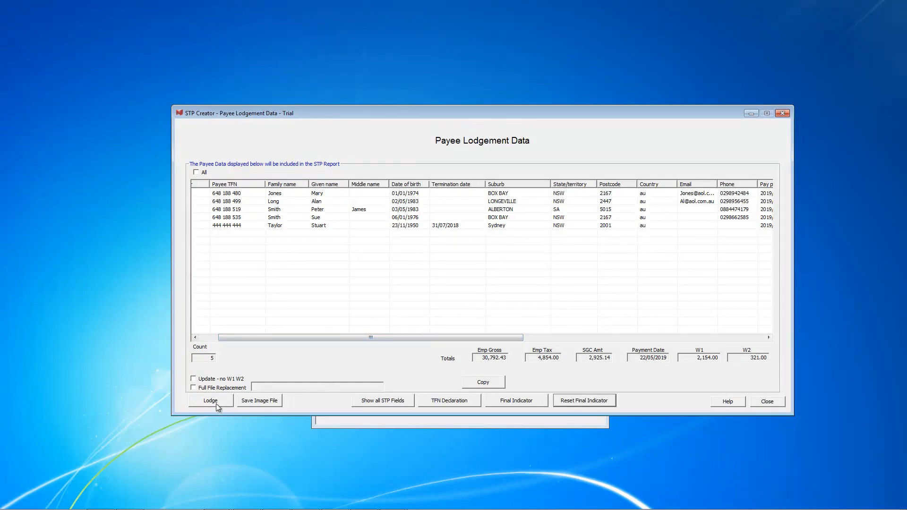
- Start lodging the STP report and agree to the payroll declaration
click(209, 401)
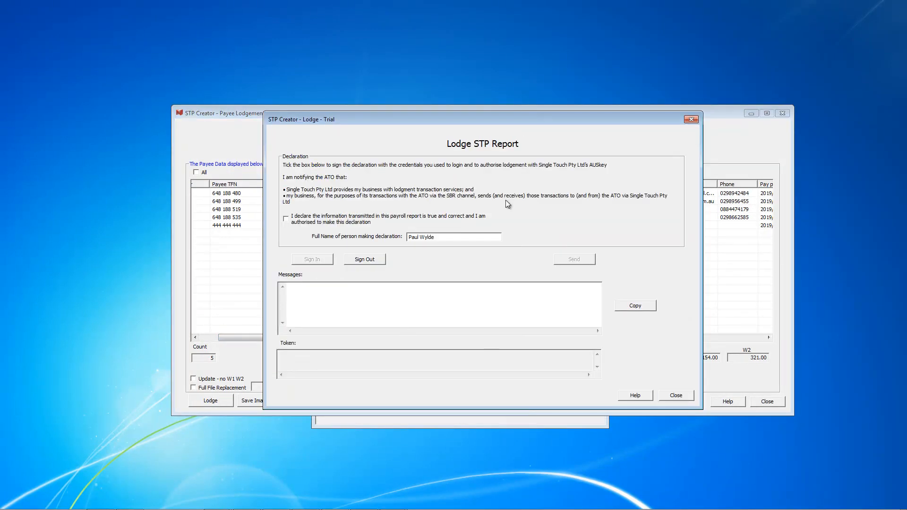
mouse_move(296, 213)
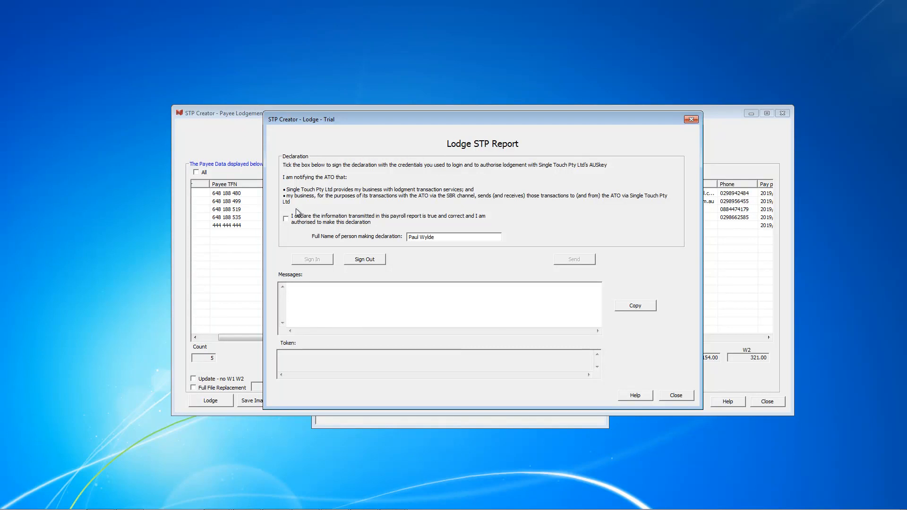
click(285, 218)
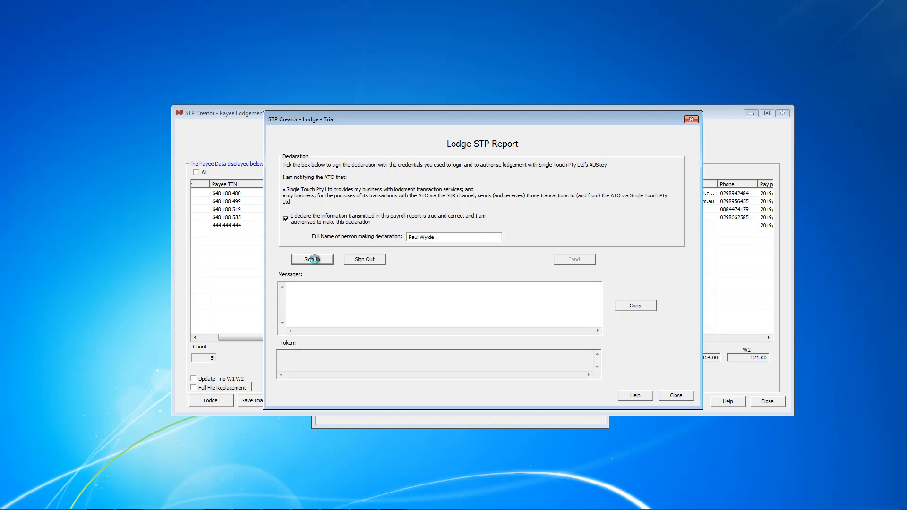
click(312, 259)
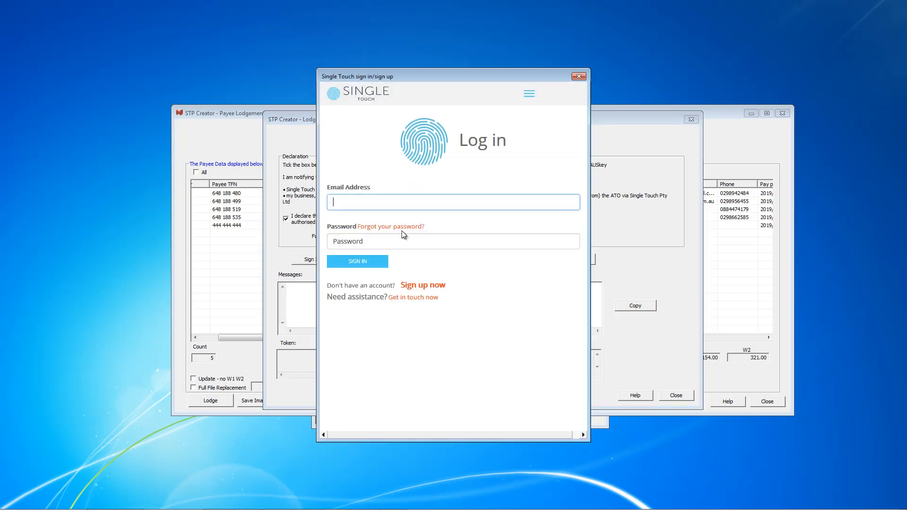
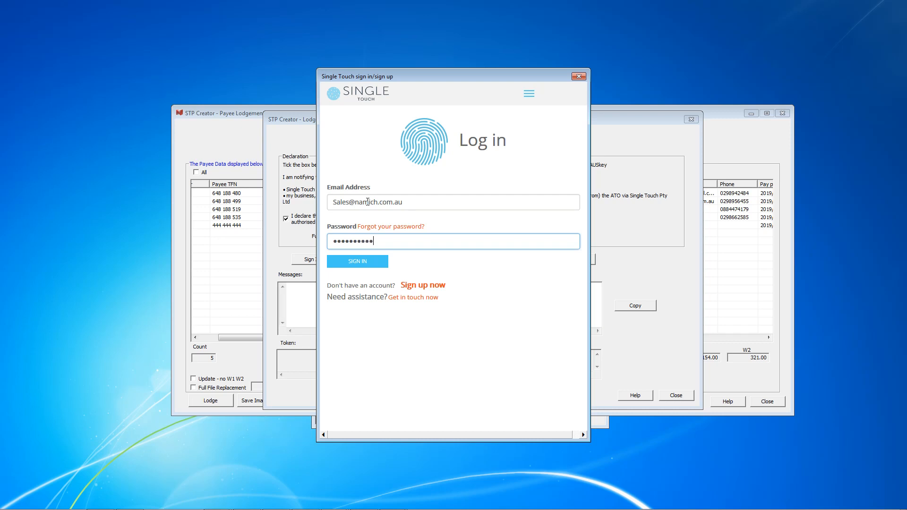
- Enter the Single Touch login email (sales@...com.au) and password
click(357, 262)
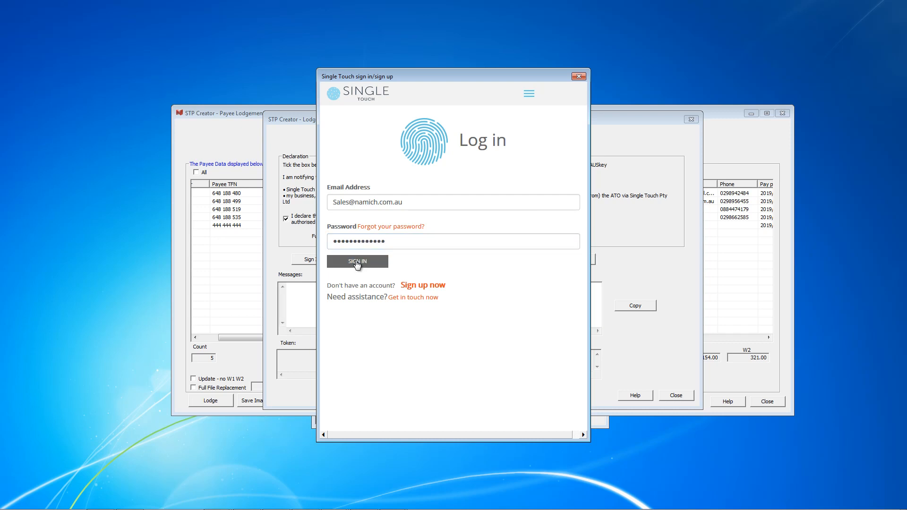
click(357, 261)
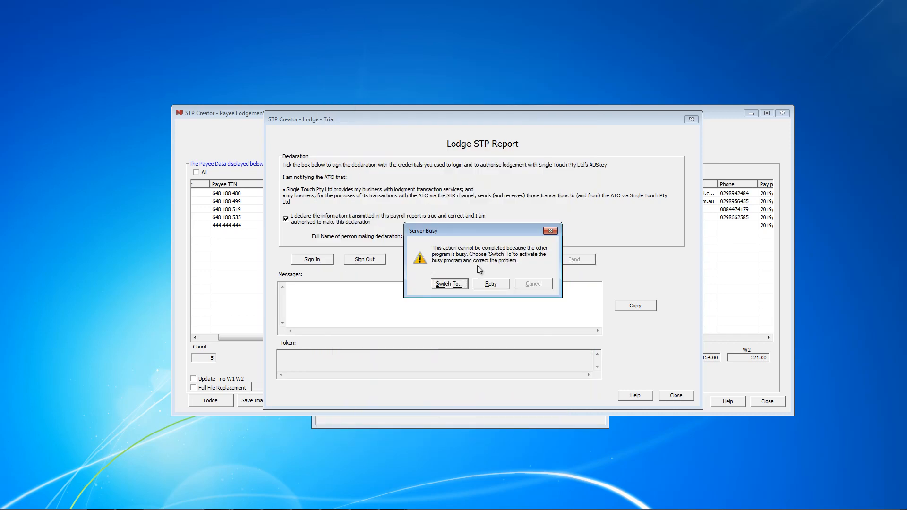
mouse_move(493, 285)
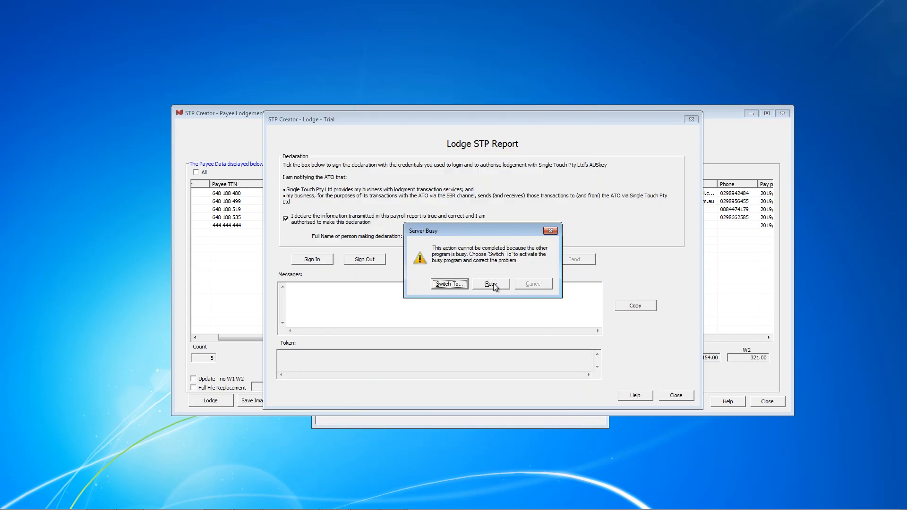
click(490, 285)
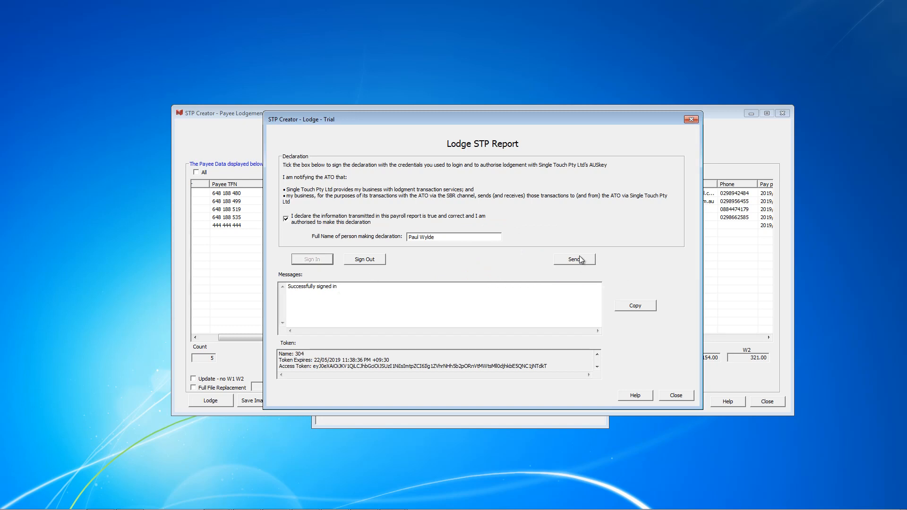
mouse_move(574, 259)
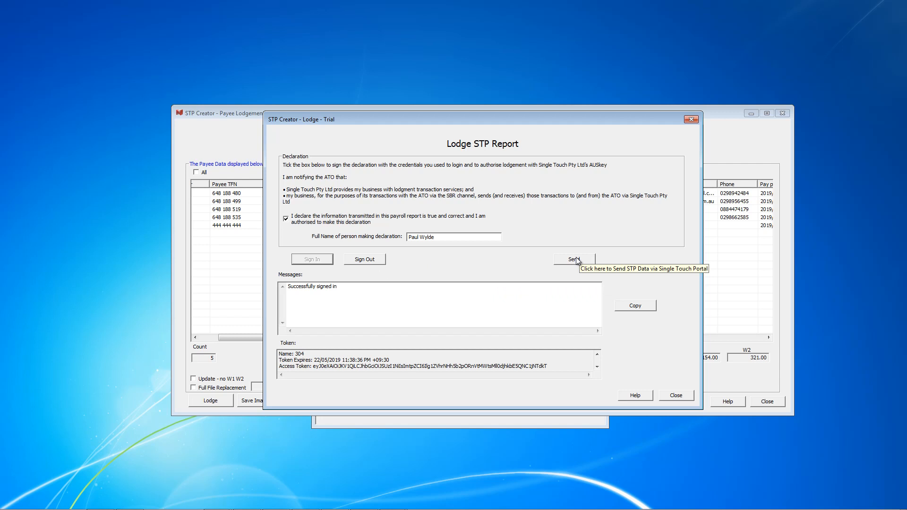
mouse_move(573, 258)
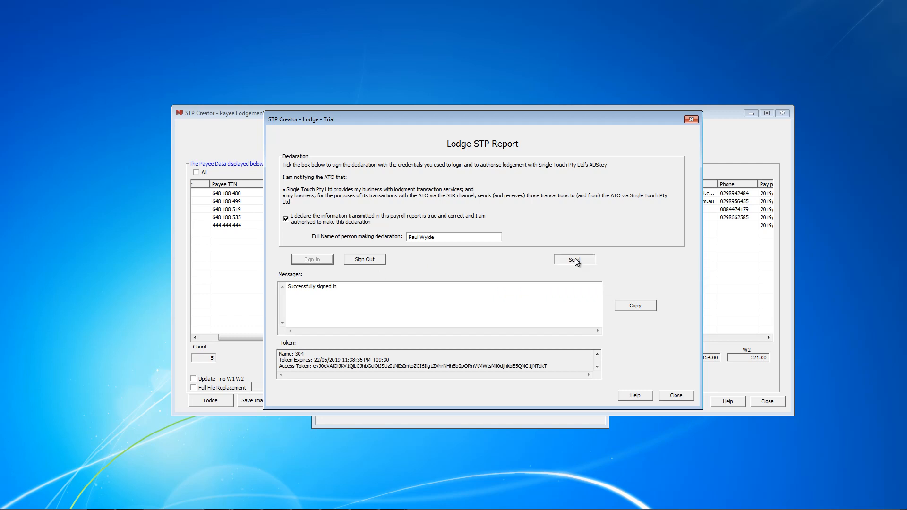
- Send the STP report to the ATO with a Status 200 success, then sign out of the session
click(573, 259)
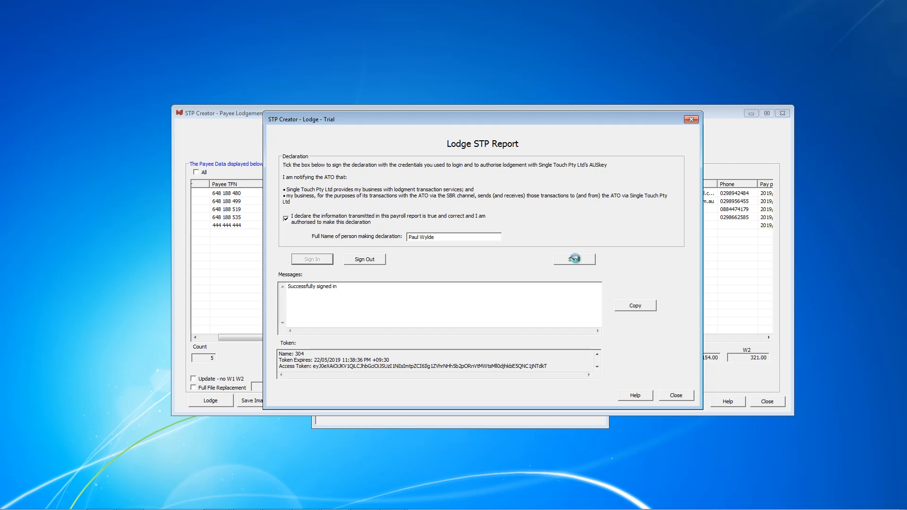
click(573, 259)
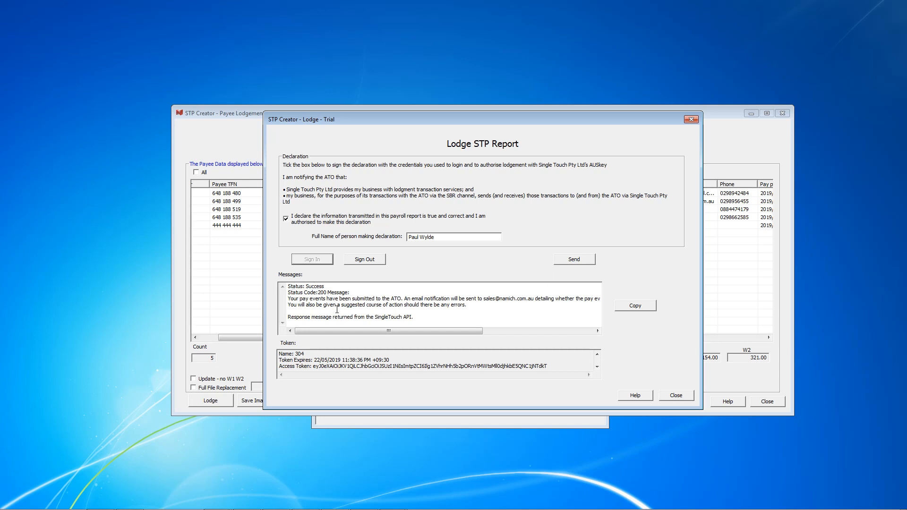
mouse_move(423, 303)
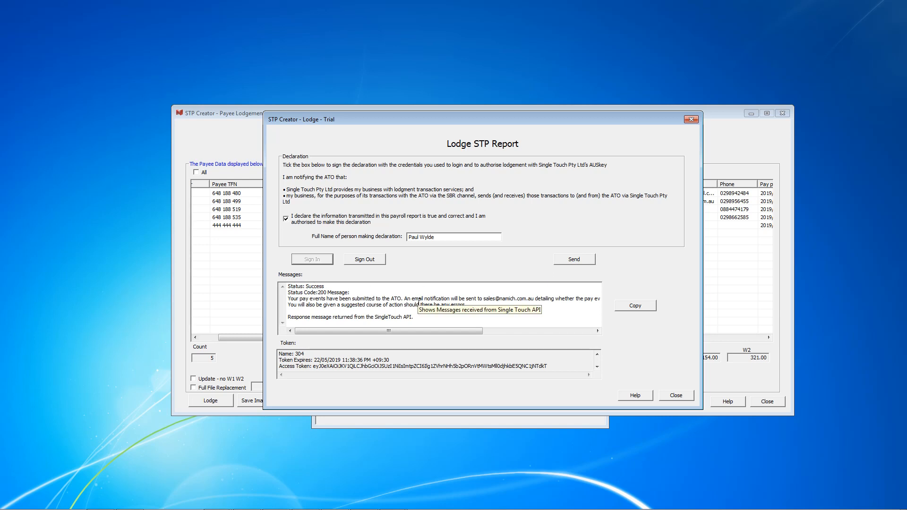
mouse_move(538, 299)
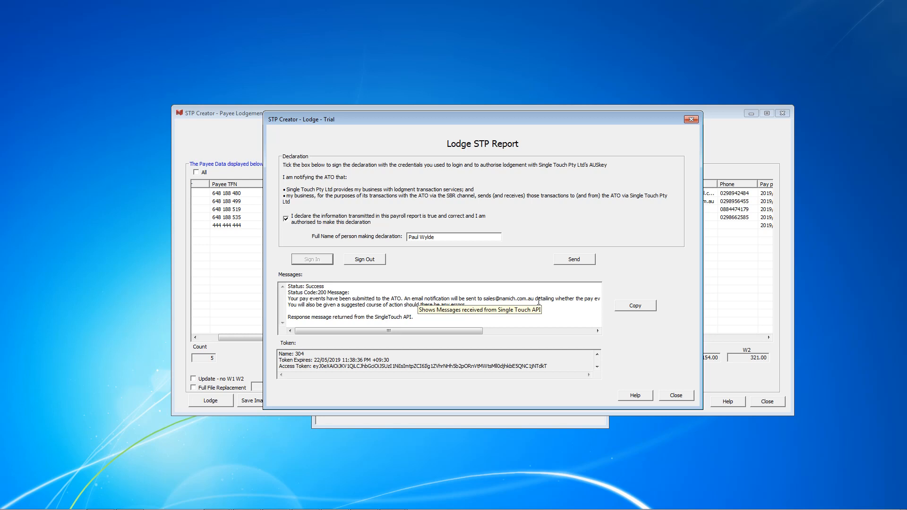
mouse_move(548, 322)
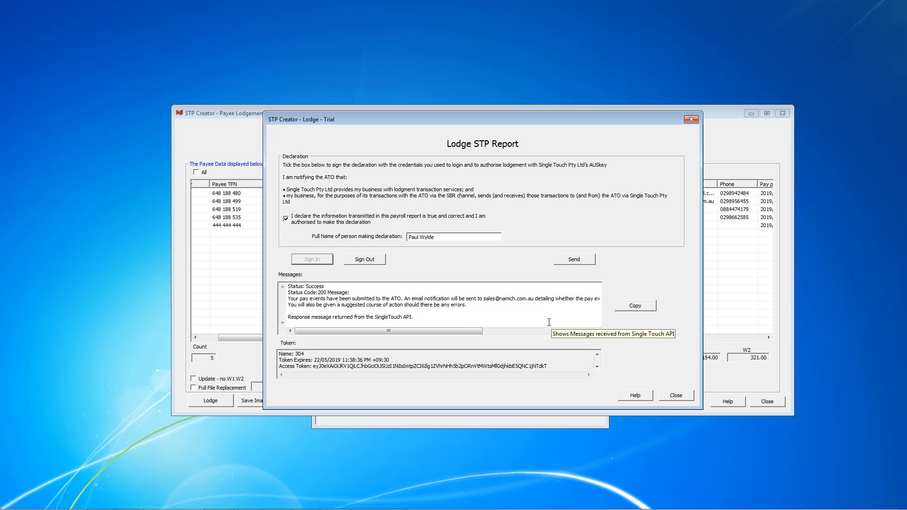
mouse_move(387, 258)
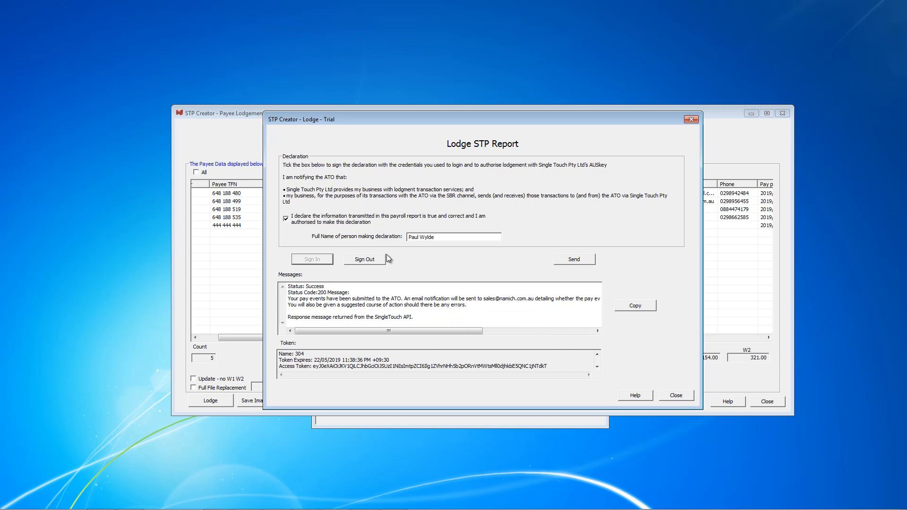
click(365, 258)
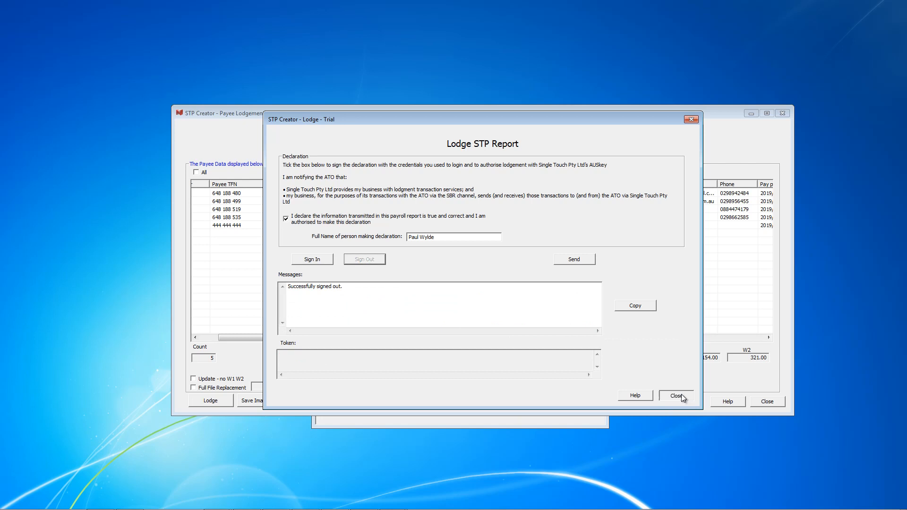
- Close the Lodge STP Report window, returning to the Payee Lodgement Data with its five payees
click(675, 396)
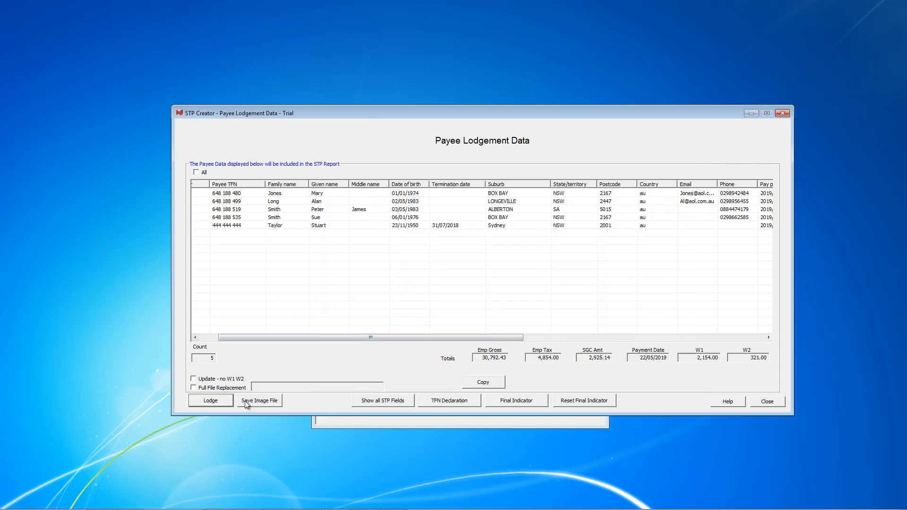
mouse_move(259, 400)
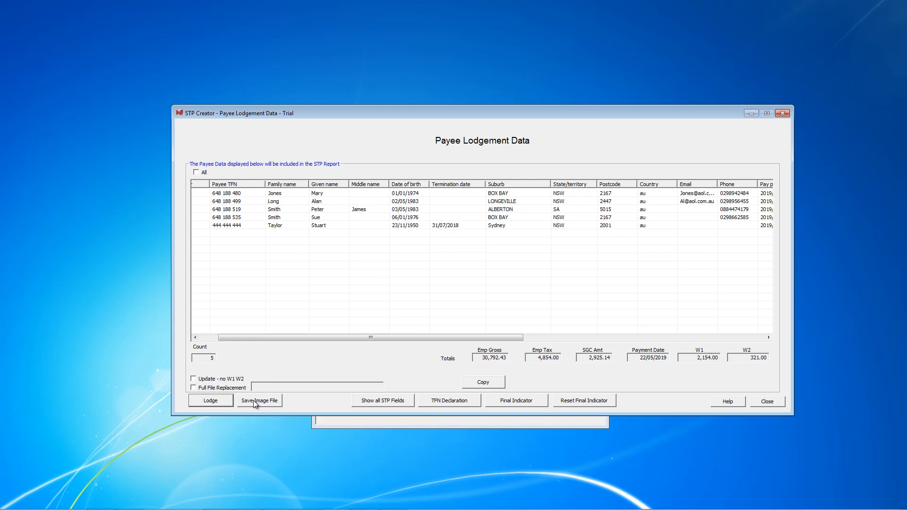
mouse_move(457, 371)
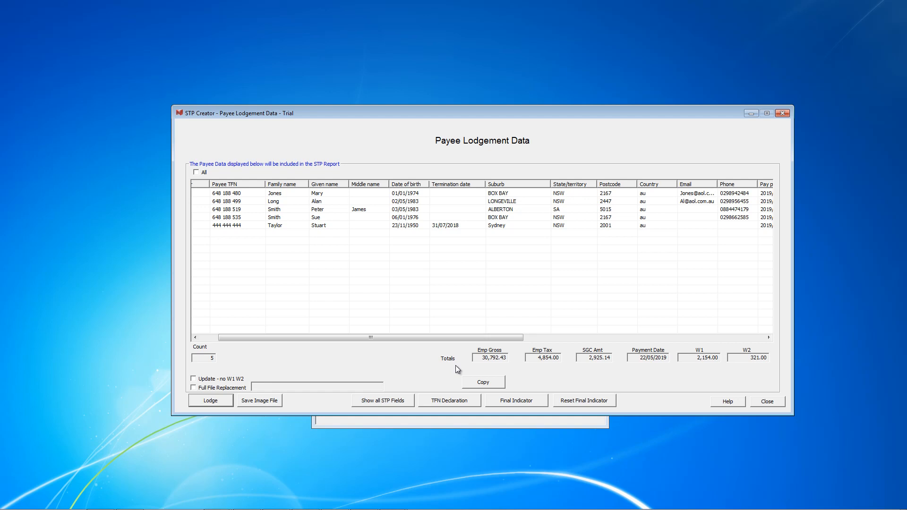
mouse_move(474, 351)
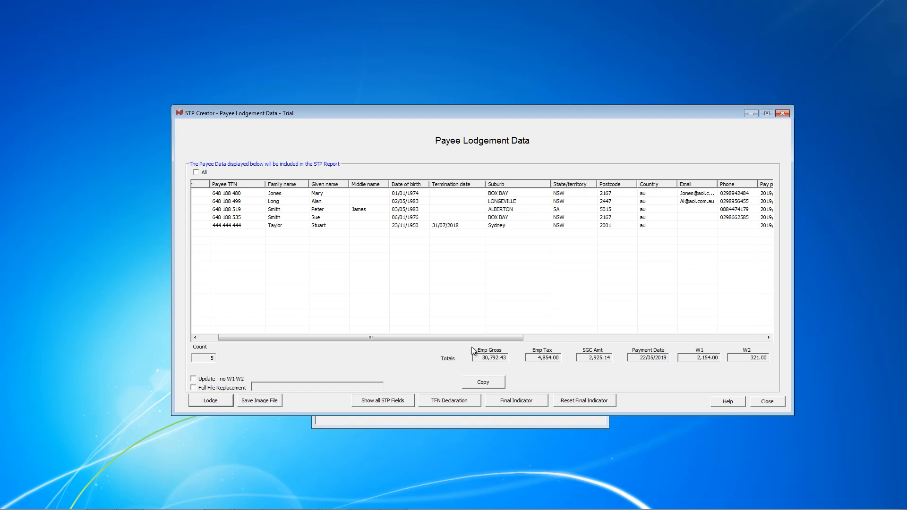
mouse_move(705, 360)
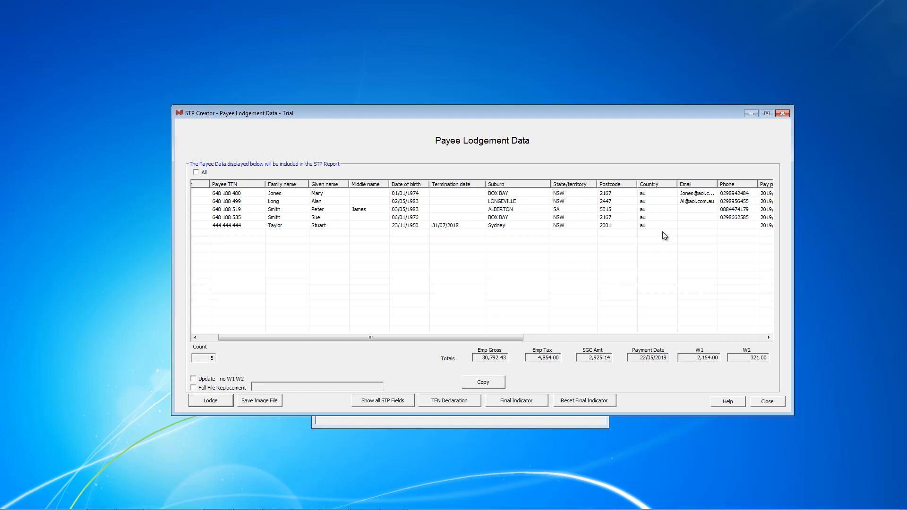
mouse_move(269, 402)
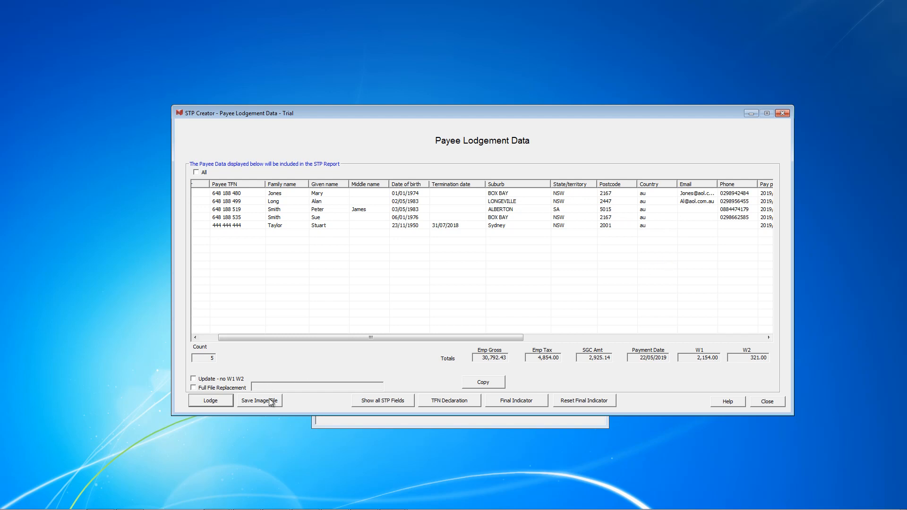
mouse_move(266, 403)
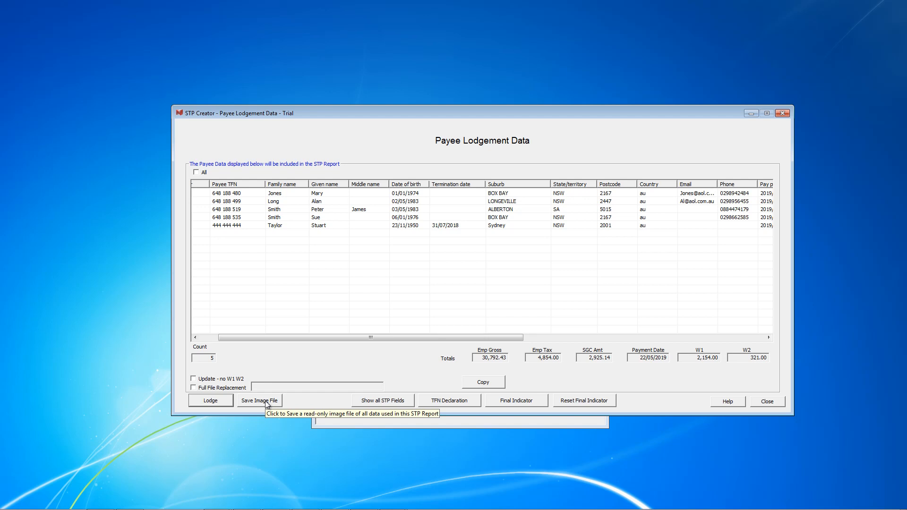
- Save the report data as a read-only .stpi image file in the STP_Creator folder
click(259, 401)
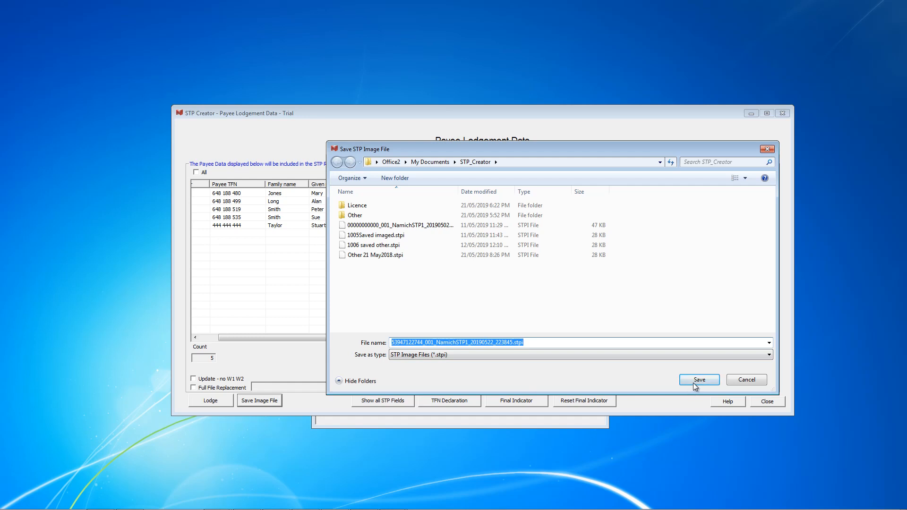
click(699, 380)
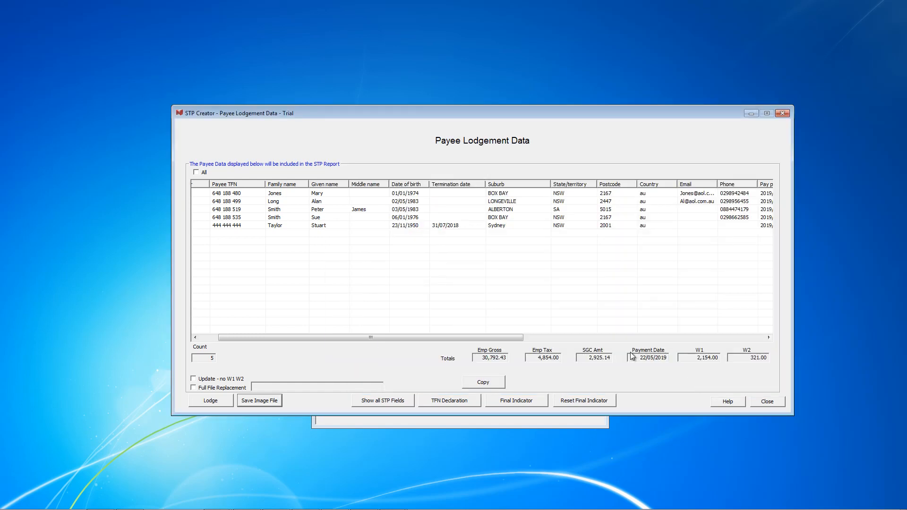
mouse_move(759, 402)
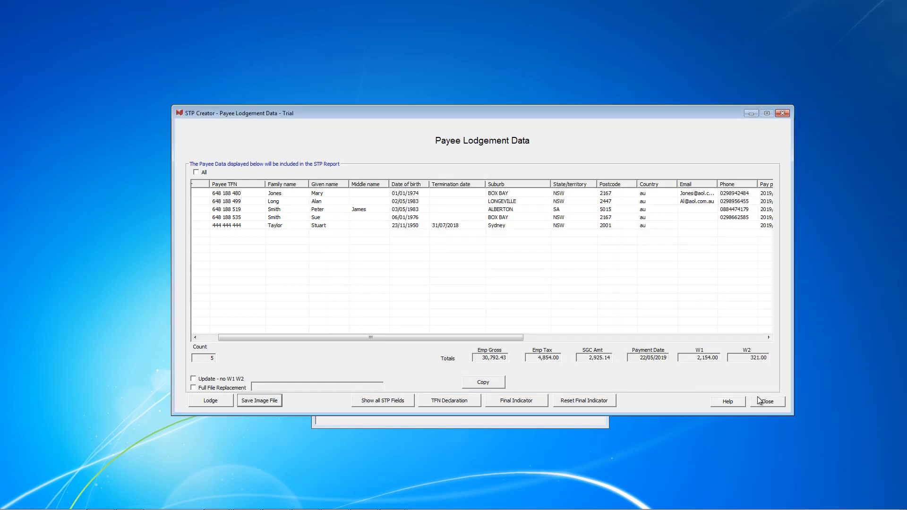
- Close Payee Lodgement Data and go to the Permanent Data Set screen
click(766, 400)
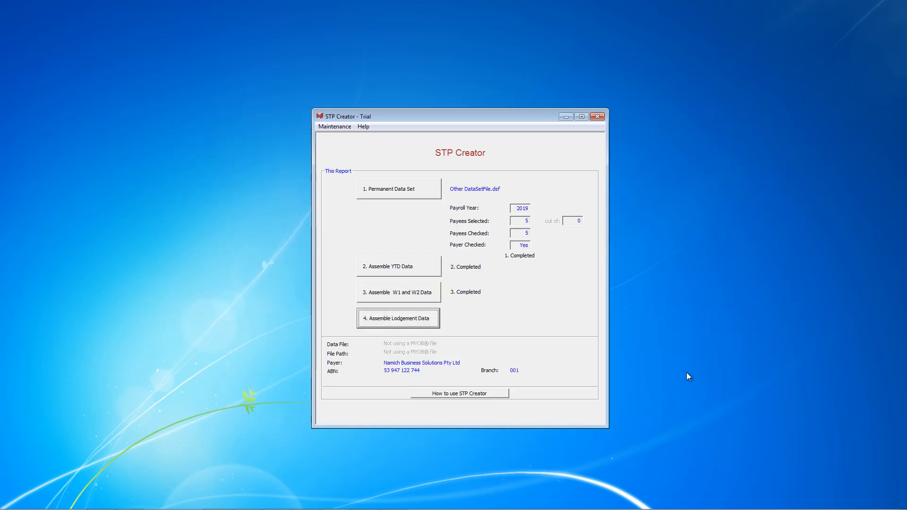
mouse_move(532, 283)
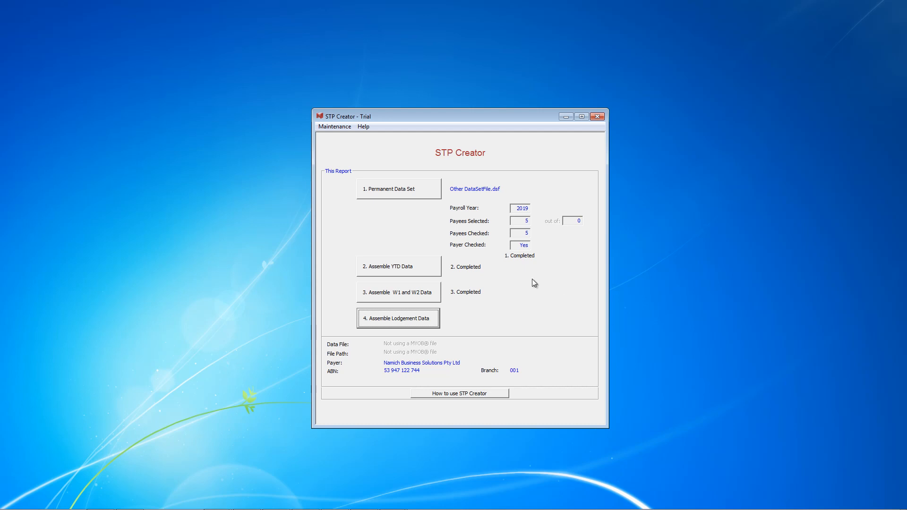
mouse_move(422, 194)
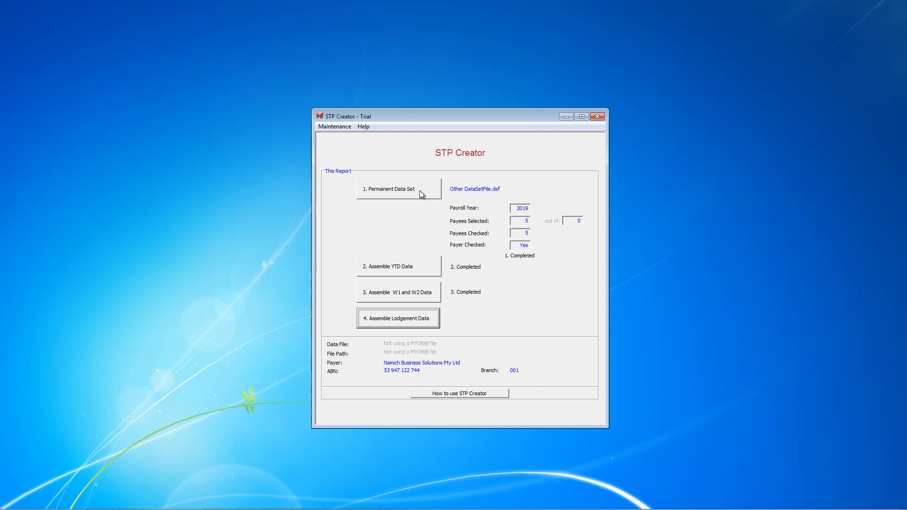
click(398, 188)
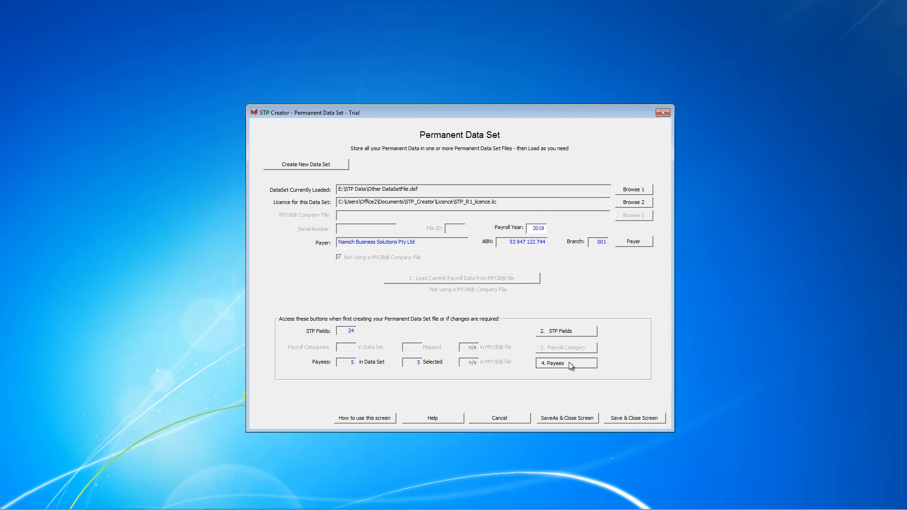
click(565, 363)
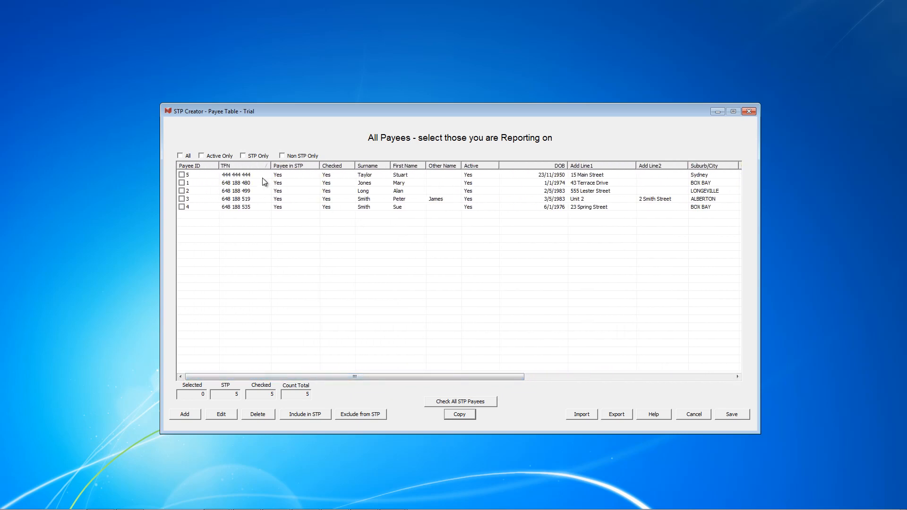
mouse_move(283, 179)
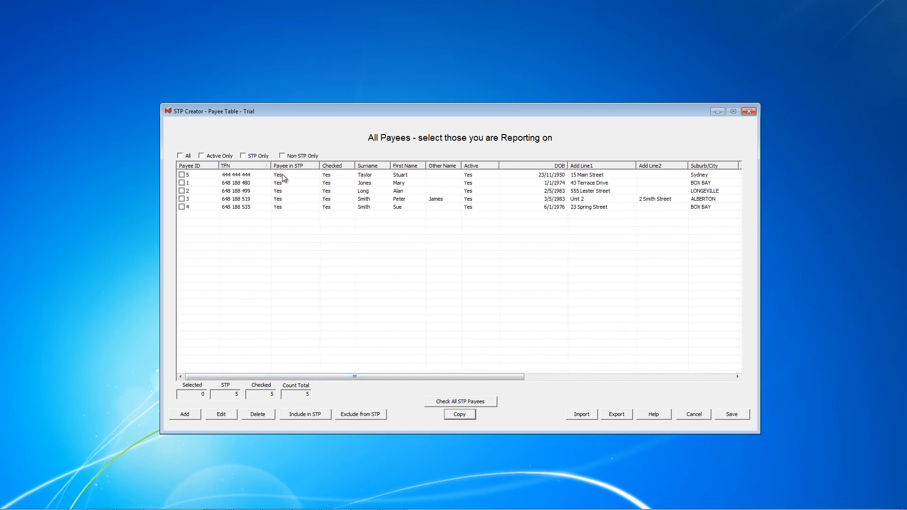
click(181, 175)
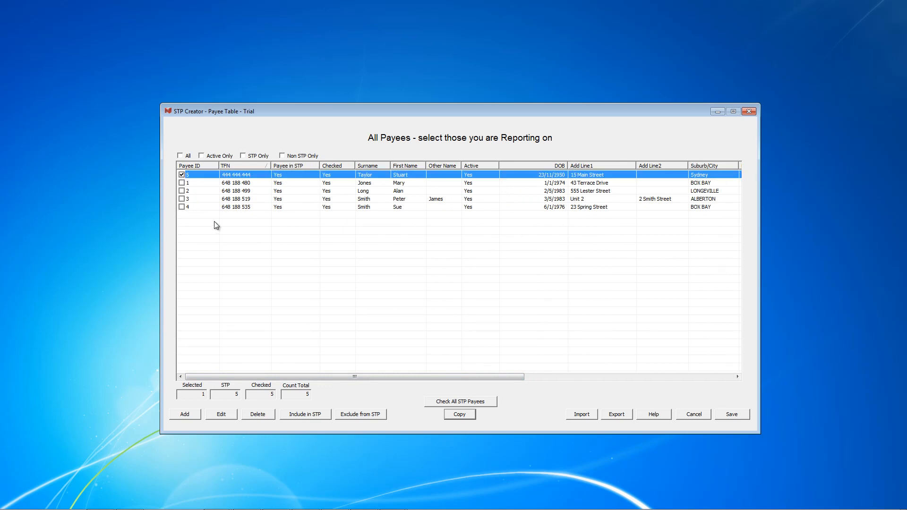
mouse_move(356, 417)
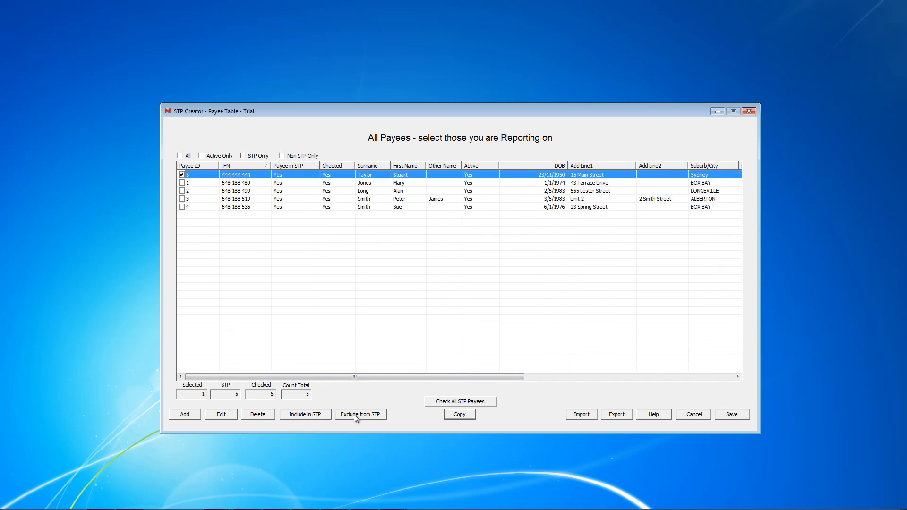
click(360, 414)
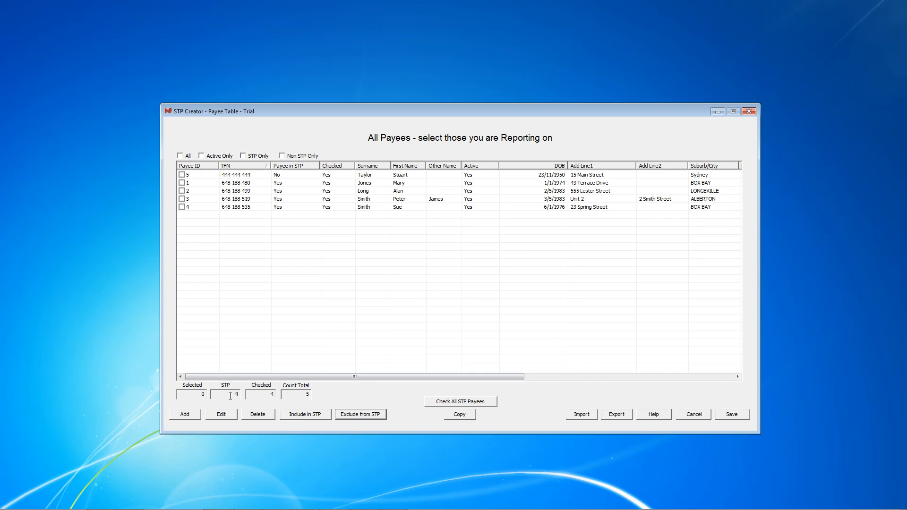
mouse_move(272, 395)
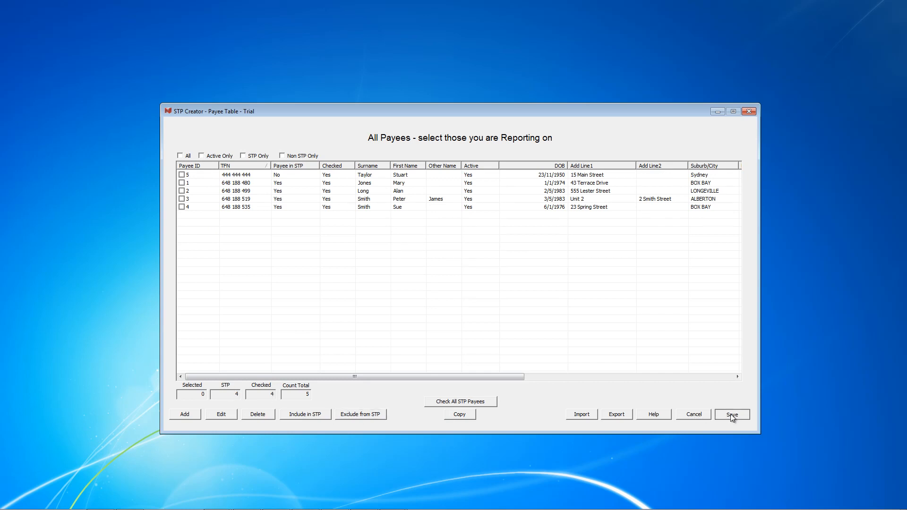
click(730, 414)
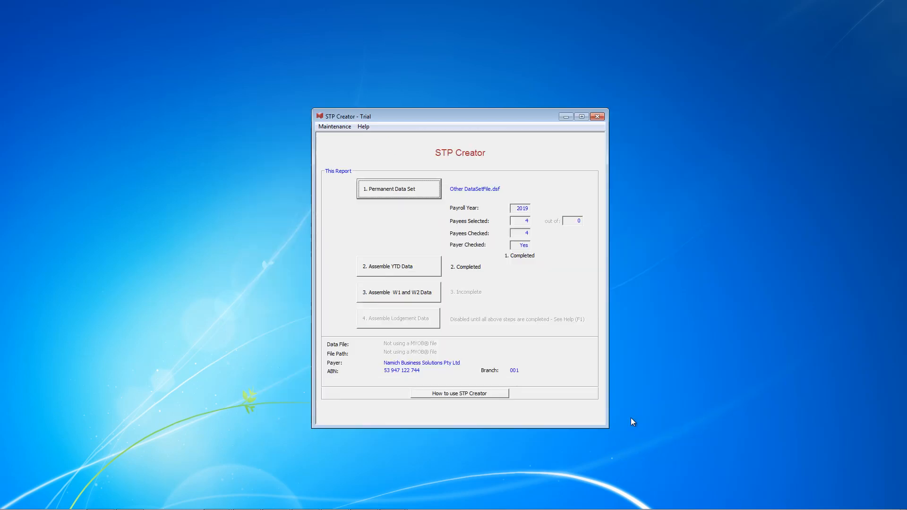
mouse_move(633, 401)
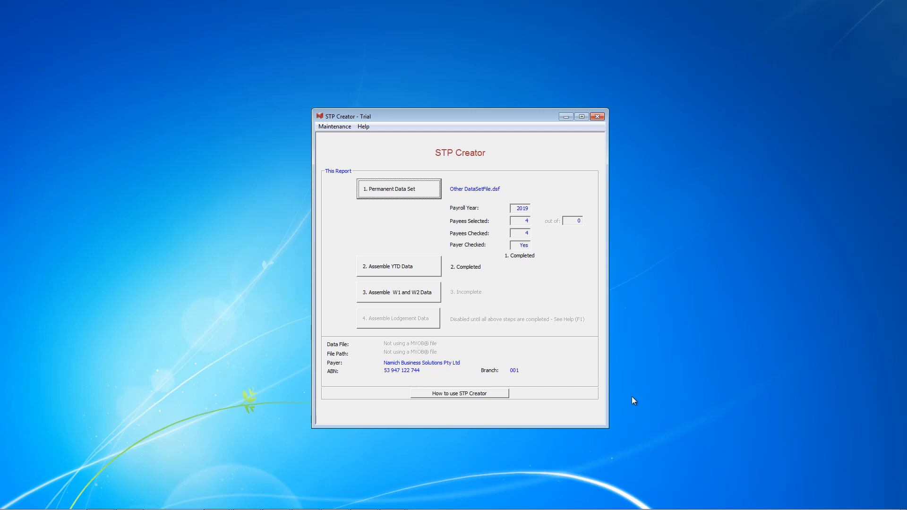
mouse_move(605, 365)
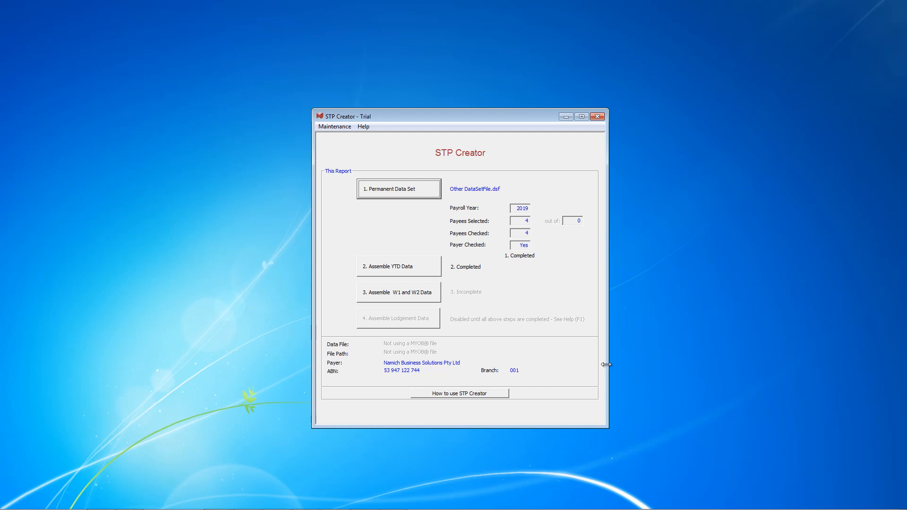
mouse_move(597, 116)
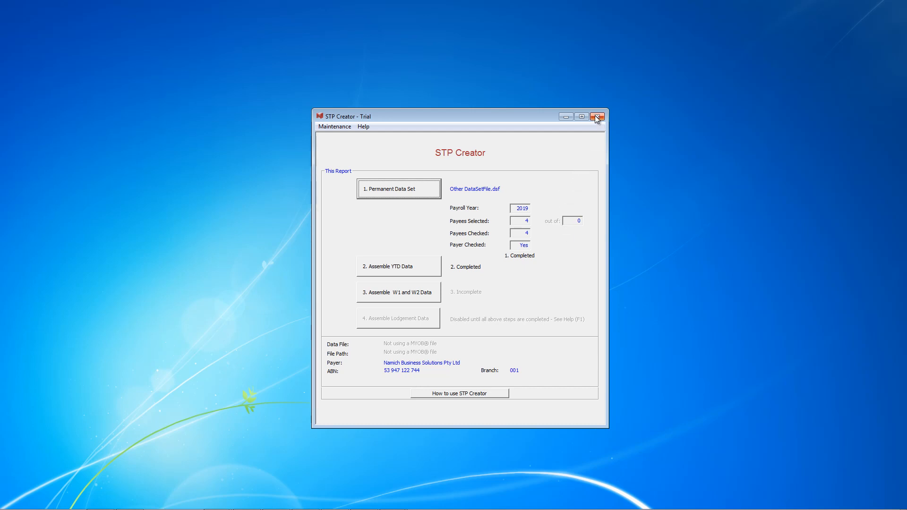